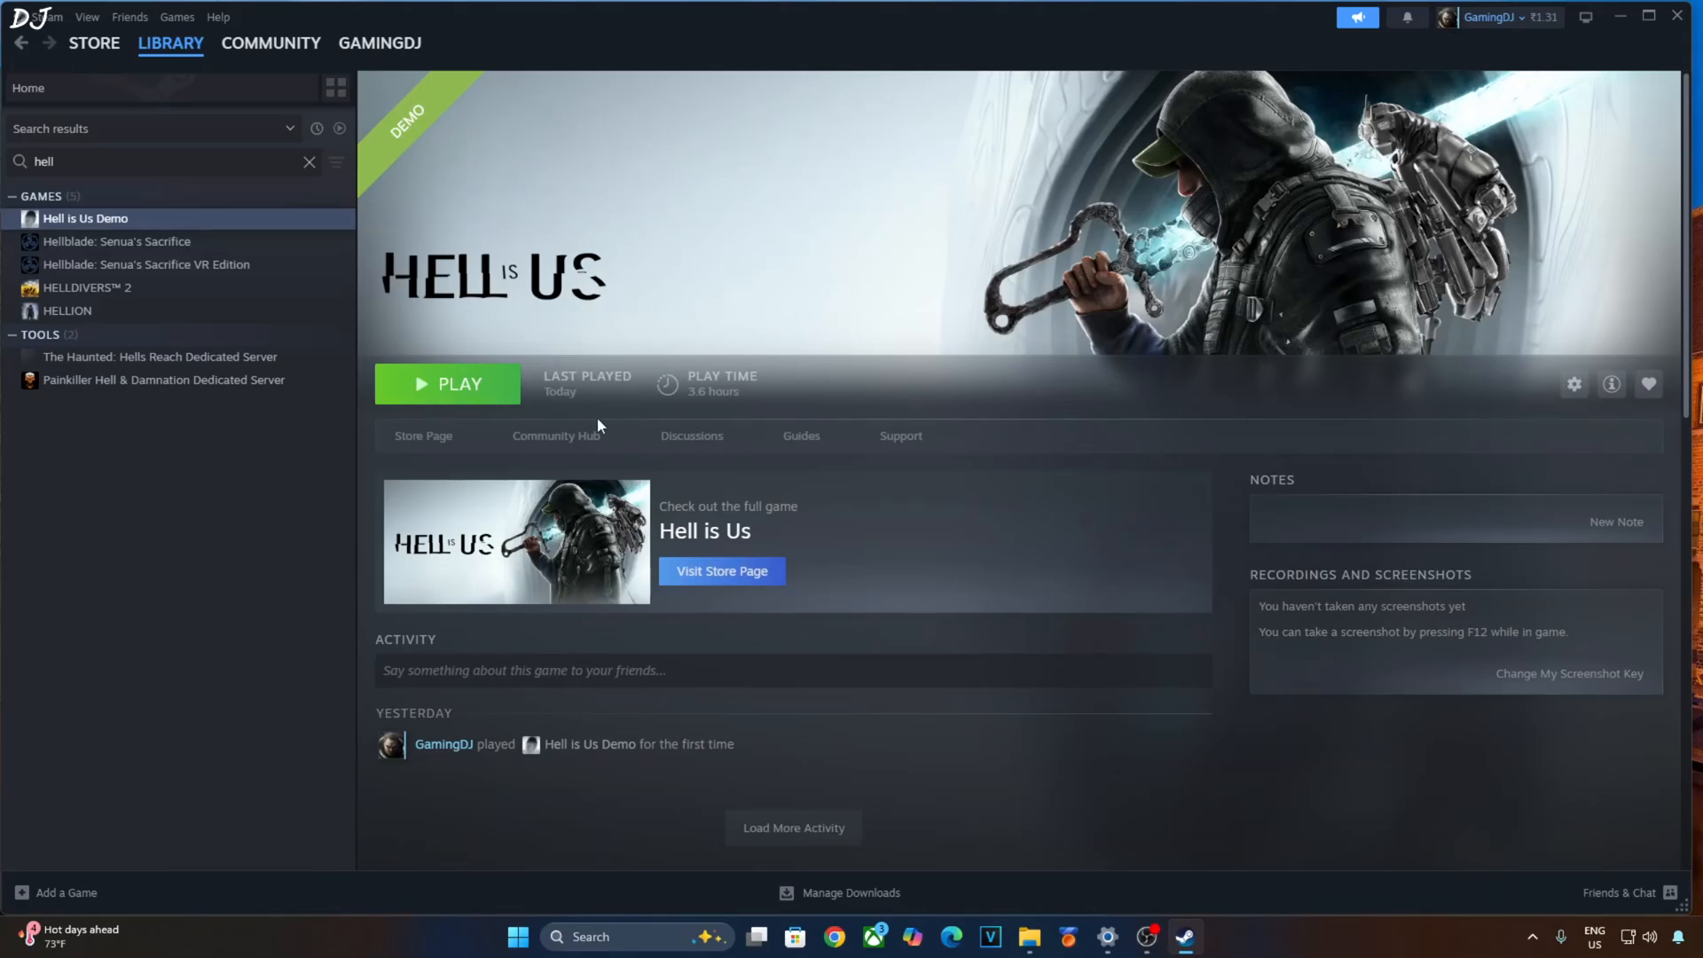
mouse_move(396, 502)
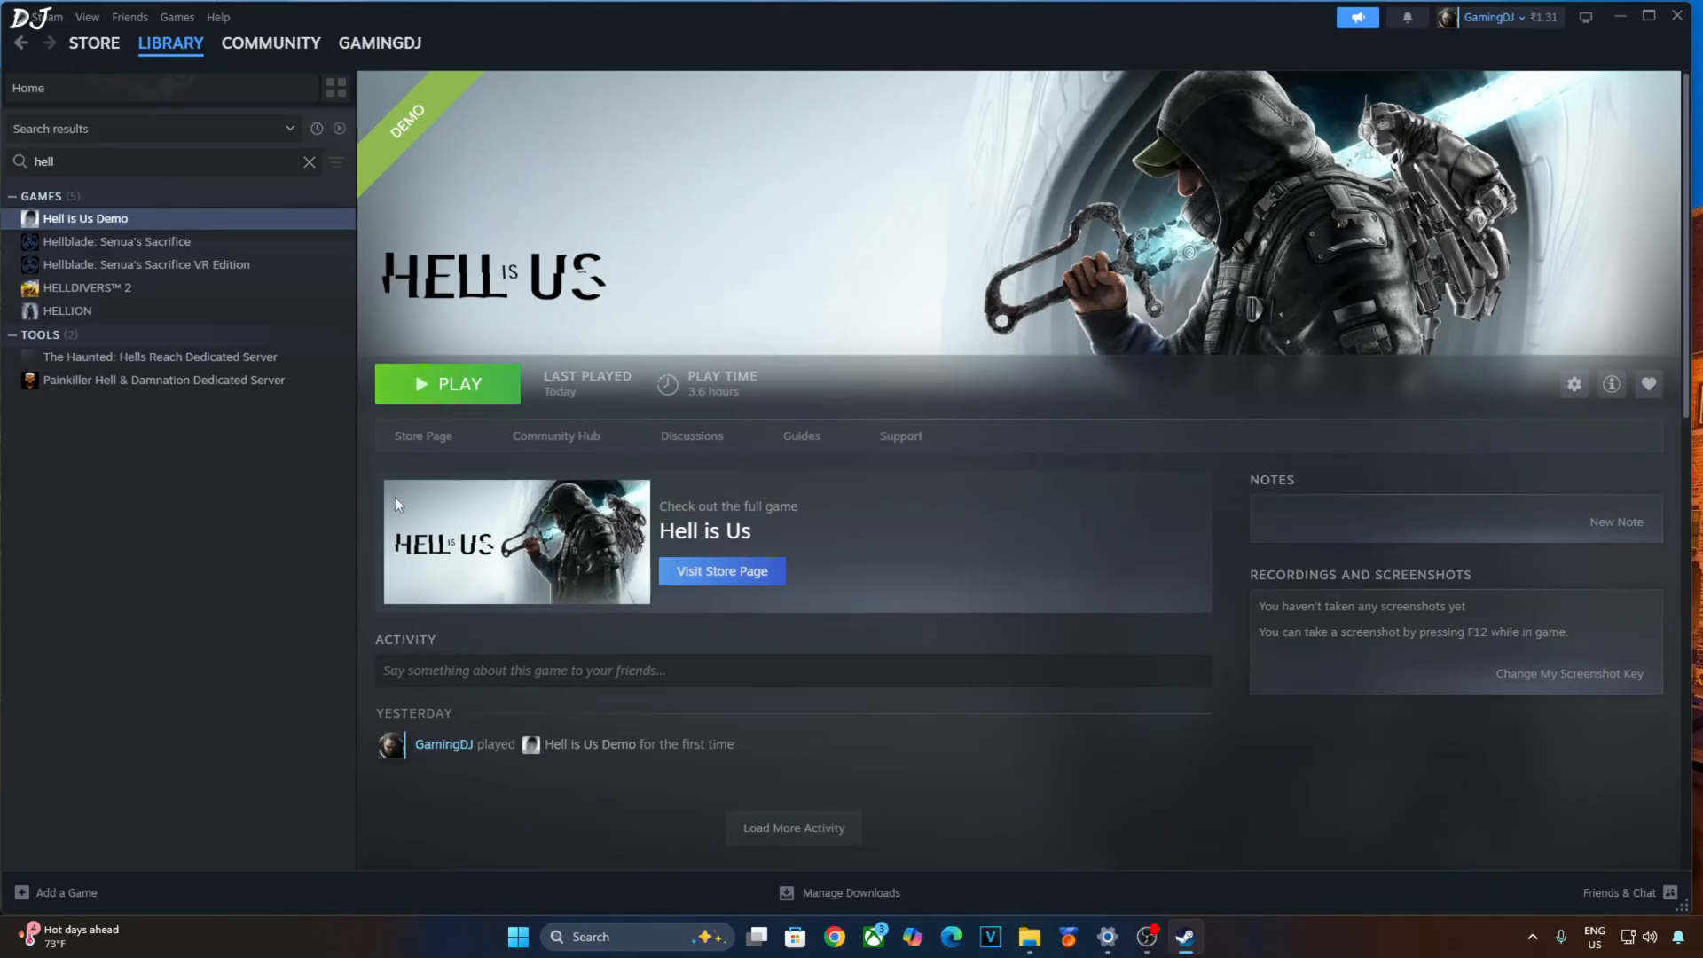
mouse_move(384, 492)
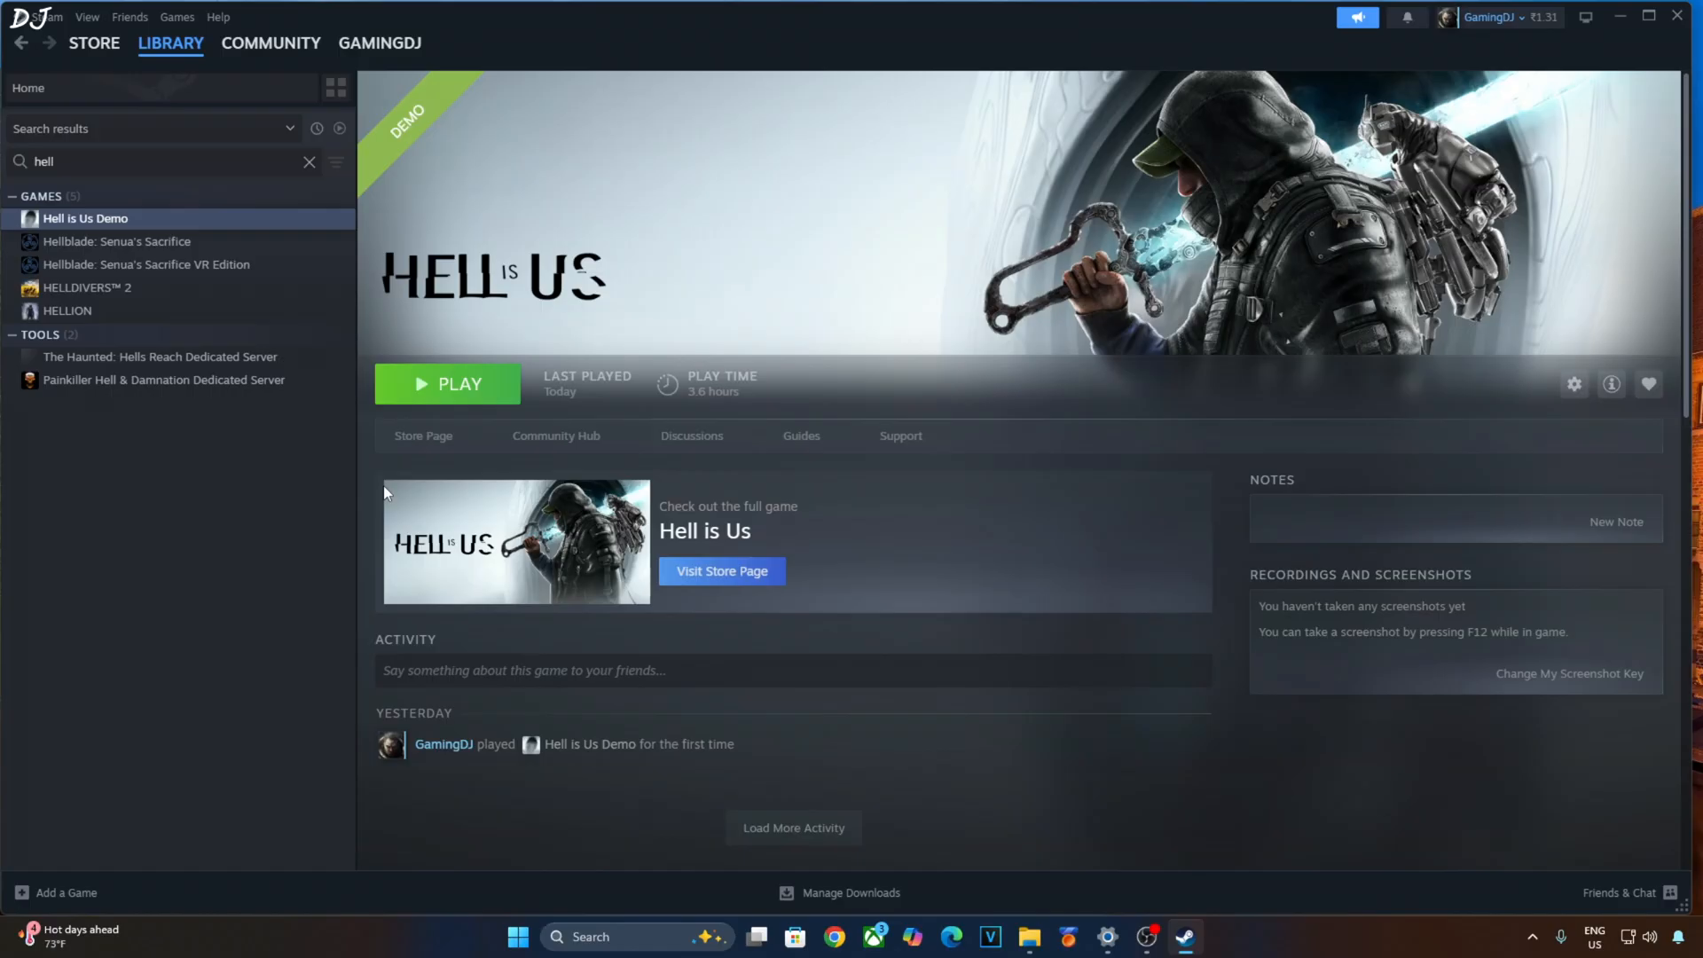
mouse_move(347, 506)
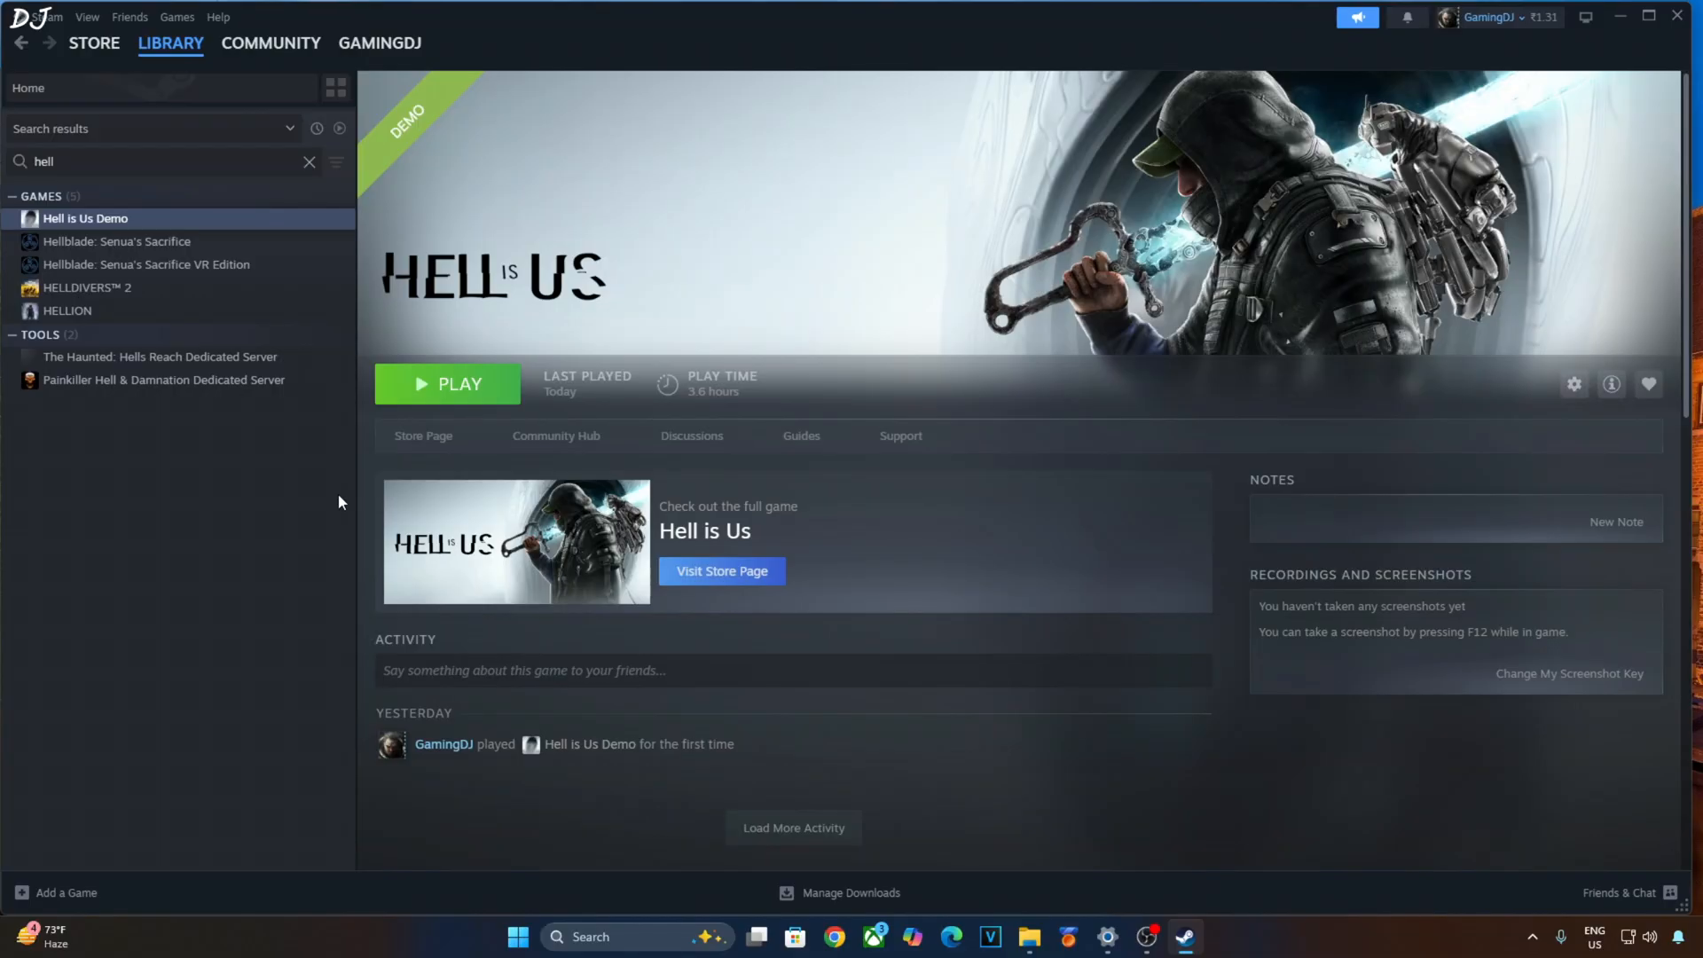
- Select the text of ngx_driver_onscreenindicator_all.reg on the DLSSTweaks GitHub page for copying
left_click(832, 944)
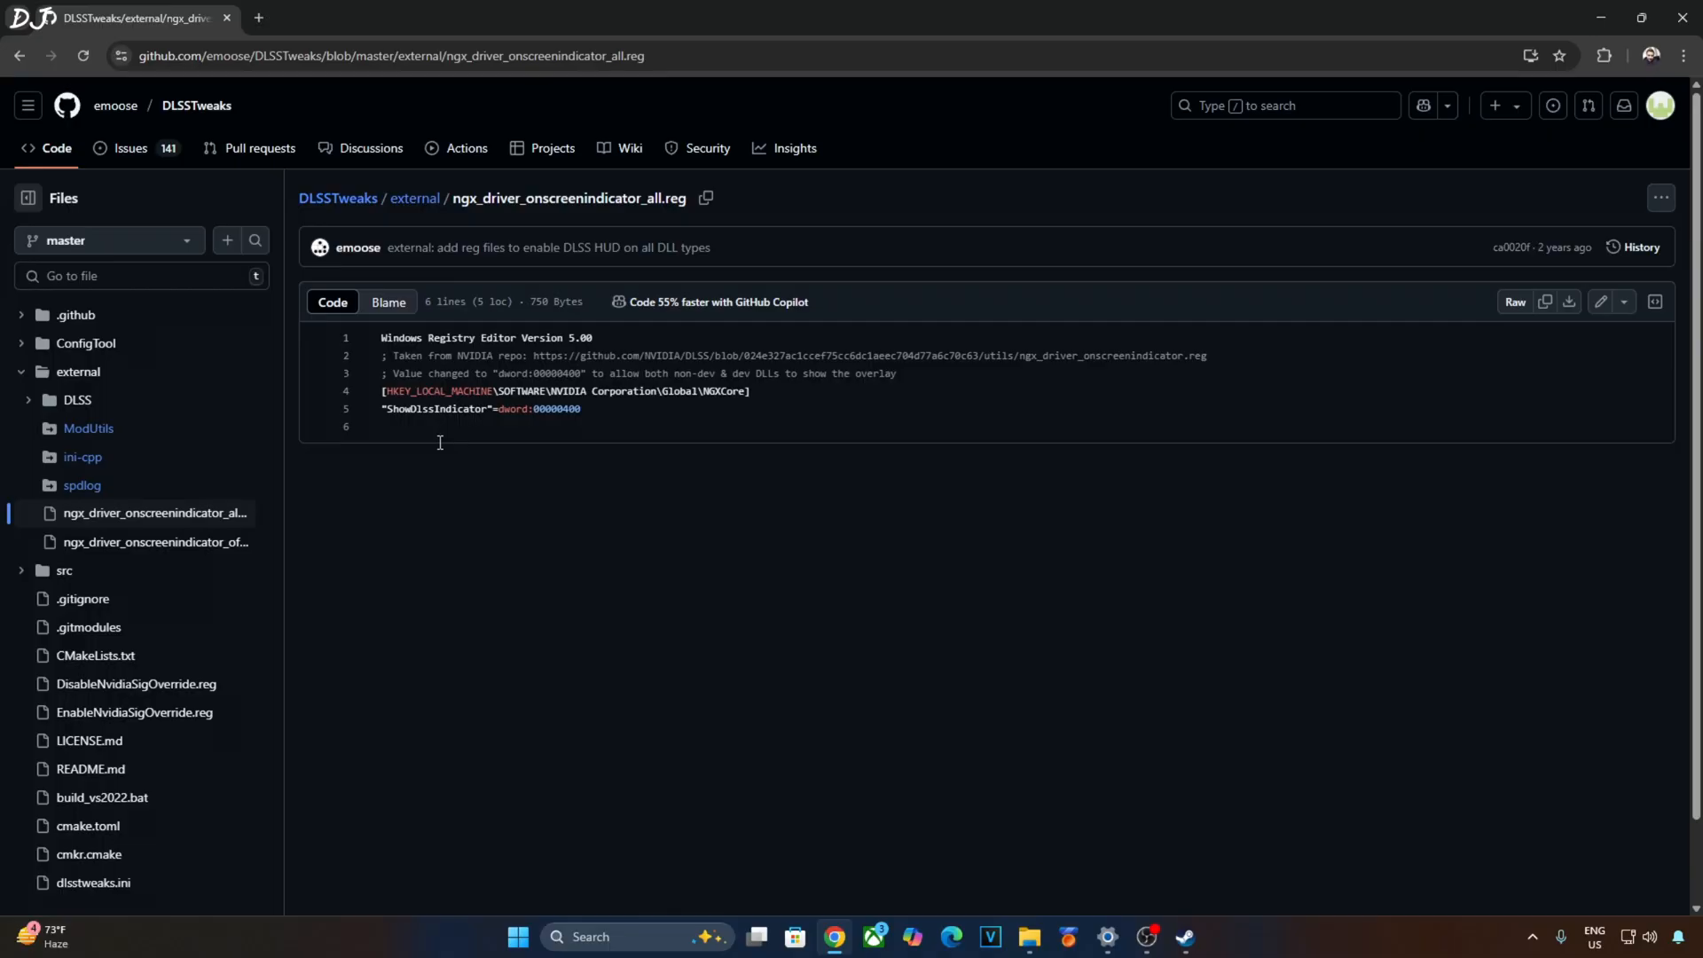
mouse_move(438, 674)
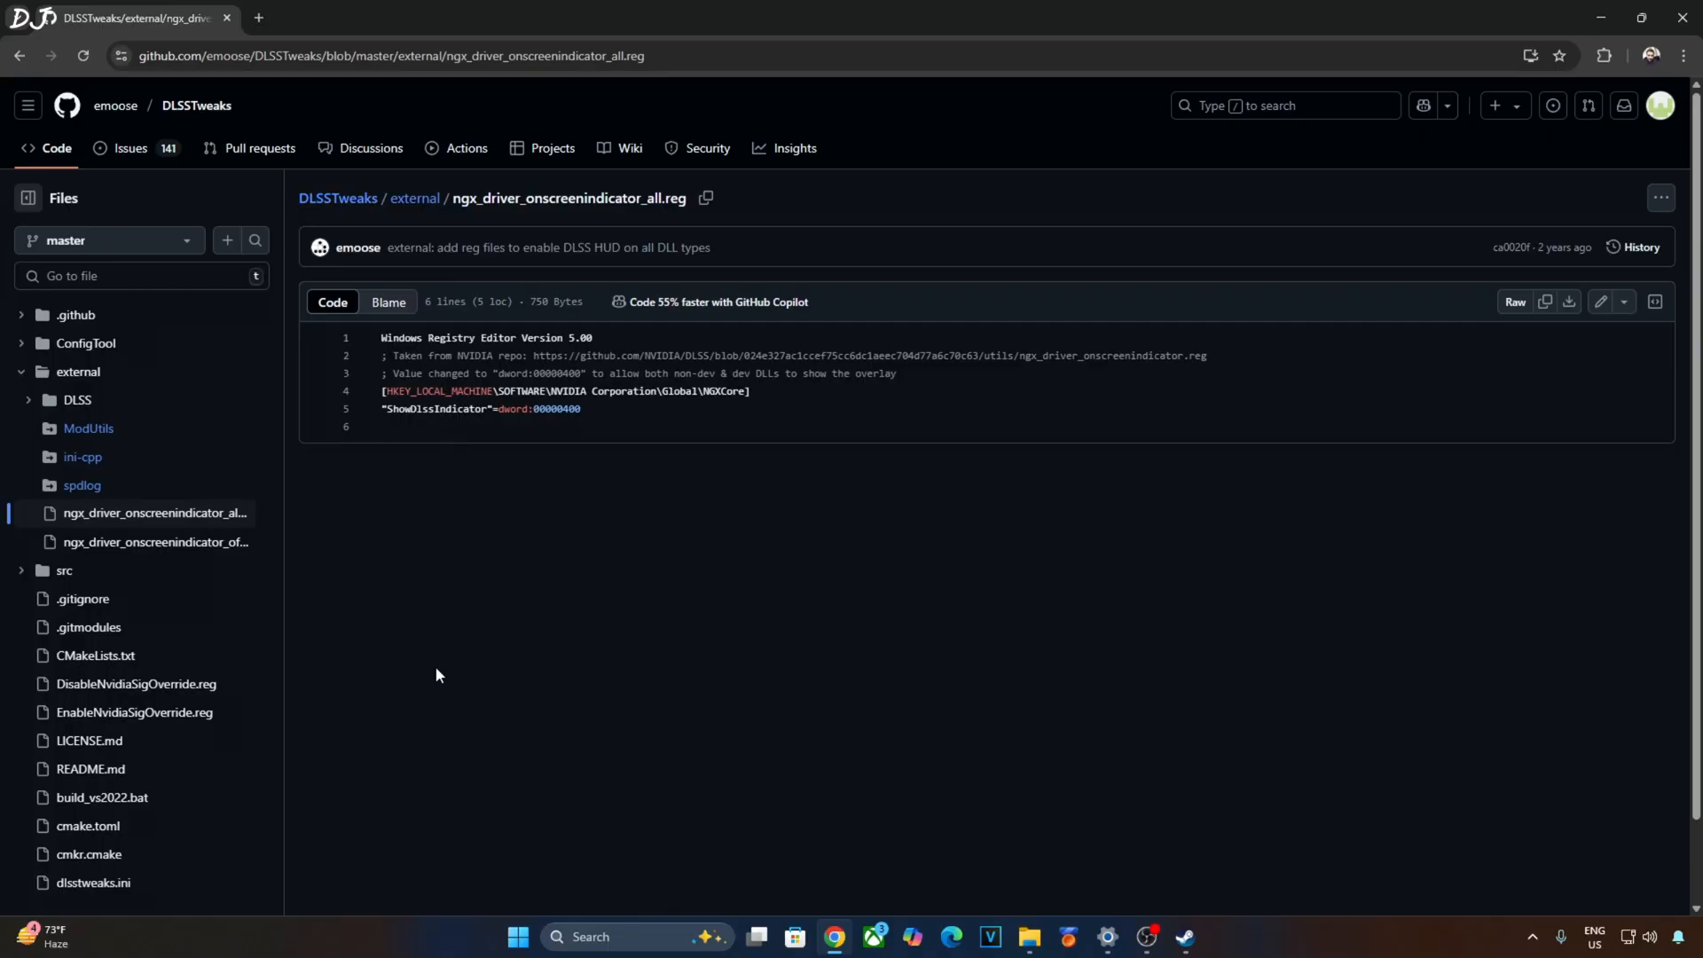
mouse_move(463, 658)
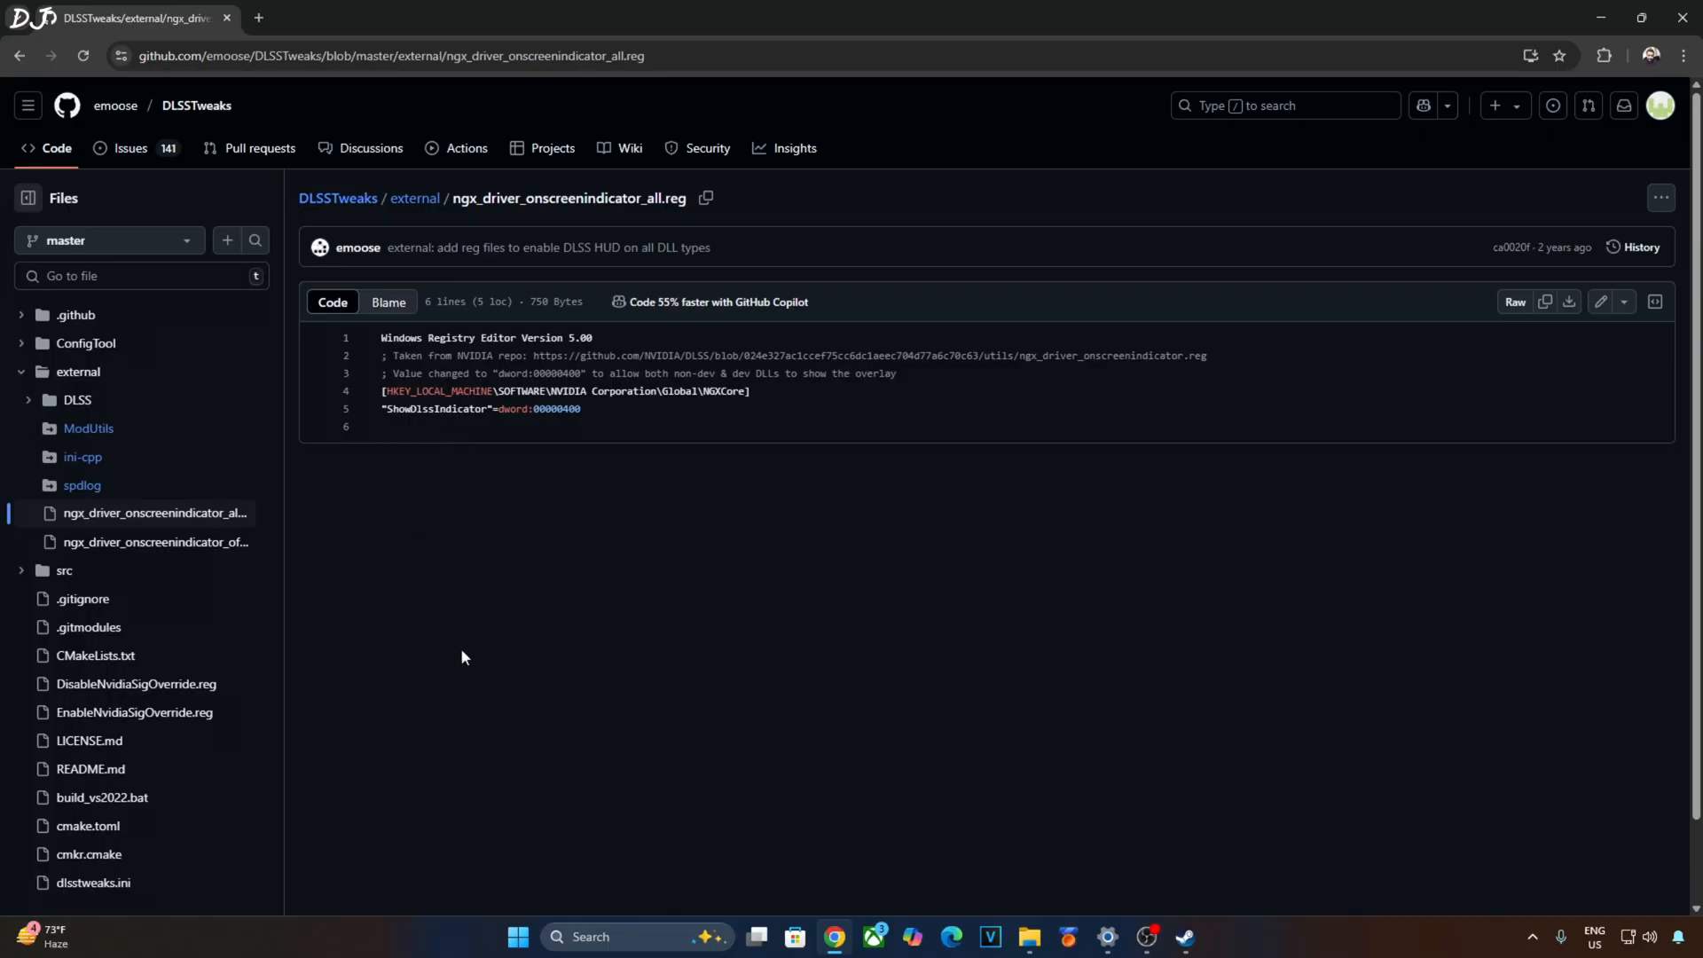
mouse_move(382, 502)
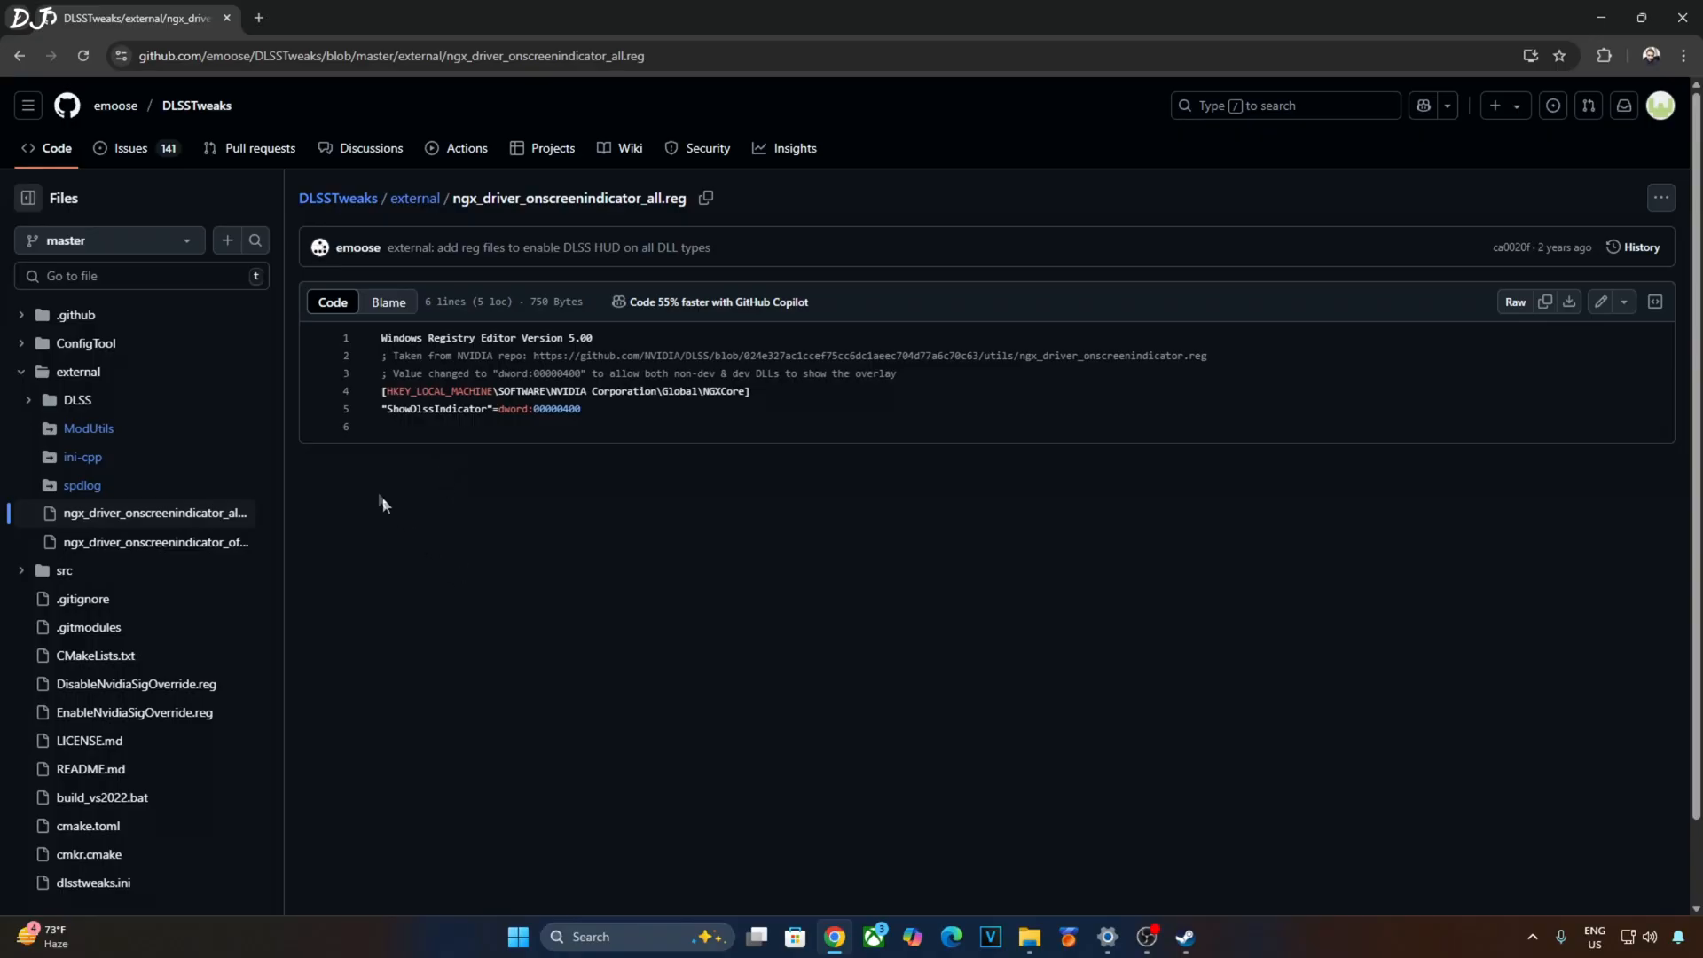
left_click_drag(384, 337, 465, 355)
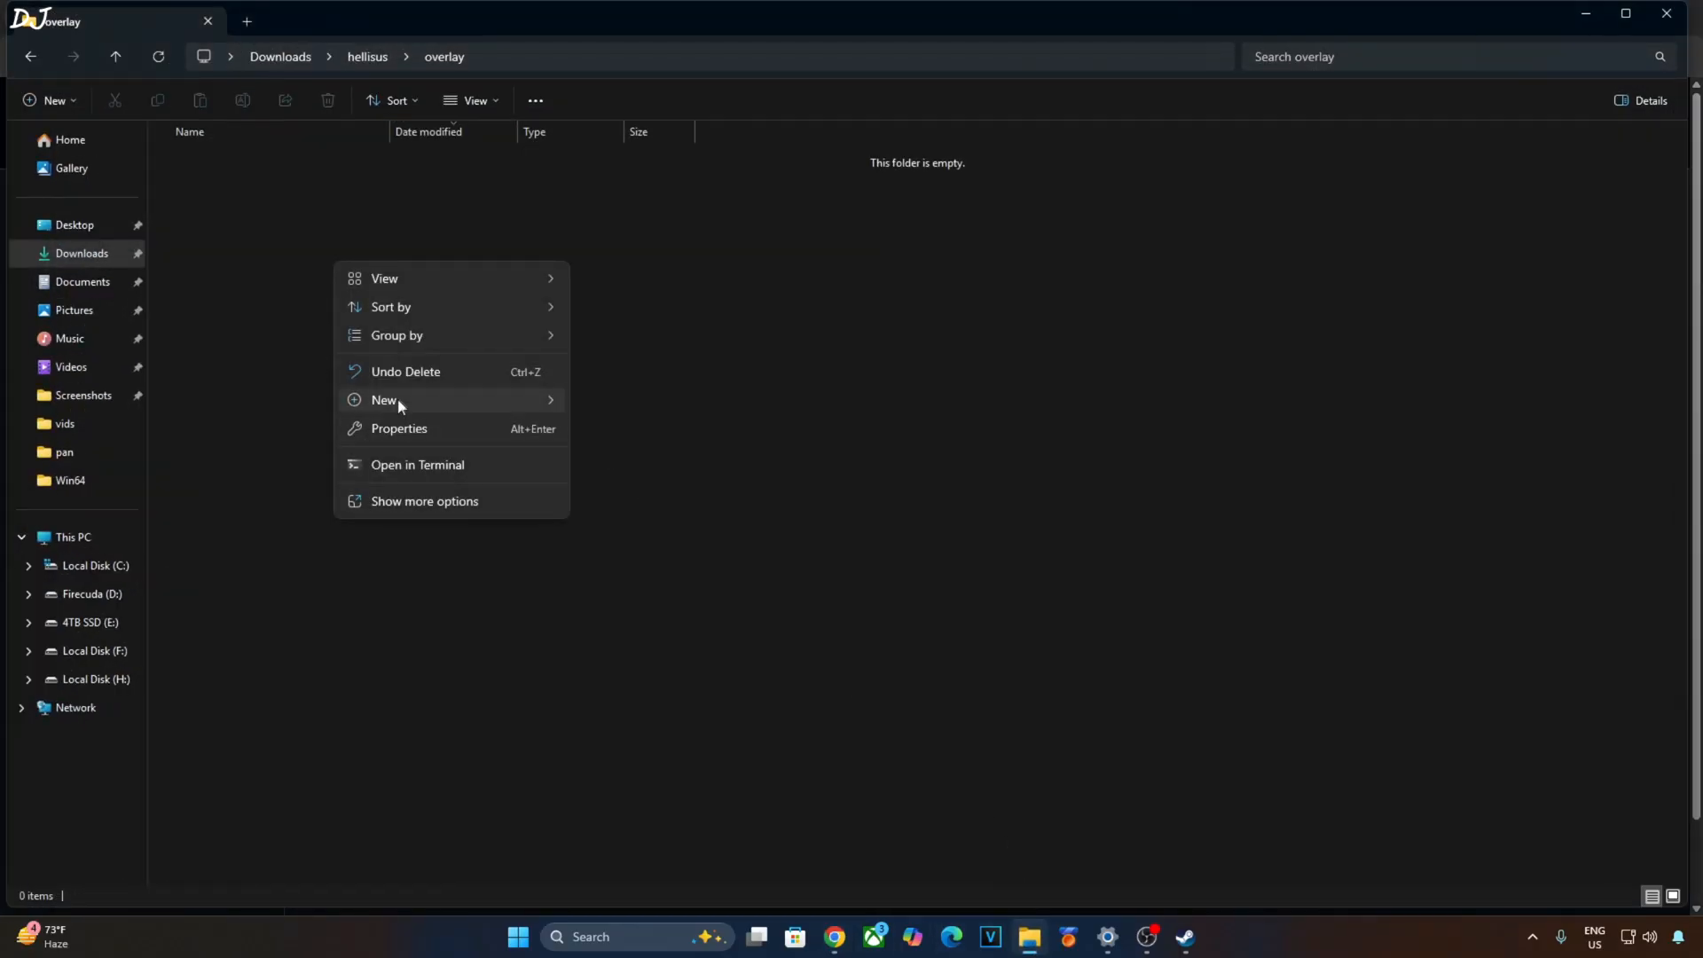
- Create a new text document renamed to overlay.reg and open it in Notepad
left_click(383, 399)
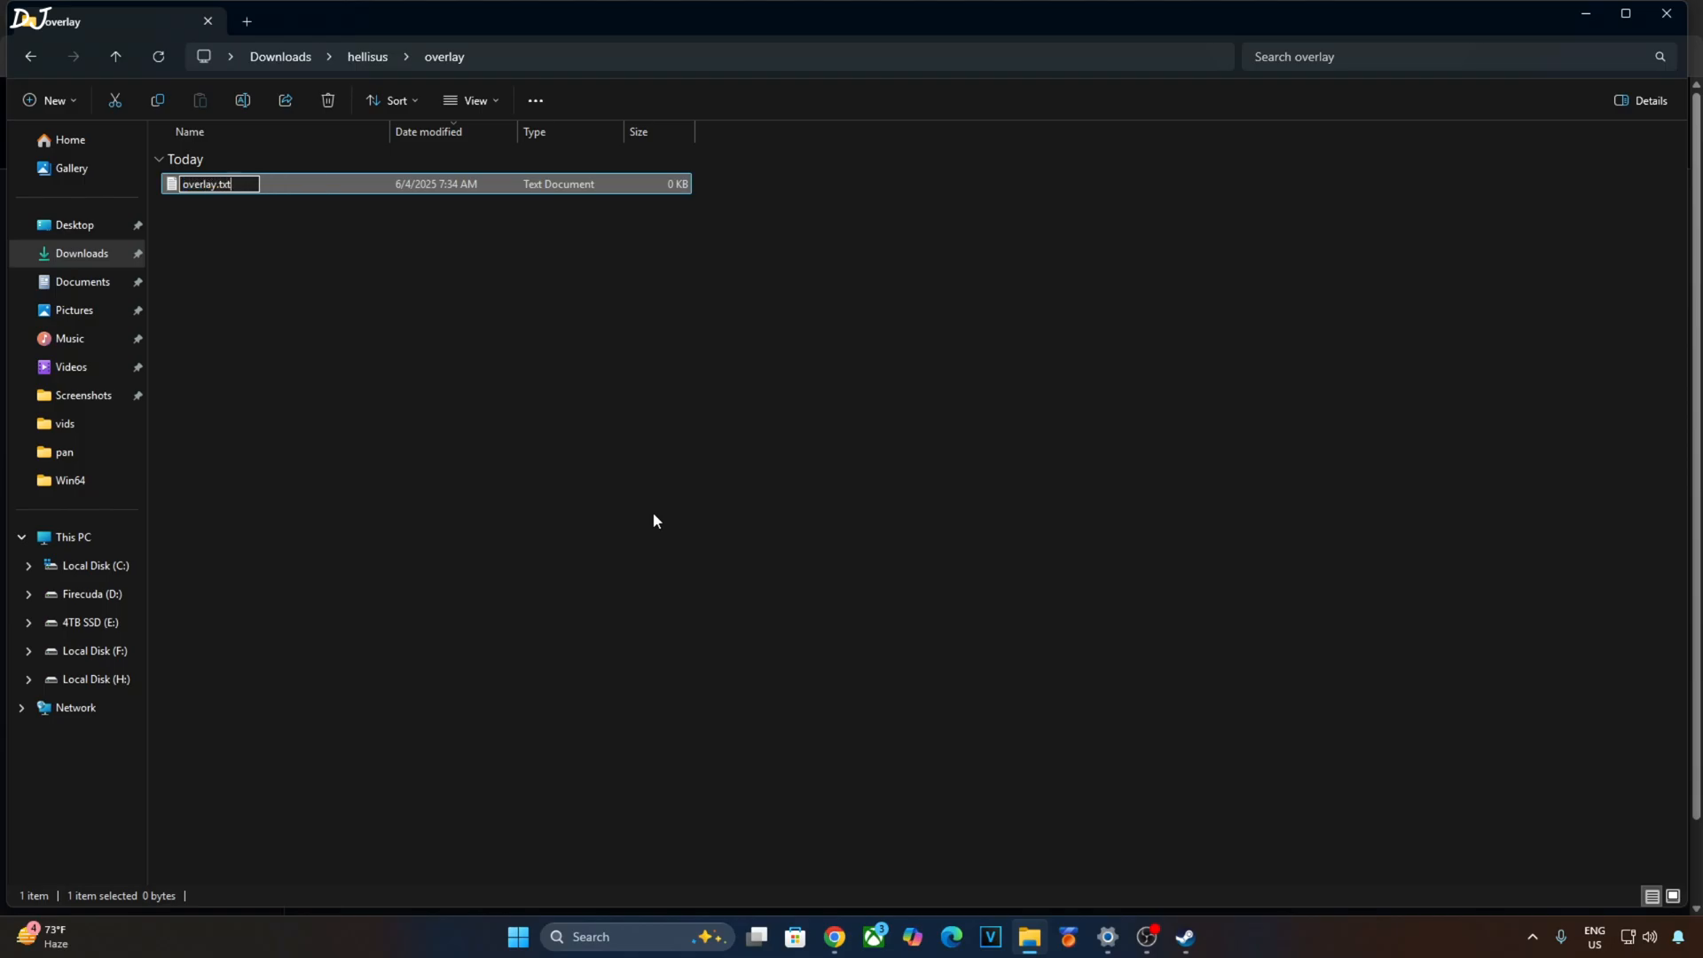
type("reg")
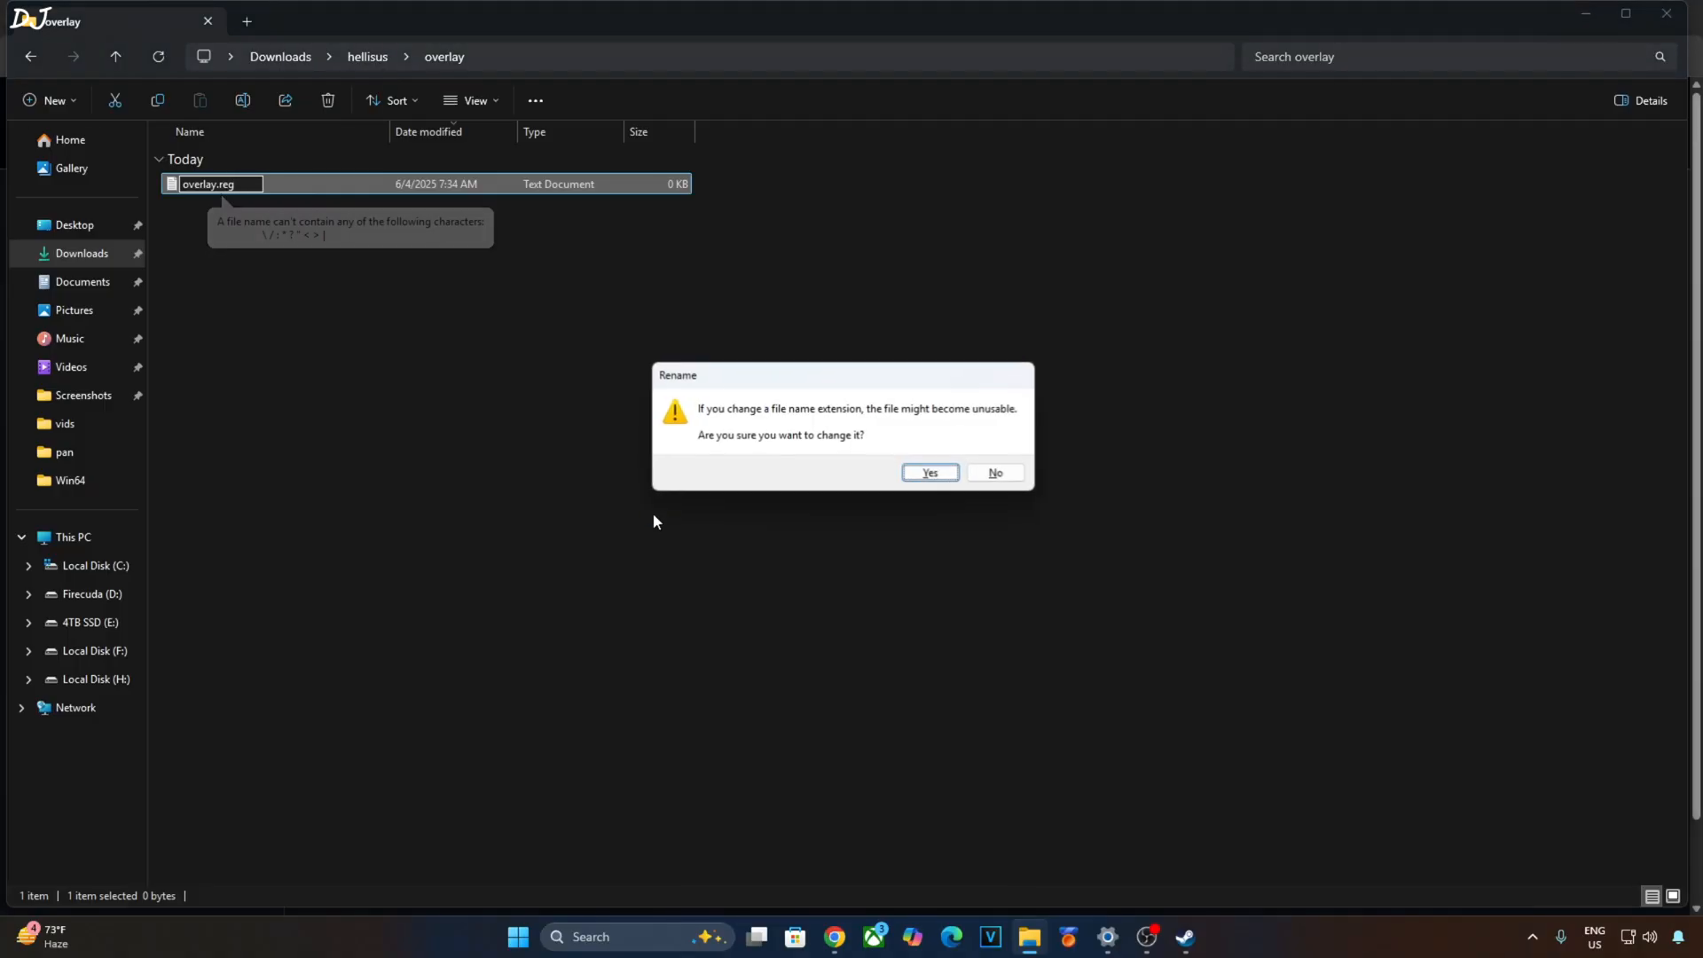
left_click(926, 471)
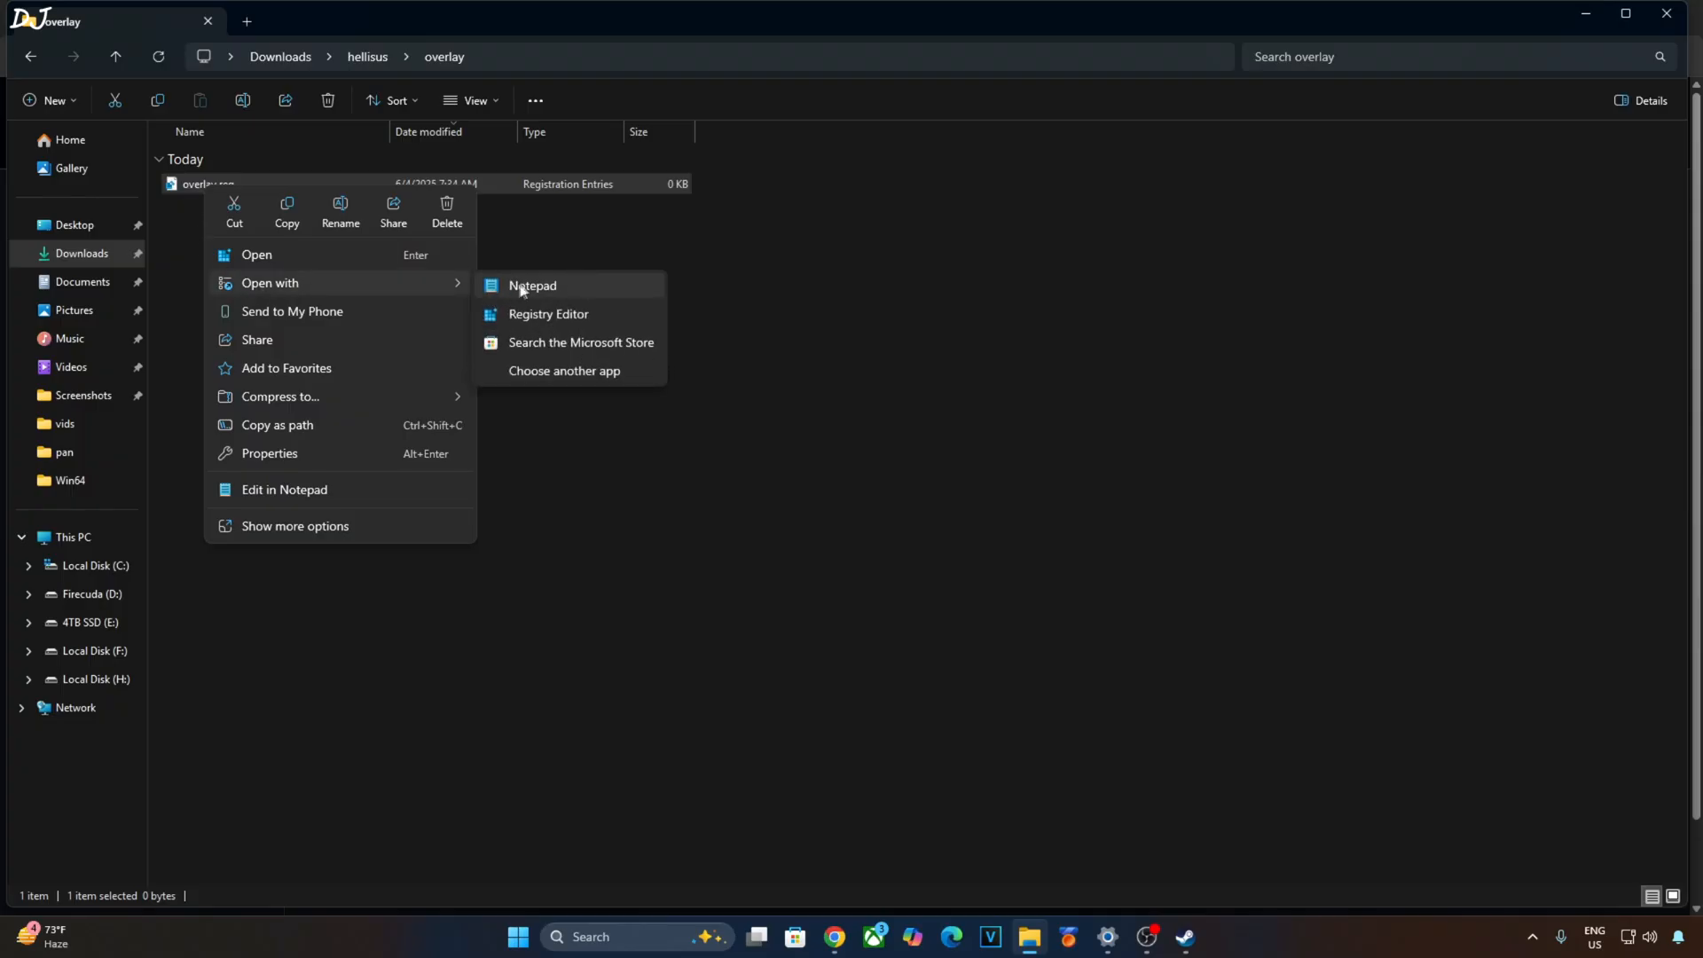
left_click(530, 284)
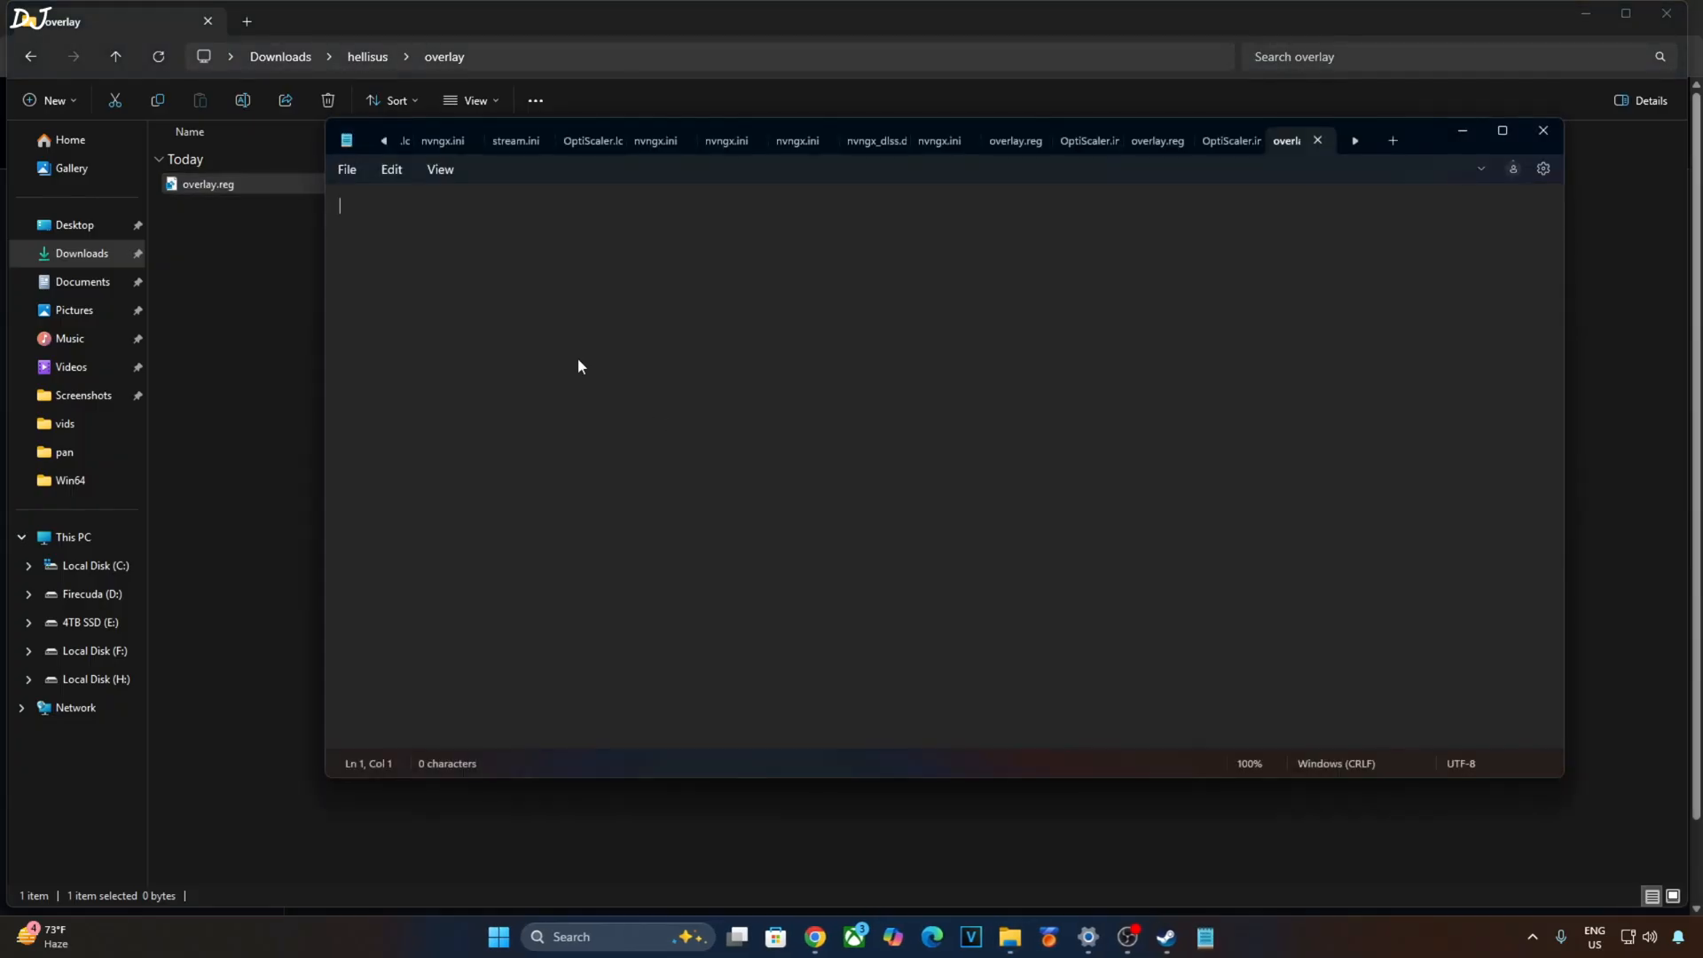
- Paste the ShowDlssIndicator entry into overlay.reg, save it and merge it into the registry
left_click(346, 171)
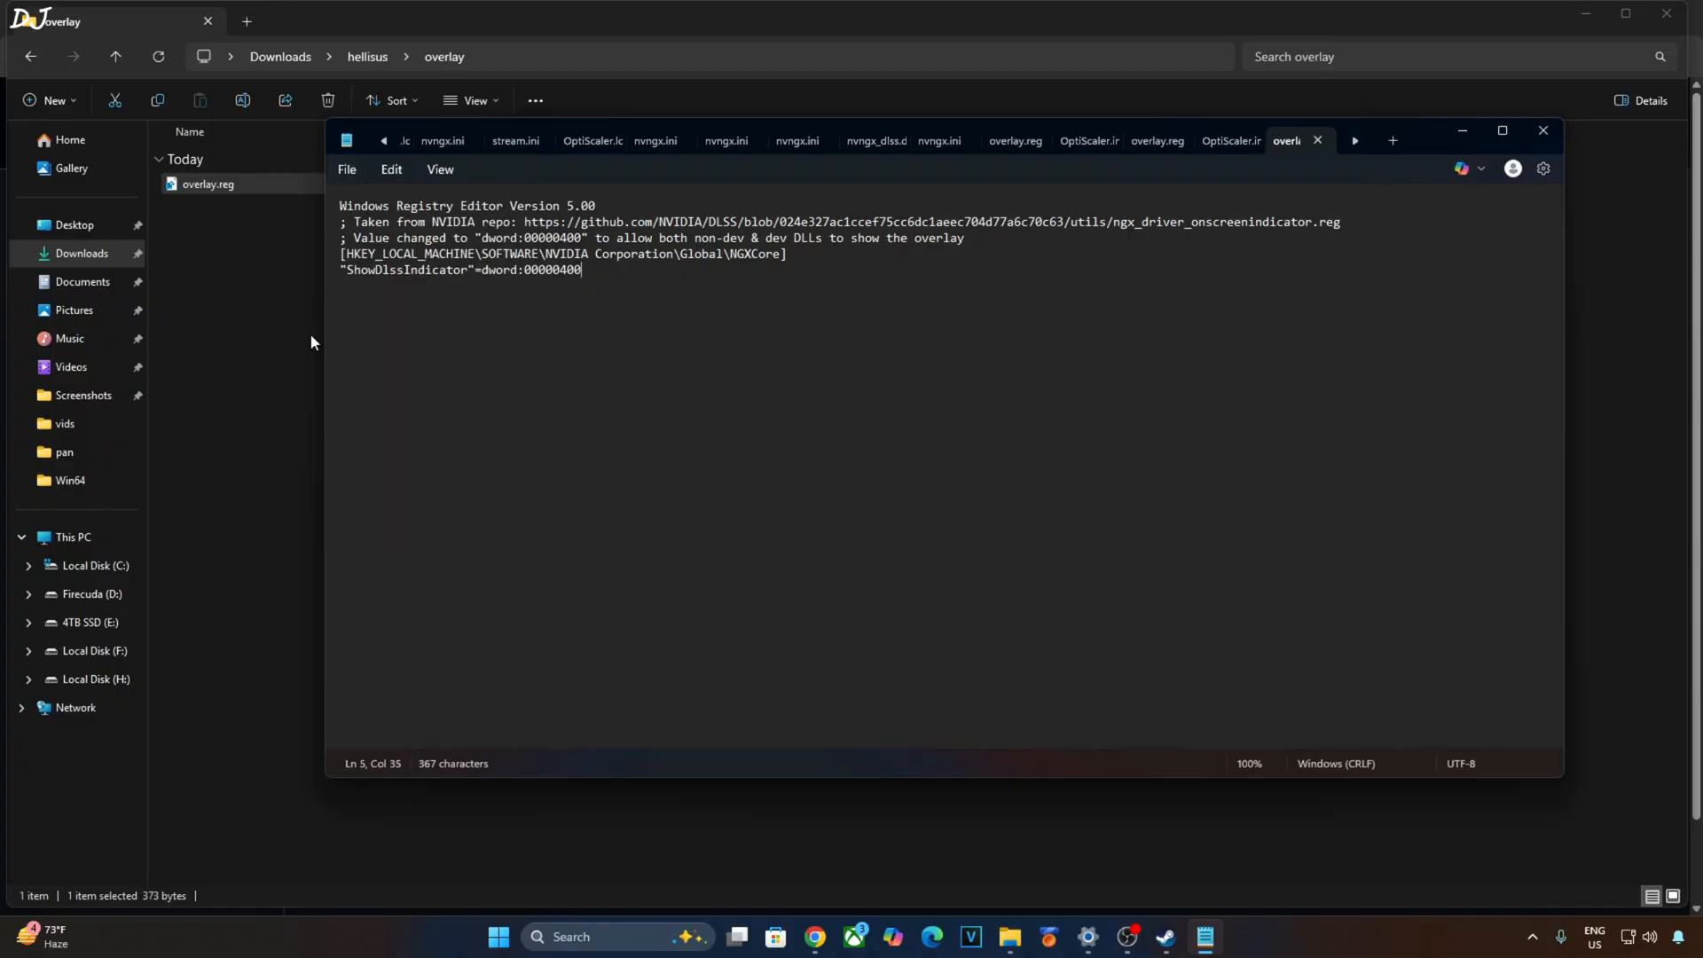
mouse_move(437, 384)
type("0")
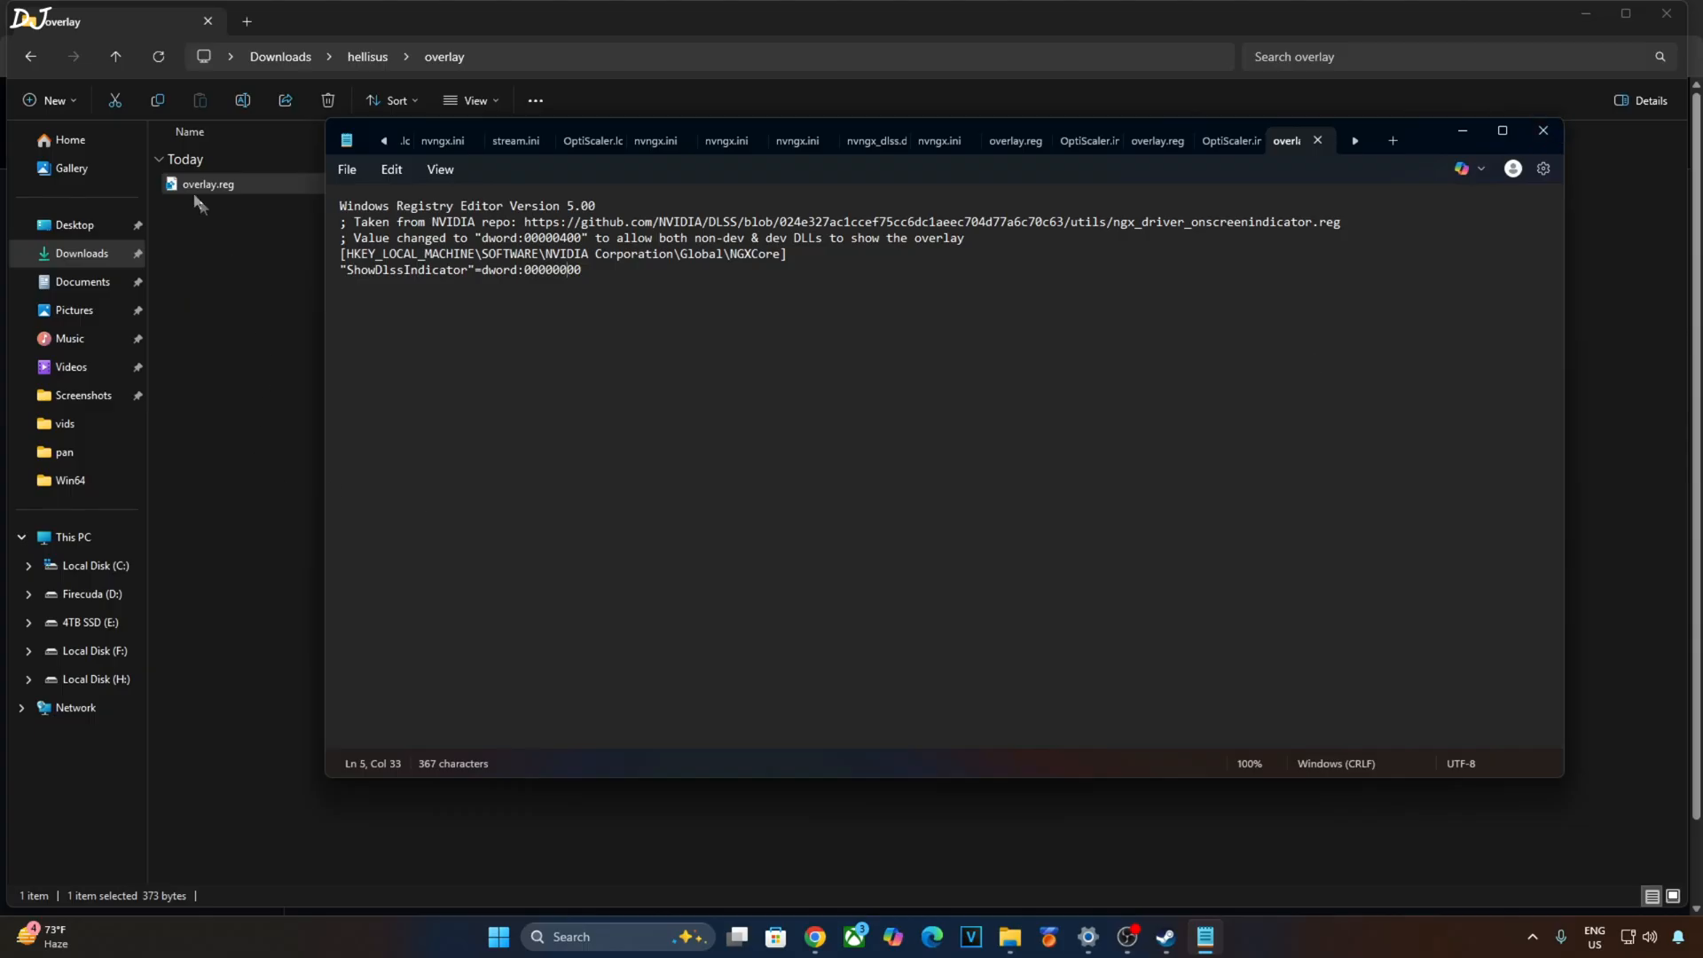
mouse_move(361, 384)
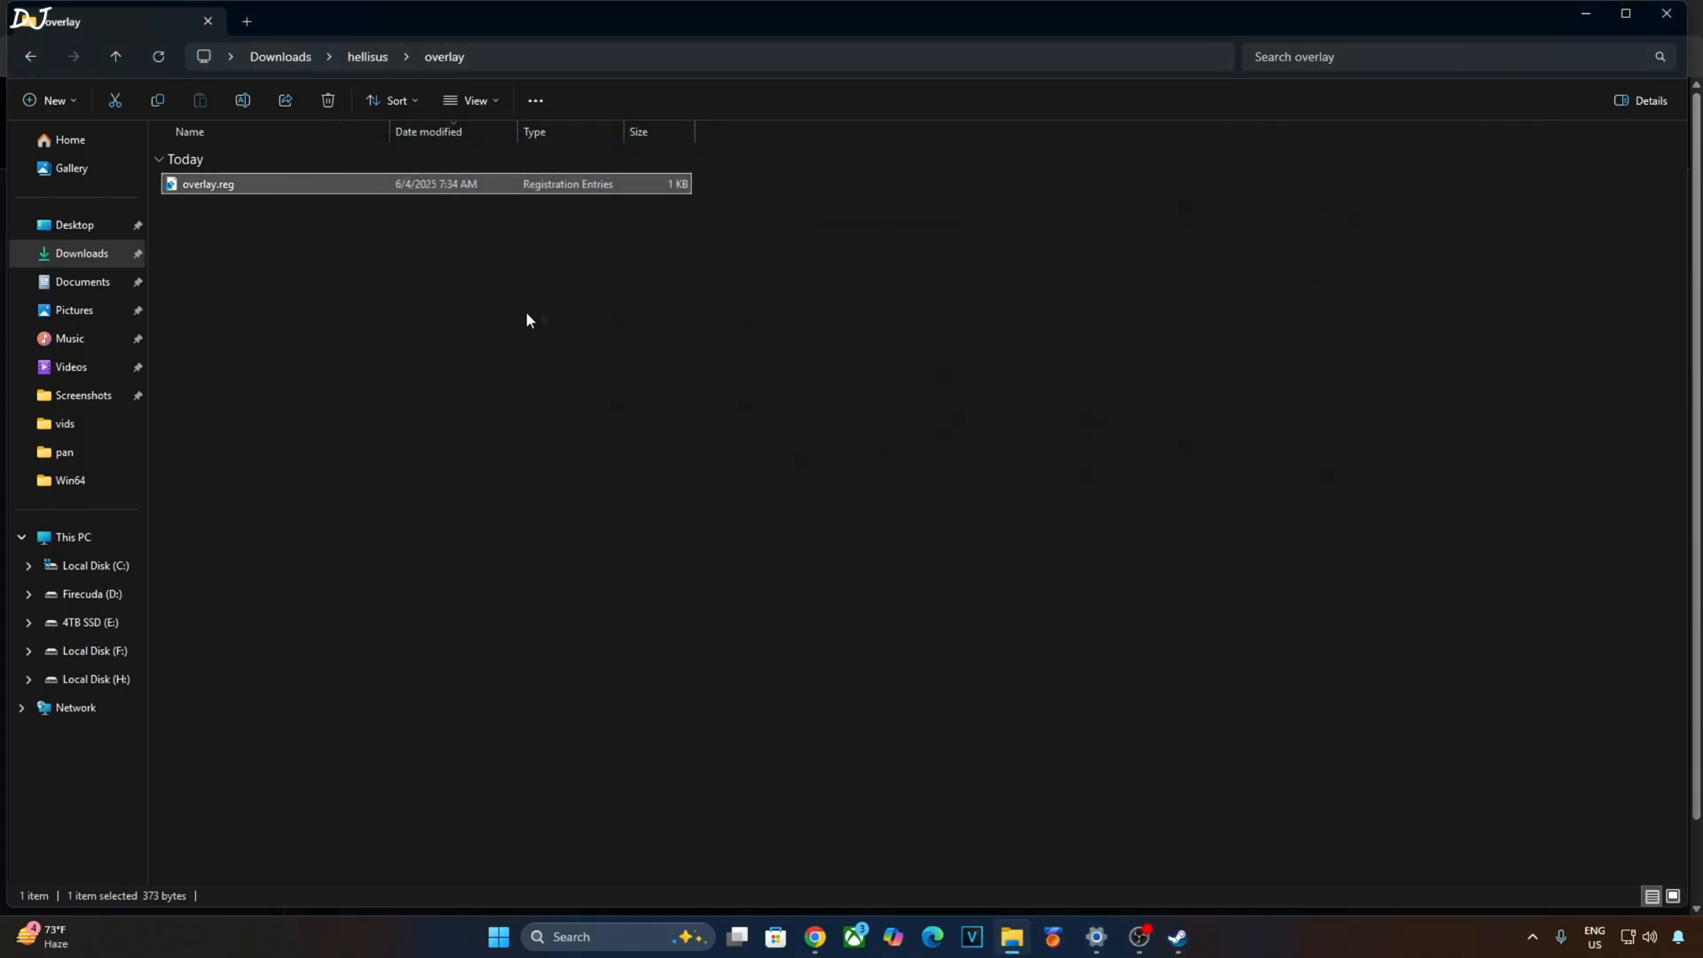
right_click(206, 183)
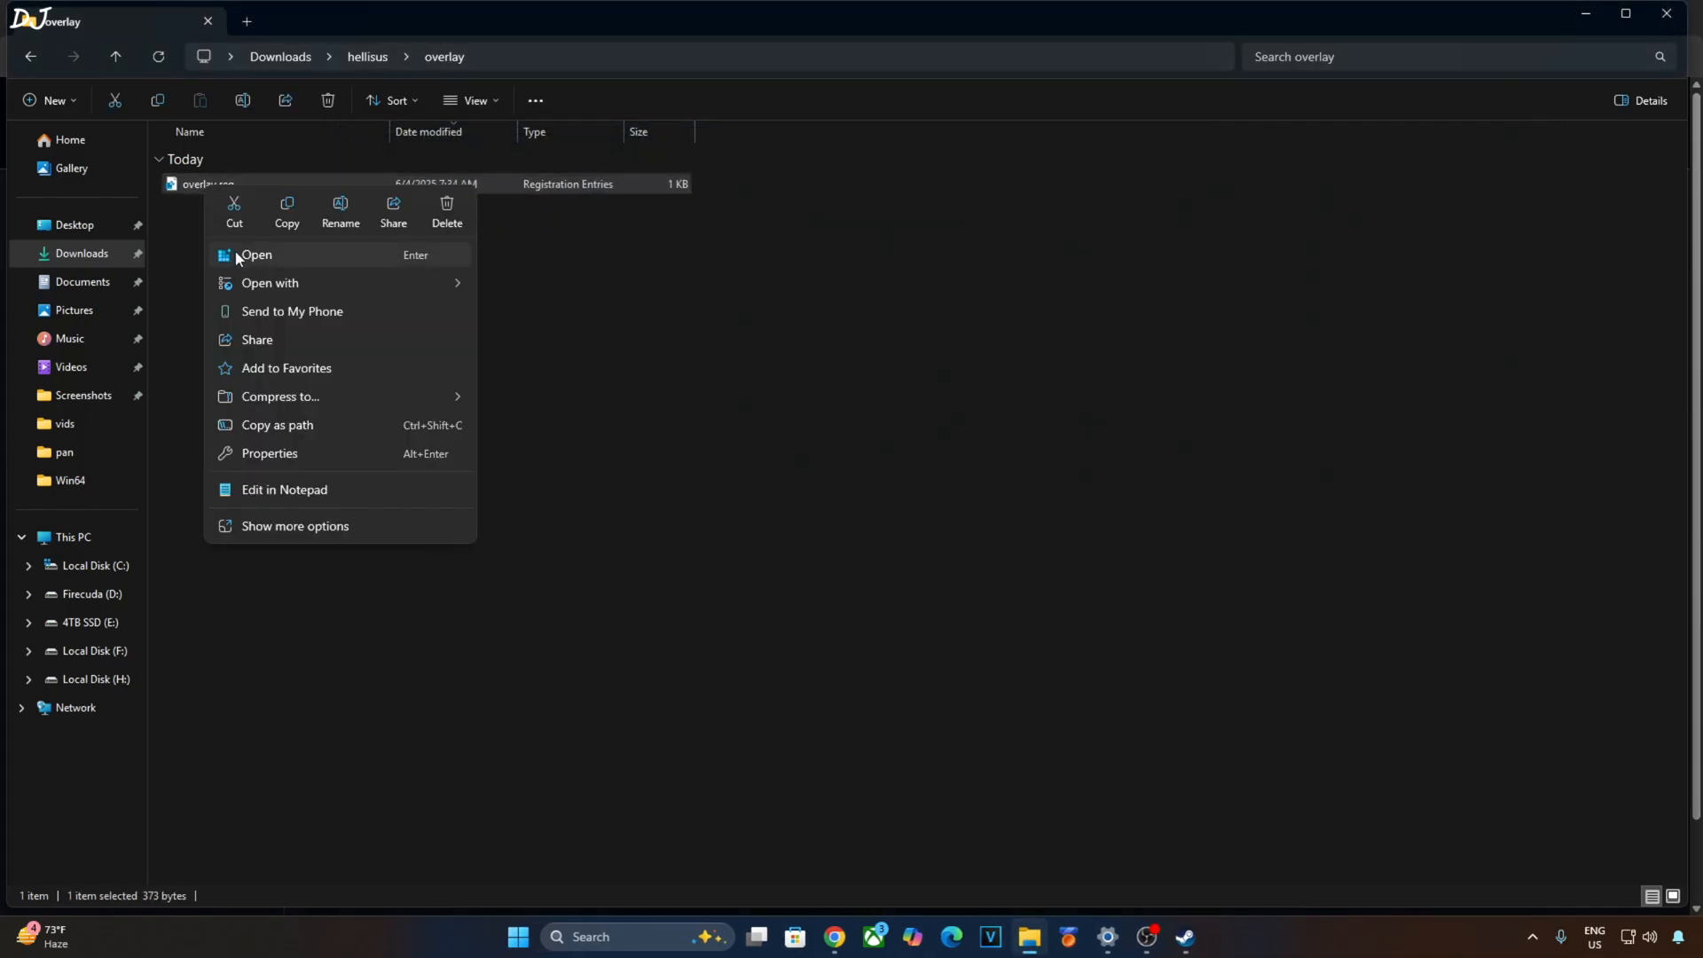
left_click(256, 254)
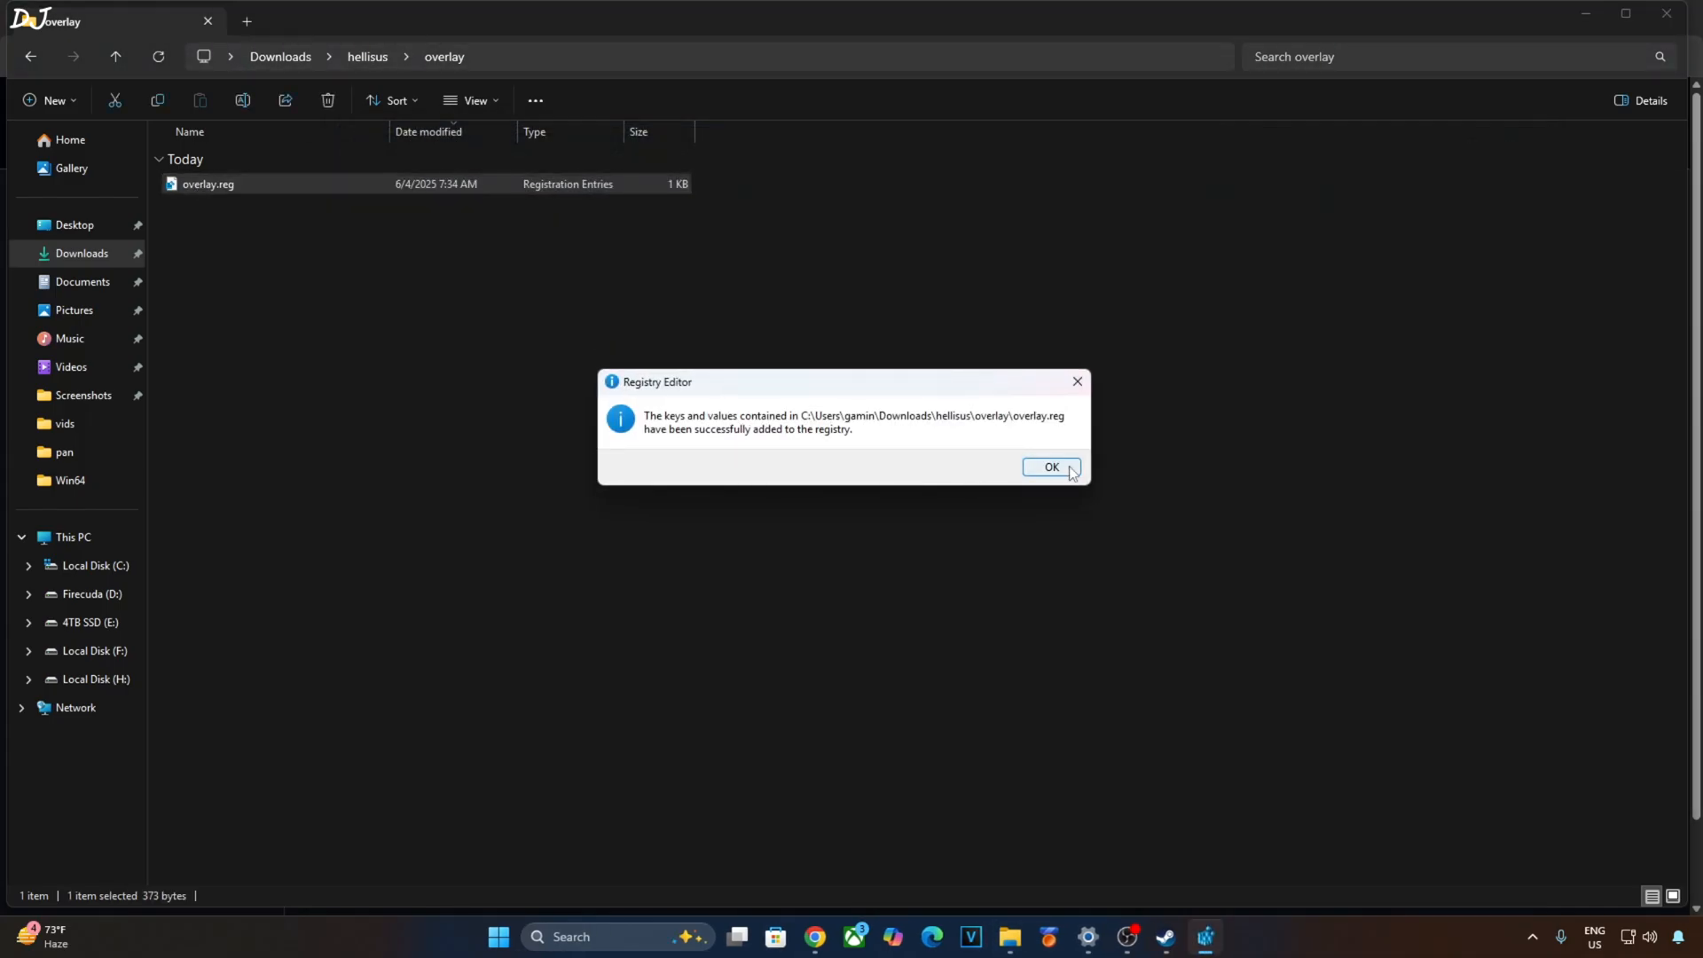
left_click(1049, 467)
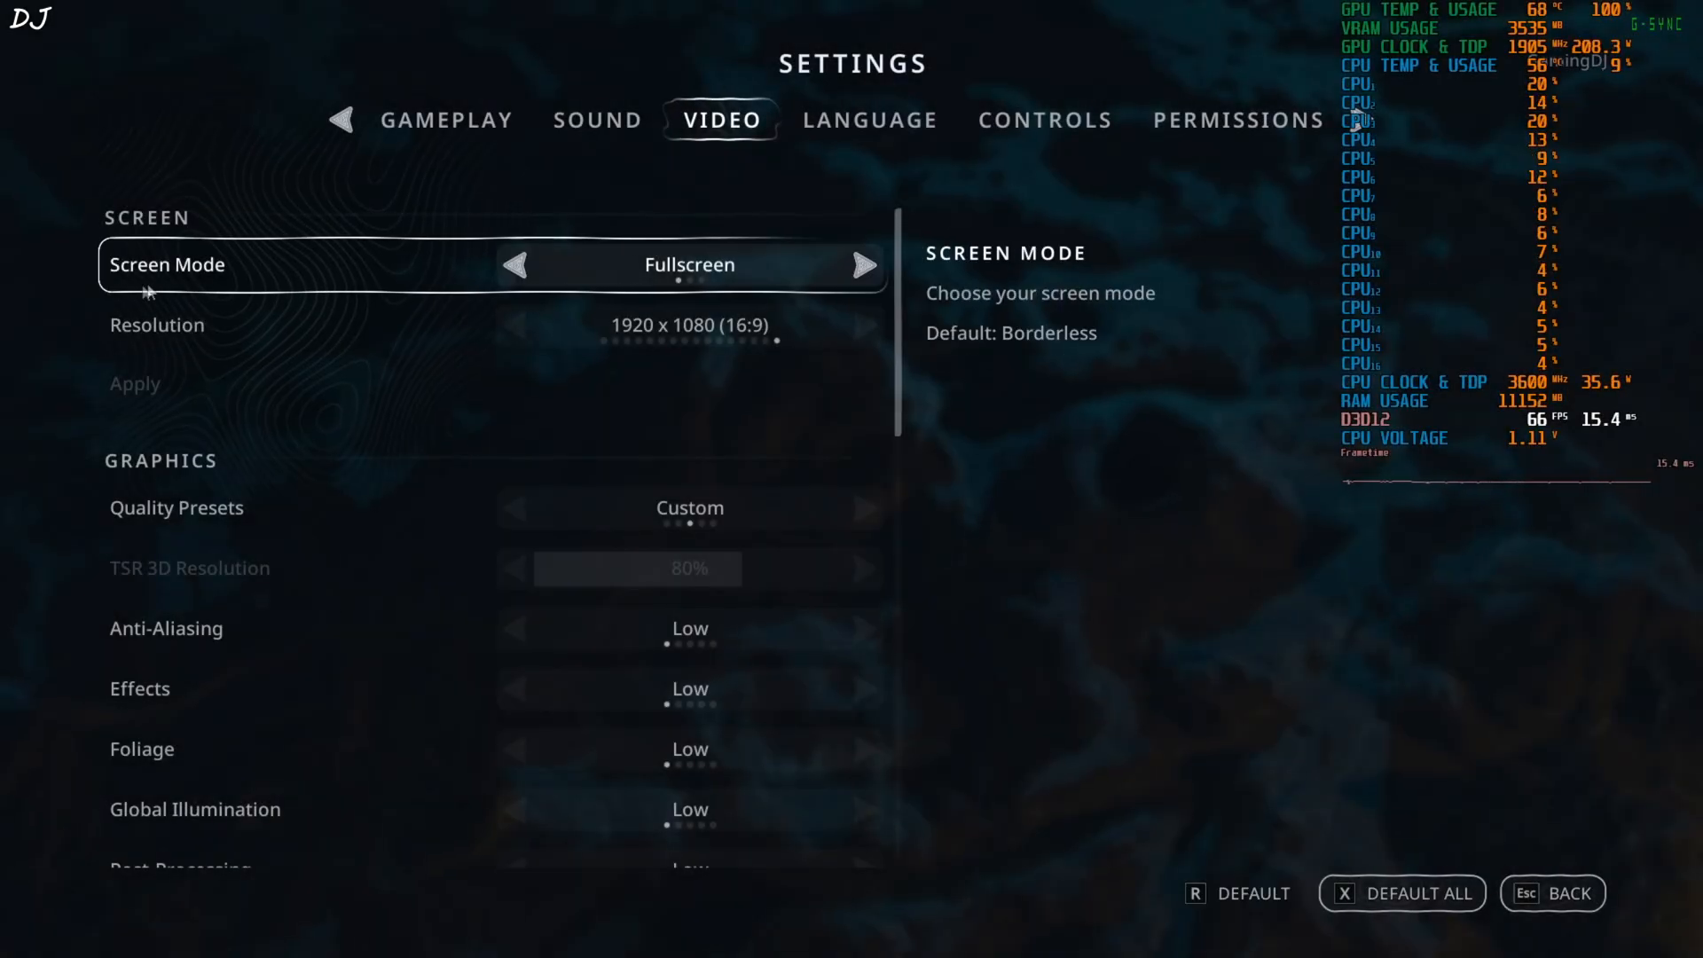
- Scroll the Video settings past Screen, Graphics, General and HDR to the Upscalers section
scroll("down", 3)
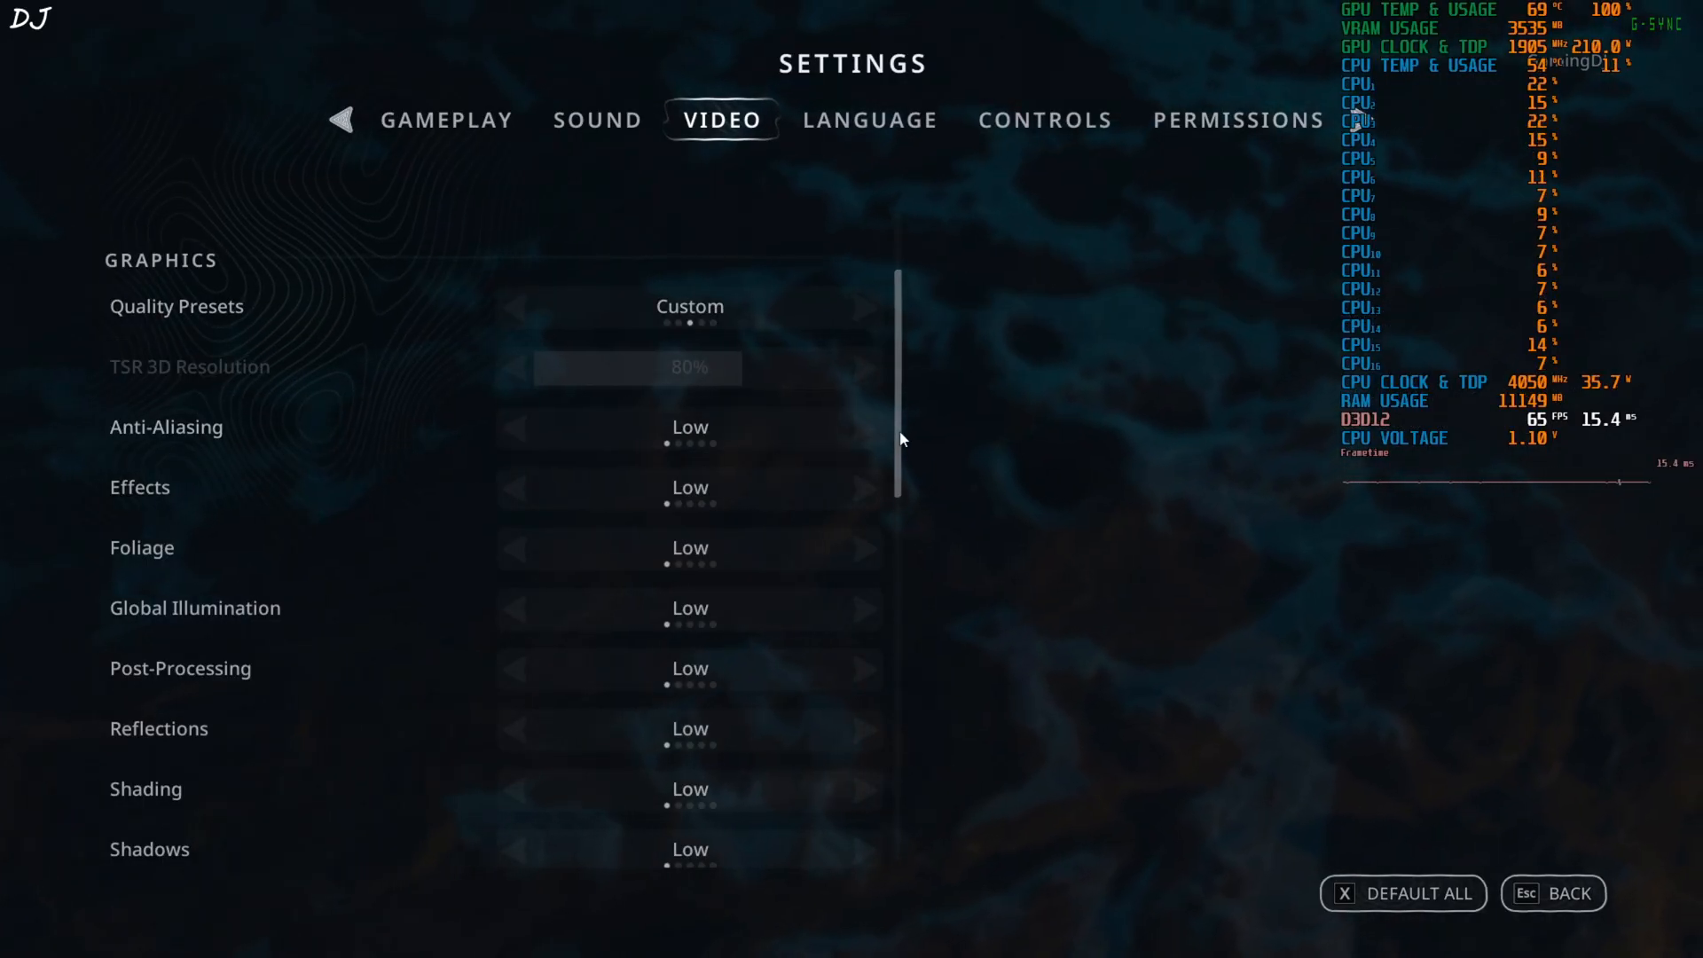
scroll("down", 3)
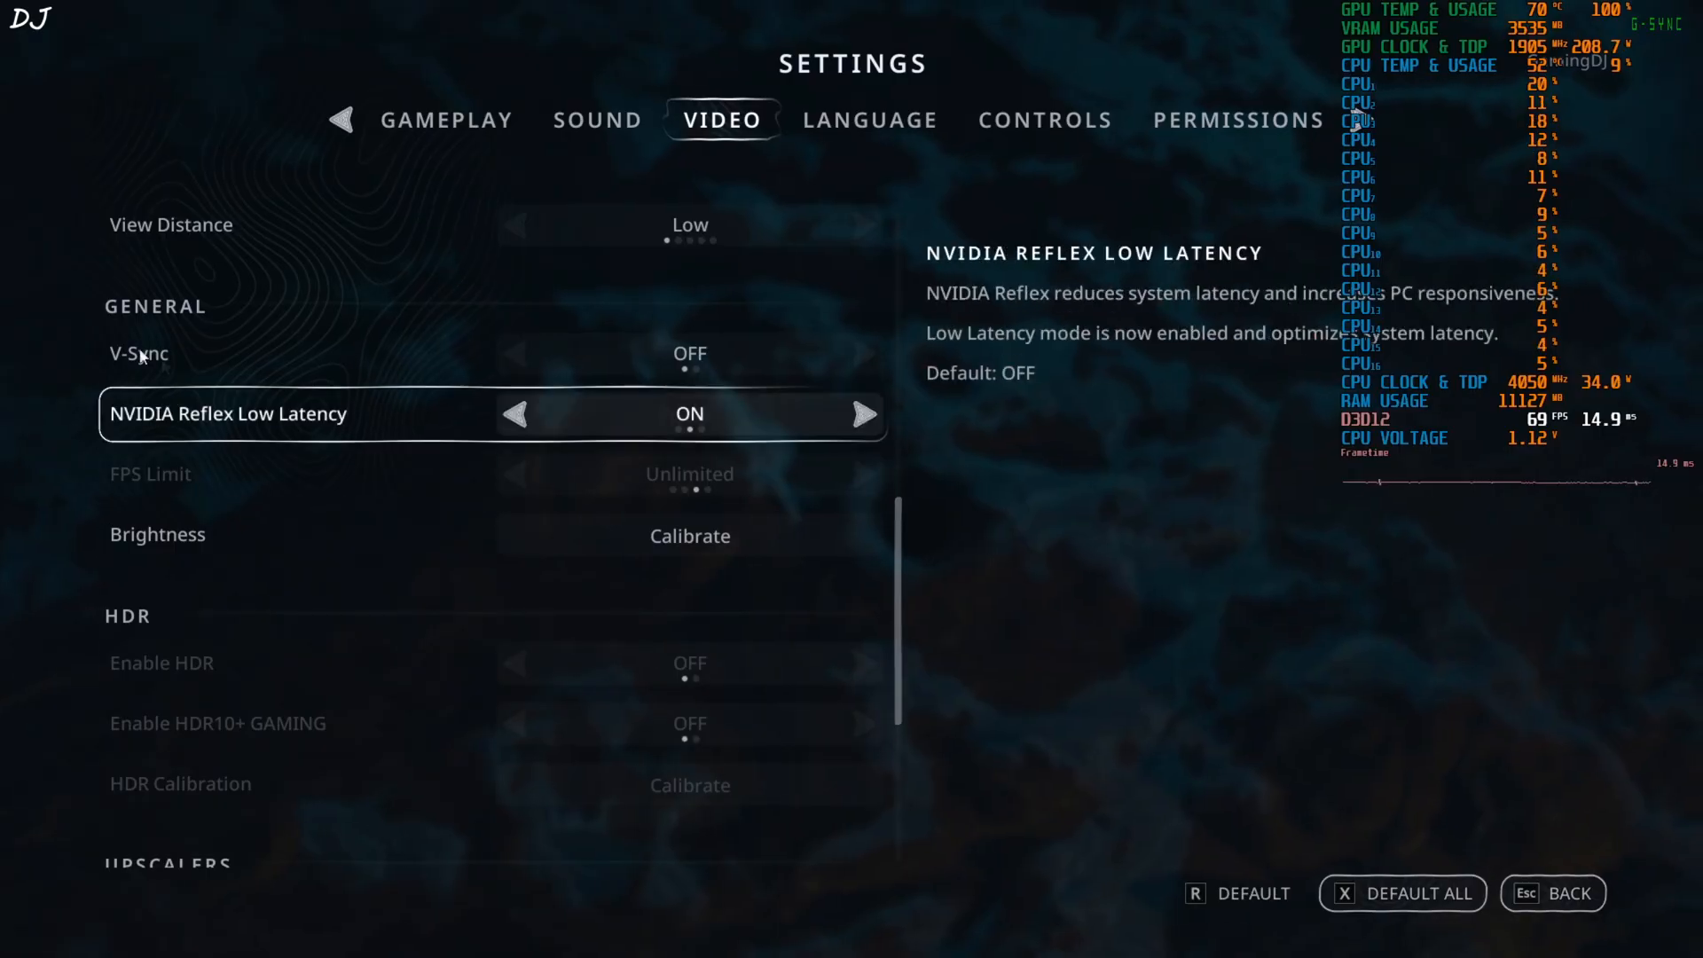
scroll("down", 3)
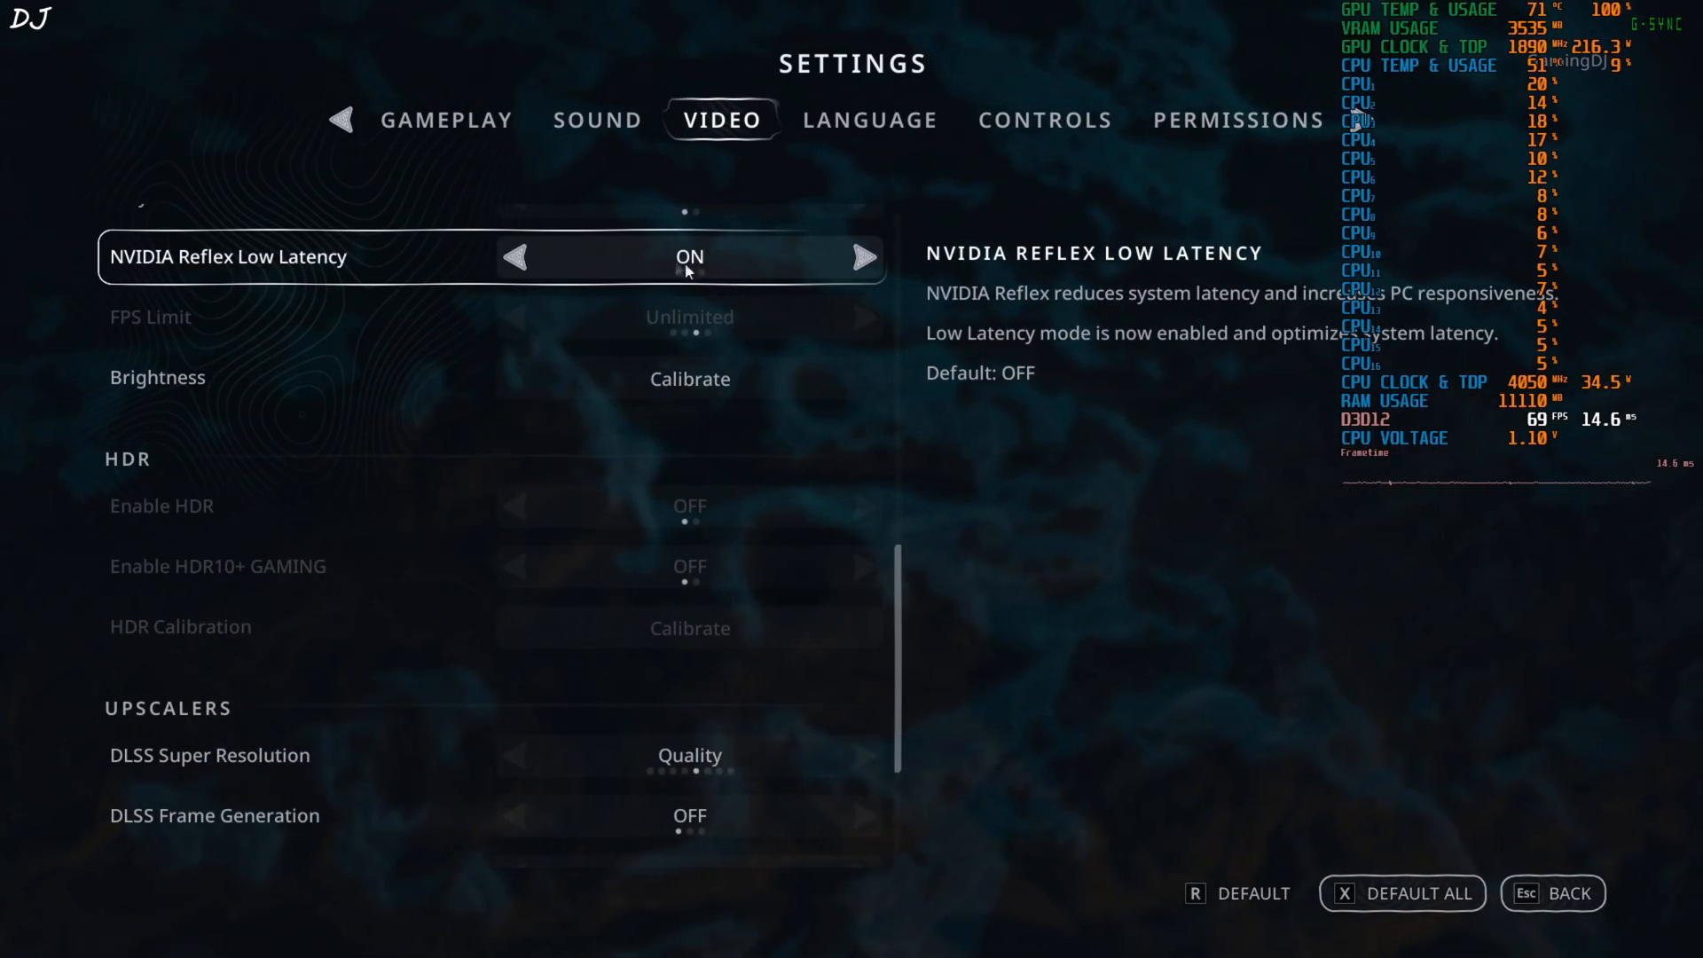
scroll("down", 3)
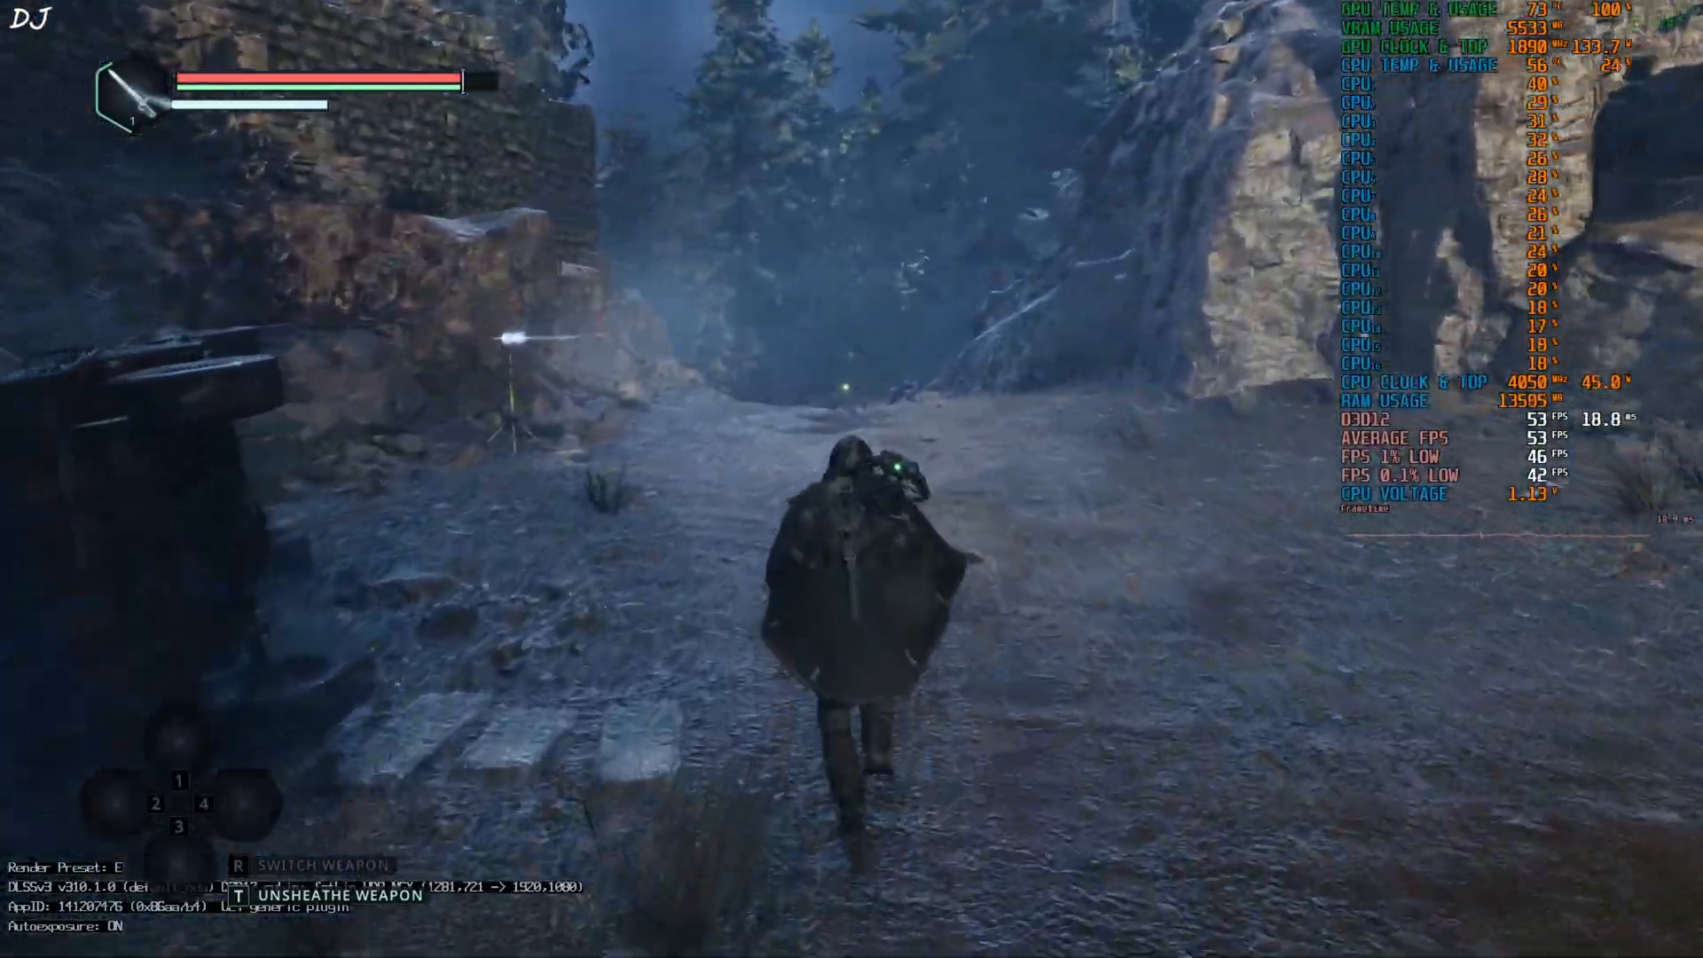
- Run through the forest level watching the DLSS overlay show 1281x721 upscaled to 1920x1080
key("t")
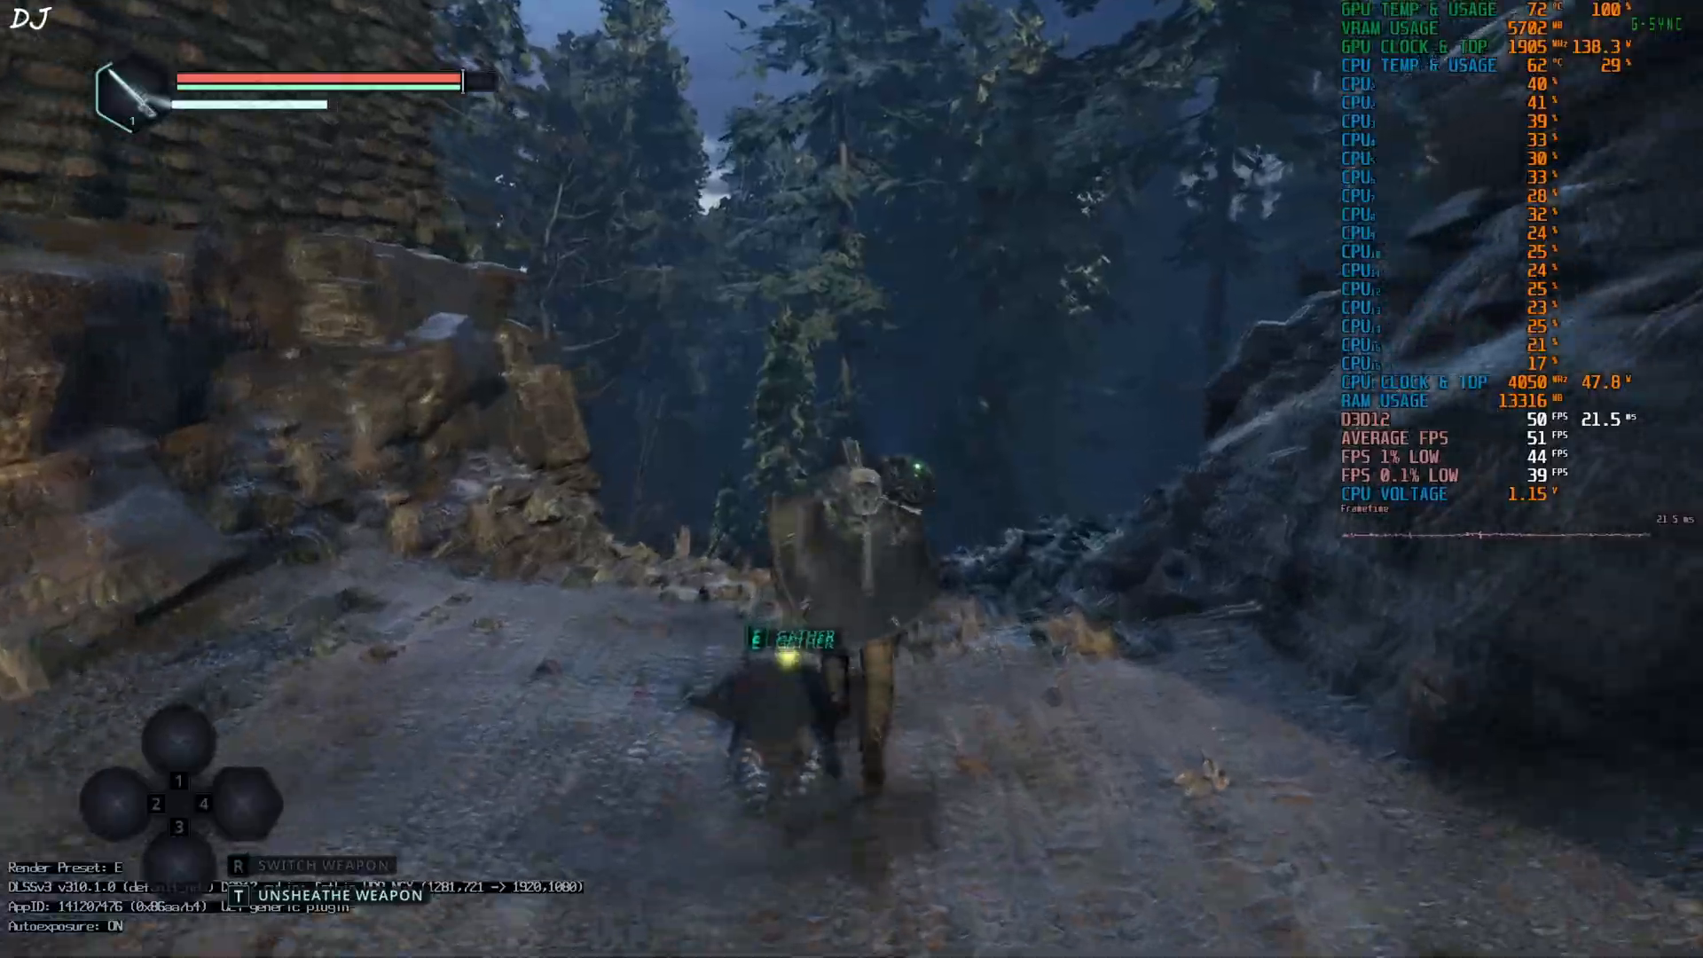
mouse_move(852, 479)
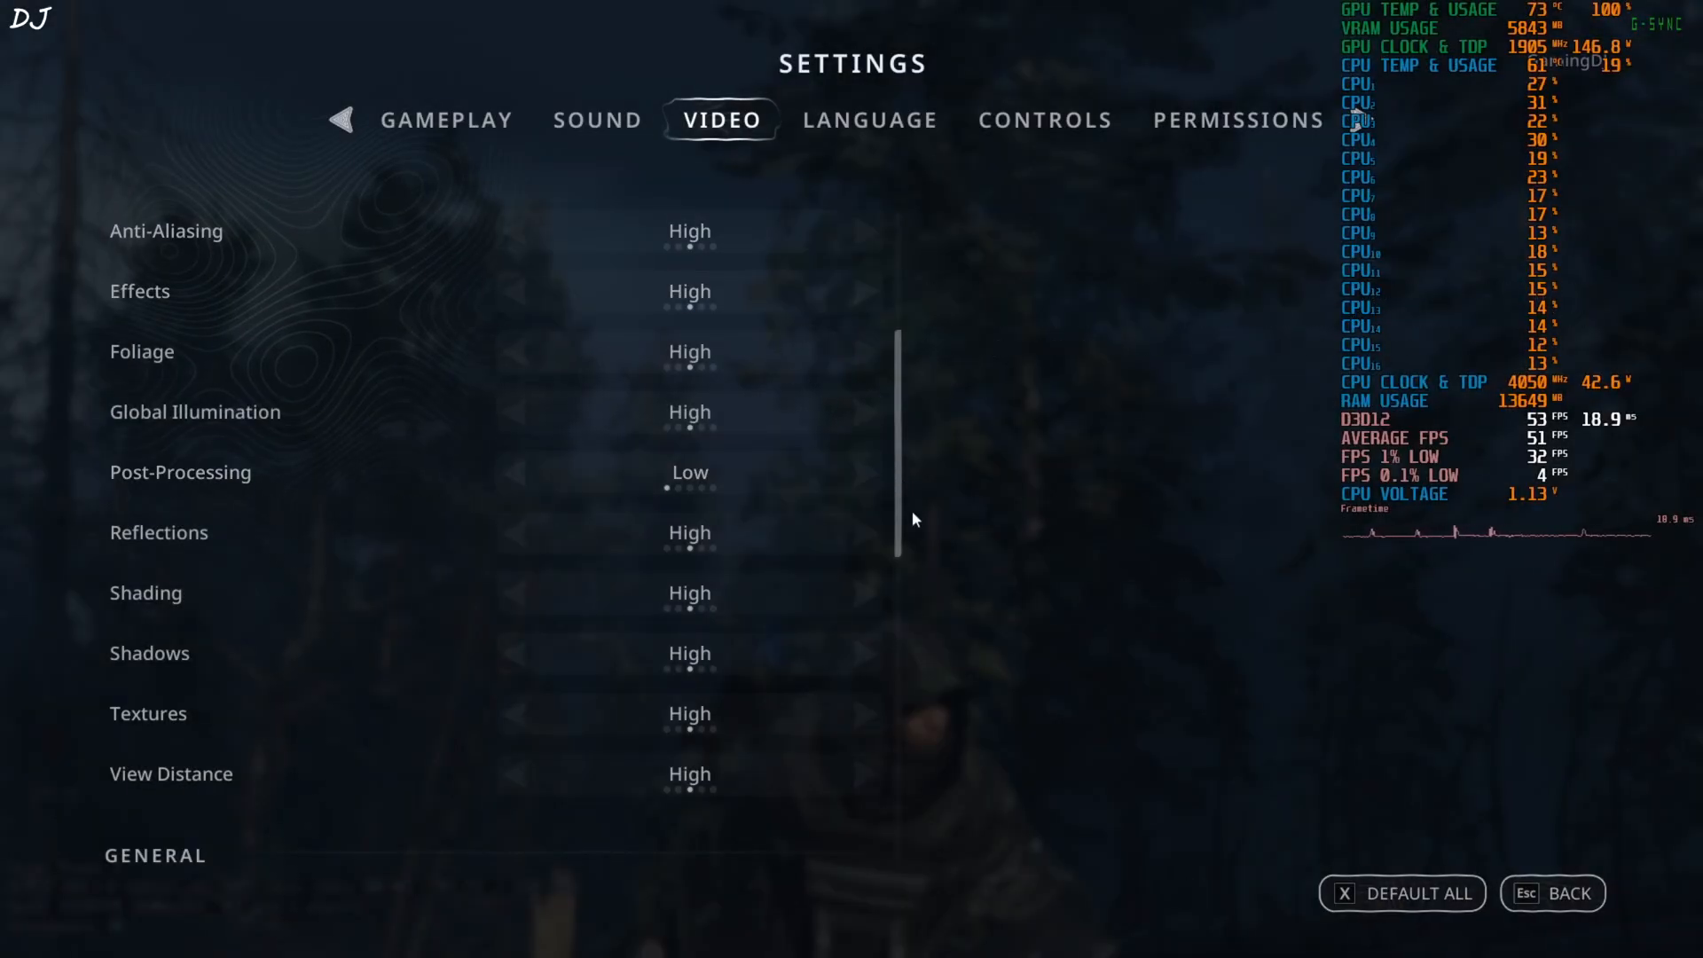
- Leave the Settings menu via Back and continue through the forest on High settings
left_click(158, 533)
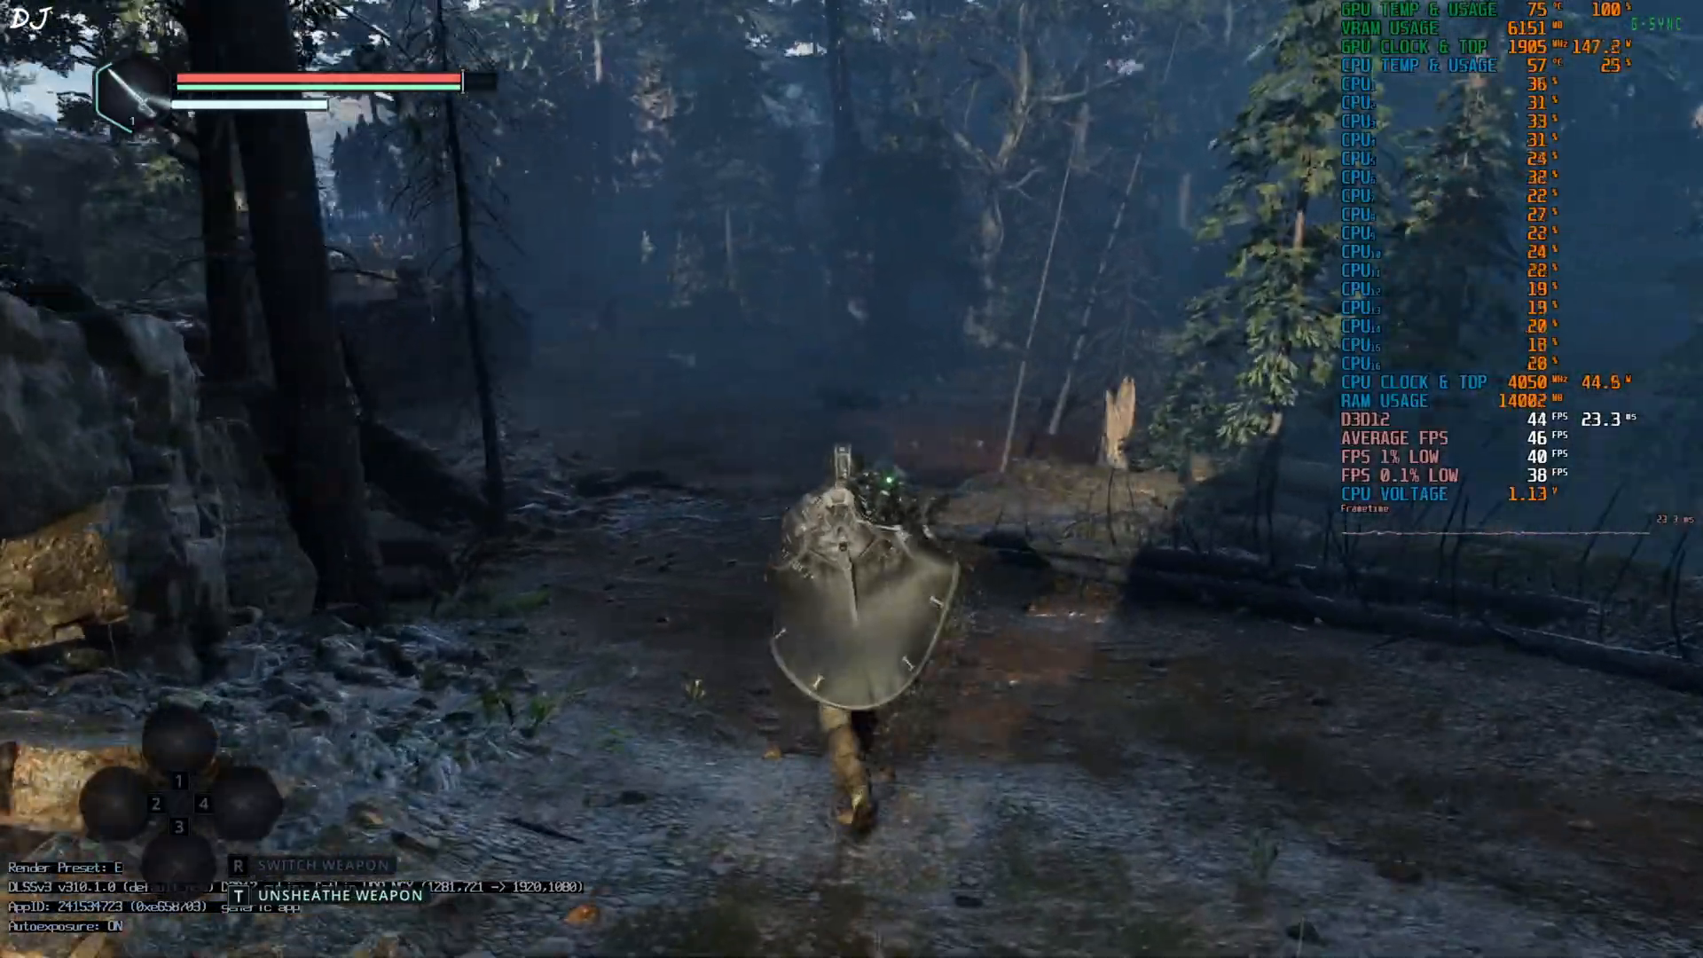
key("t")
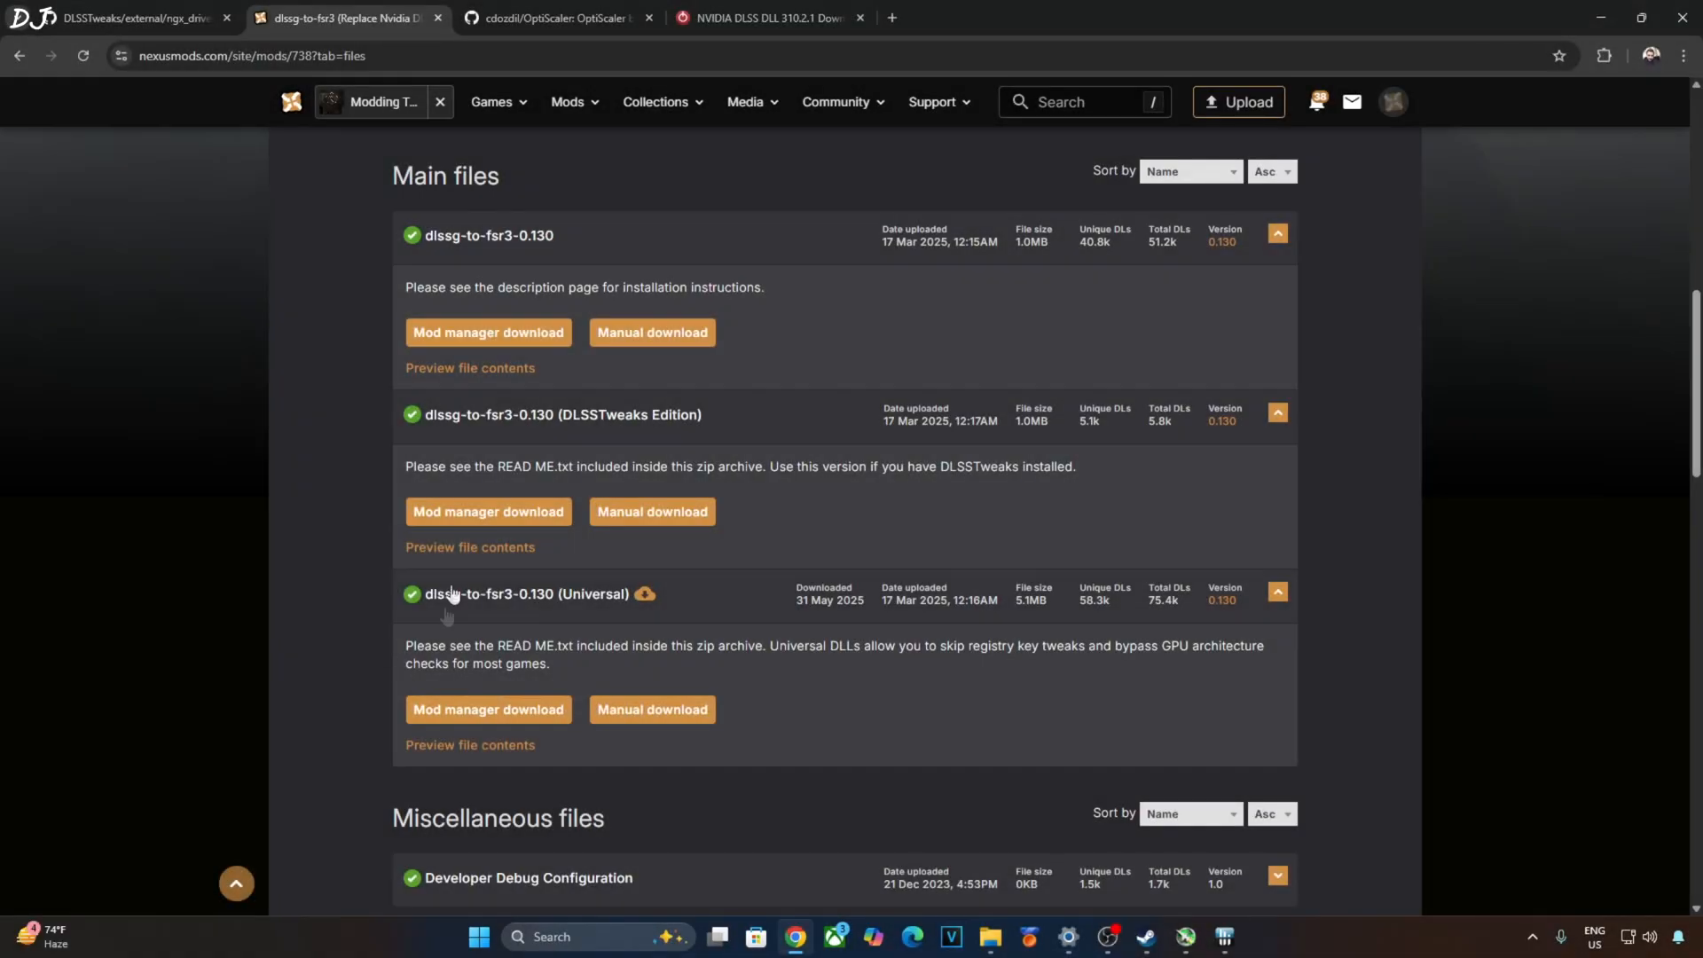
mouse_move(303, 637)
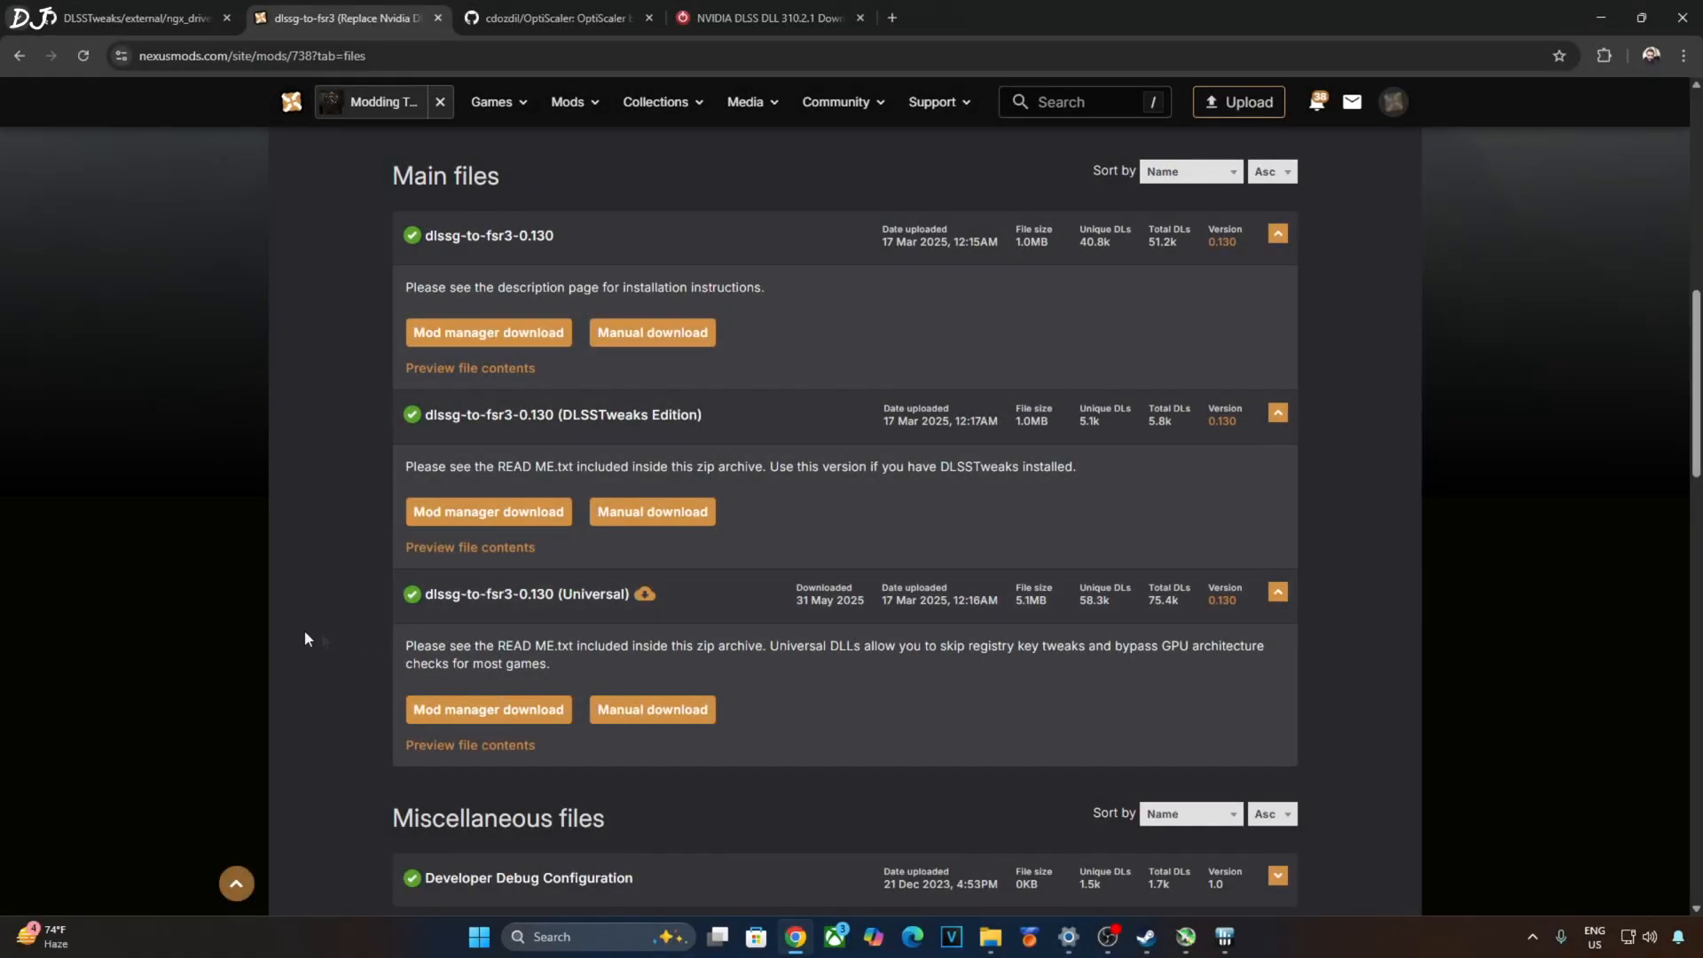
mouse_move(273, 628)
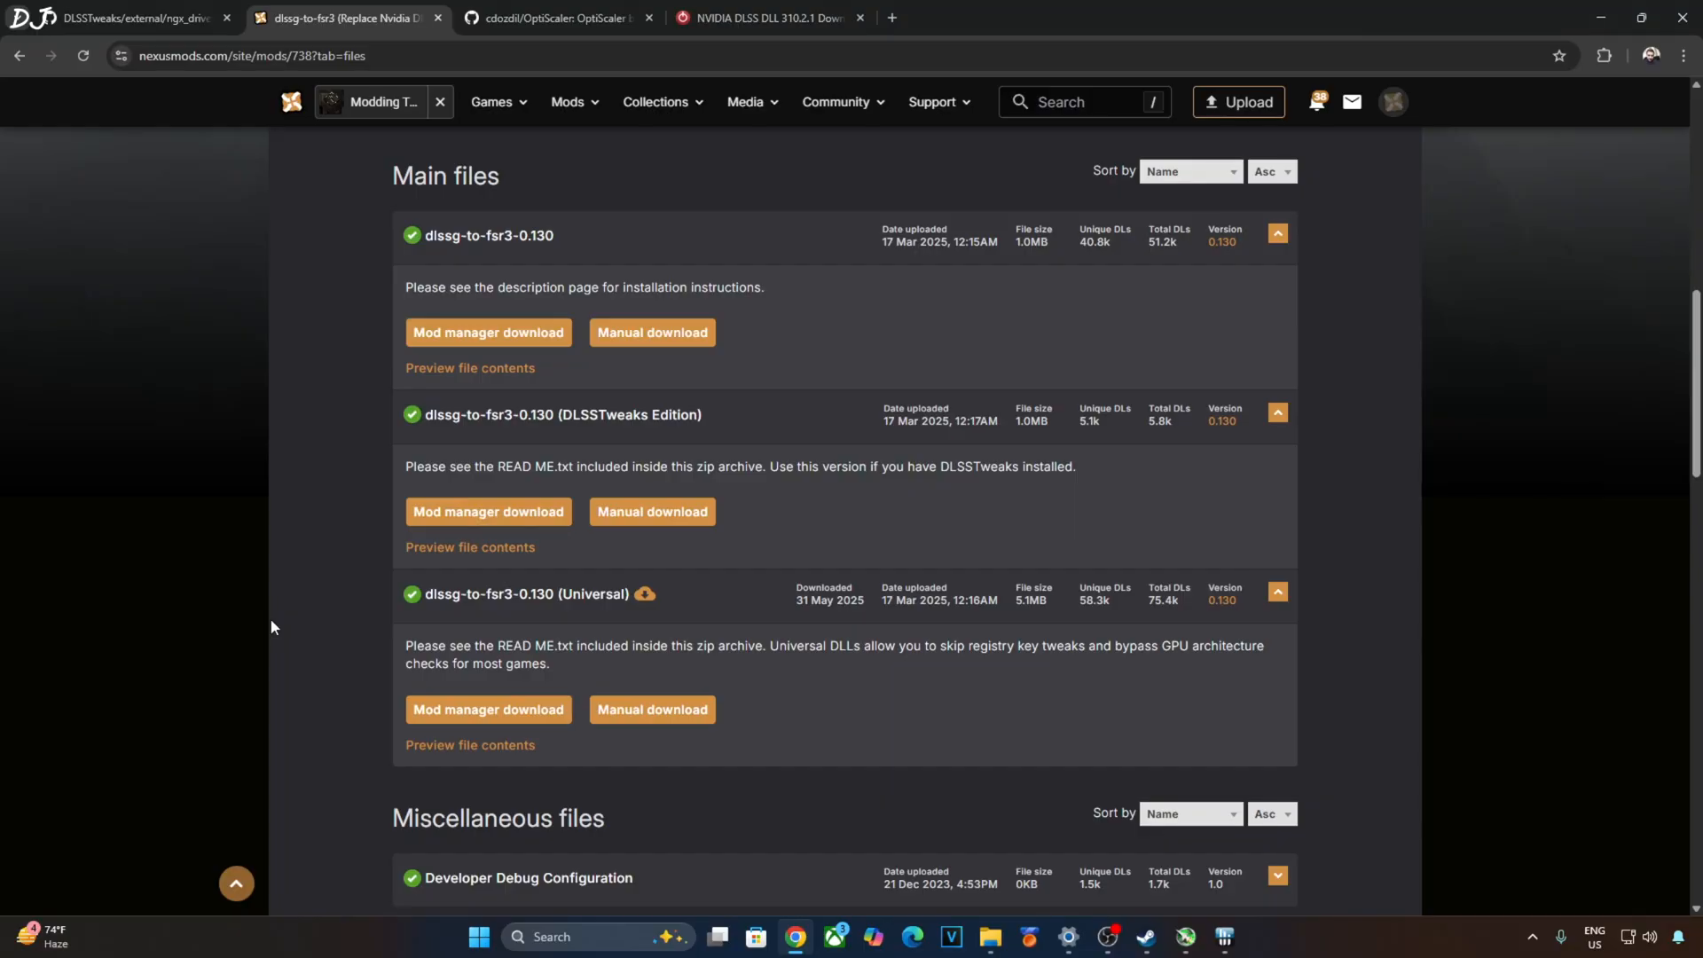
- Start the manual download of dlssg-to-fsr3-0.130 (Universal) from the Nexus Mods Files tab
left_click(651, 710)
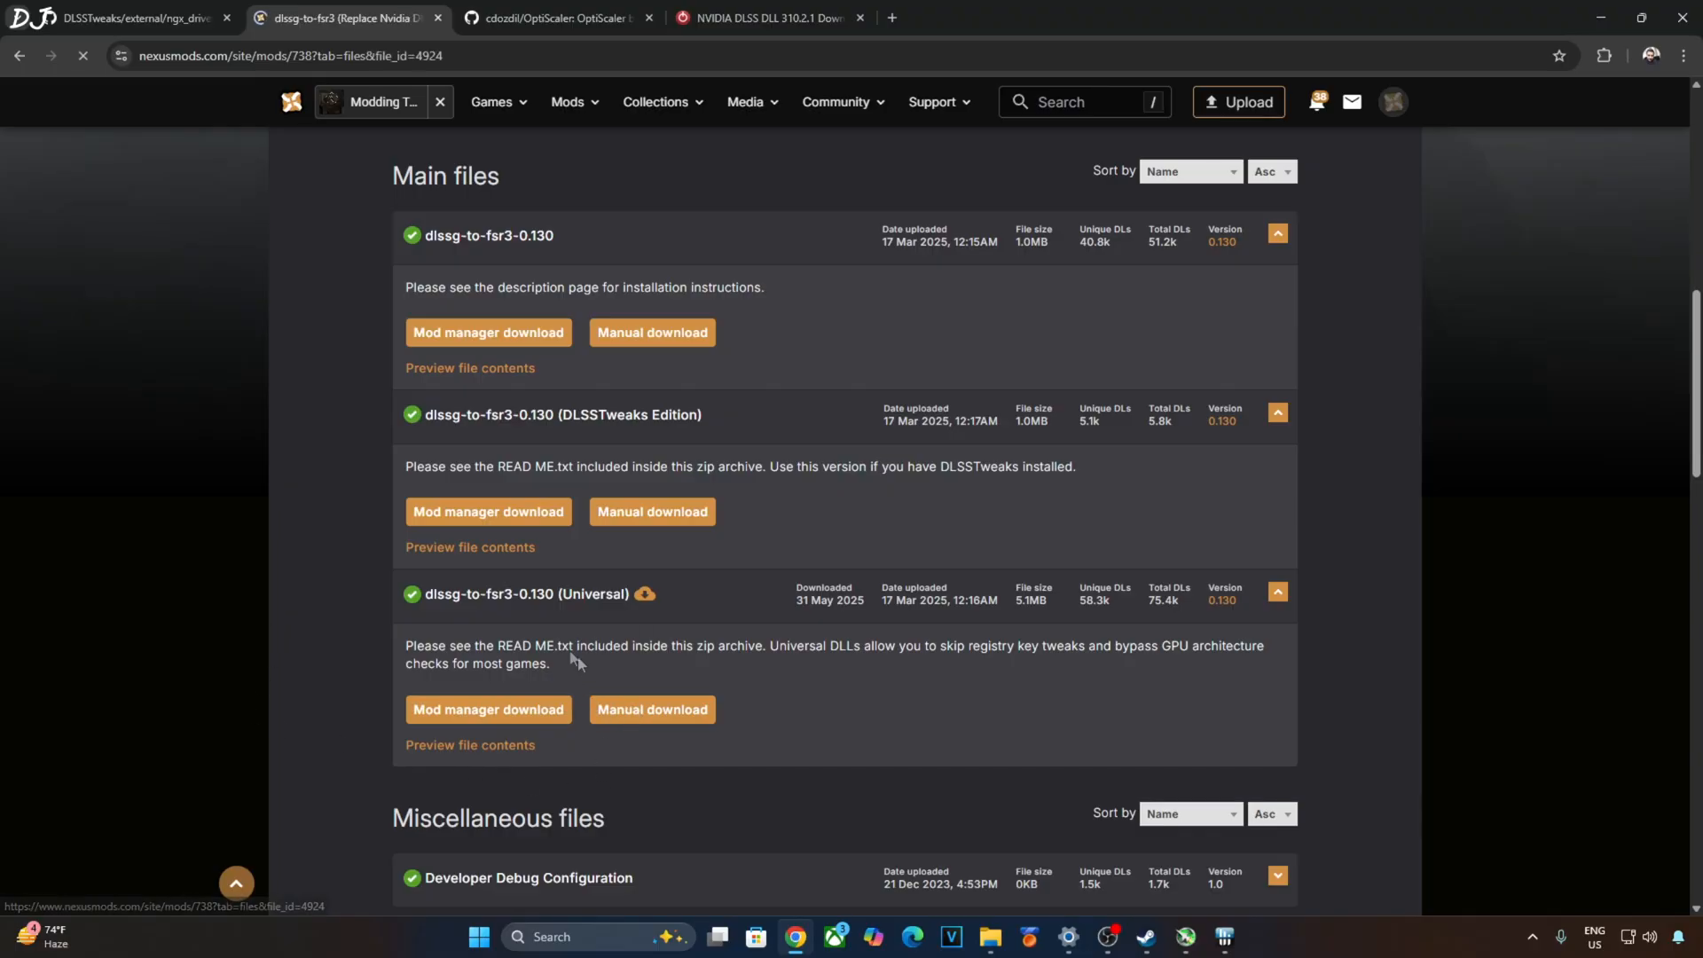
left_click(651, 710)
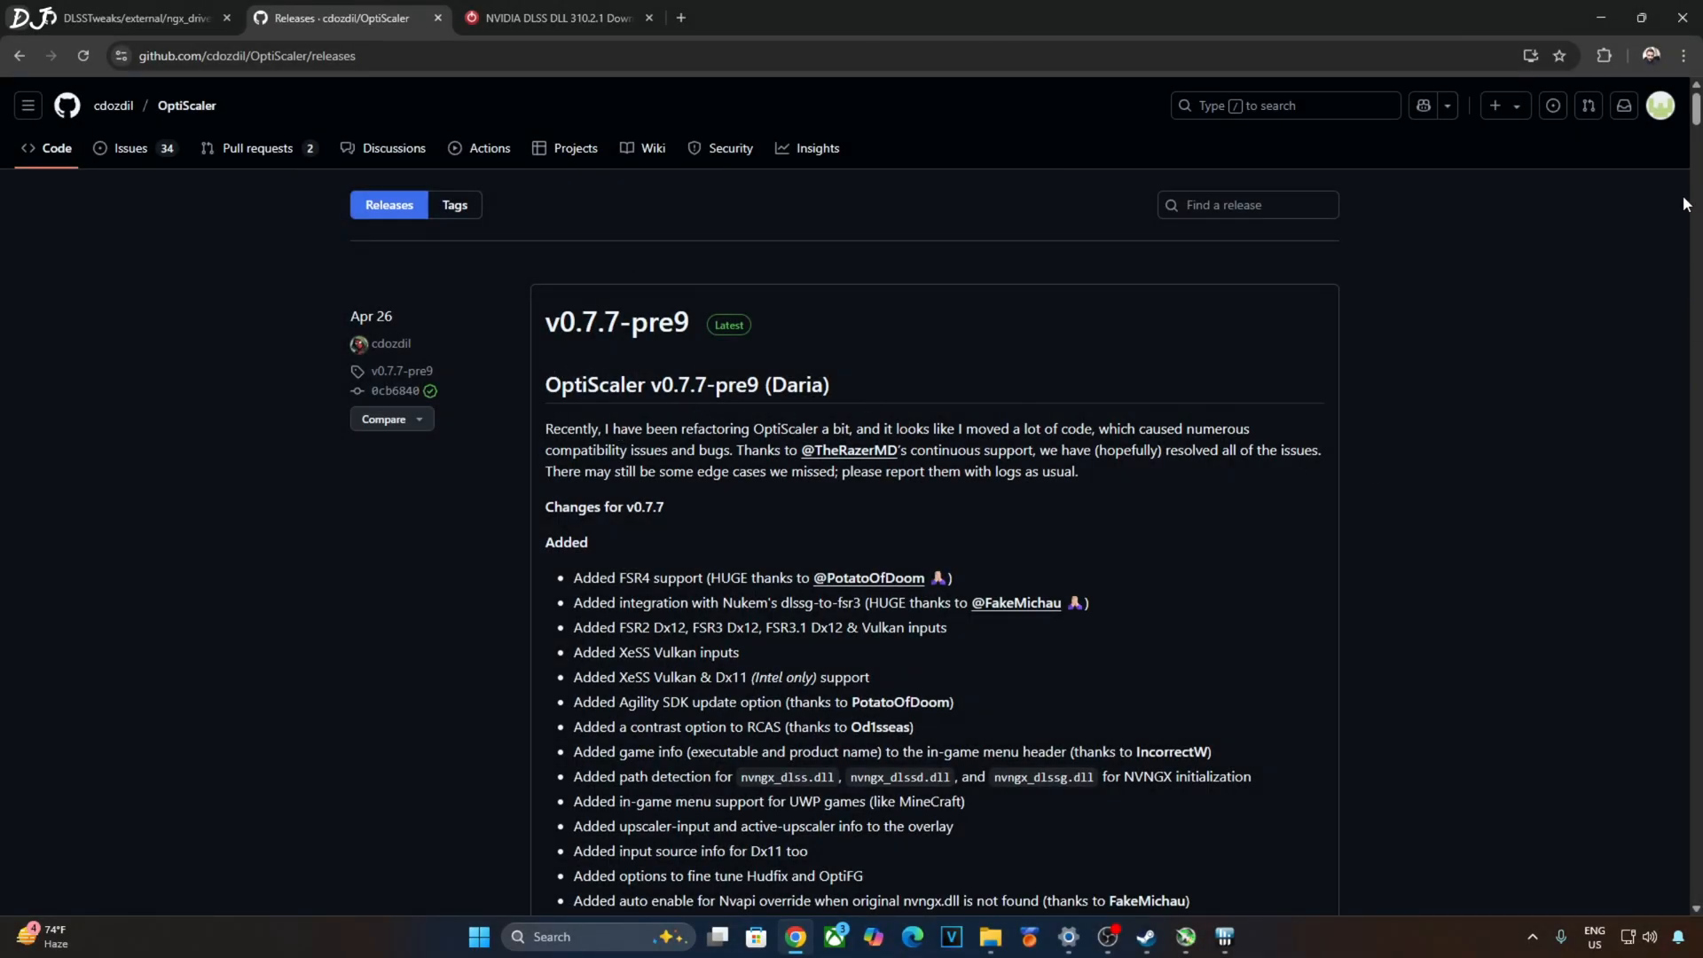
- Scroll the OptiScaler v0.7.7-pre9 release down to its Assets listing OptiScaler_v0.7.7-pre9_Daria.7z
scroll("down", 3)
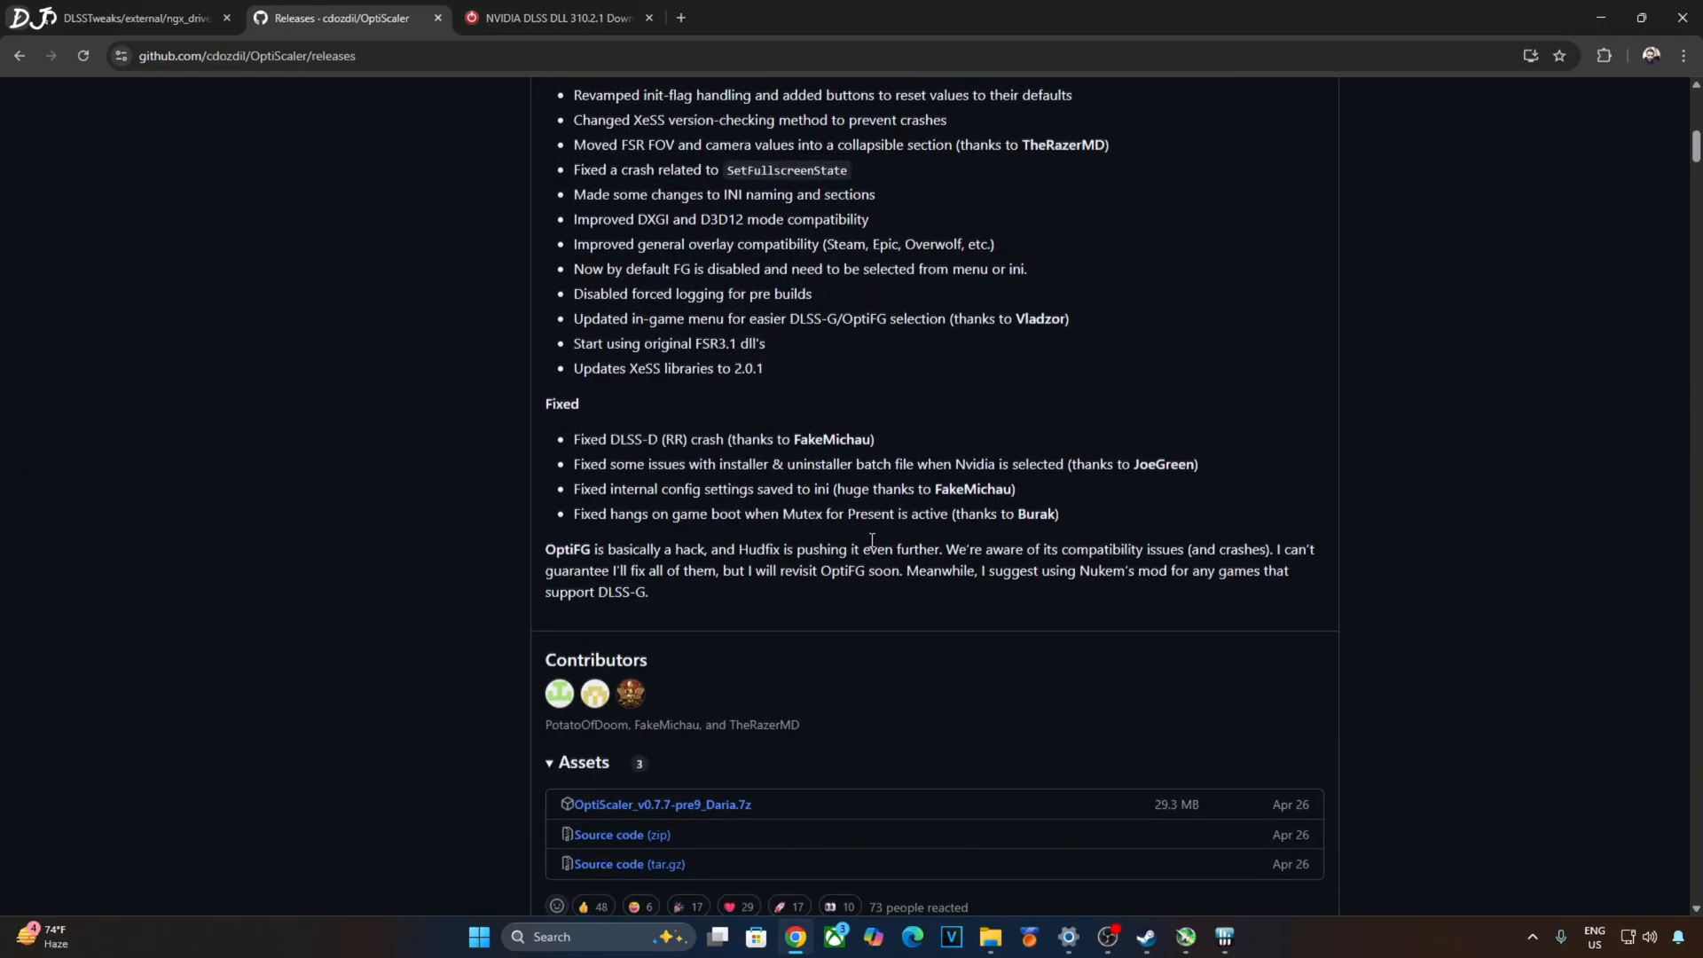
scroll("down", 3)
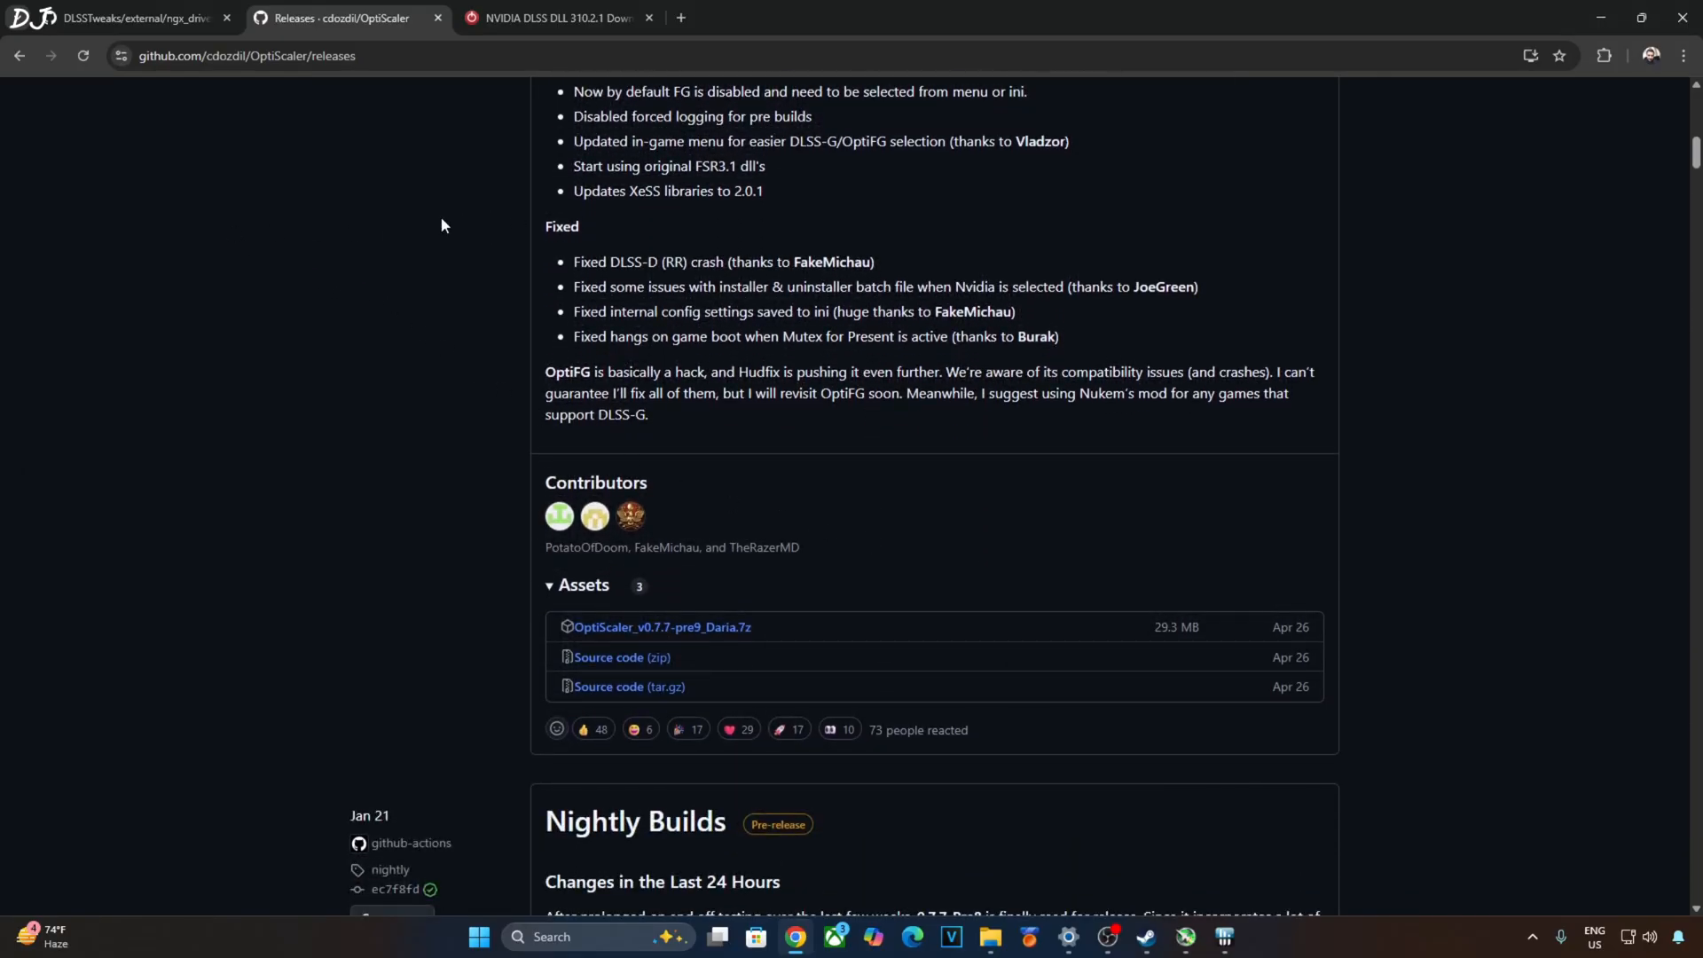
mouse_move(462, 615)
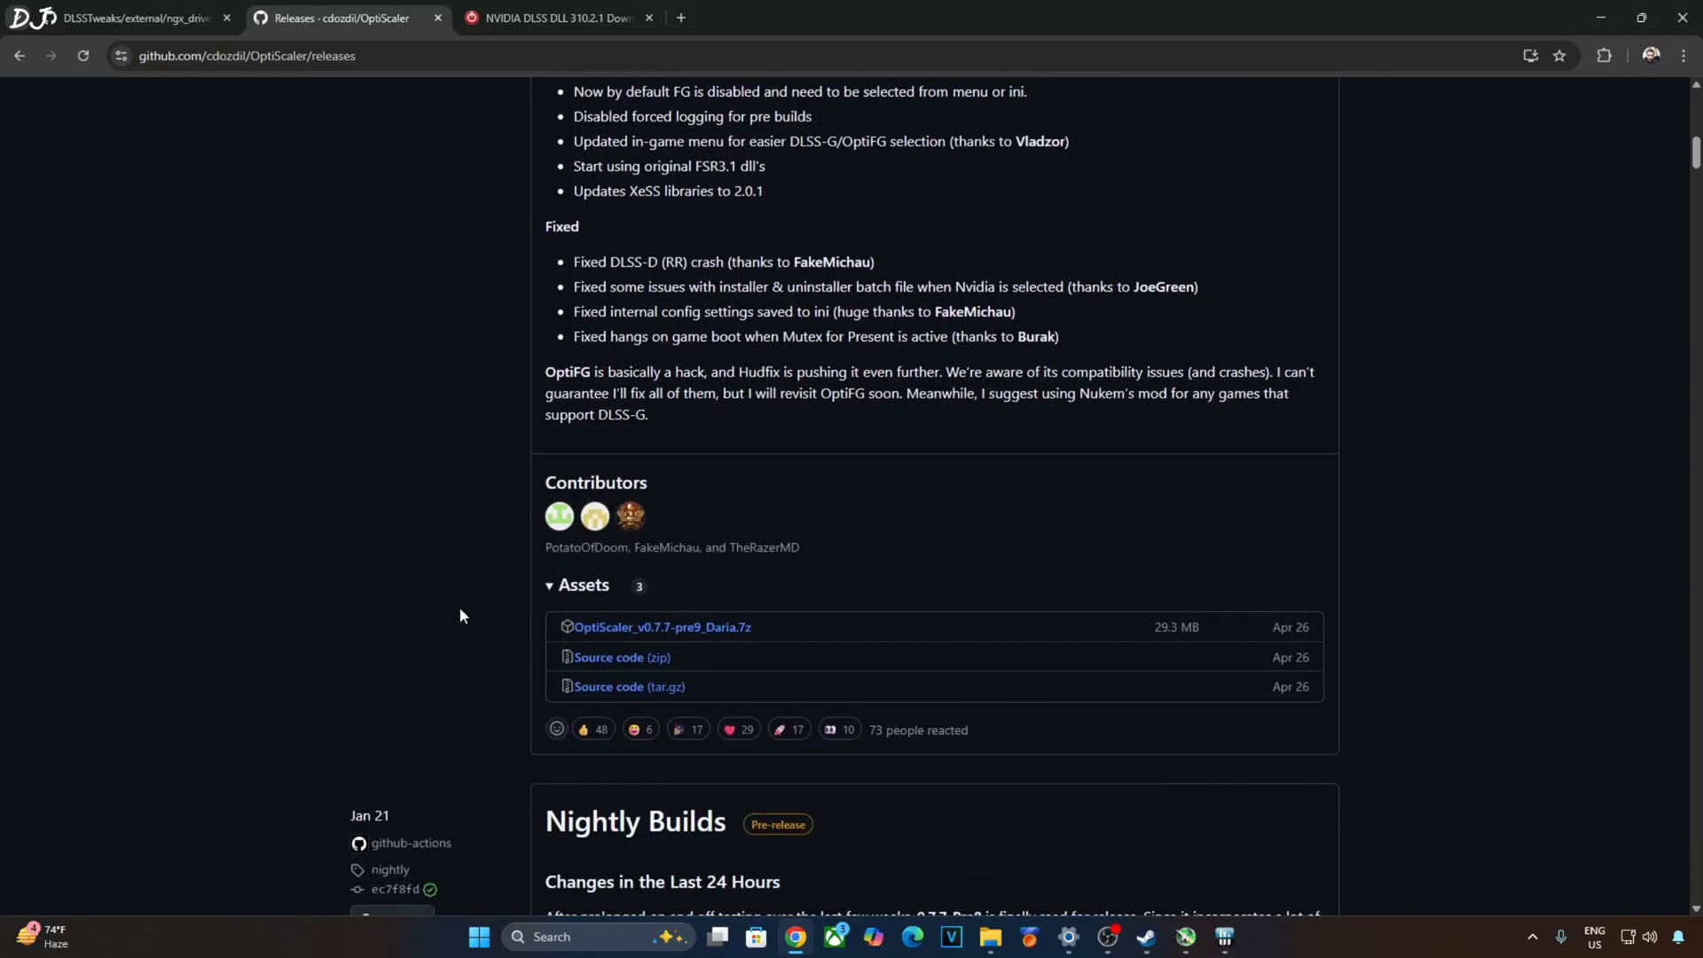
mouse_move(754, 656)
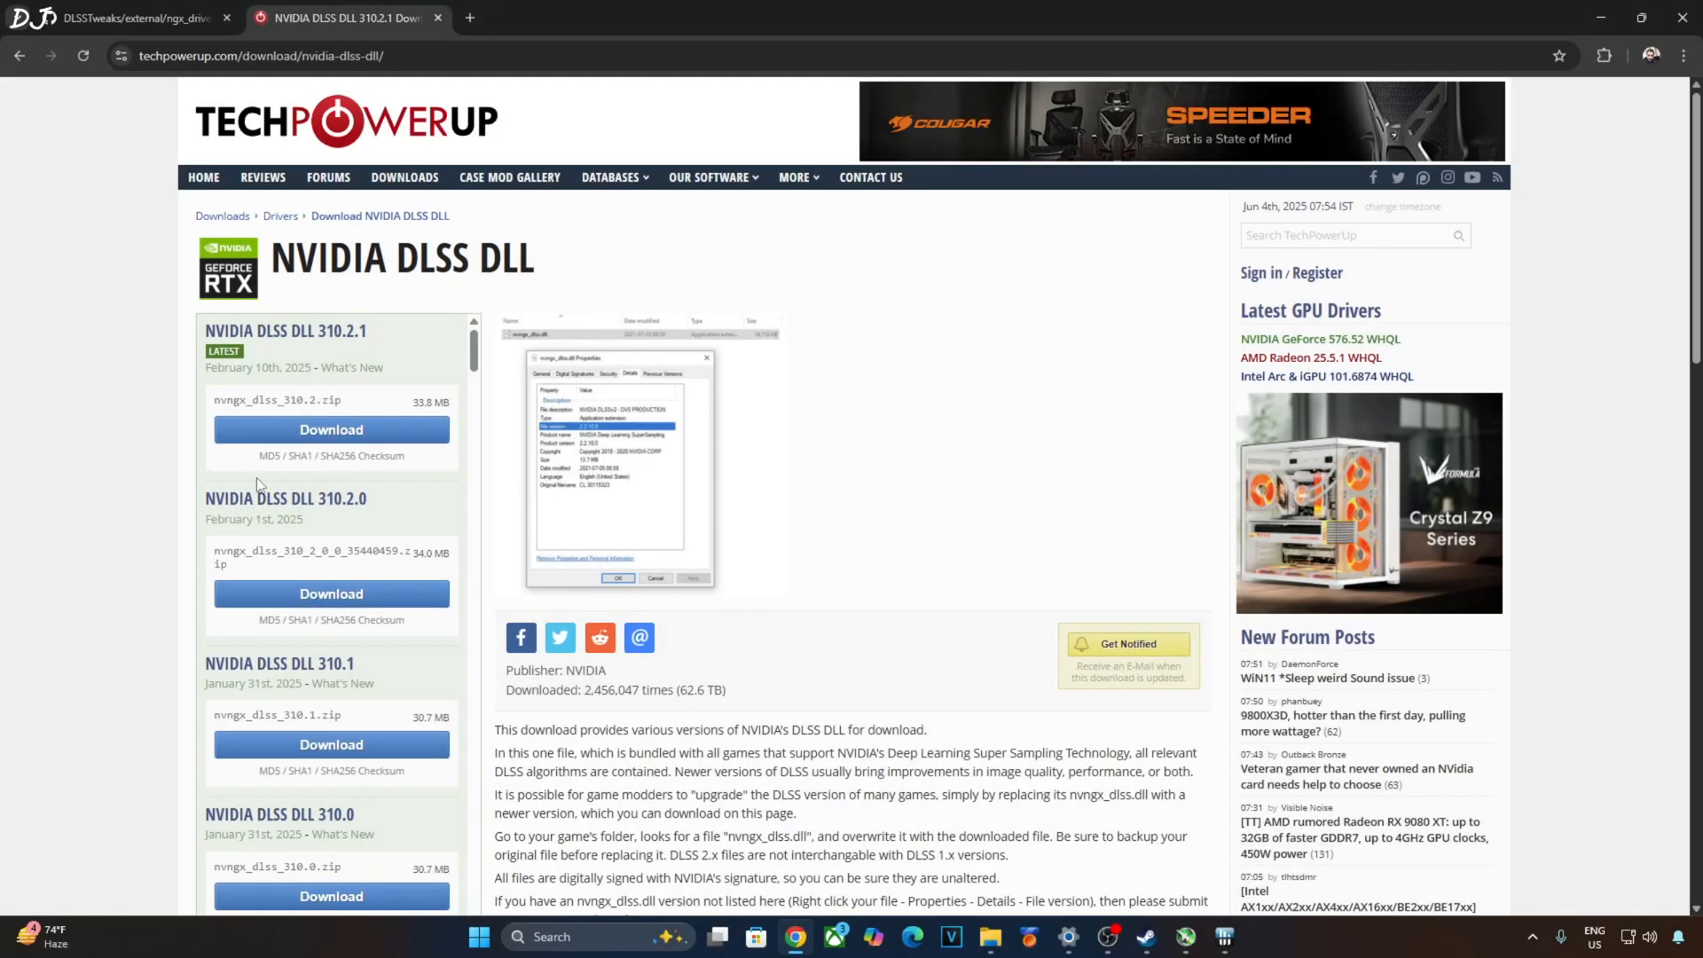
mouse_move(261, 383)
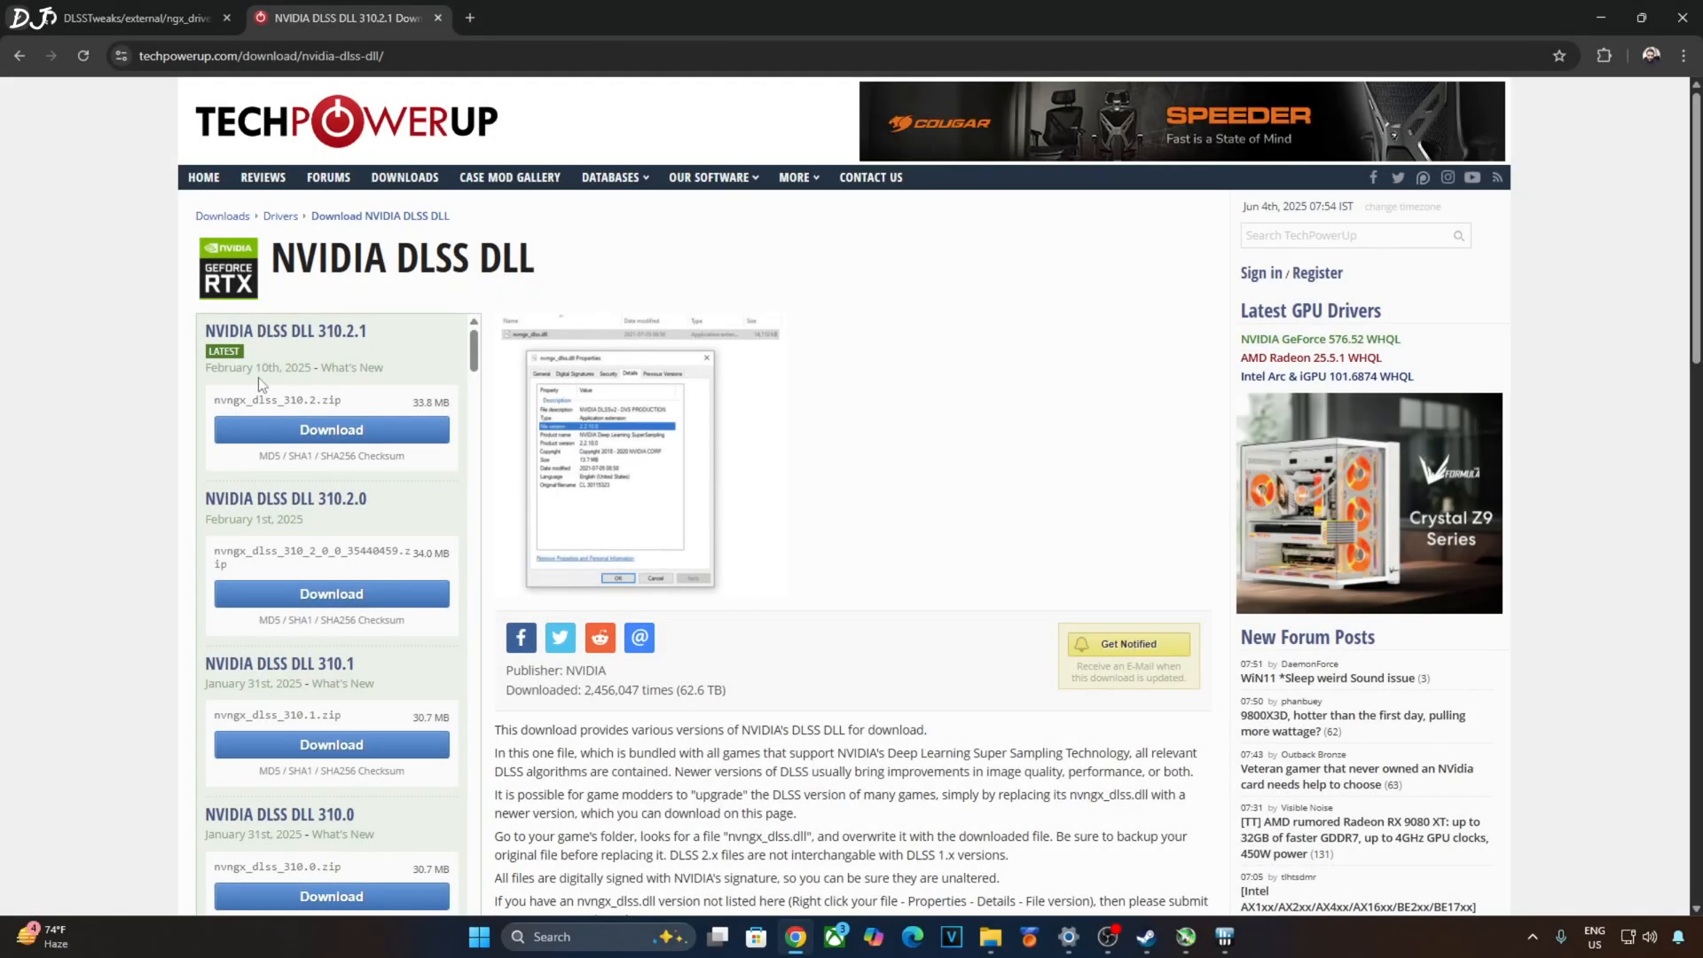
mouse_move(368, 361)
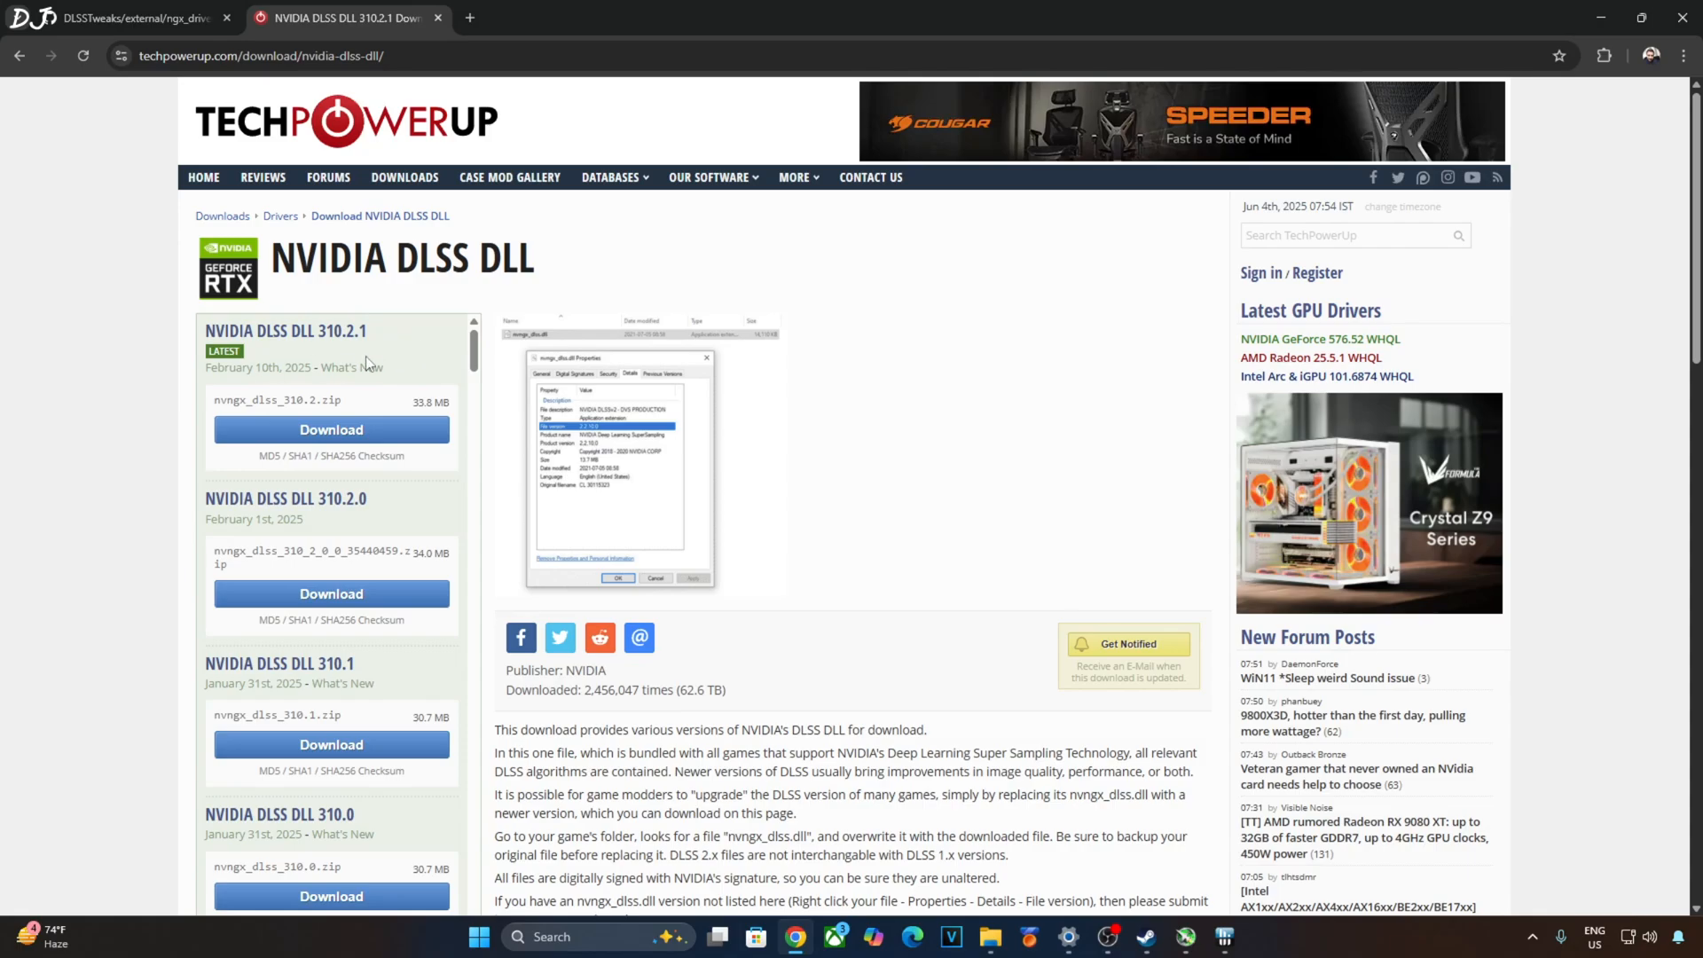
mouse_move(465, 441)
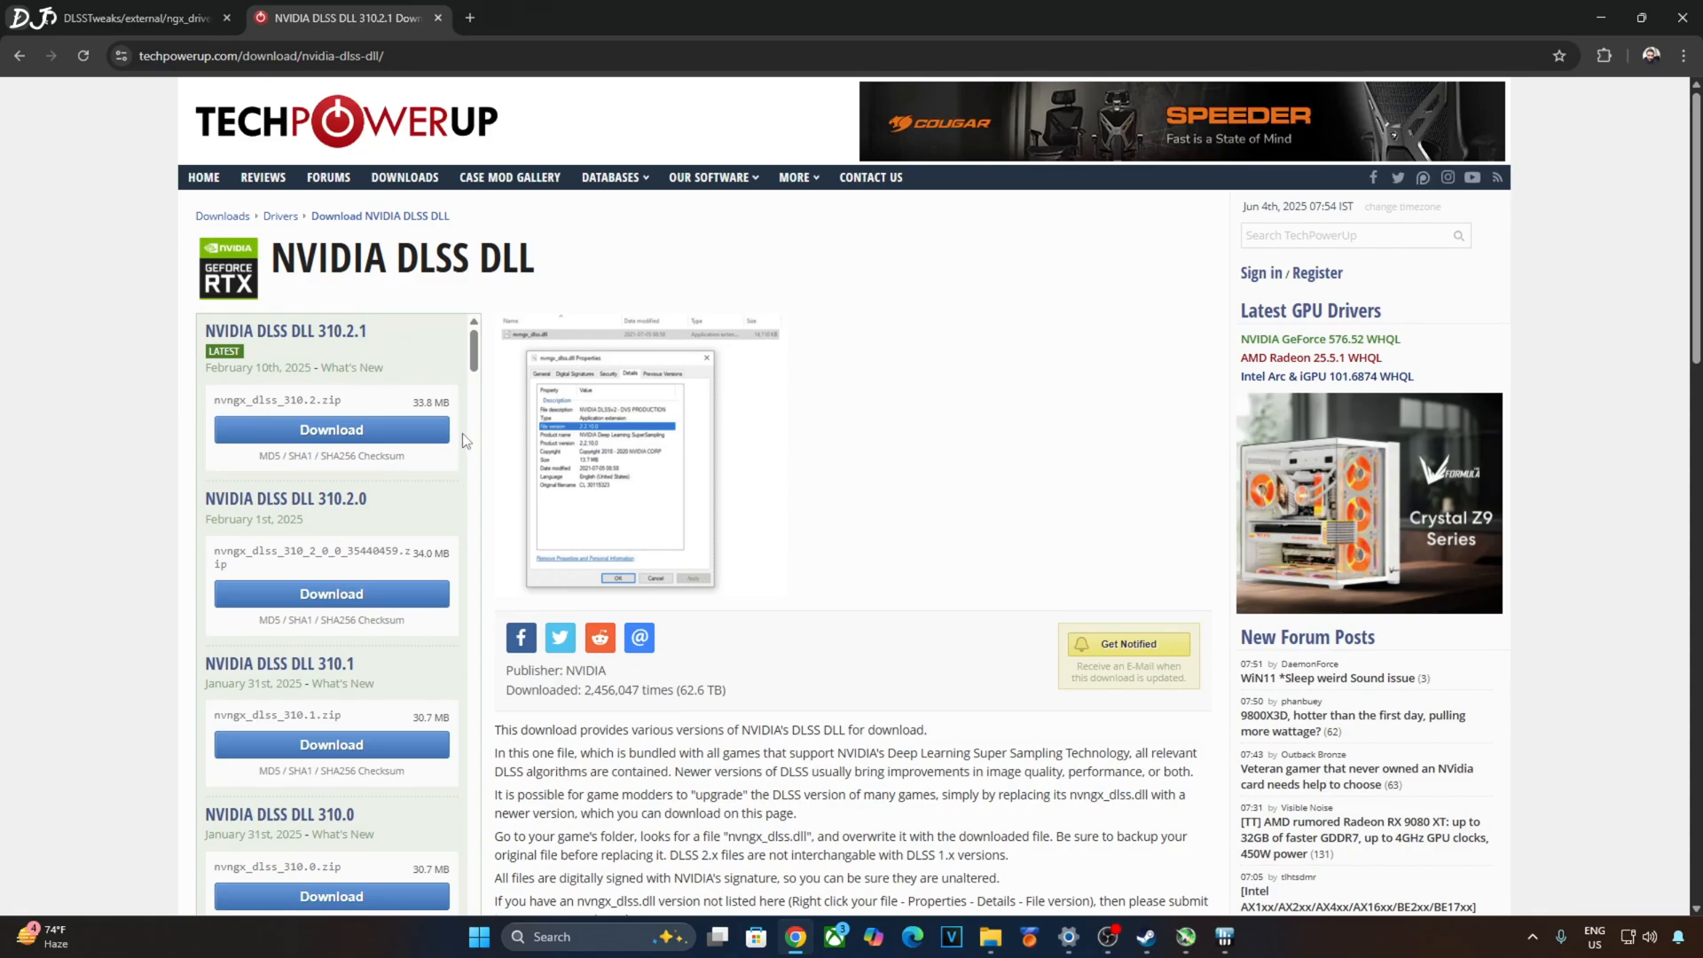
- Start downloading NVIDIA DLSS DLL 310.2.1 from the TechPowerUp page
left_click(331, 429)
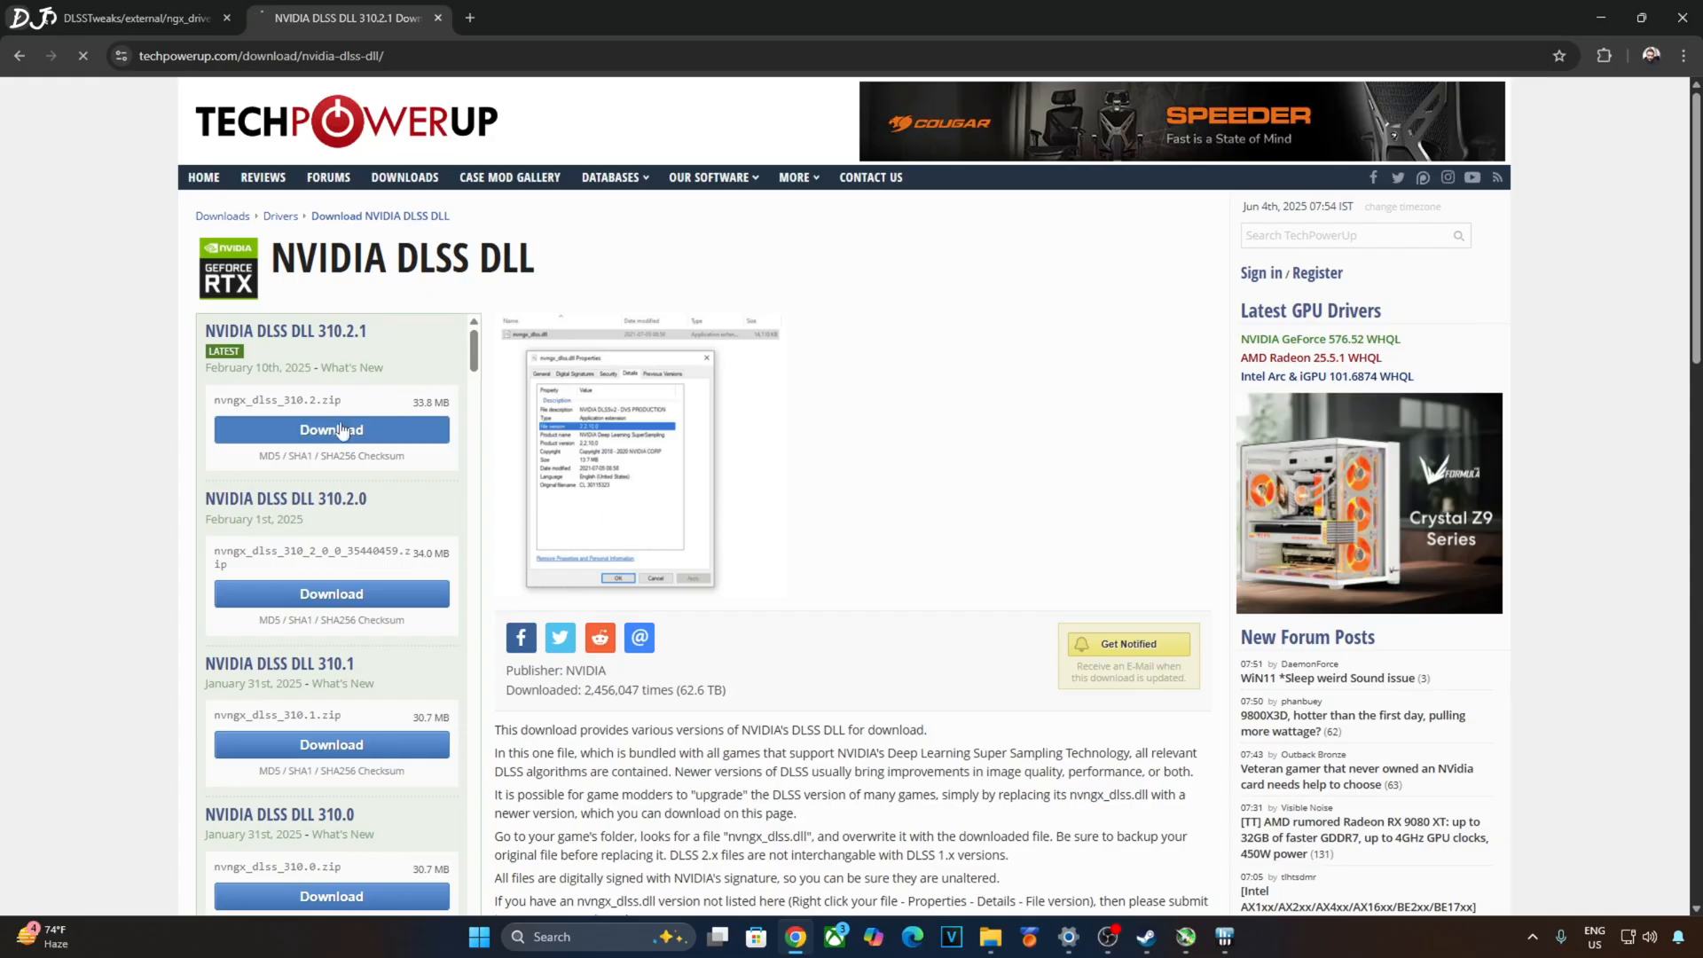
left_click(332, 430)
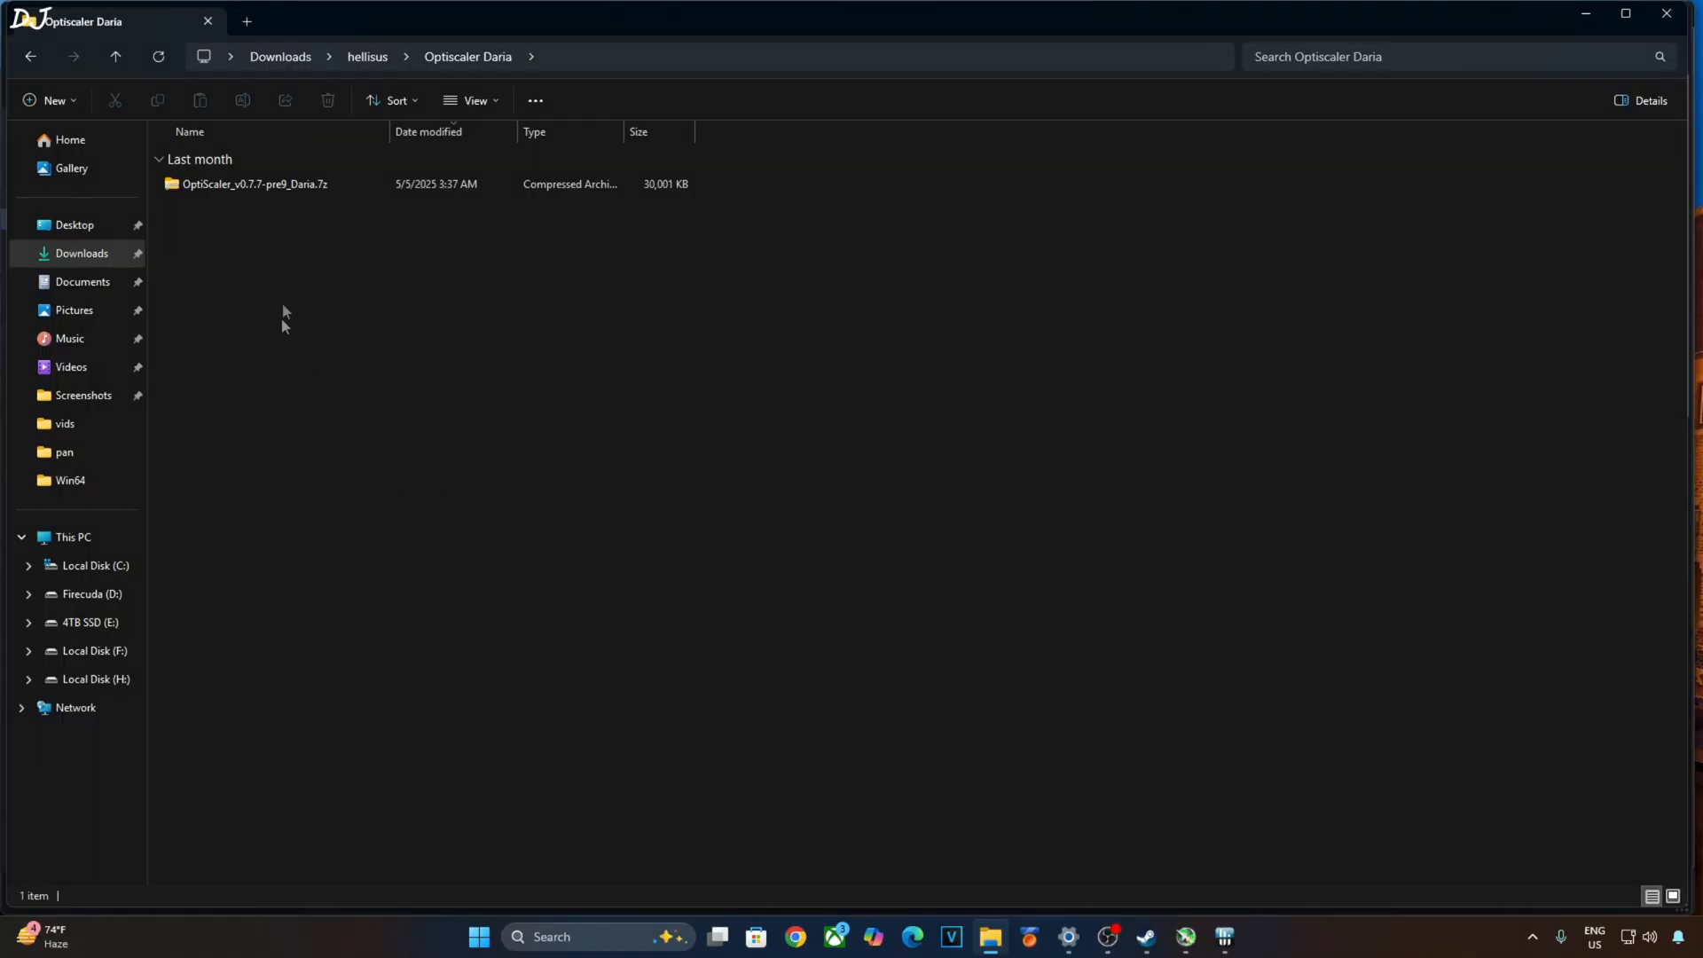
- Open the OptiScaler Daria archive, then browse Hell is Us Demo's local files from Steam
left_click(254, 183)
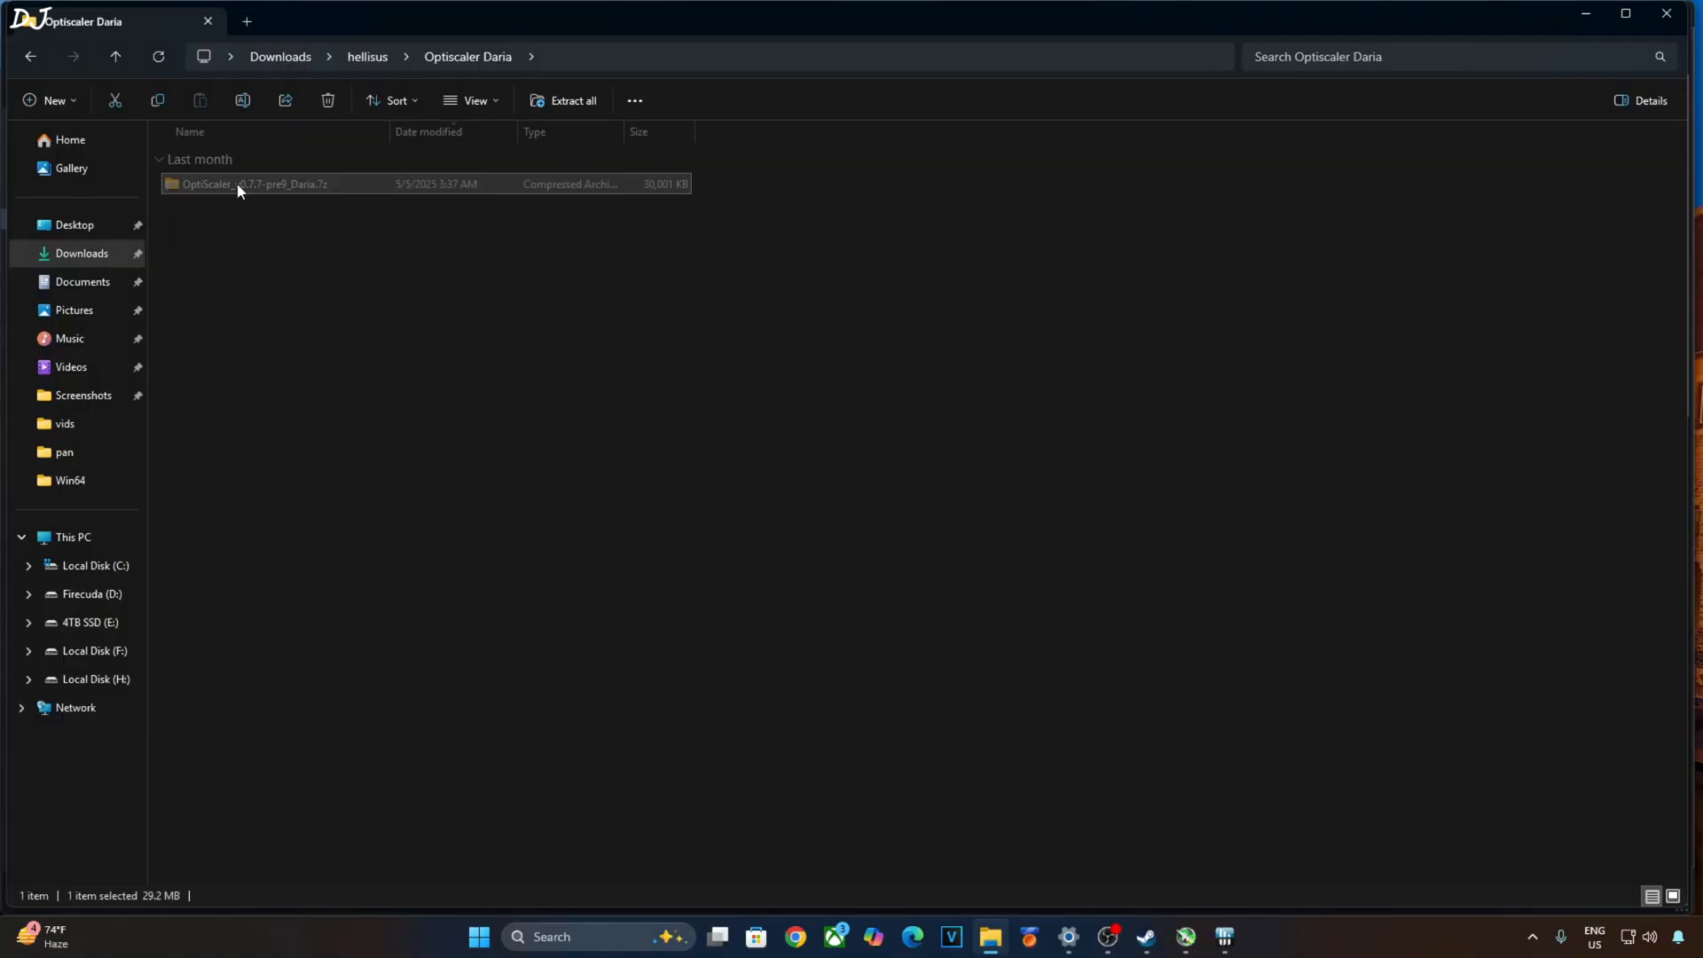
double_click(254, 183)
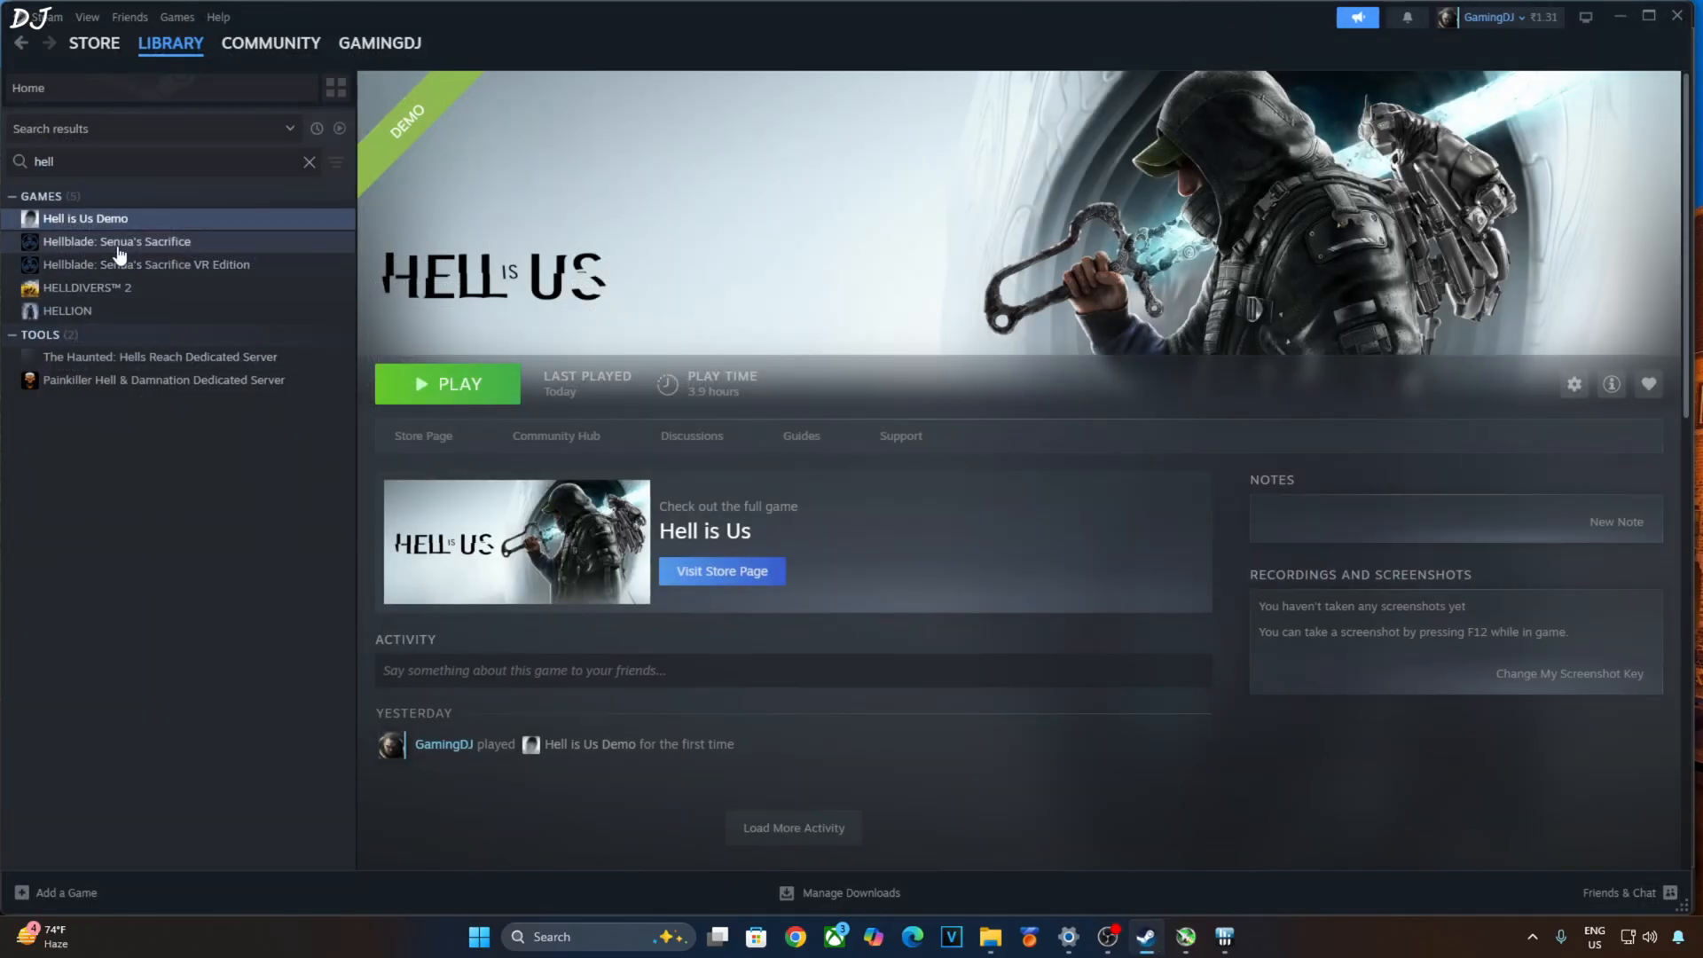
right_click(85, 218)
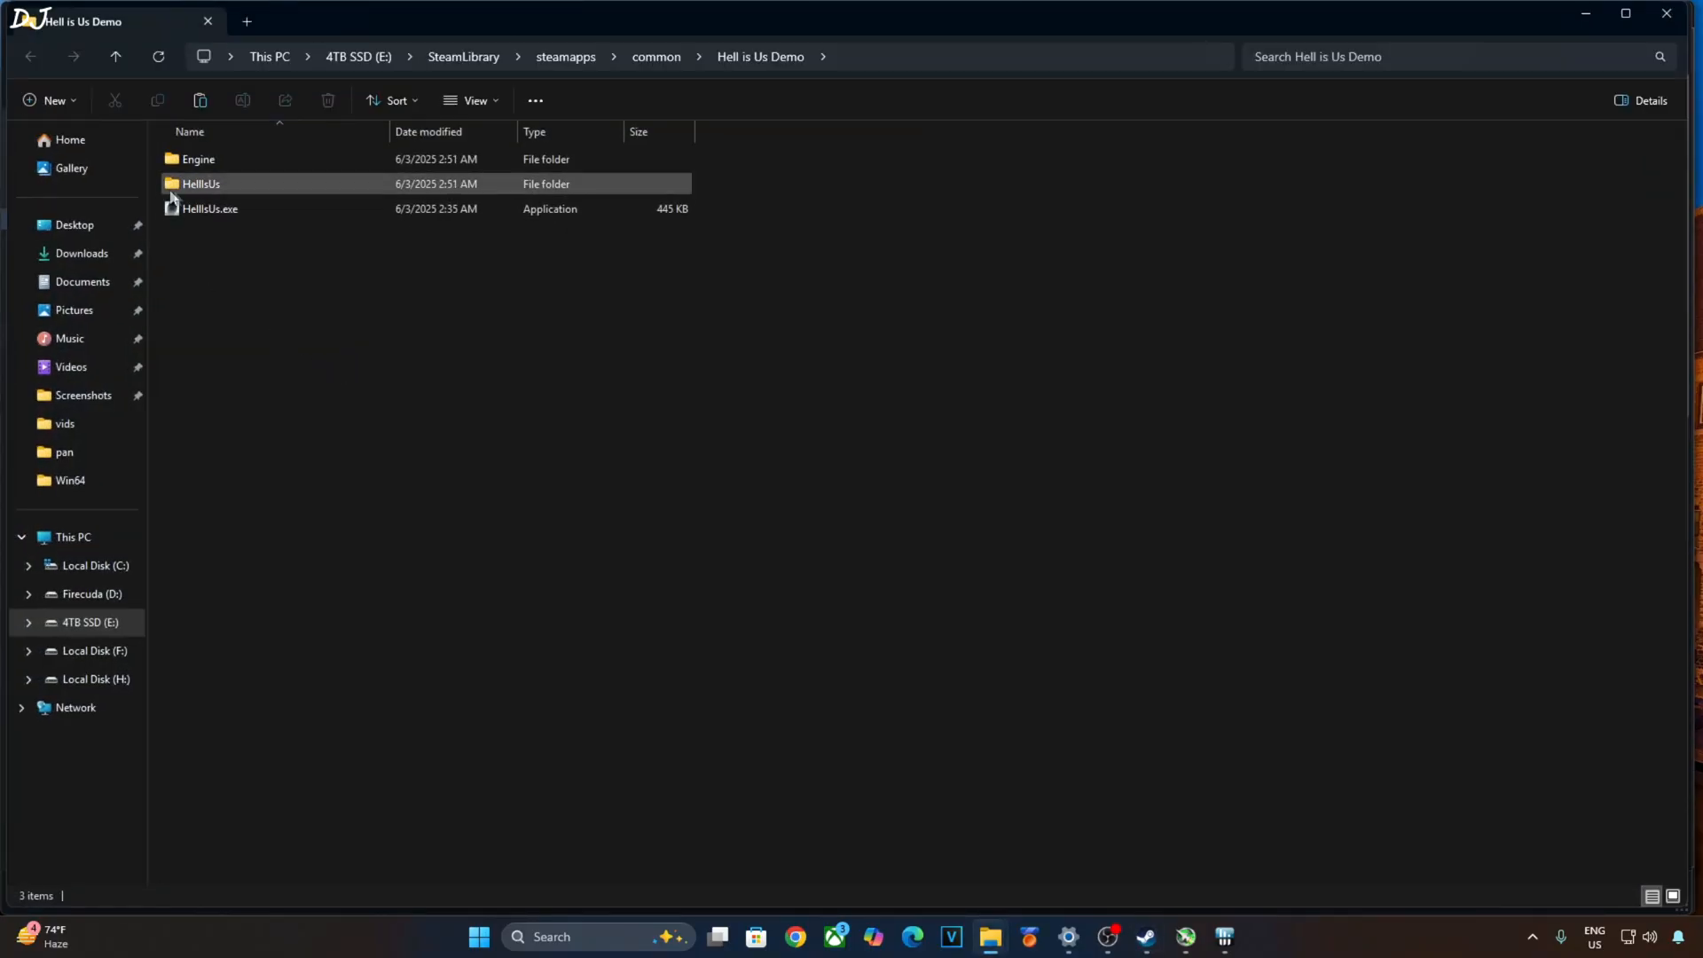
- Paste OptiScaler's files into HellIsUs\Binaries\Win64 and rename its DLL to dxgi.dll
double_click(201, 183)
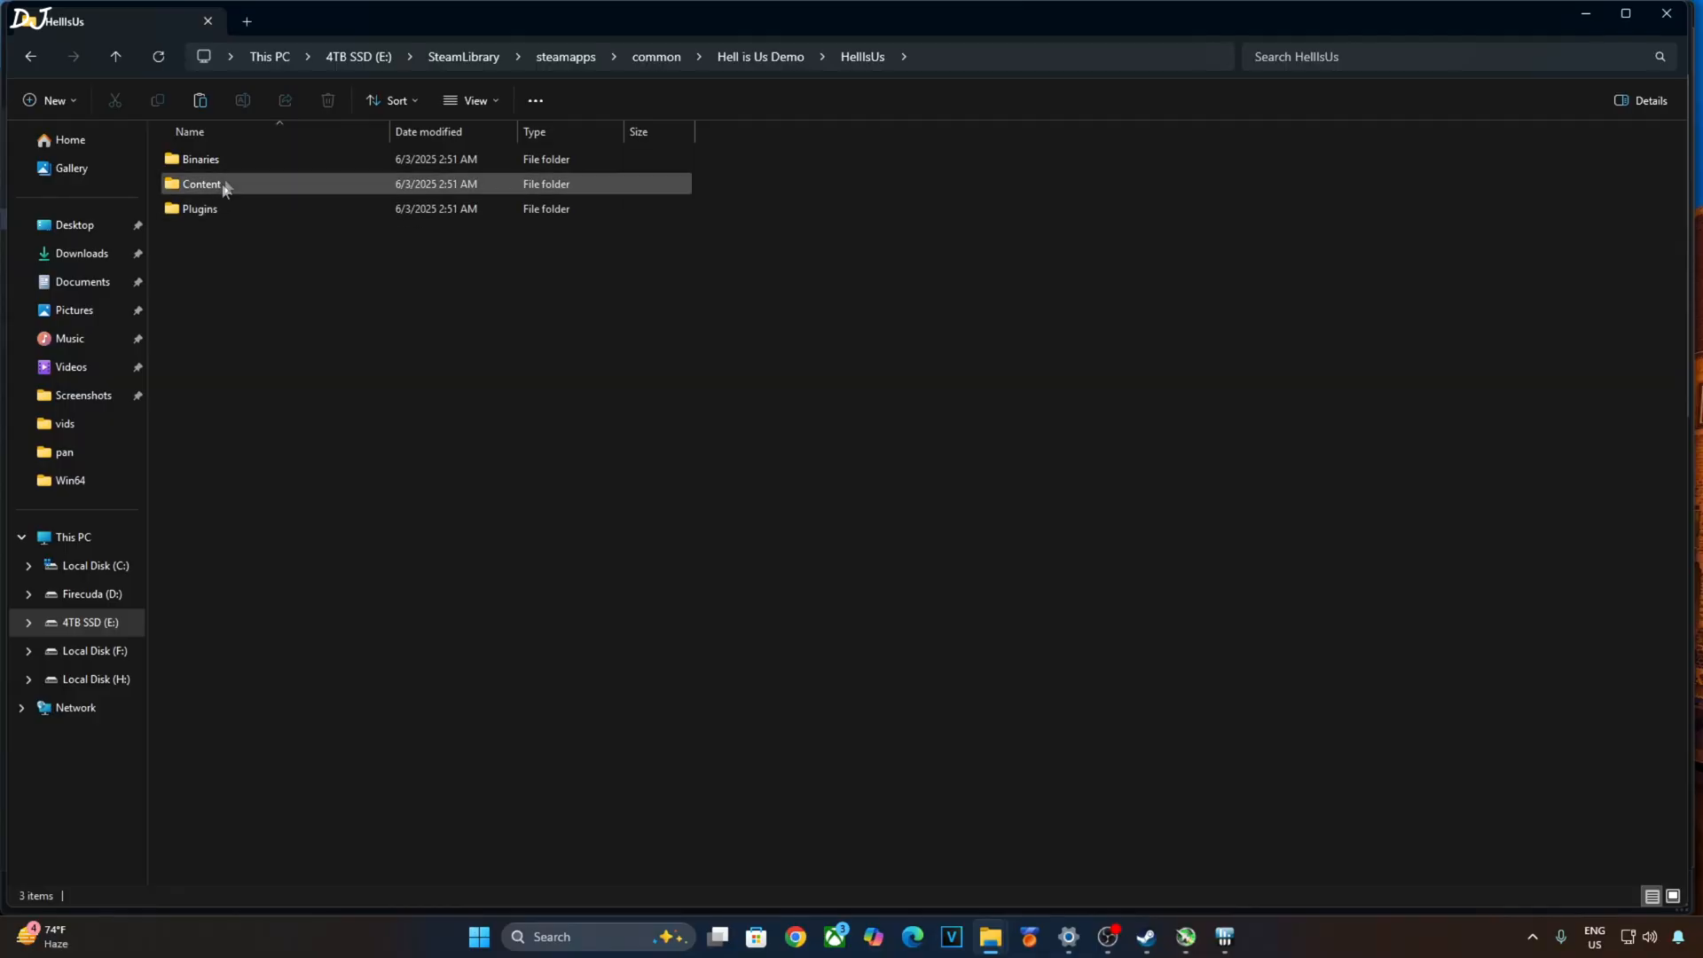
double_click(200, 158)
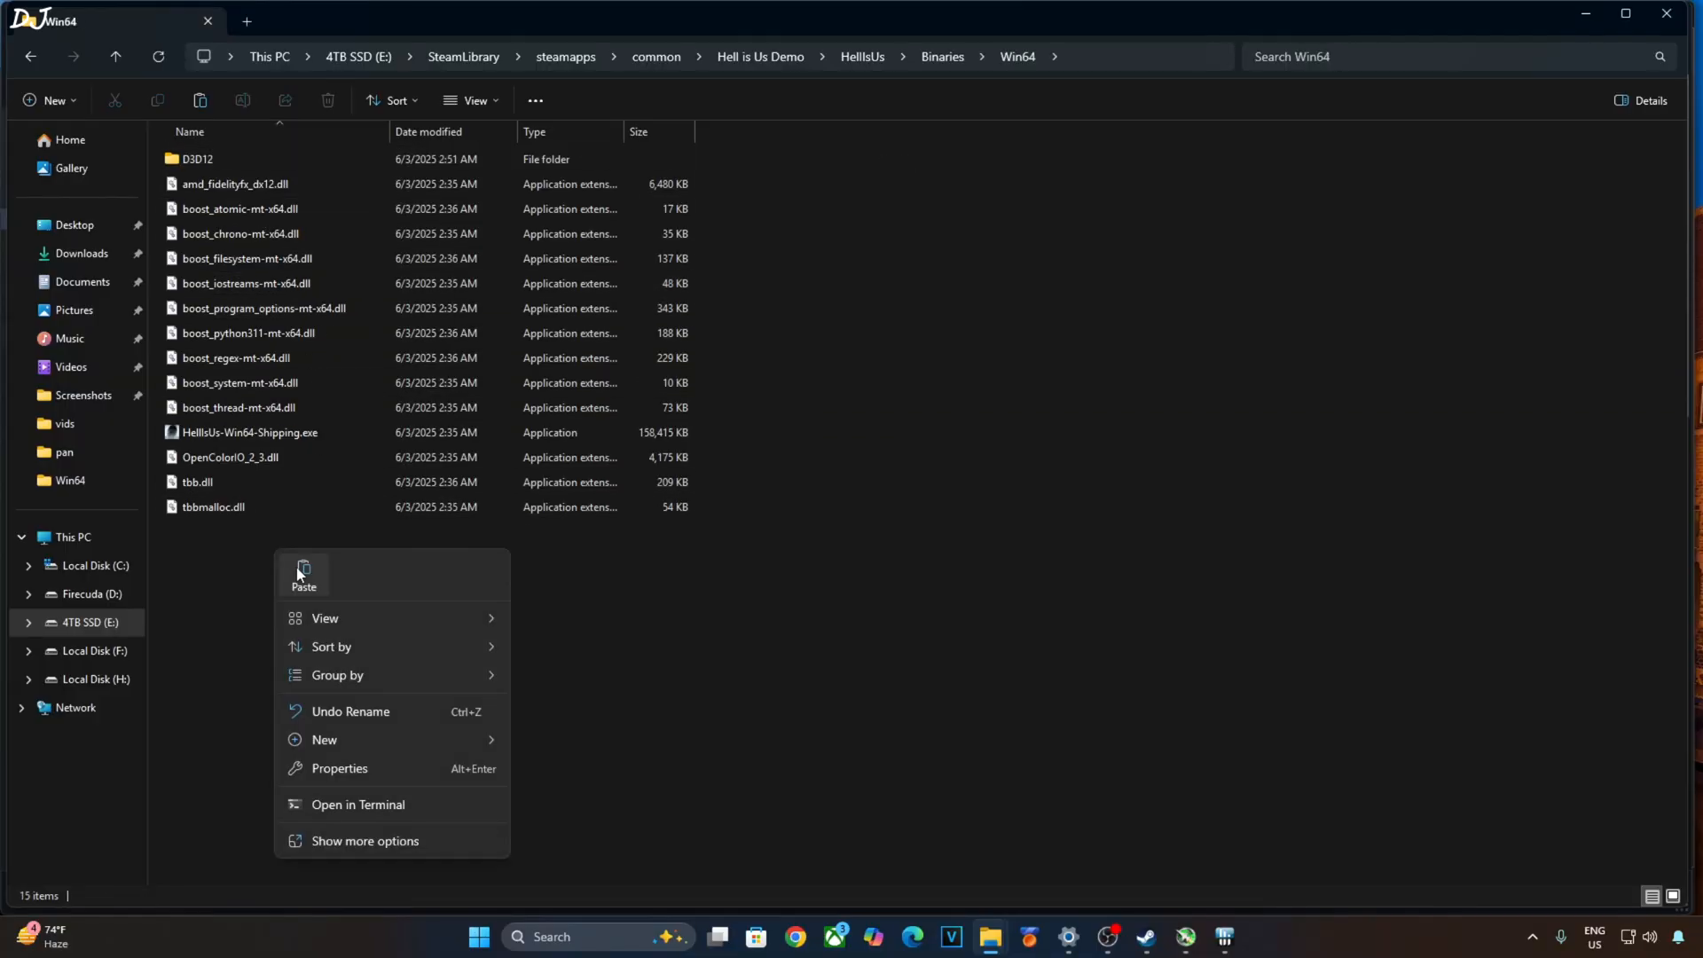
left_click(303, 570)
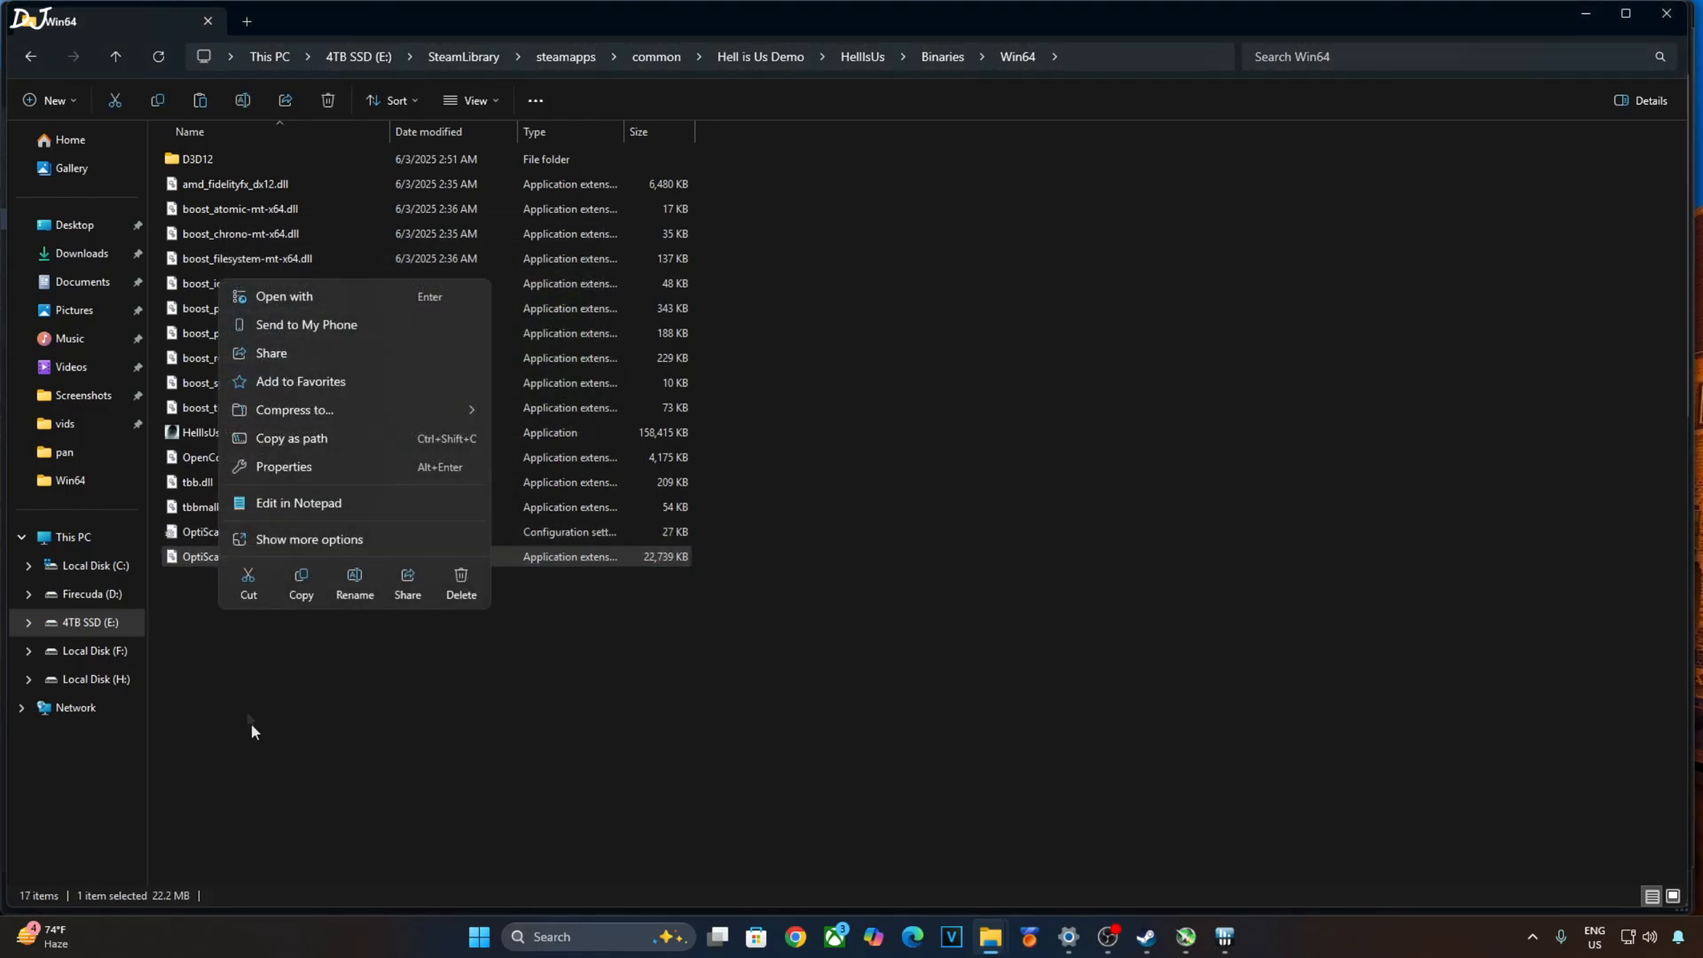
left_click(355, 580)
type("dxgi.dll")
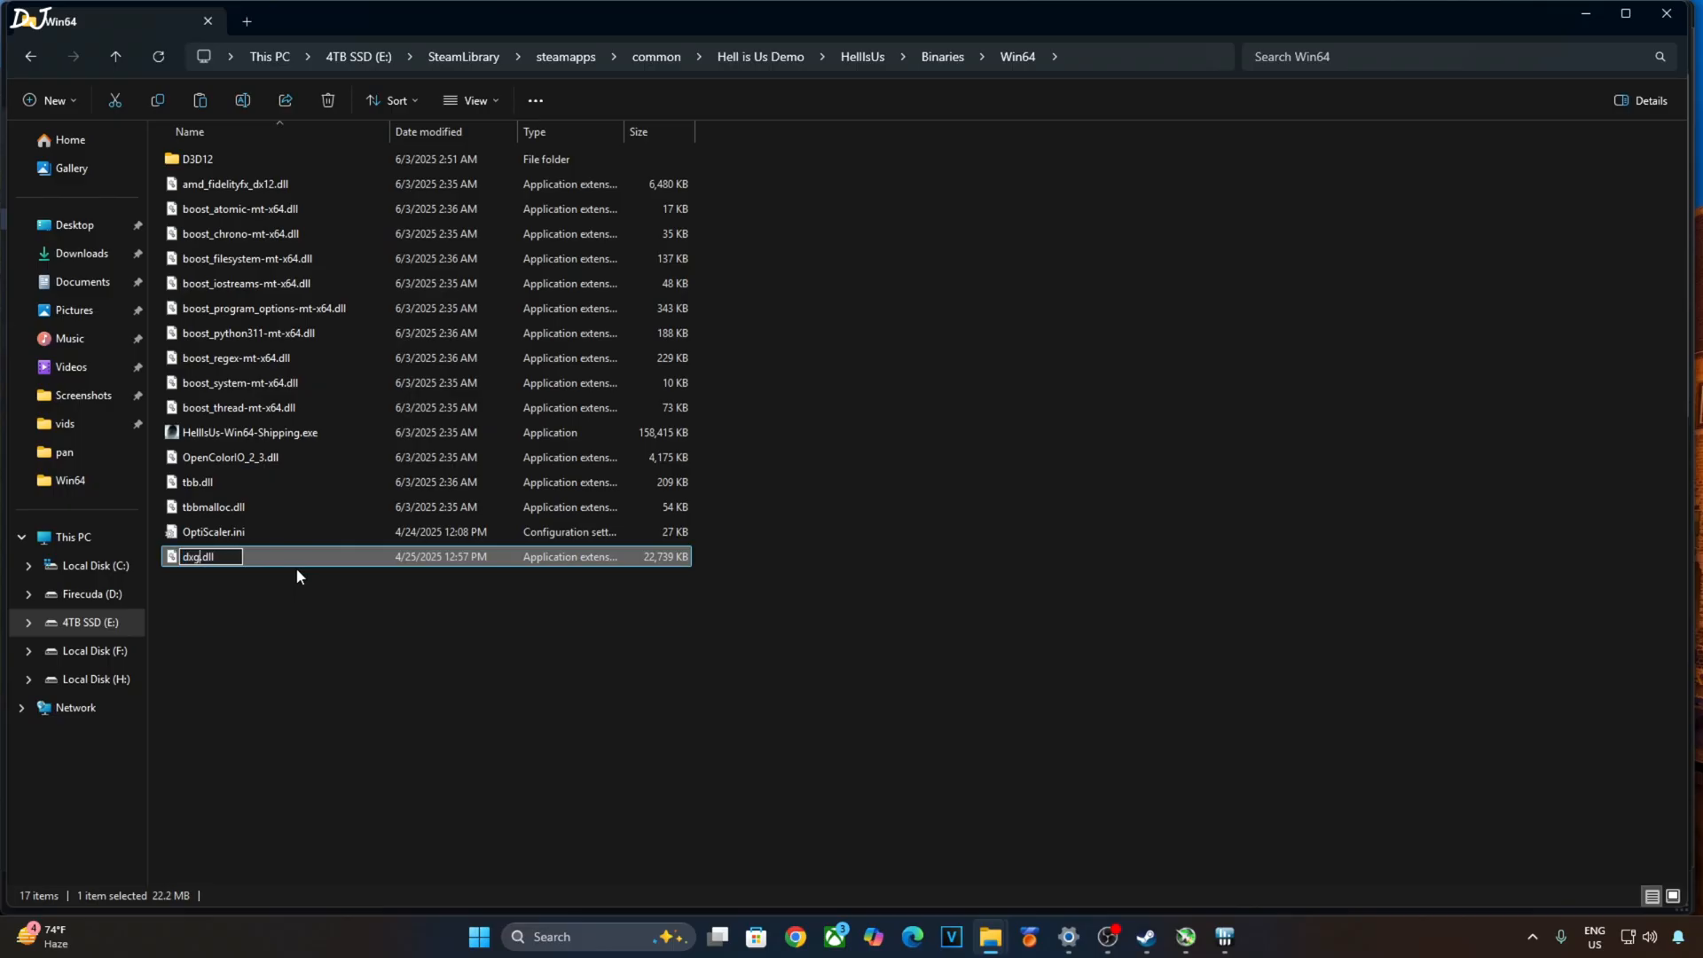
key("Return")
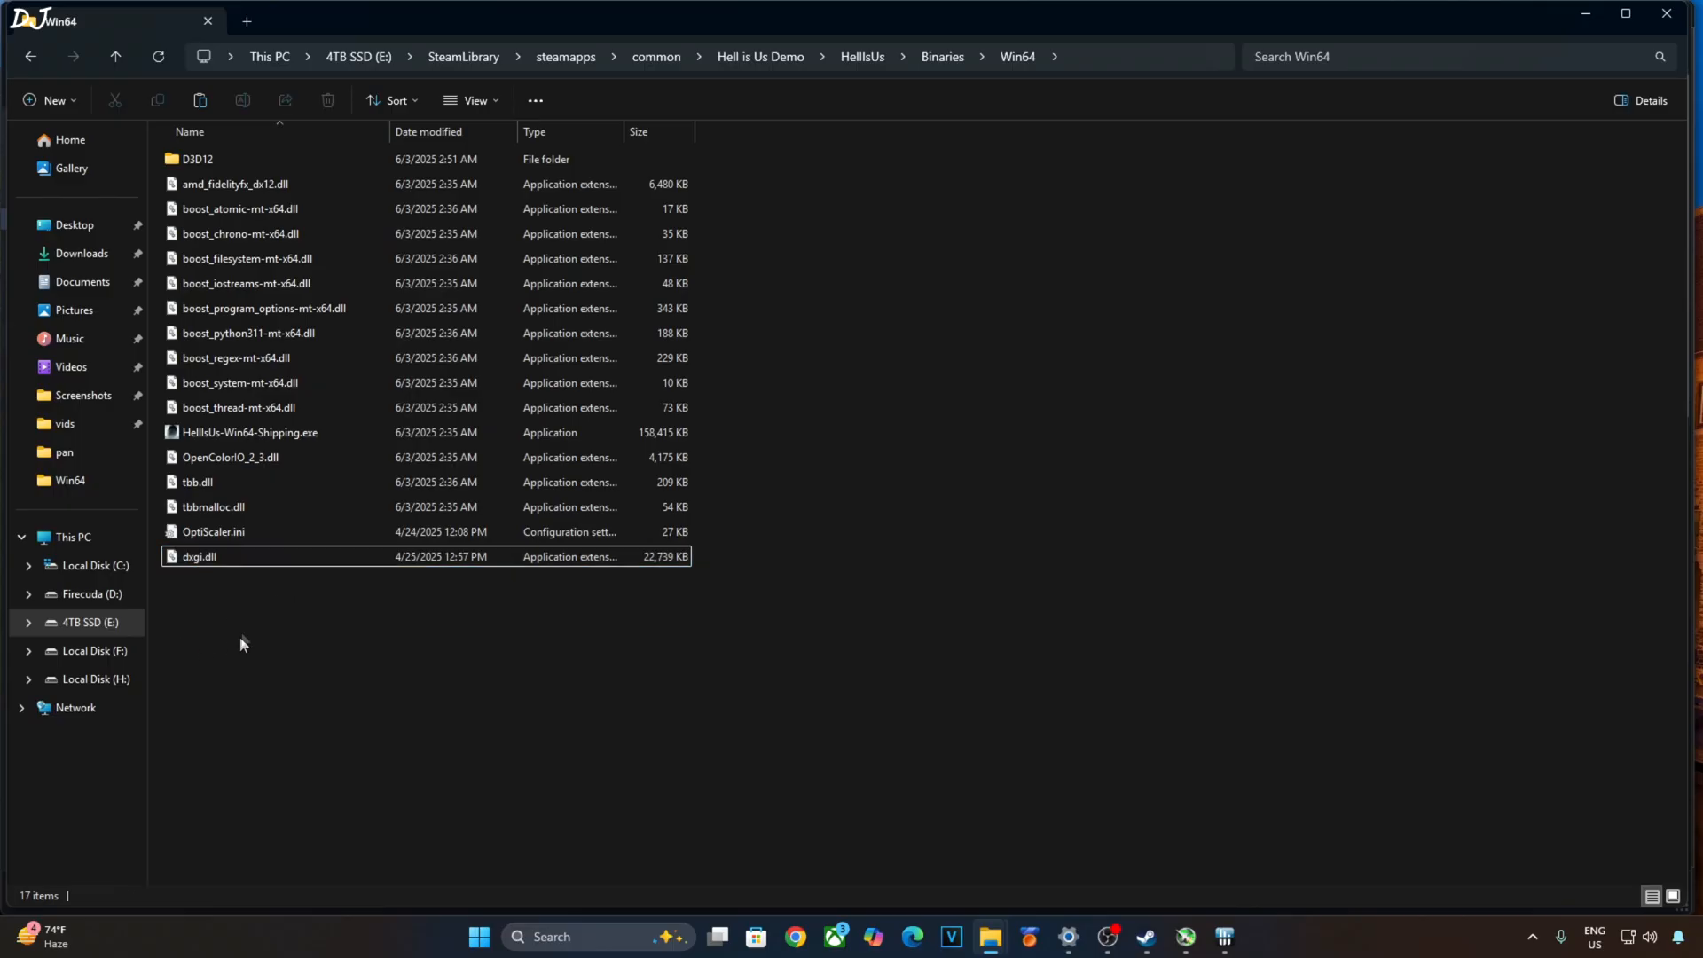
- Edit OptiScaler.ini so Dx12Upscaler=dlss and FGType=nukems, then save and close Notepad
double_click(212, 531)
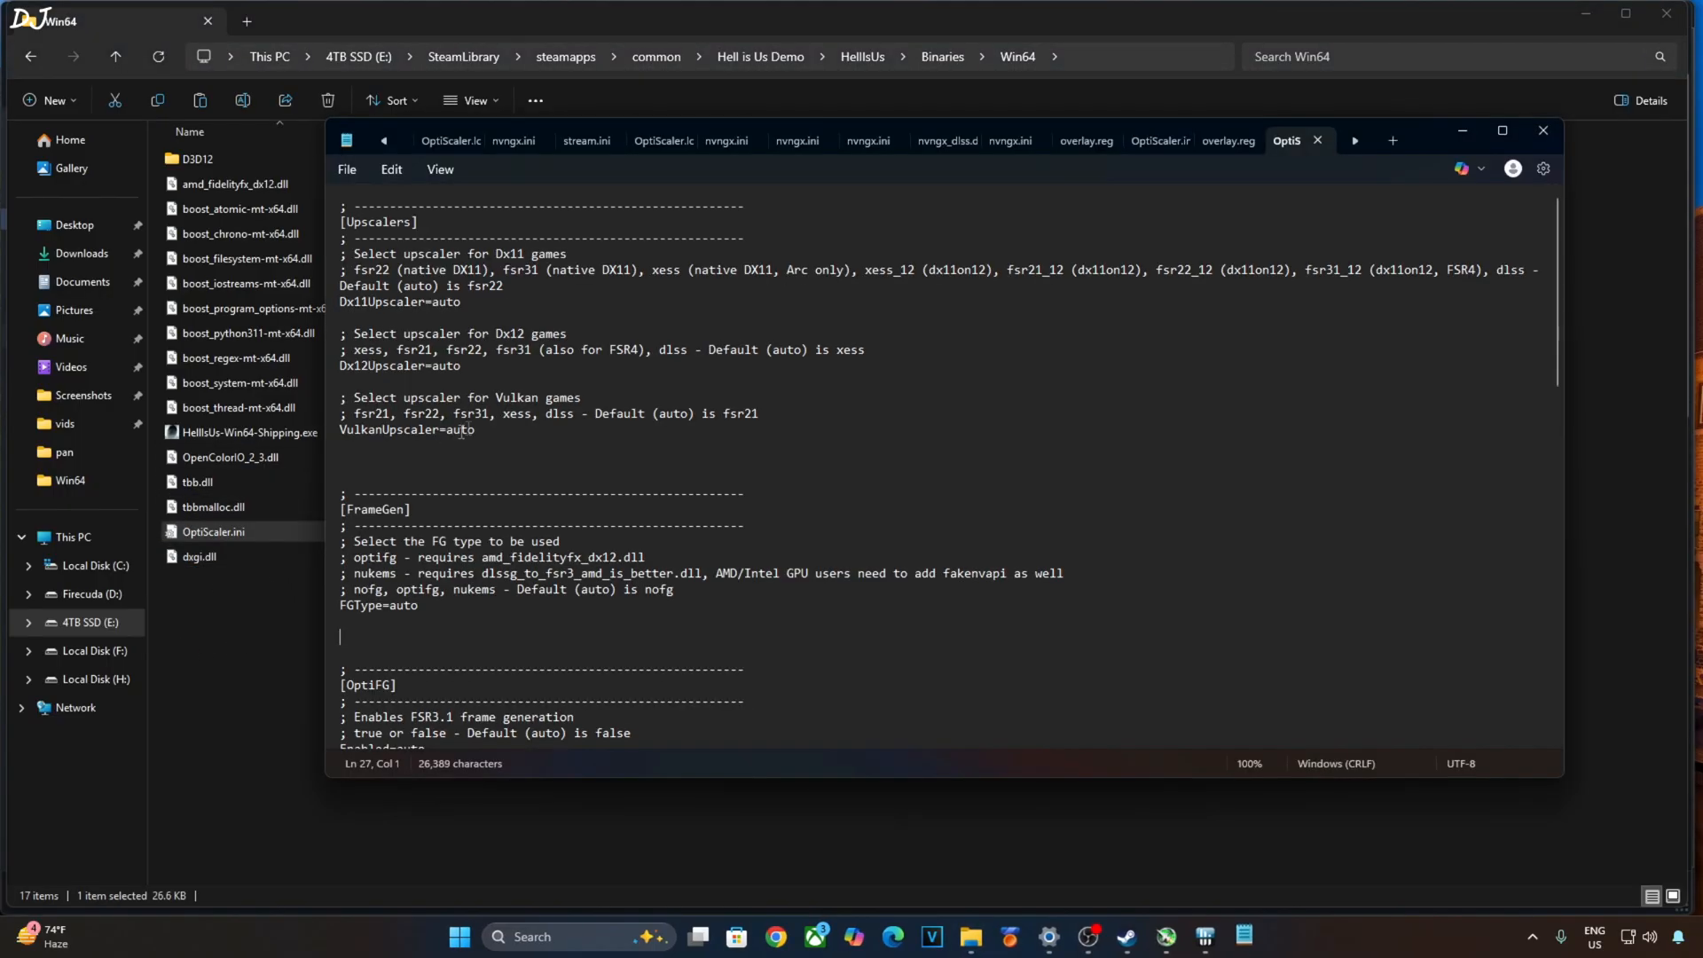
double_click(436, 365)
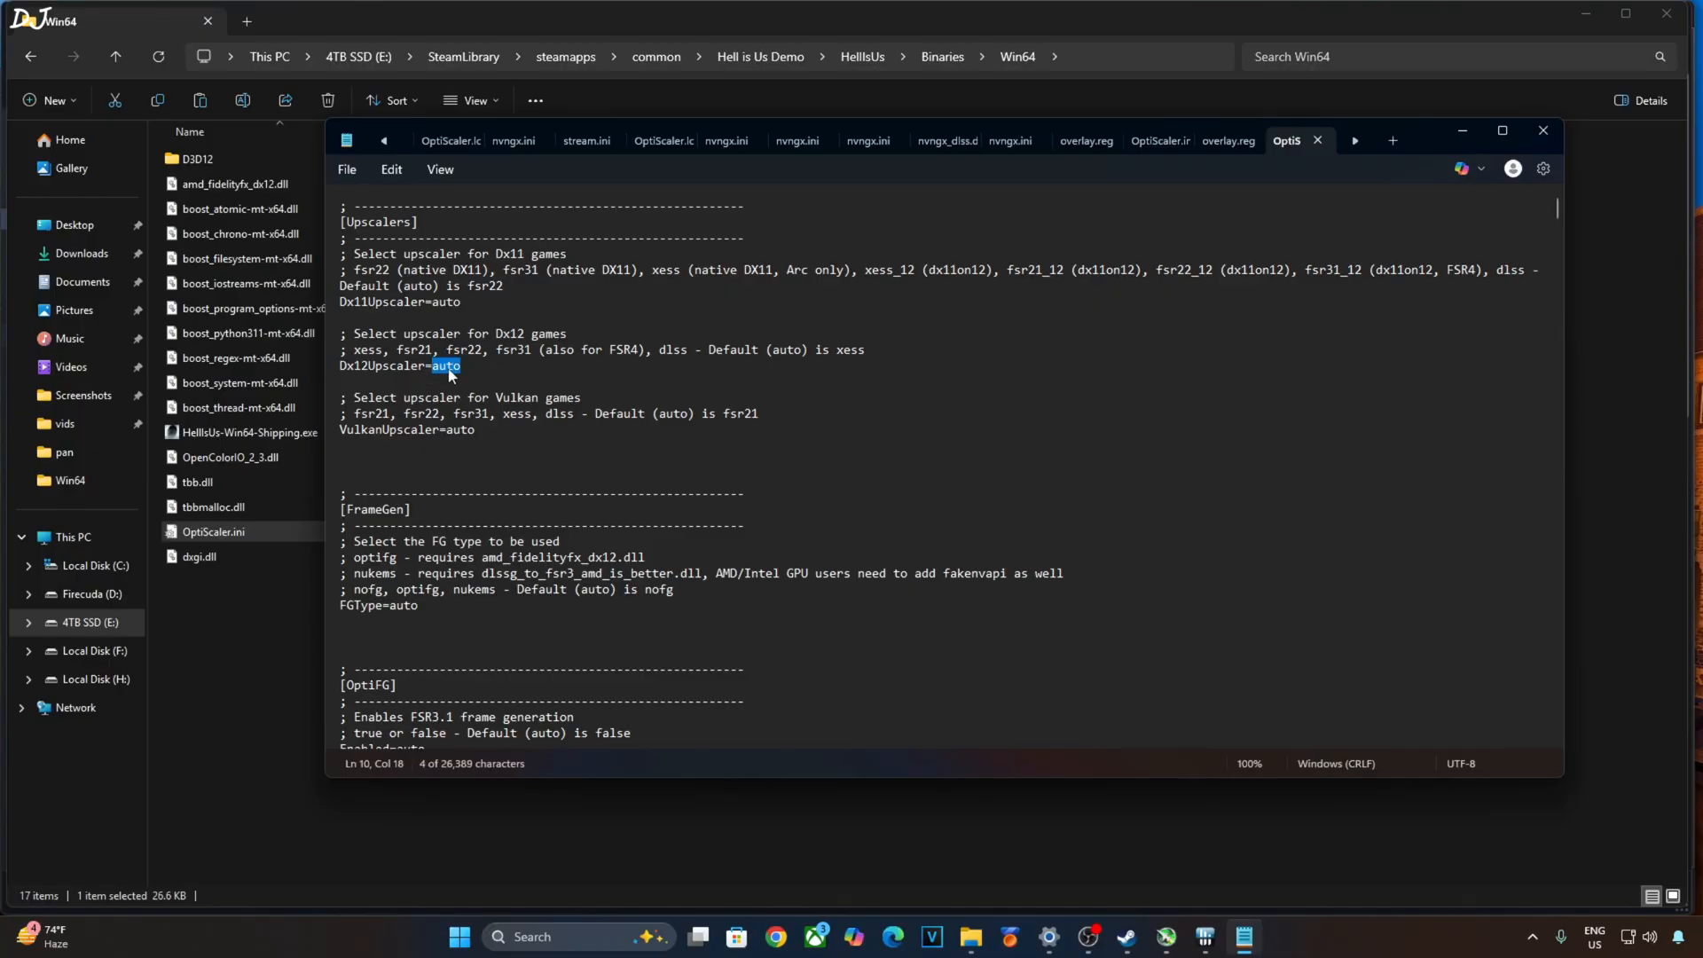
type("dlss")
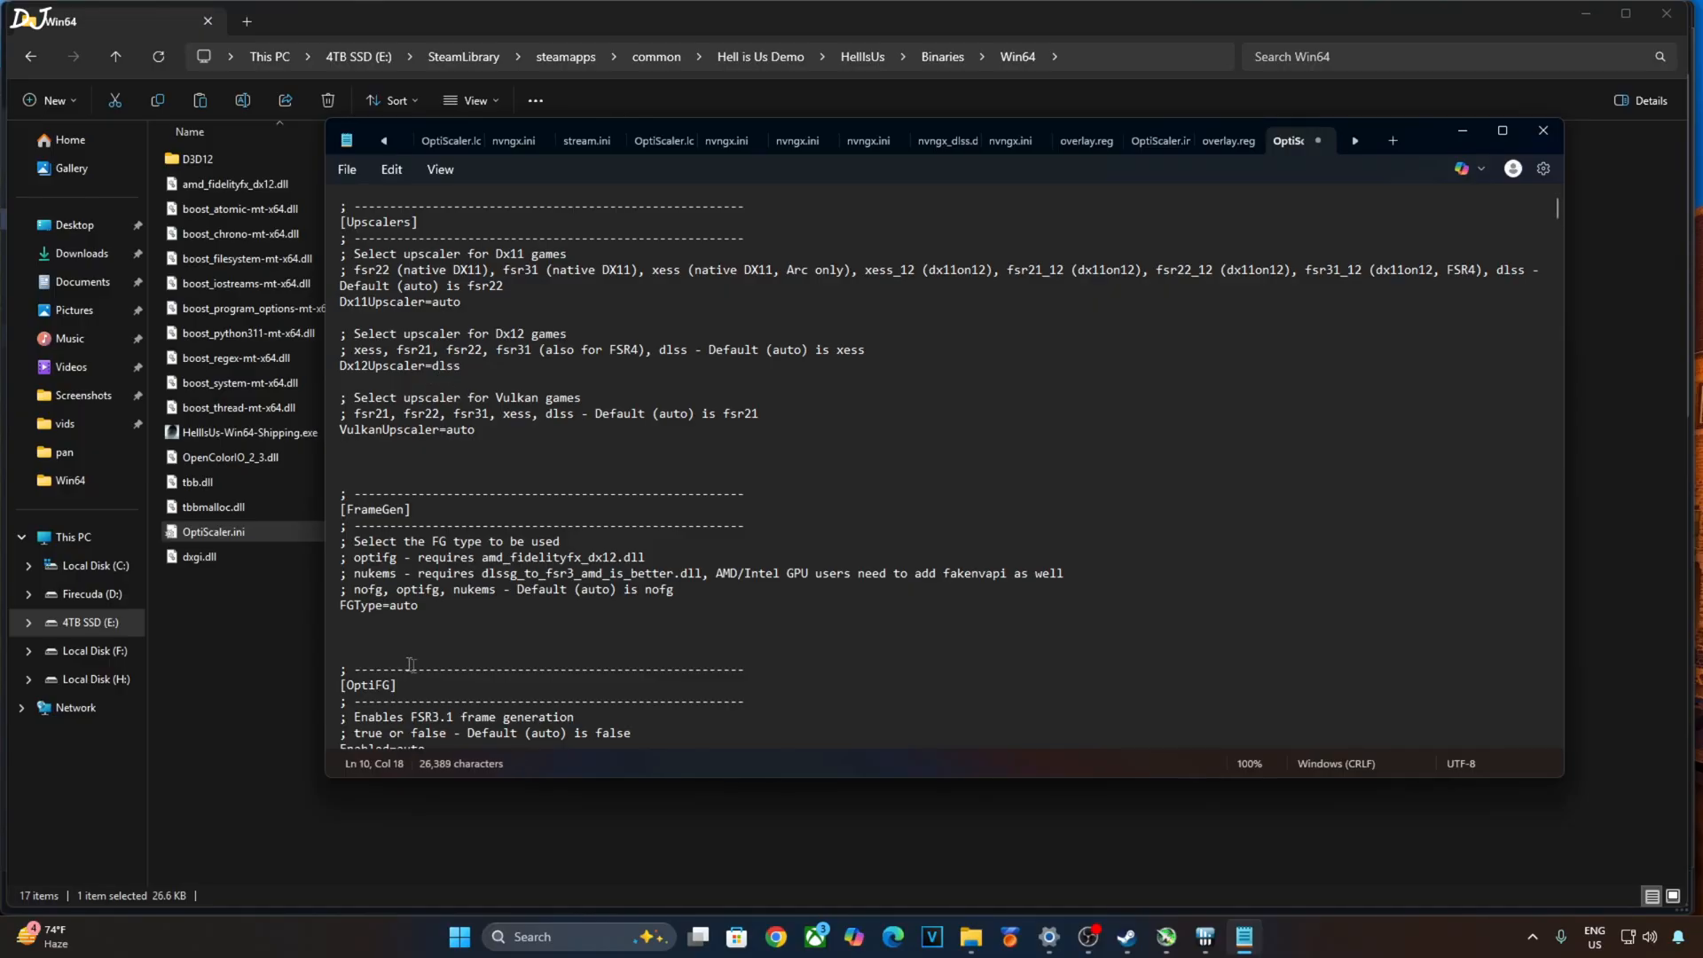
double_click(401, 605)
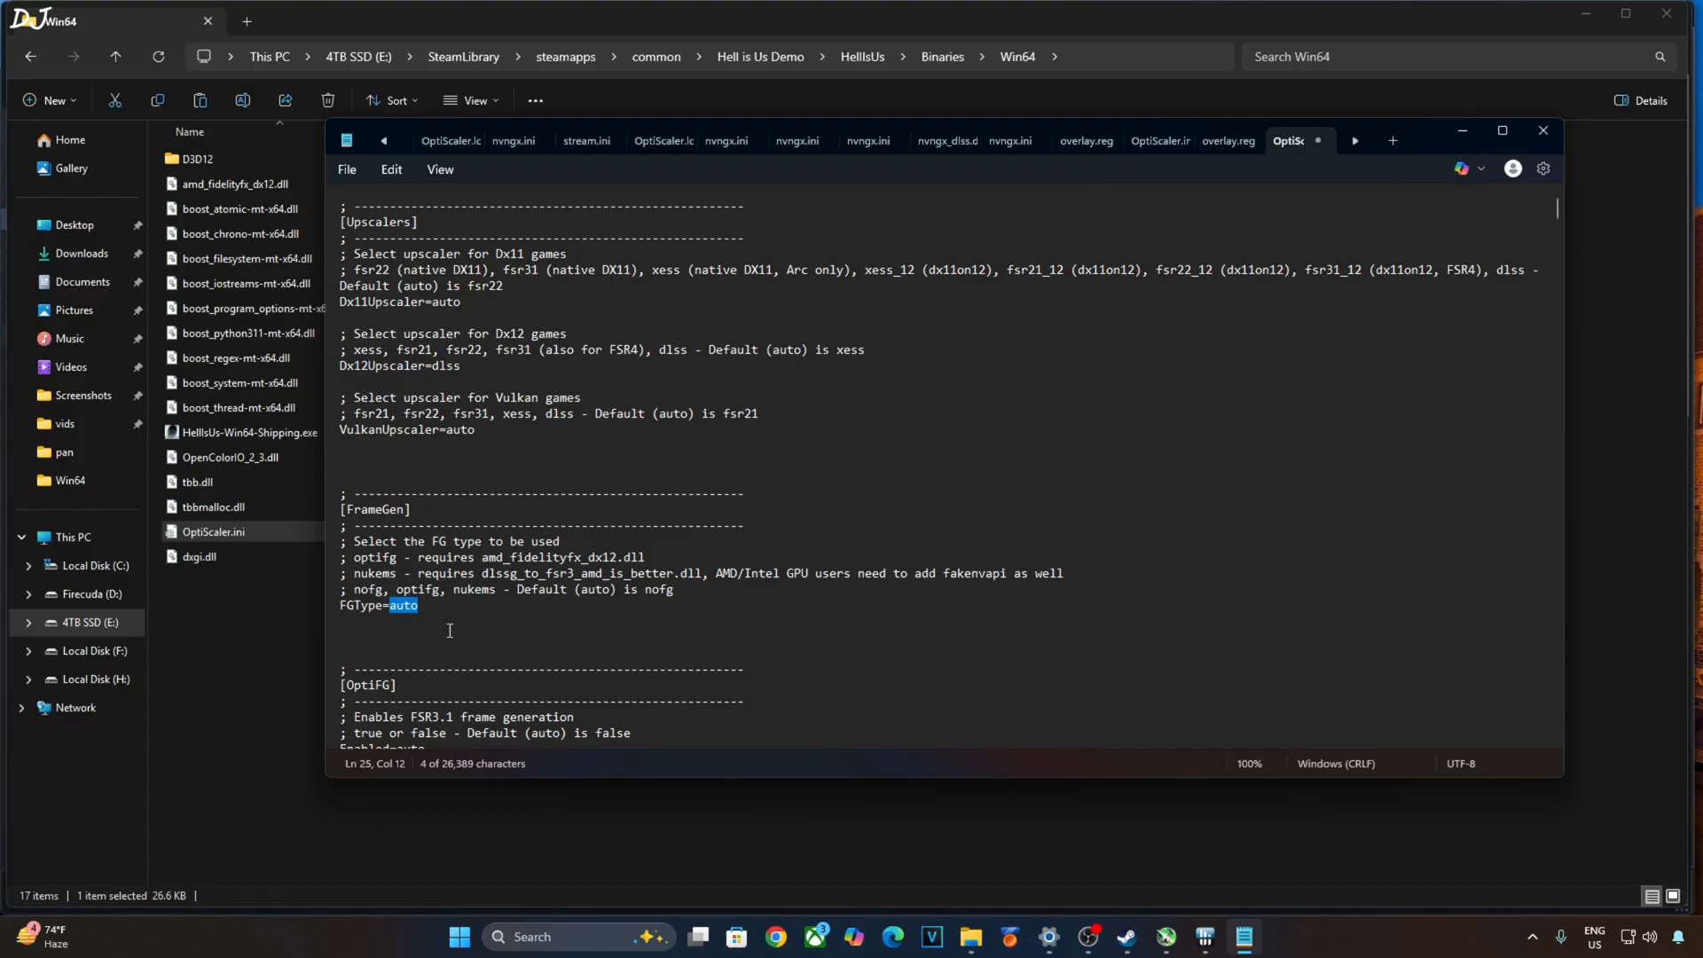
type("nu")
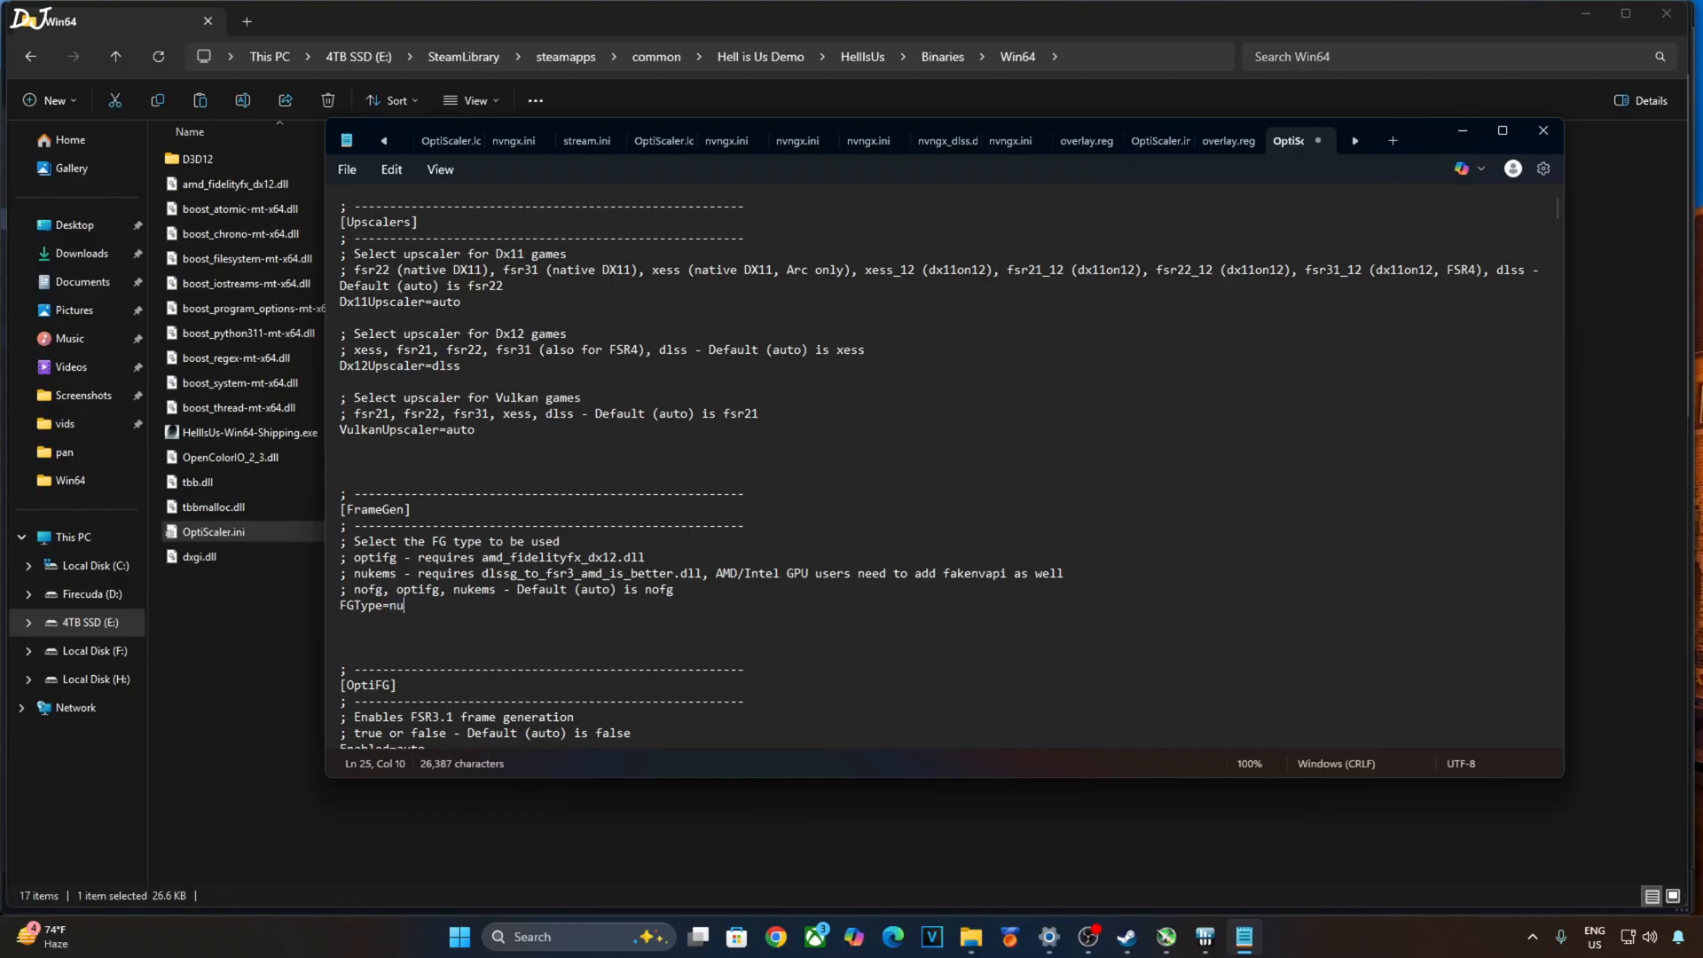
type("kems")
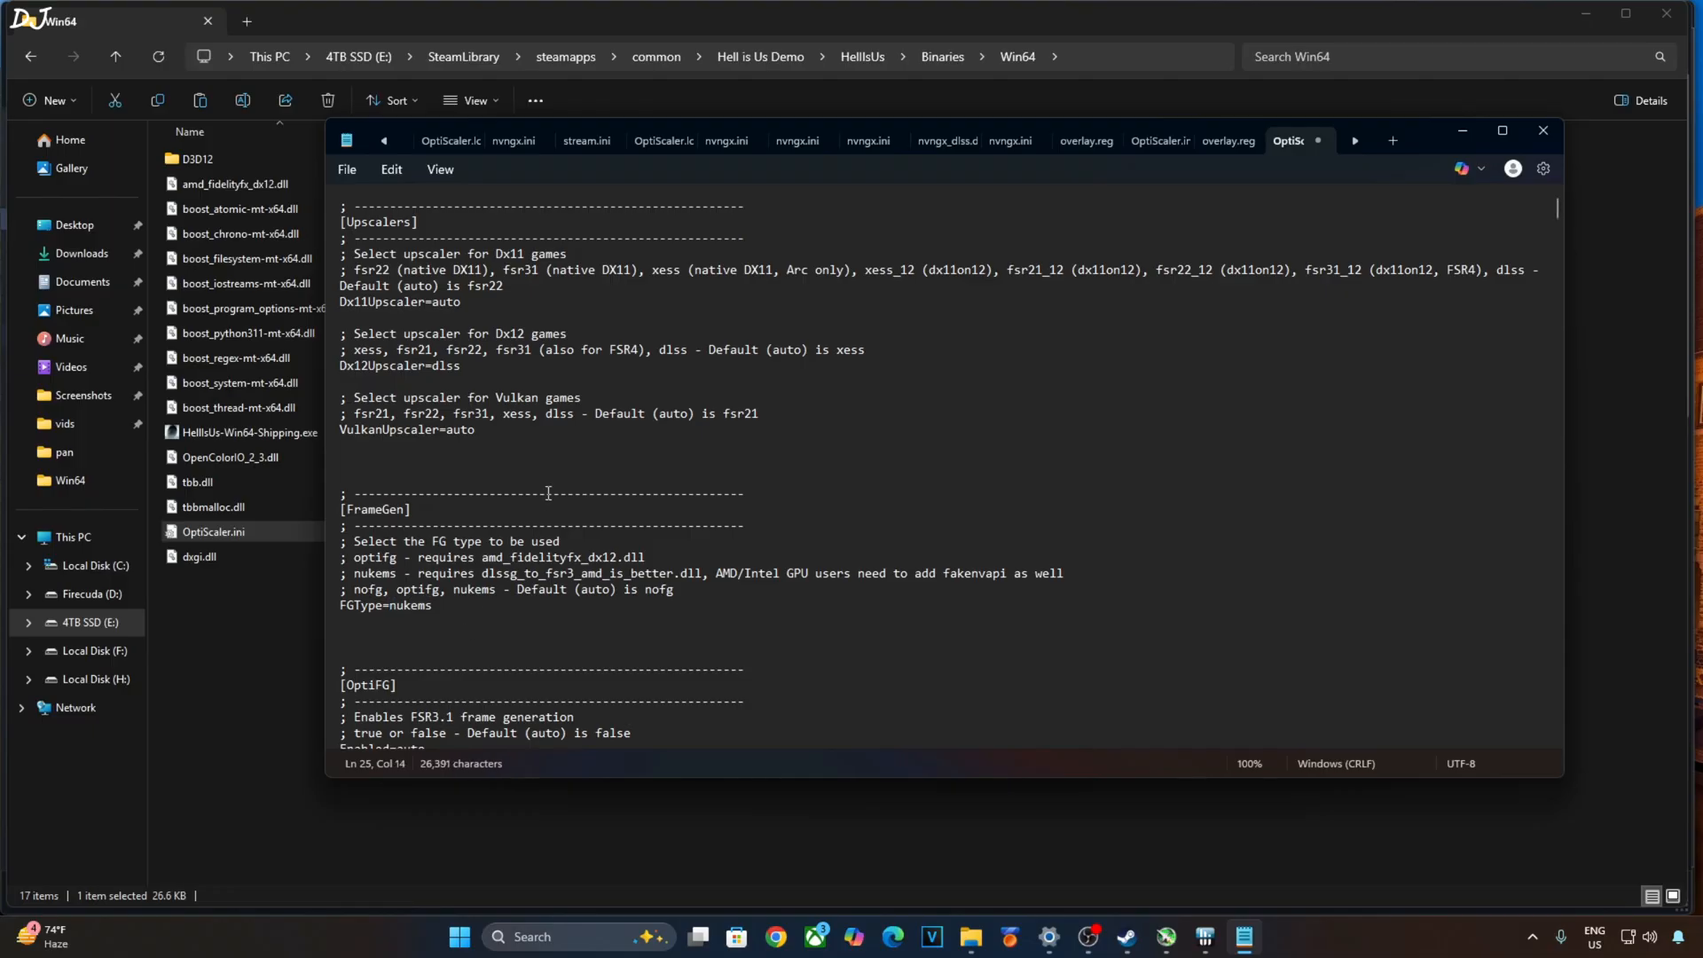
mouse_move(342, 183)
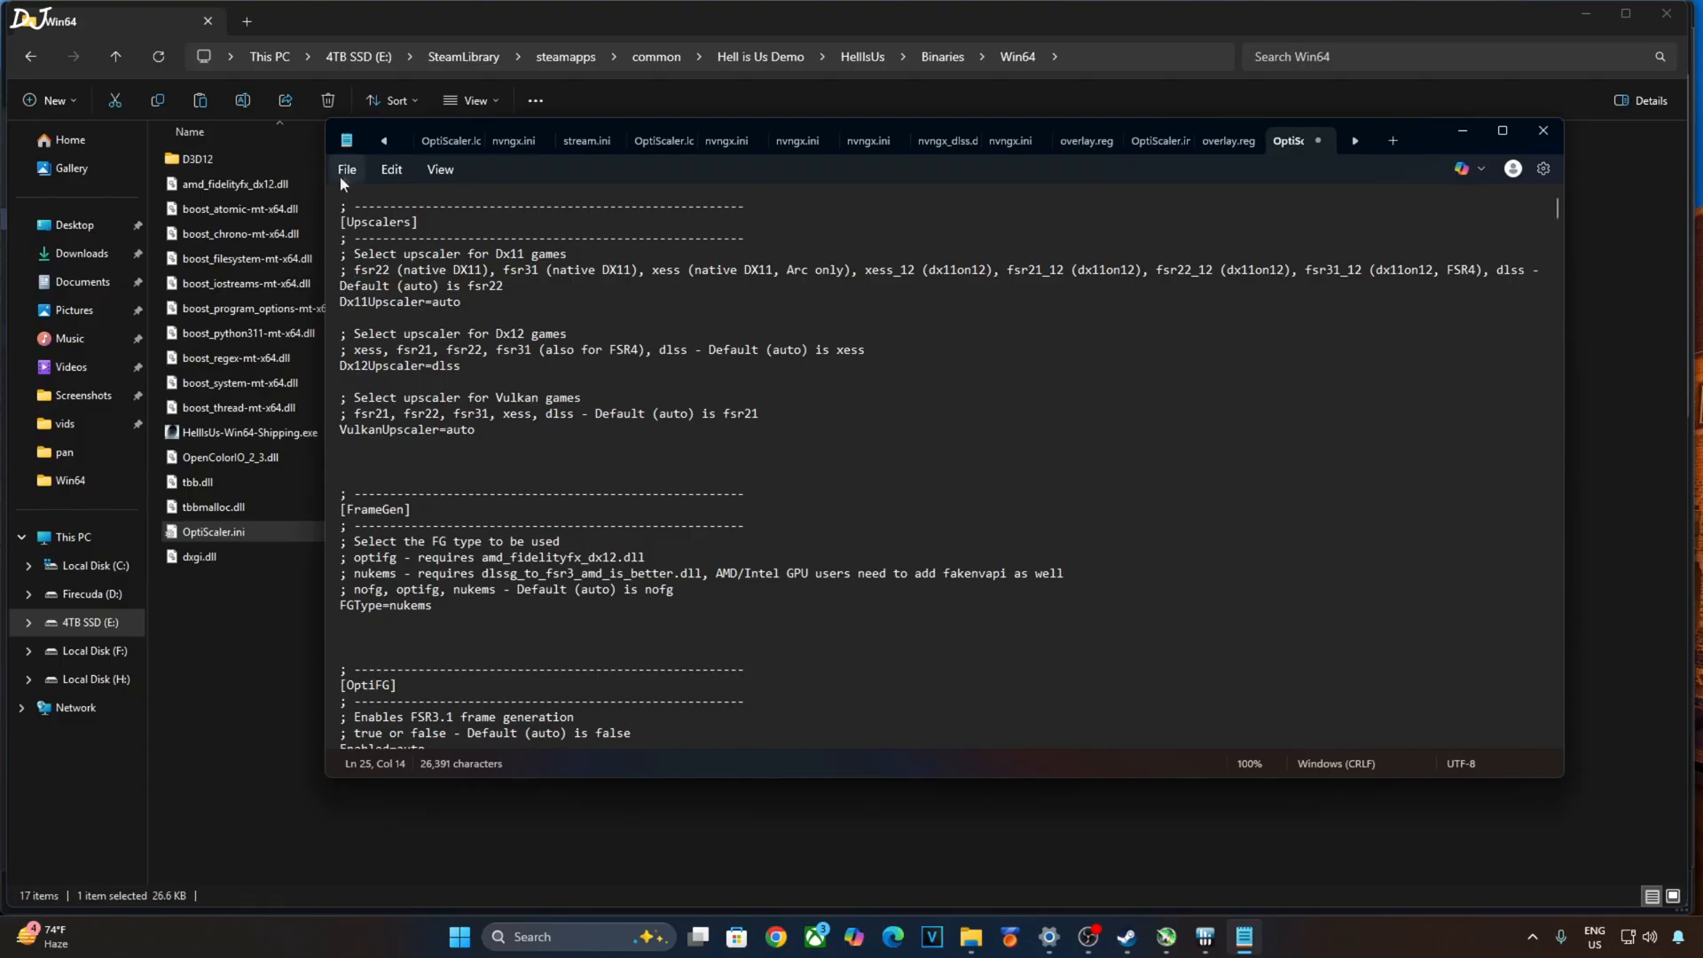
mouse_move(1540, 130)
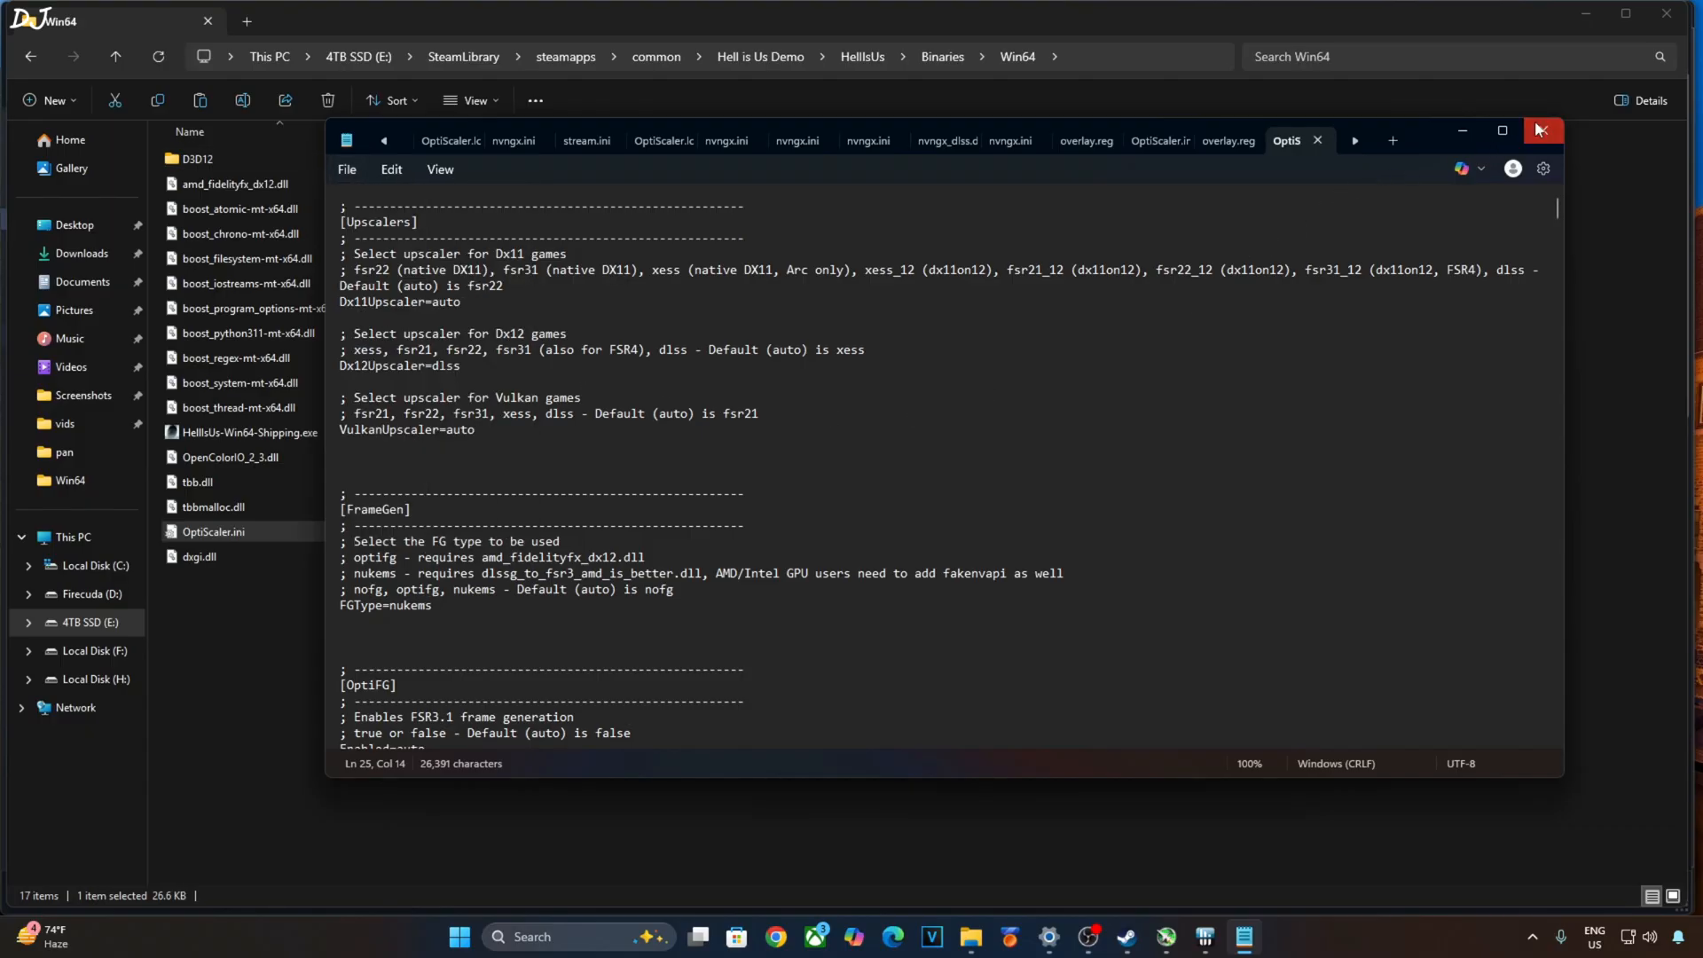
left_click(1537, 130)
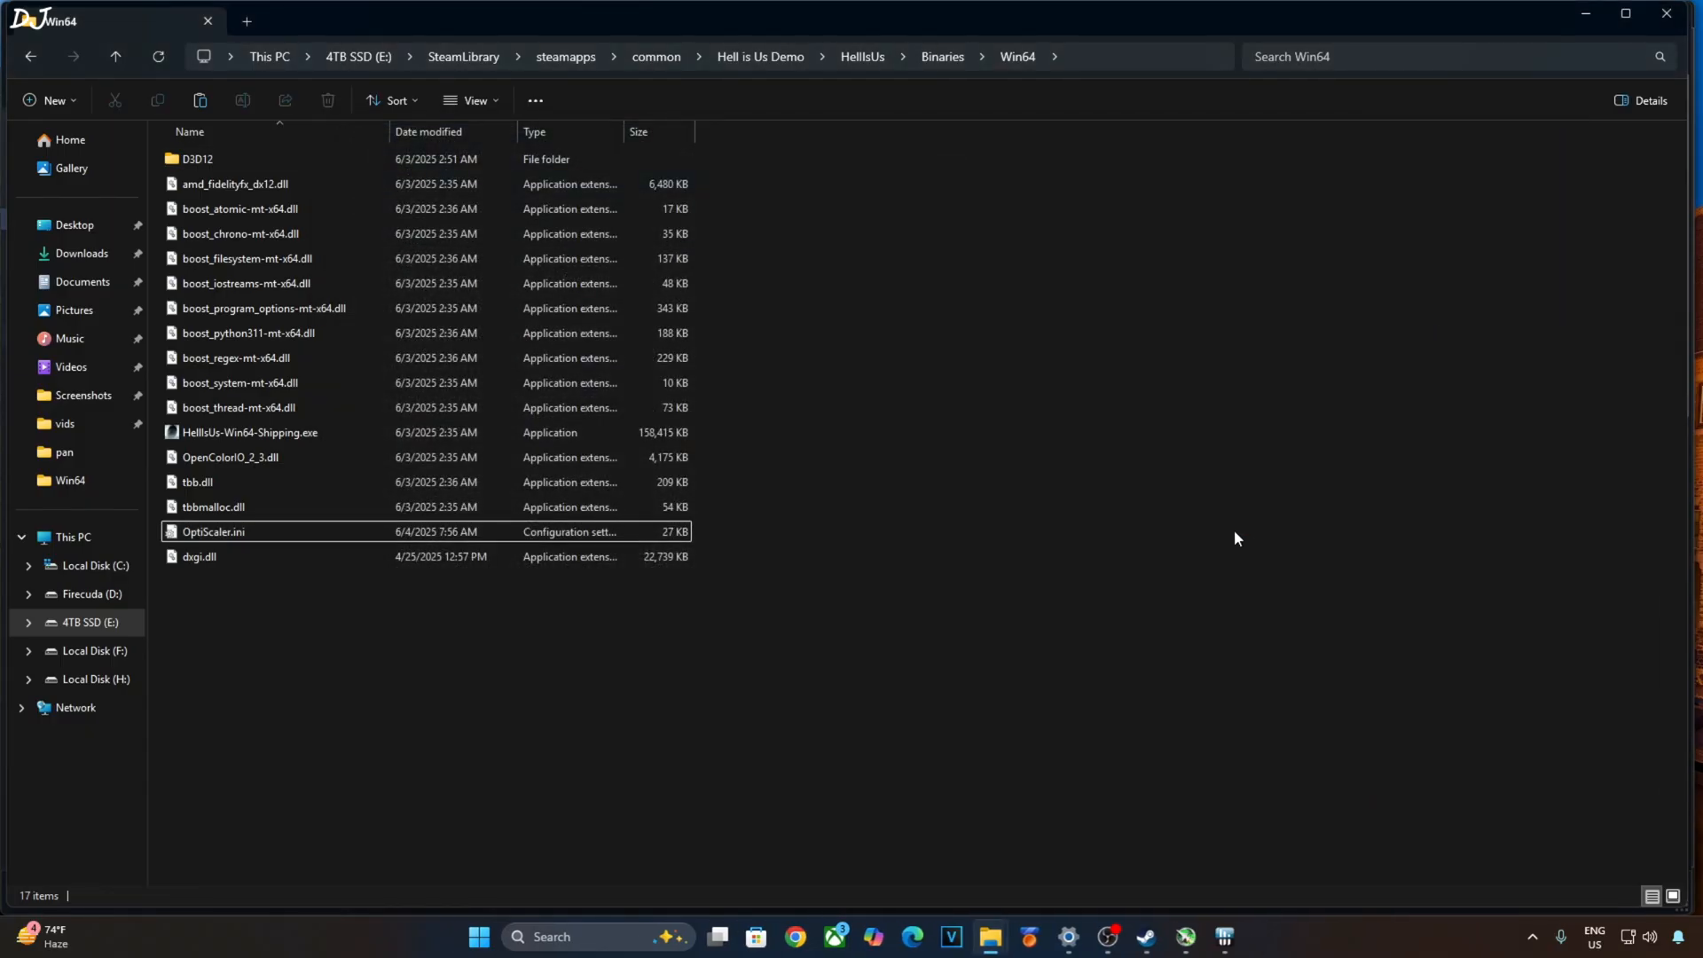
- Look inside the Nukem dlssg-to-fsr3 zip's dll_version folder in Downloads
left_click(326, 21)
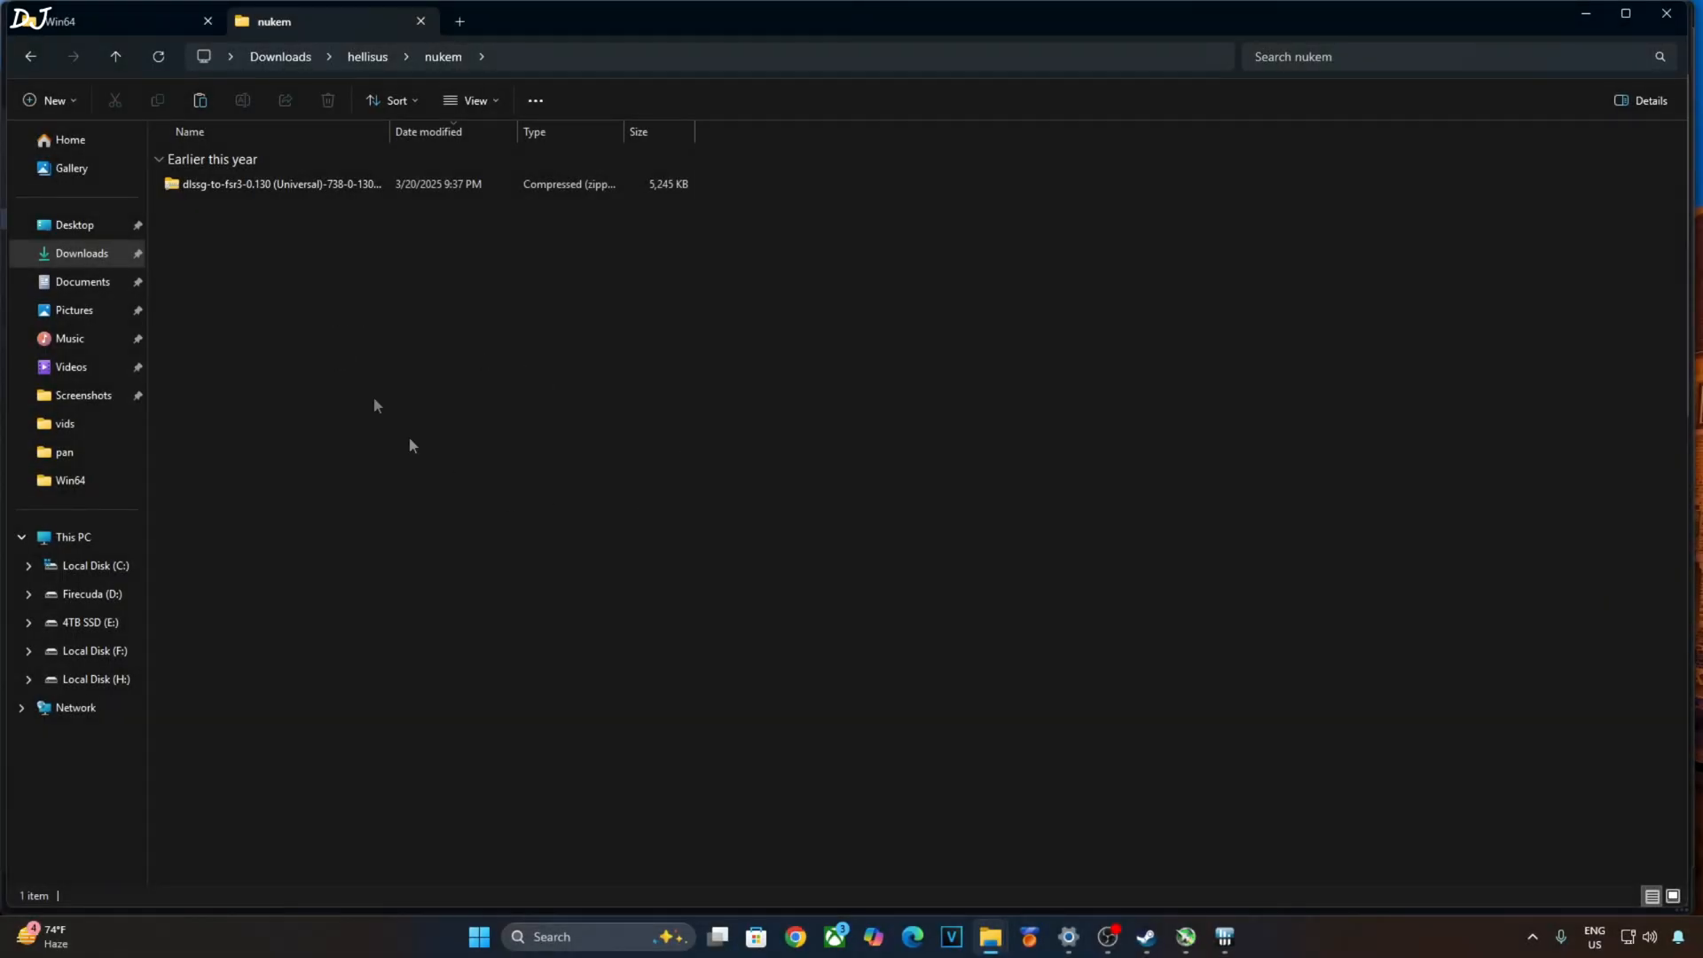
double_click(280, 183)
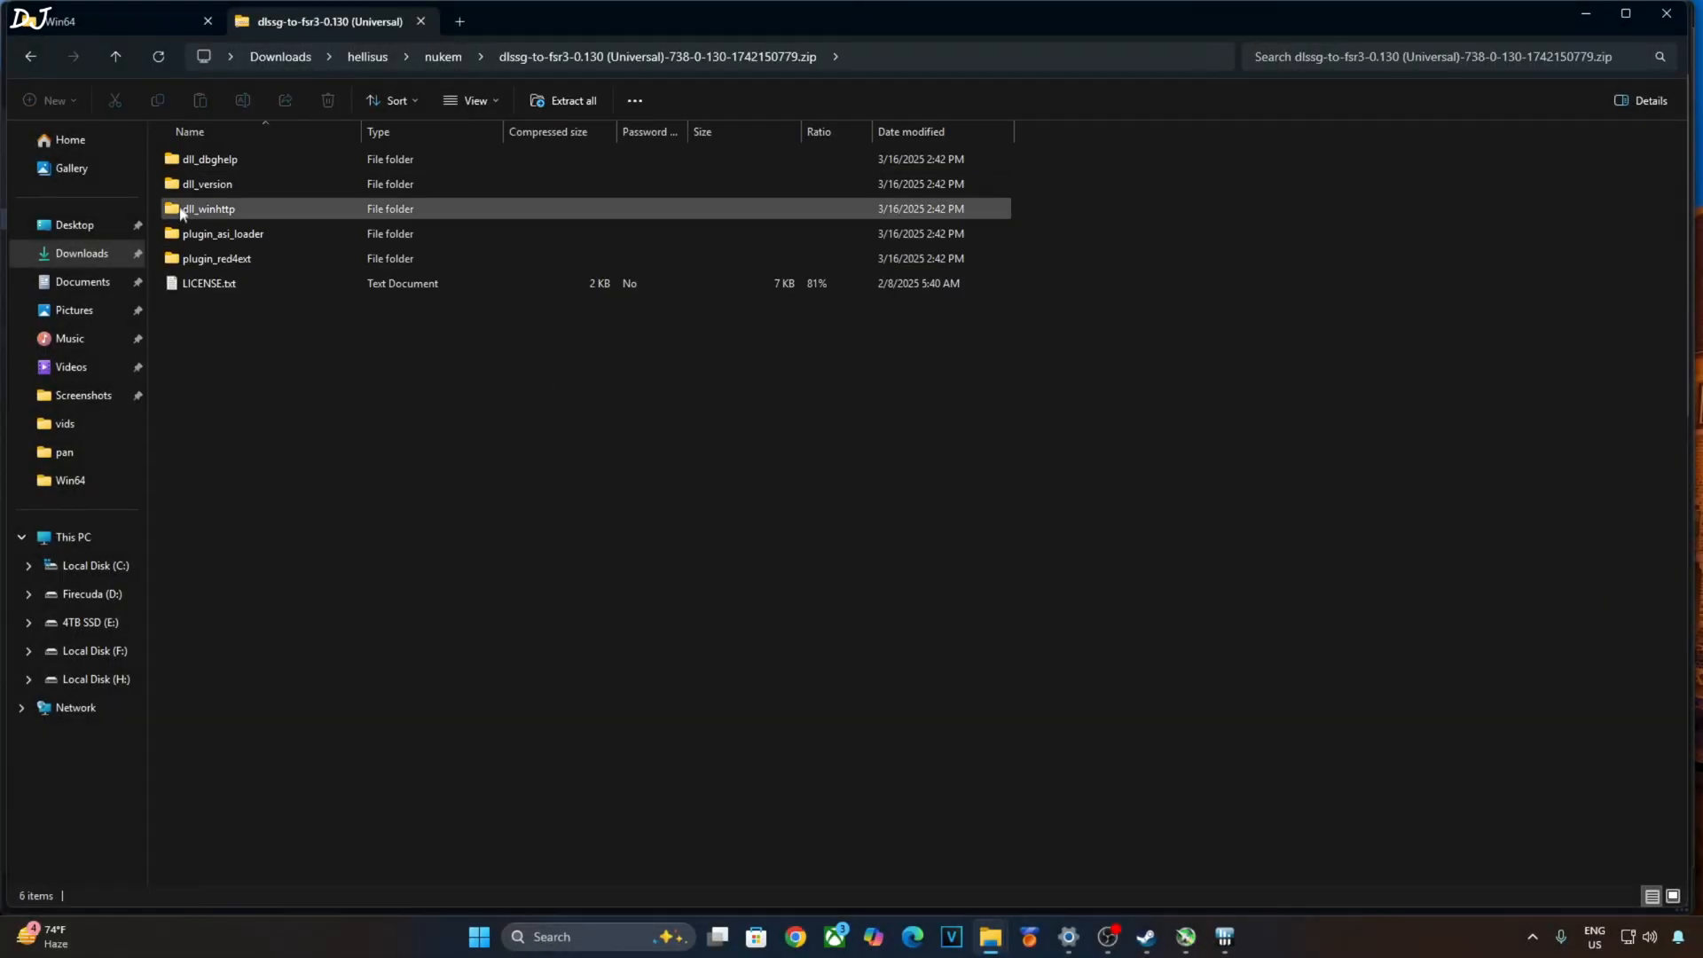
double_click(206, 183)
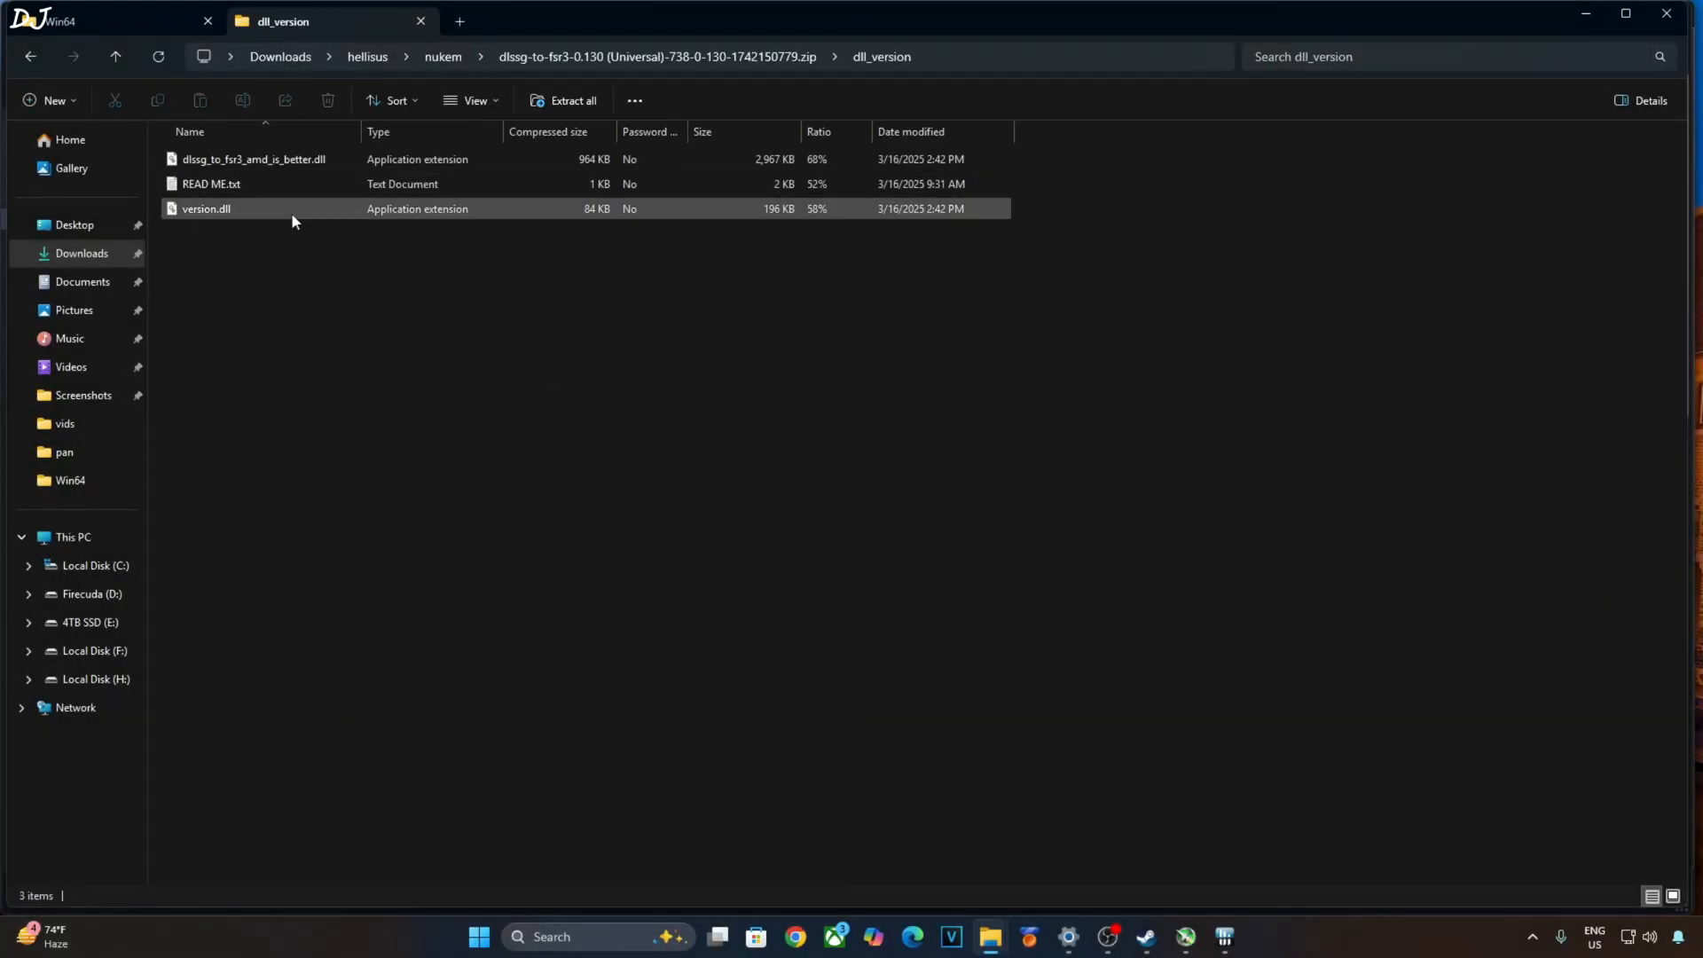
right_click(254, 157)
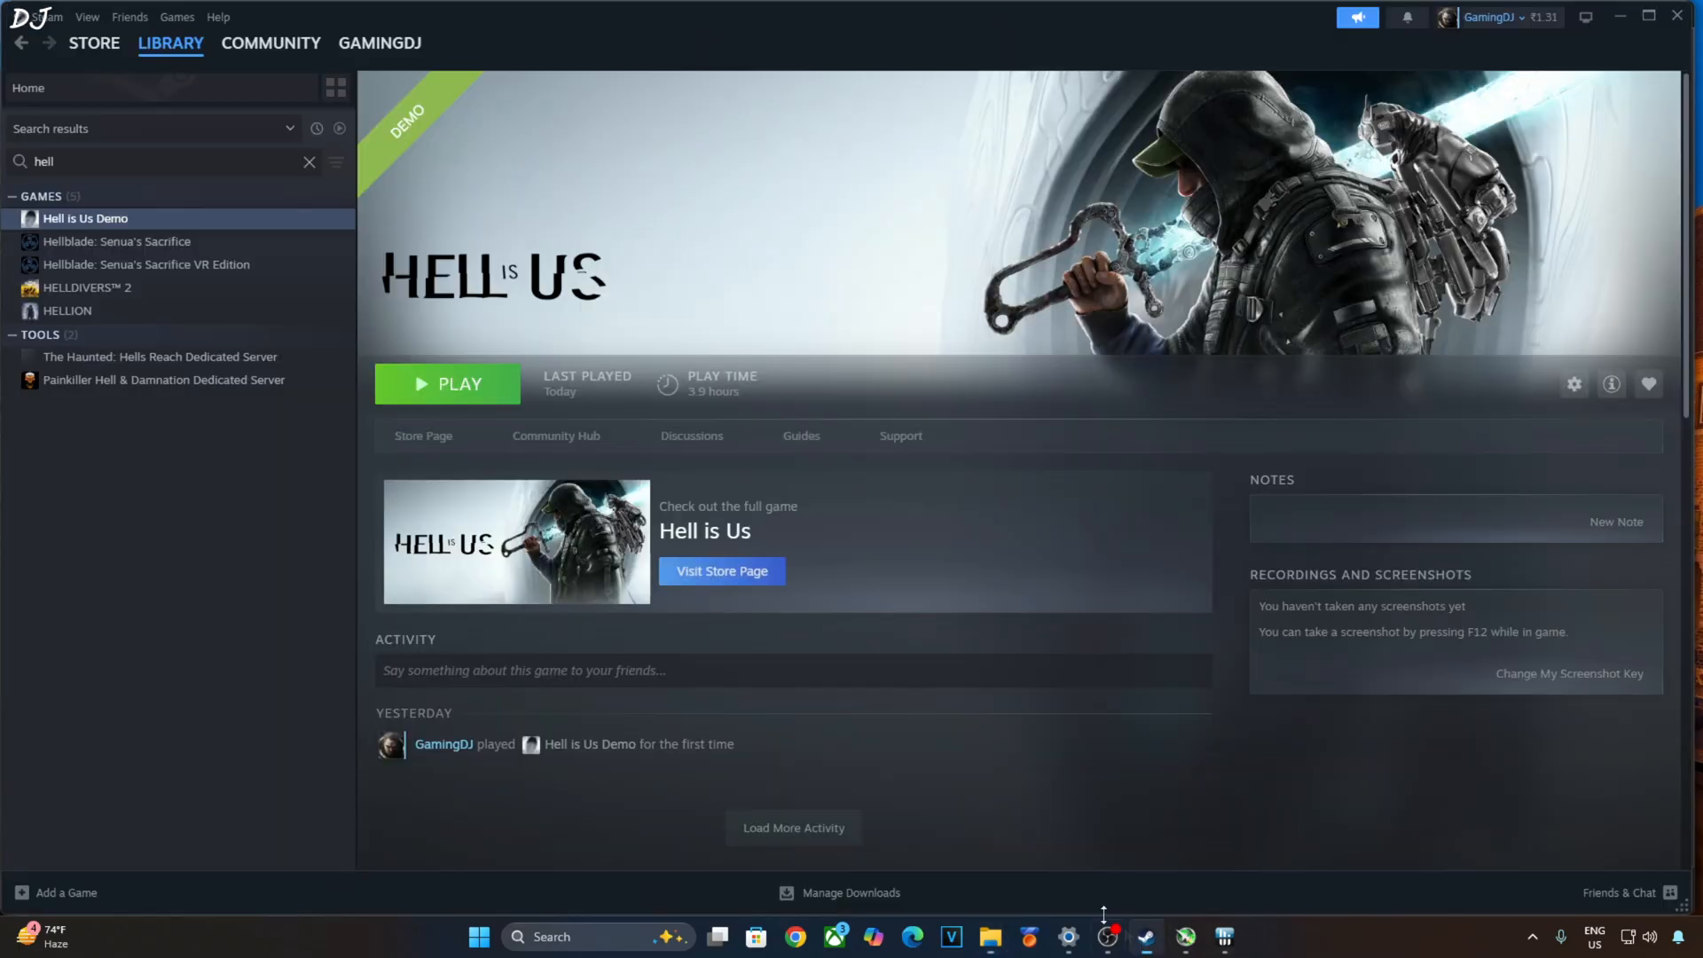
- Browse the Hell is Us Demo's local files from Steam to reach its install folder
right_click(85, 219)
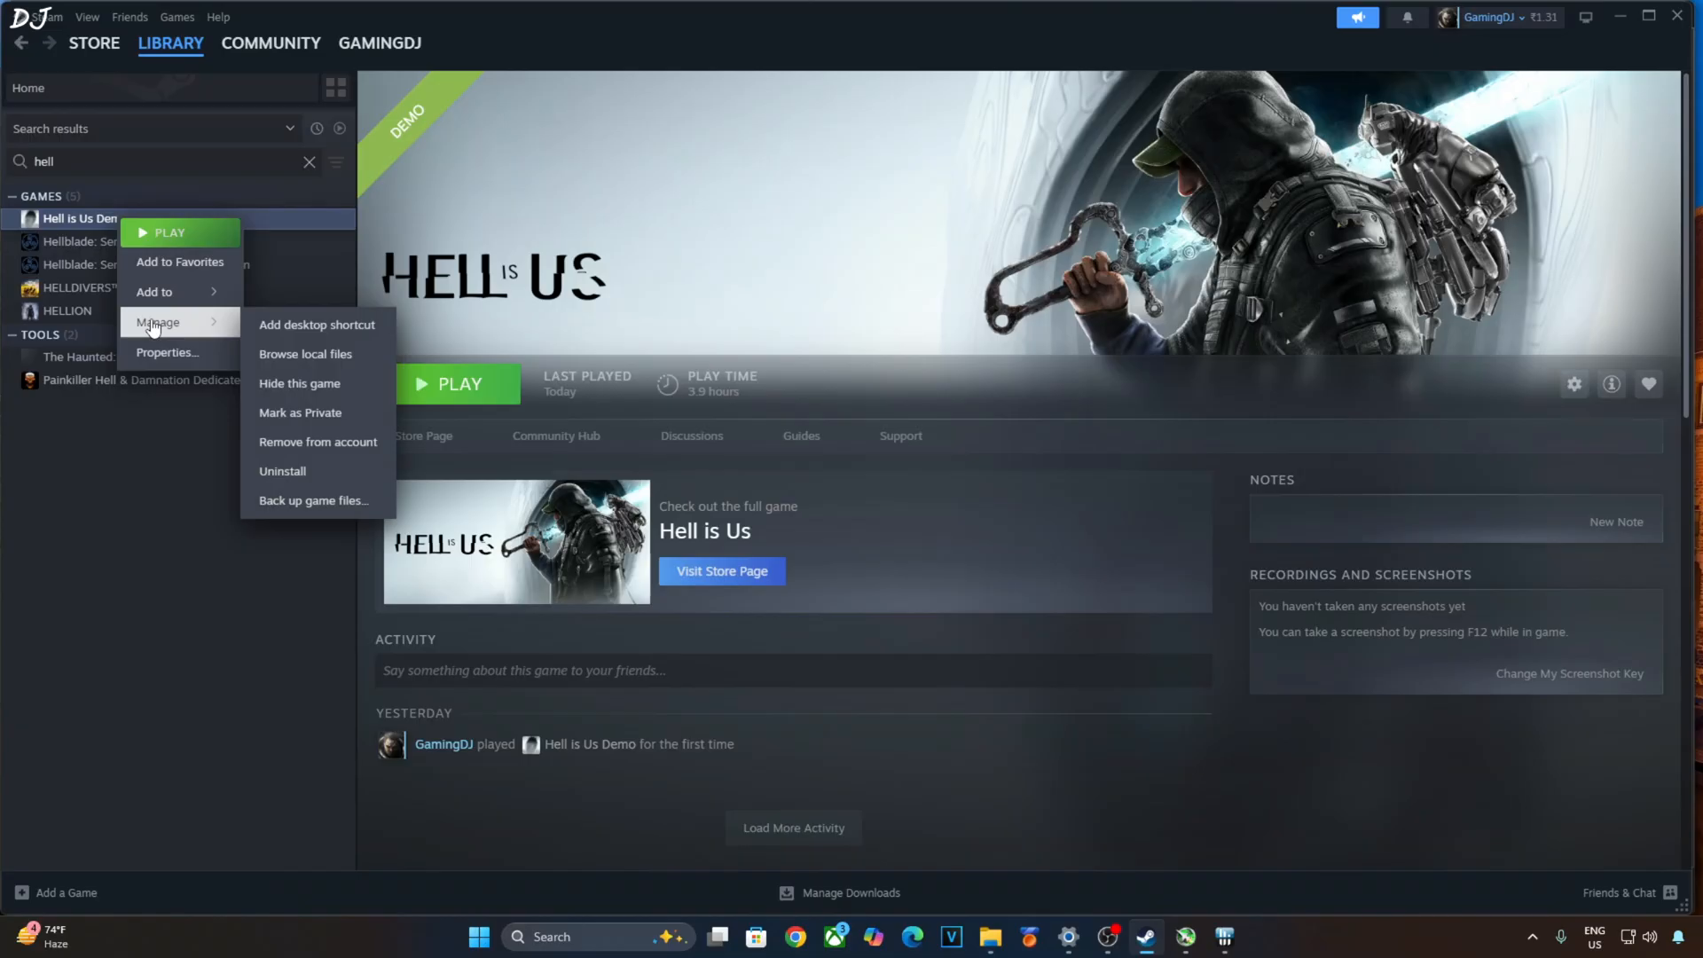
left_click(305, 355)
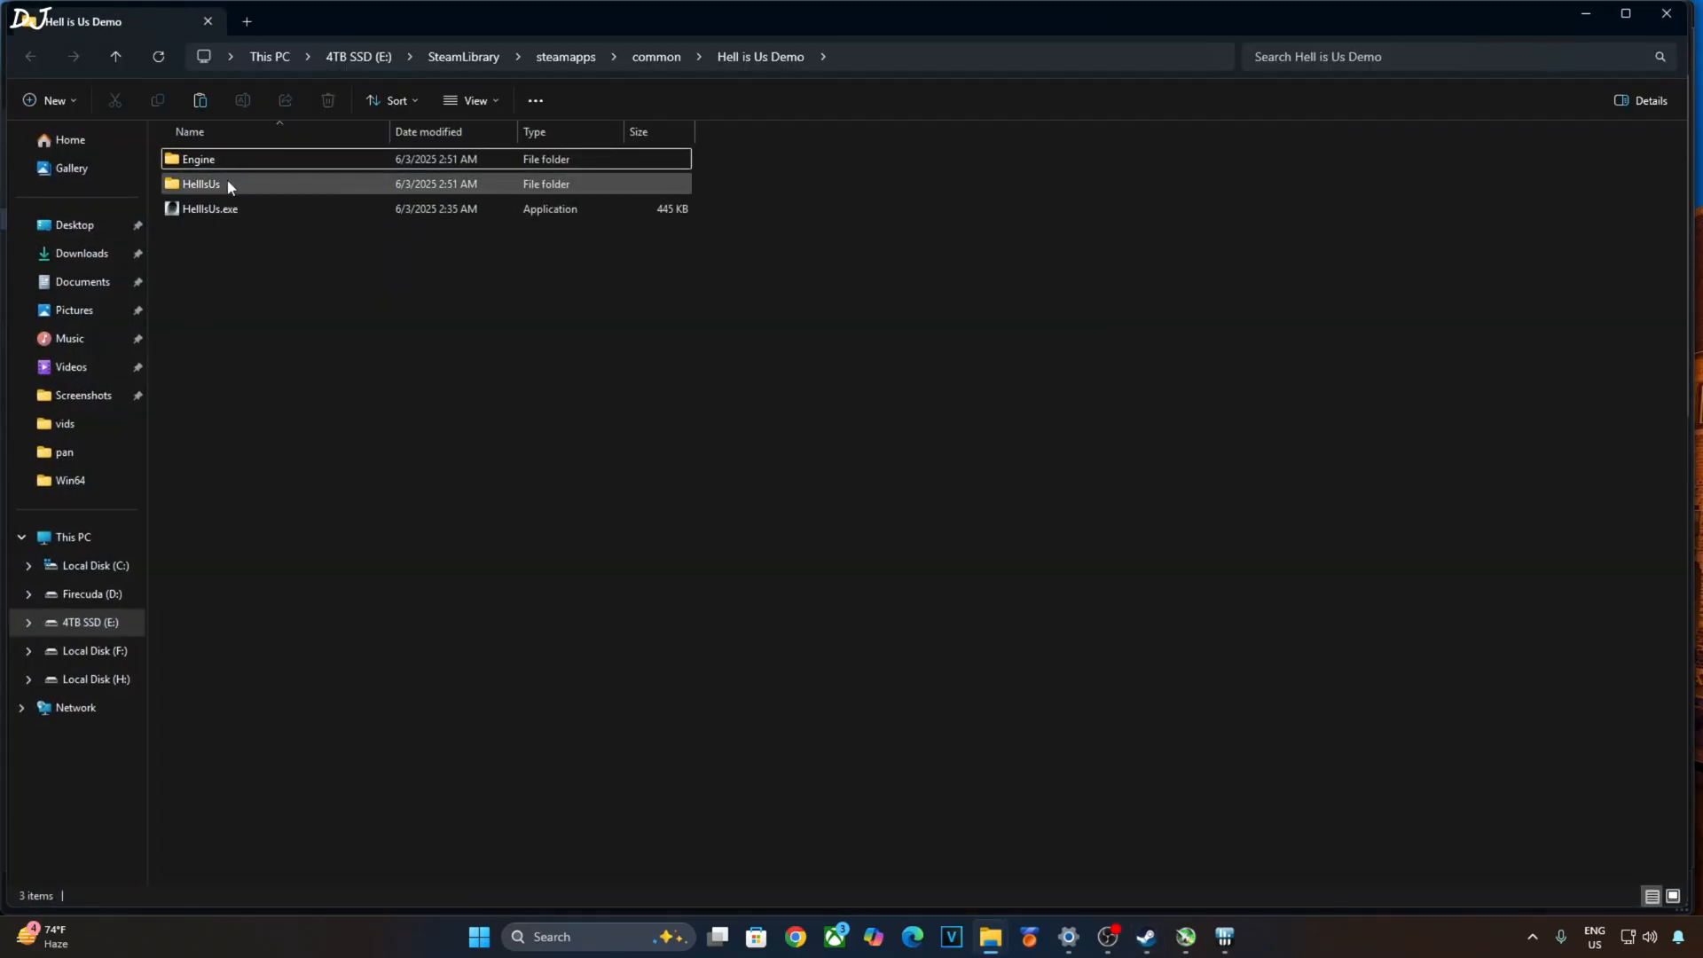
- Go through HellIsUs\Binaries\Win64, then switch to the Downloads DLSS folder with nvngx_dlss_310.2.zip
double_click(201, 182)
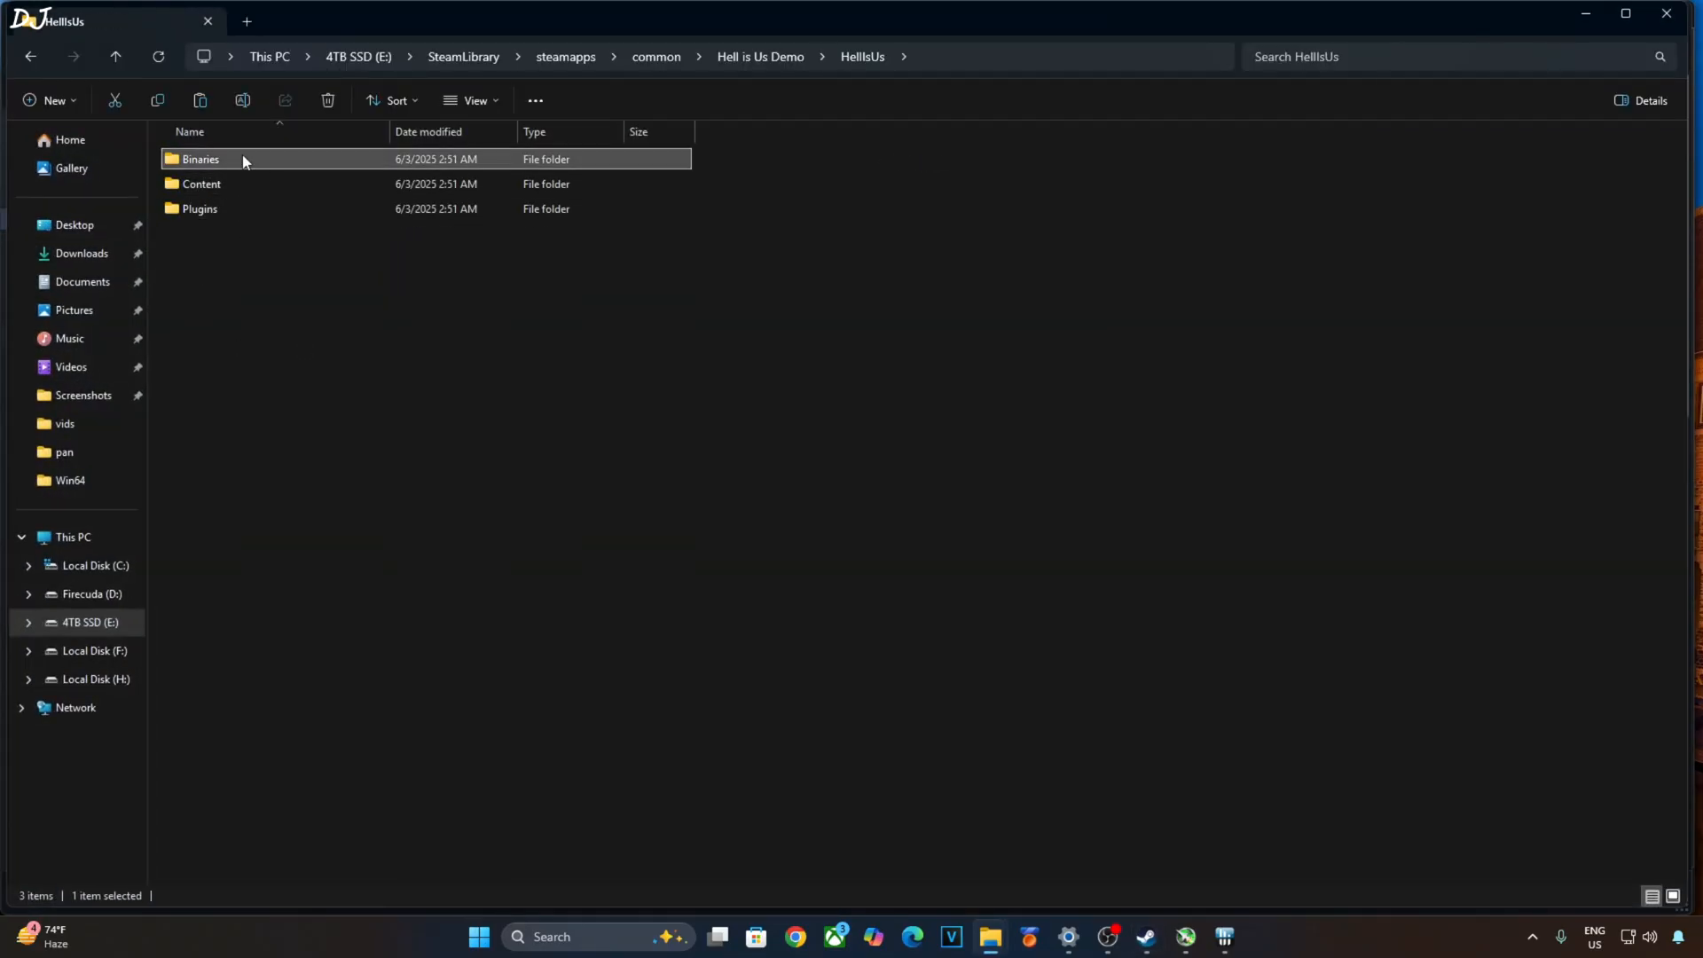
double_click(201, 158)
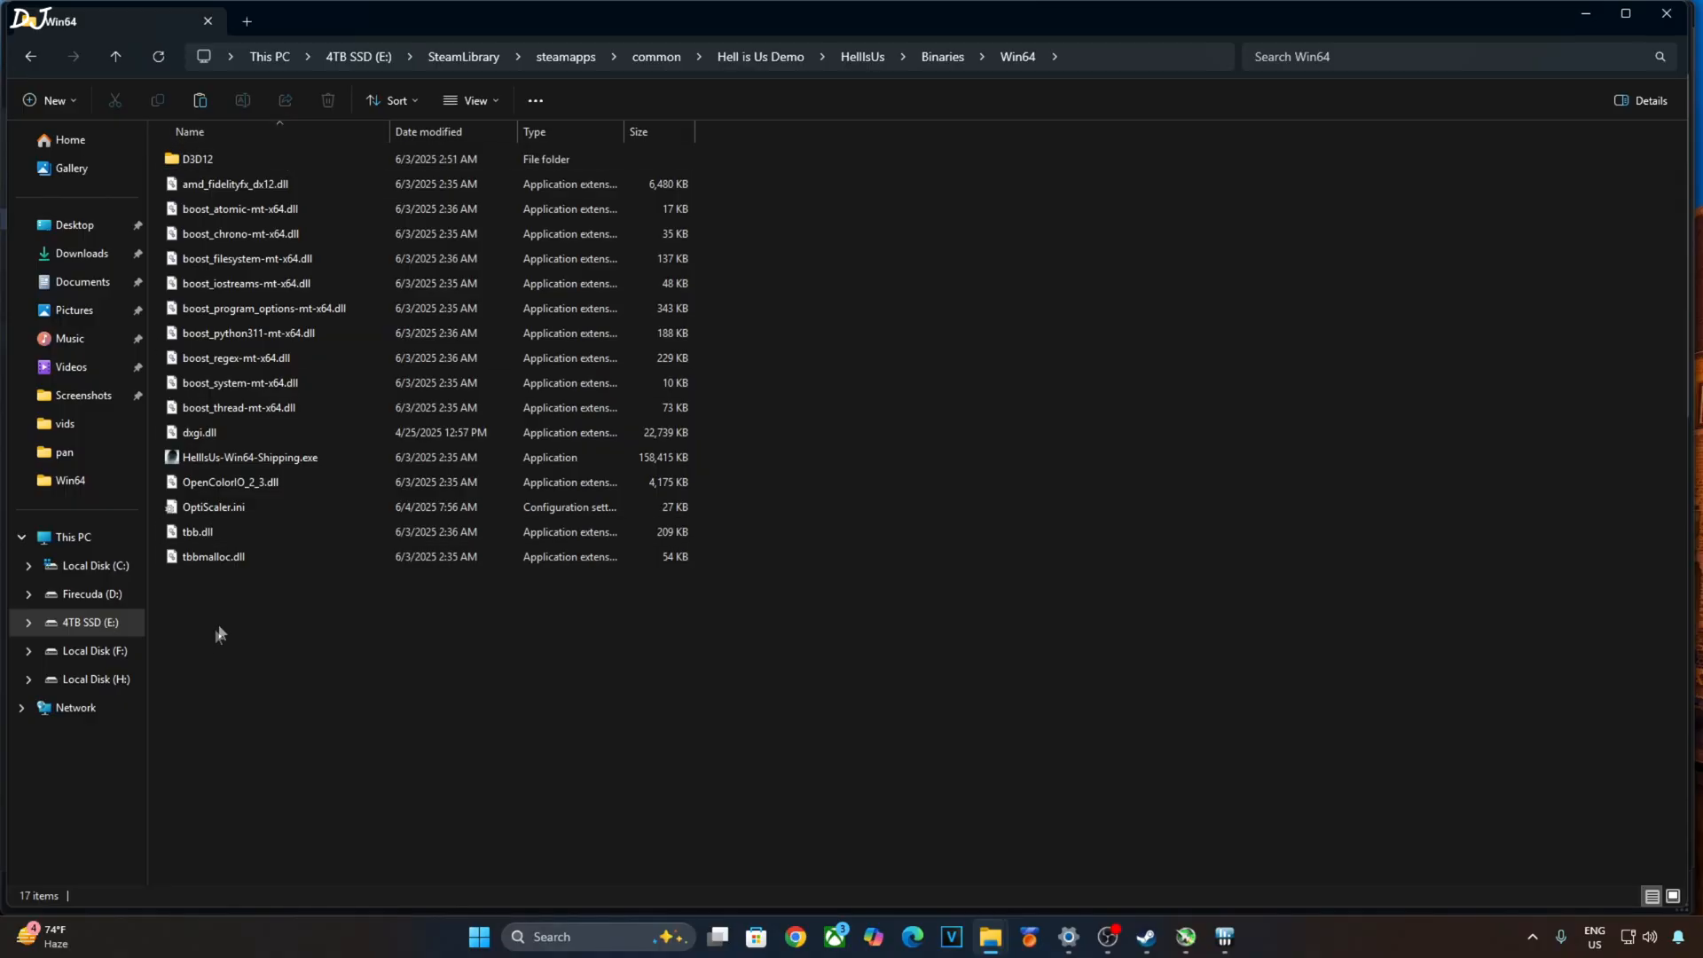
left_click(253, 582)
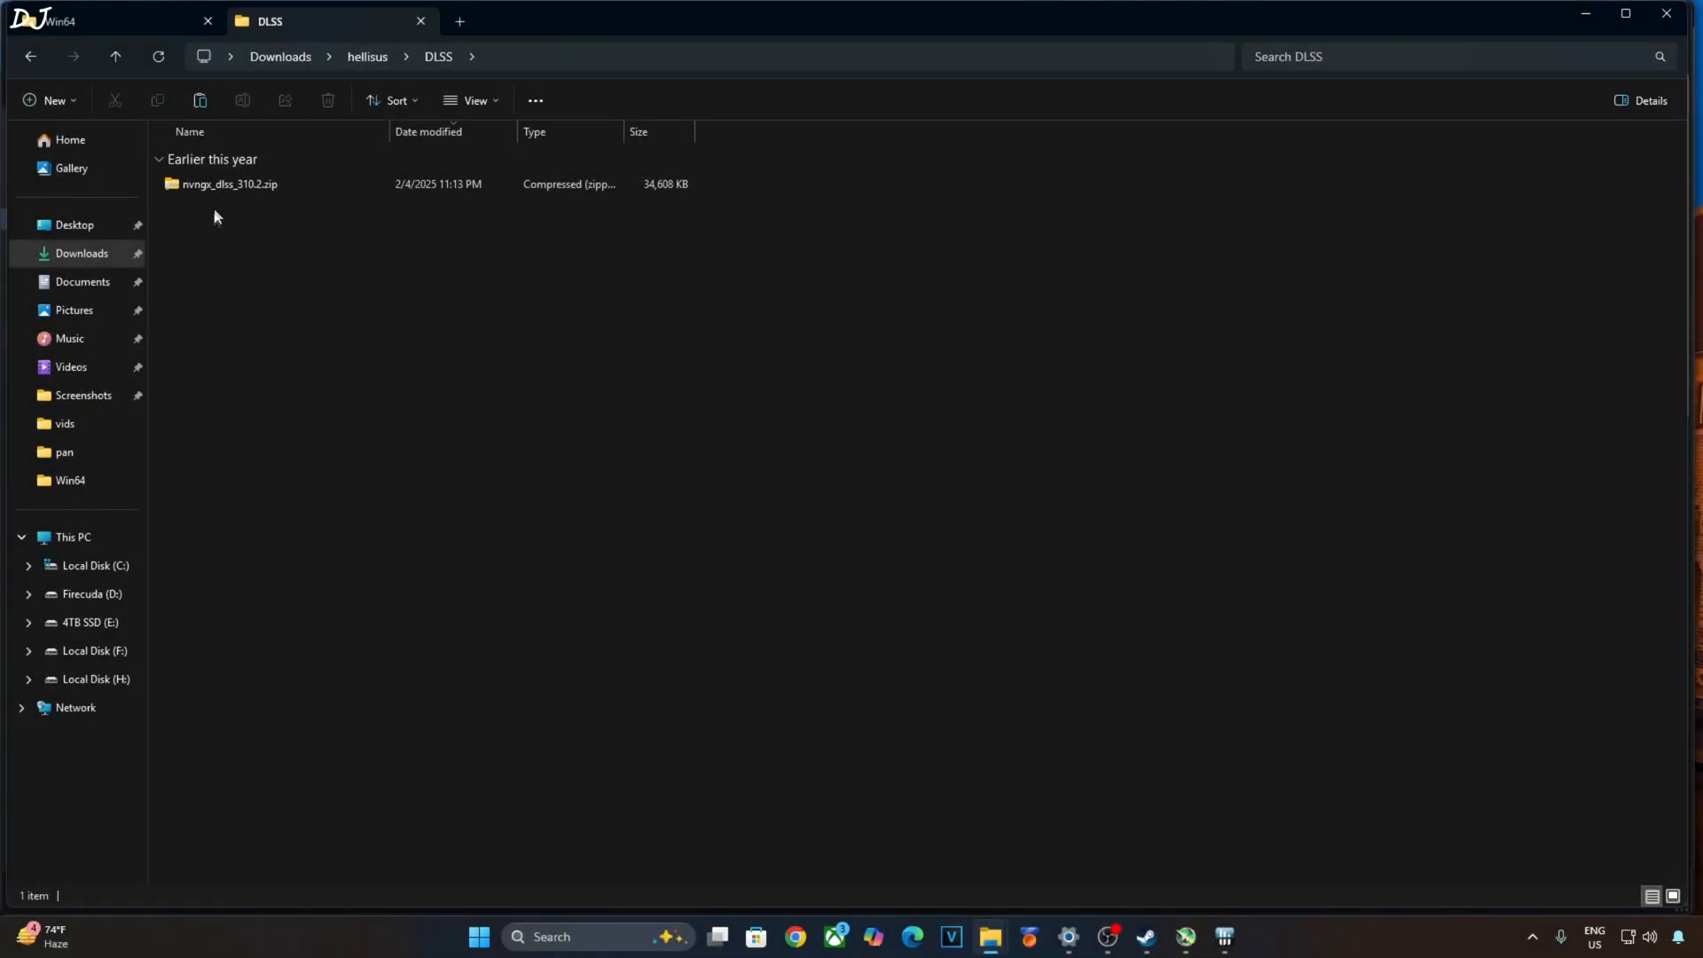
- Copy nvngx_dlss.dll from the nvngx_dlss_310.2.zip archive
double_click(229, 182)
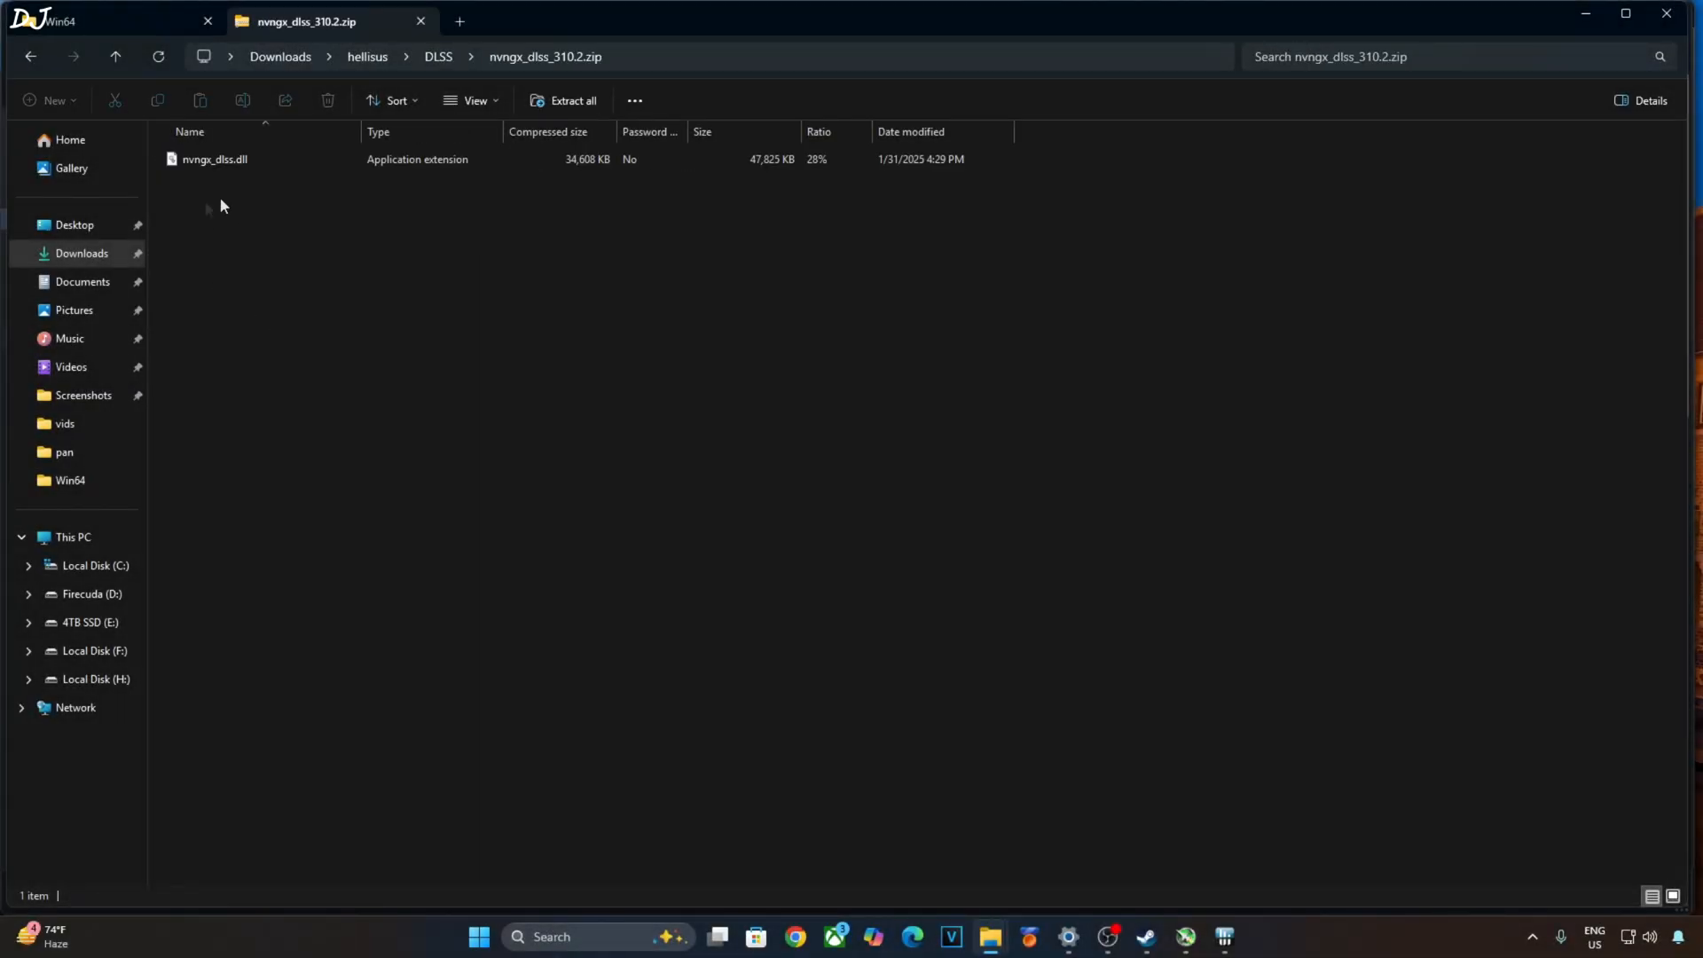
left_click(215, 158)
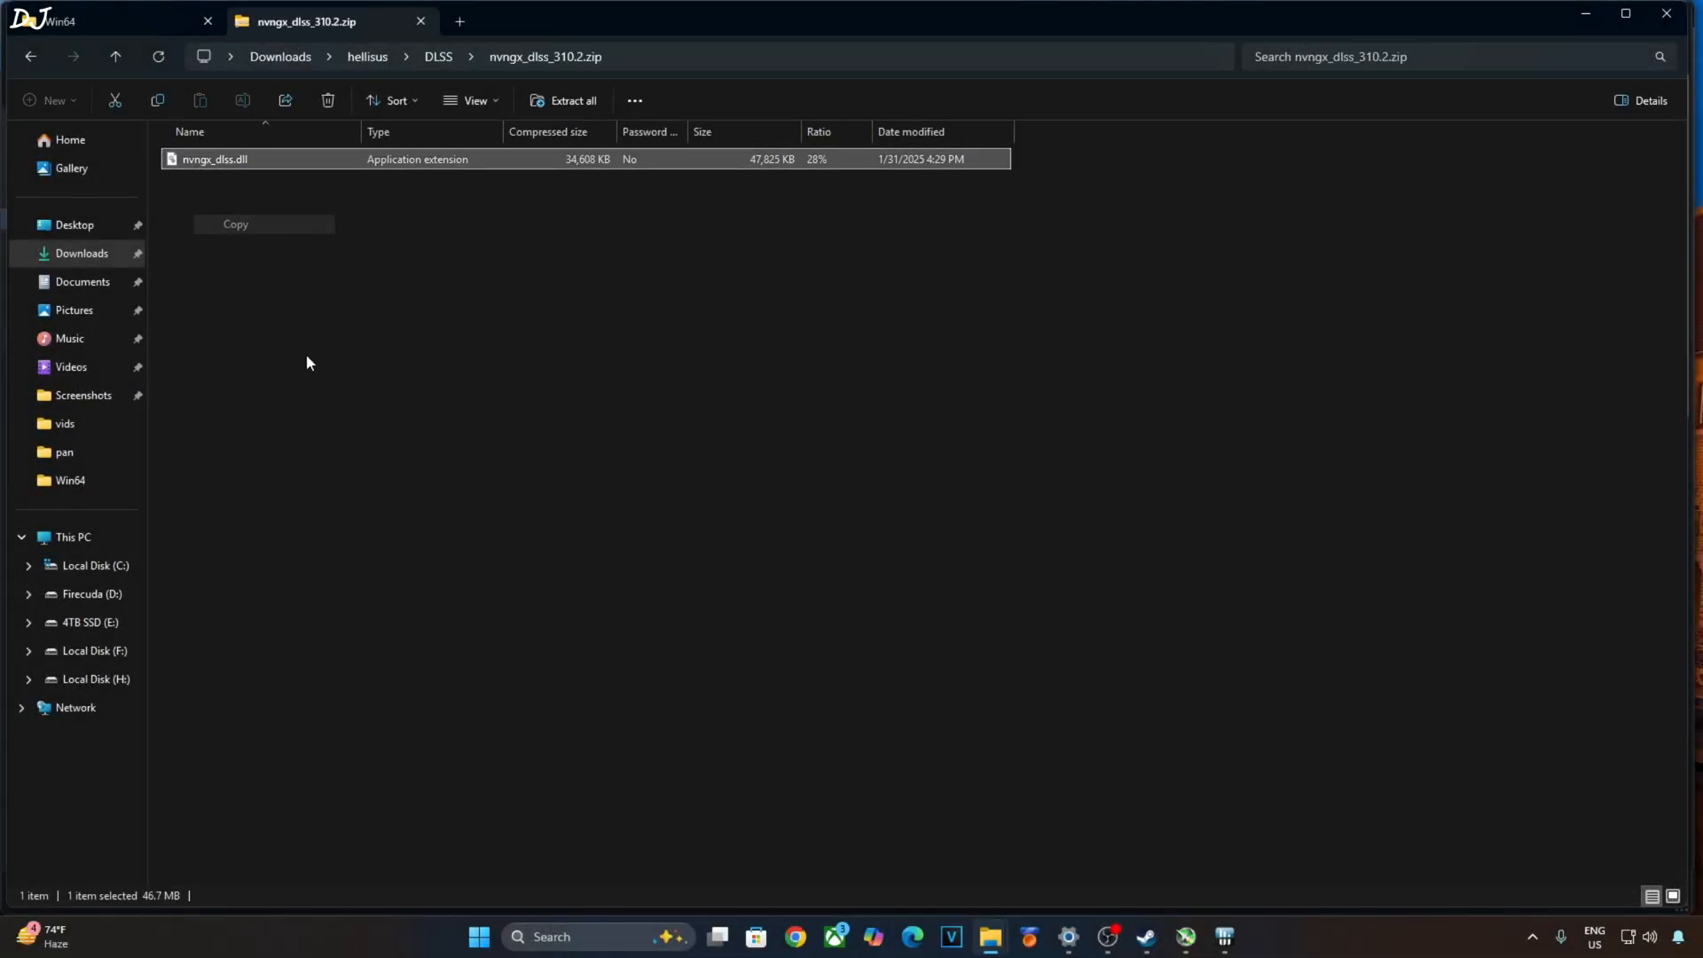
left_click(1143, 937)
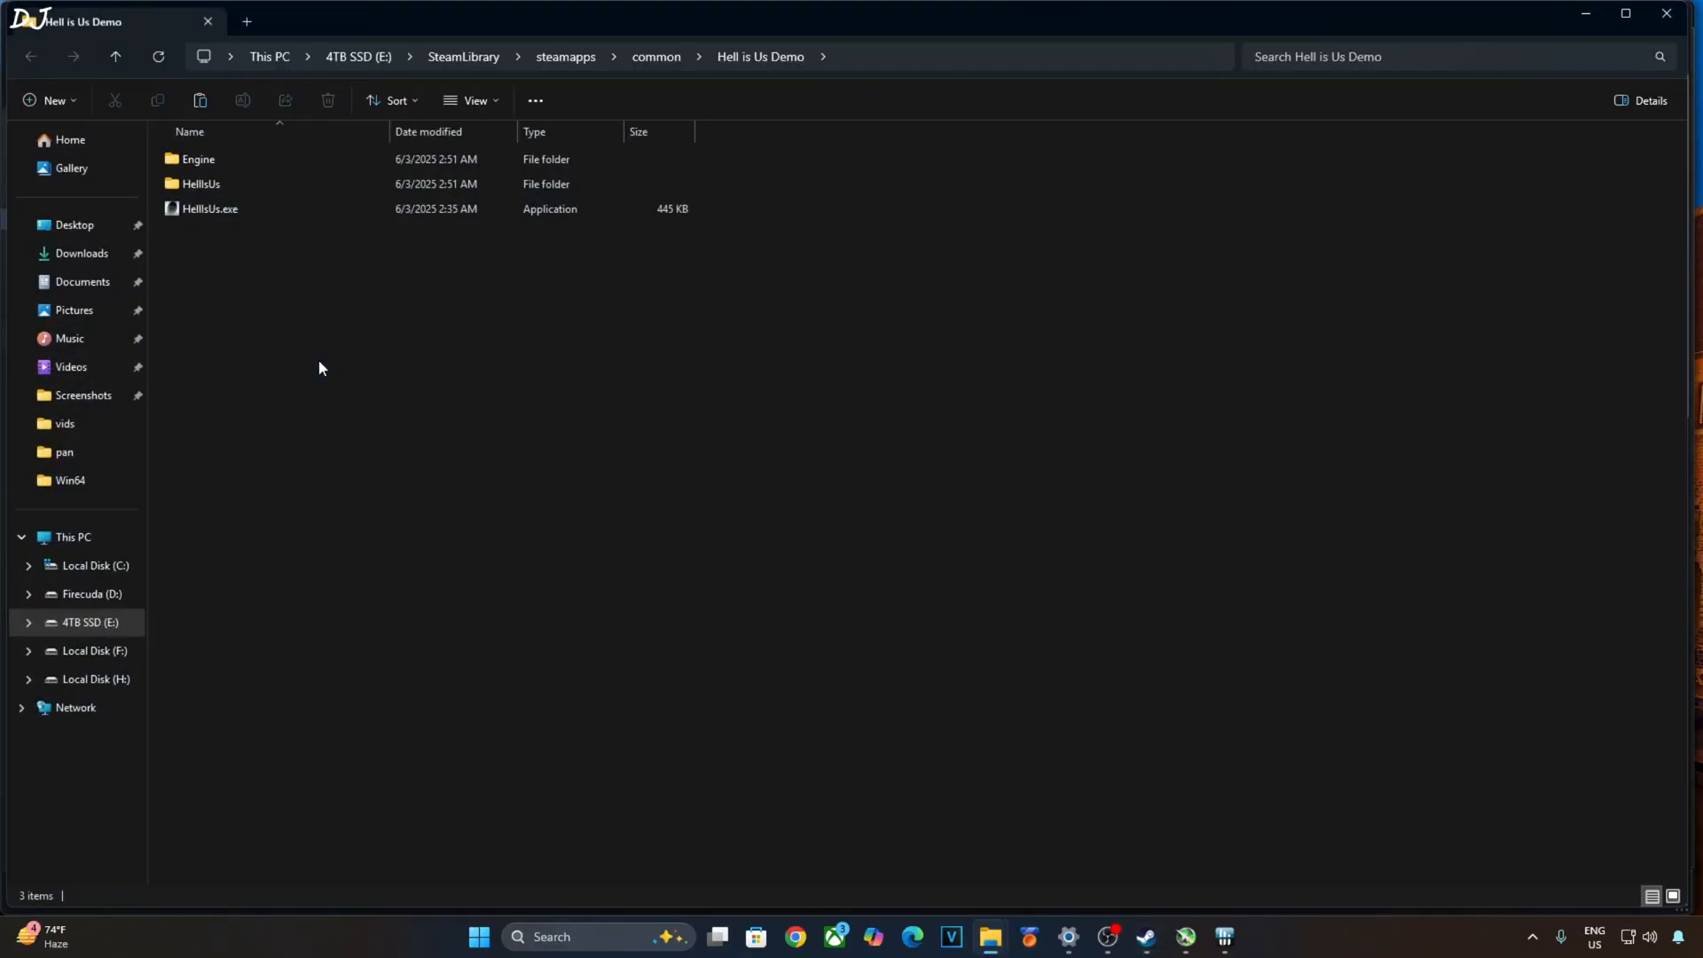
- Browse to HellIsUs\Plugins\DLSS\Binaries\ThirdParty\Win64 to replace the game's nvngx_dlss.dll
left_click(200, 183)
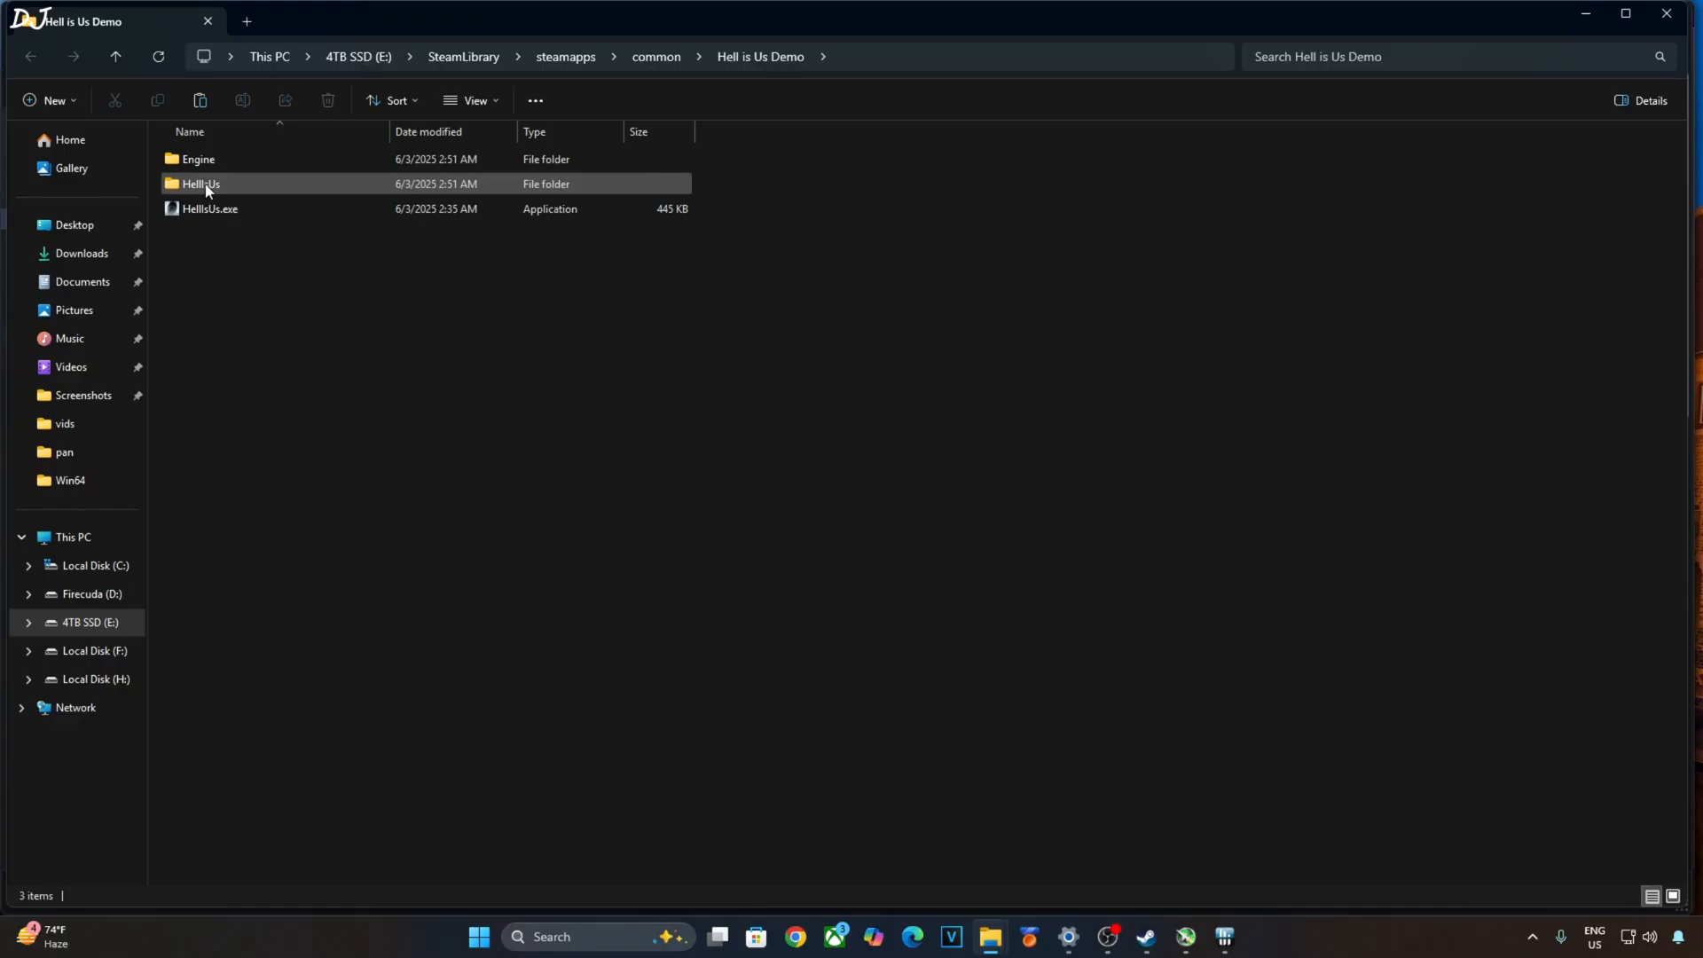
double_click(201, 183)
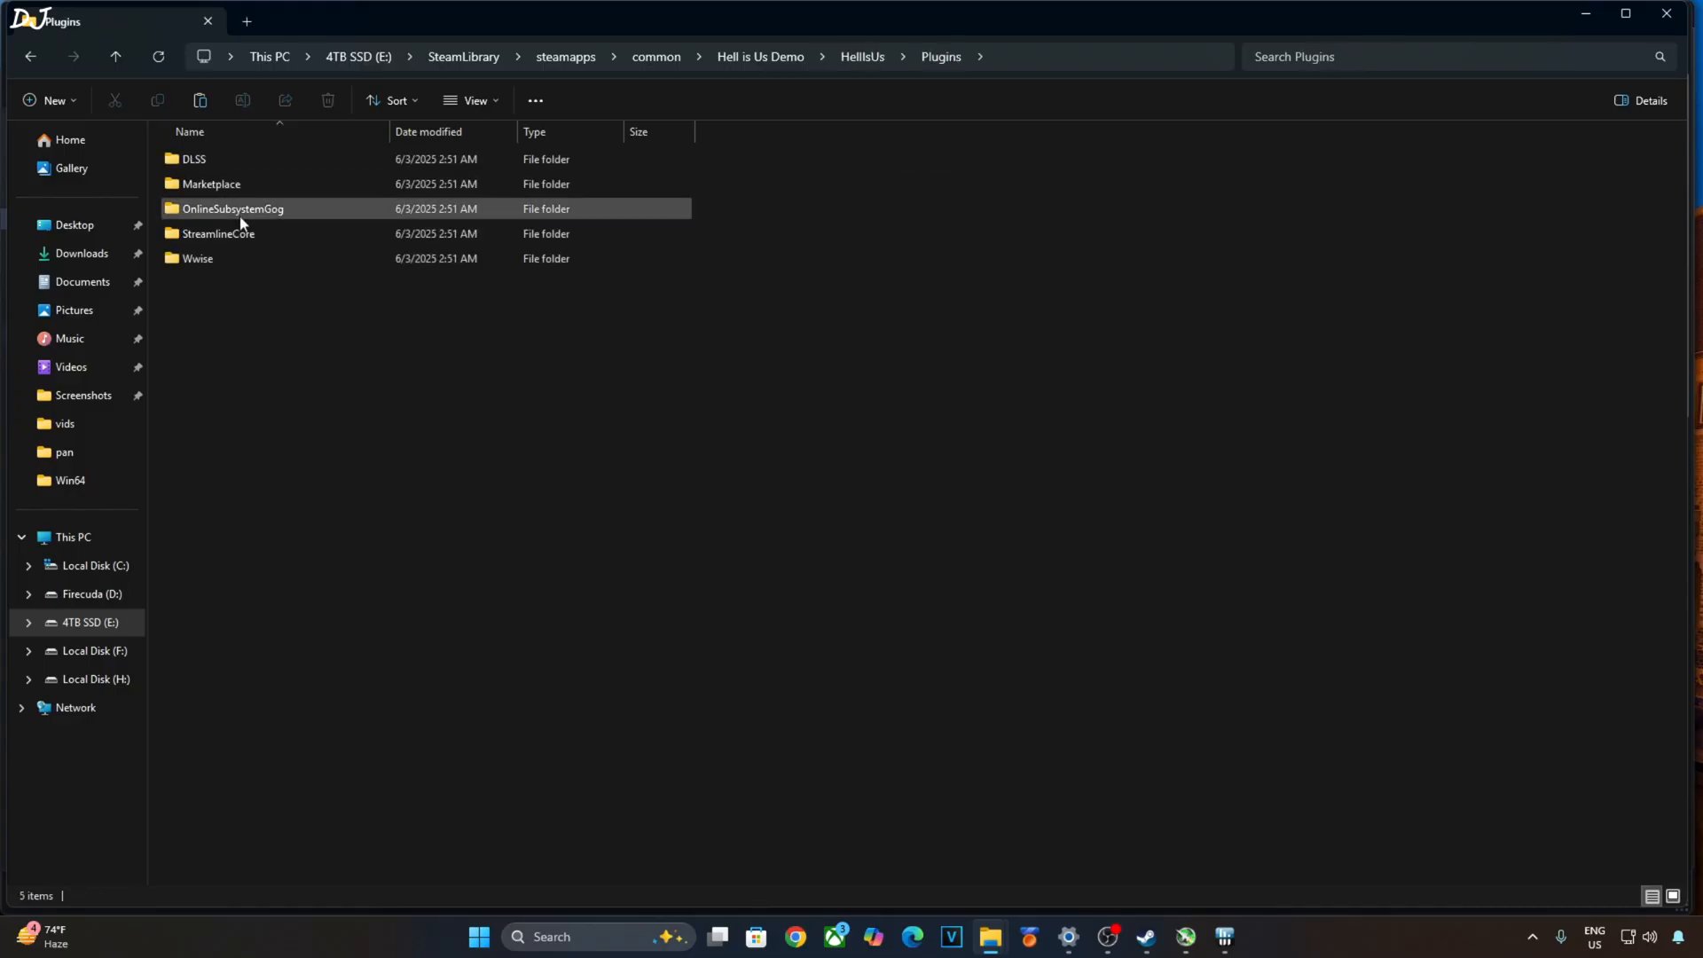
double_click(194, 158)
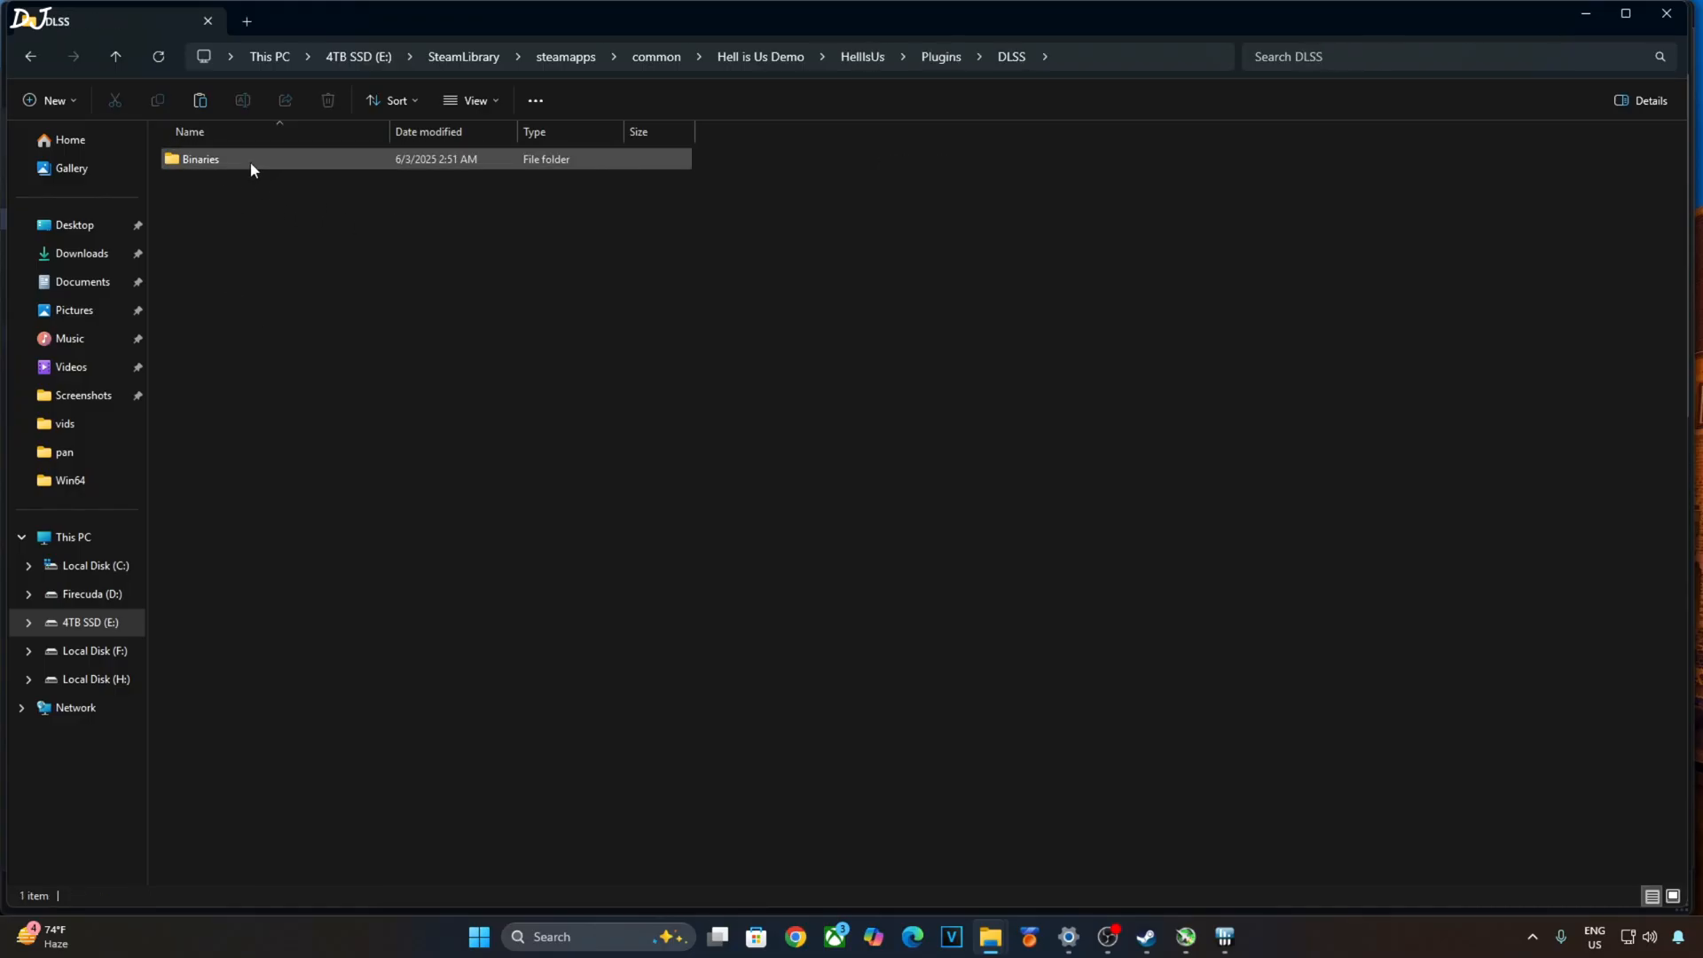
double_click(201, 157)
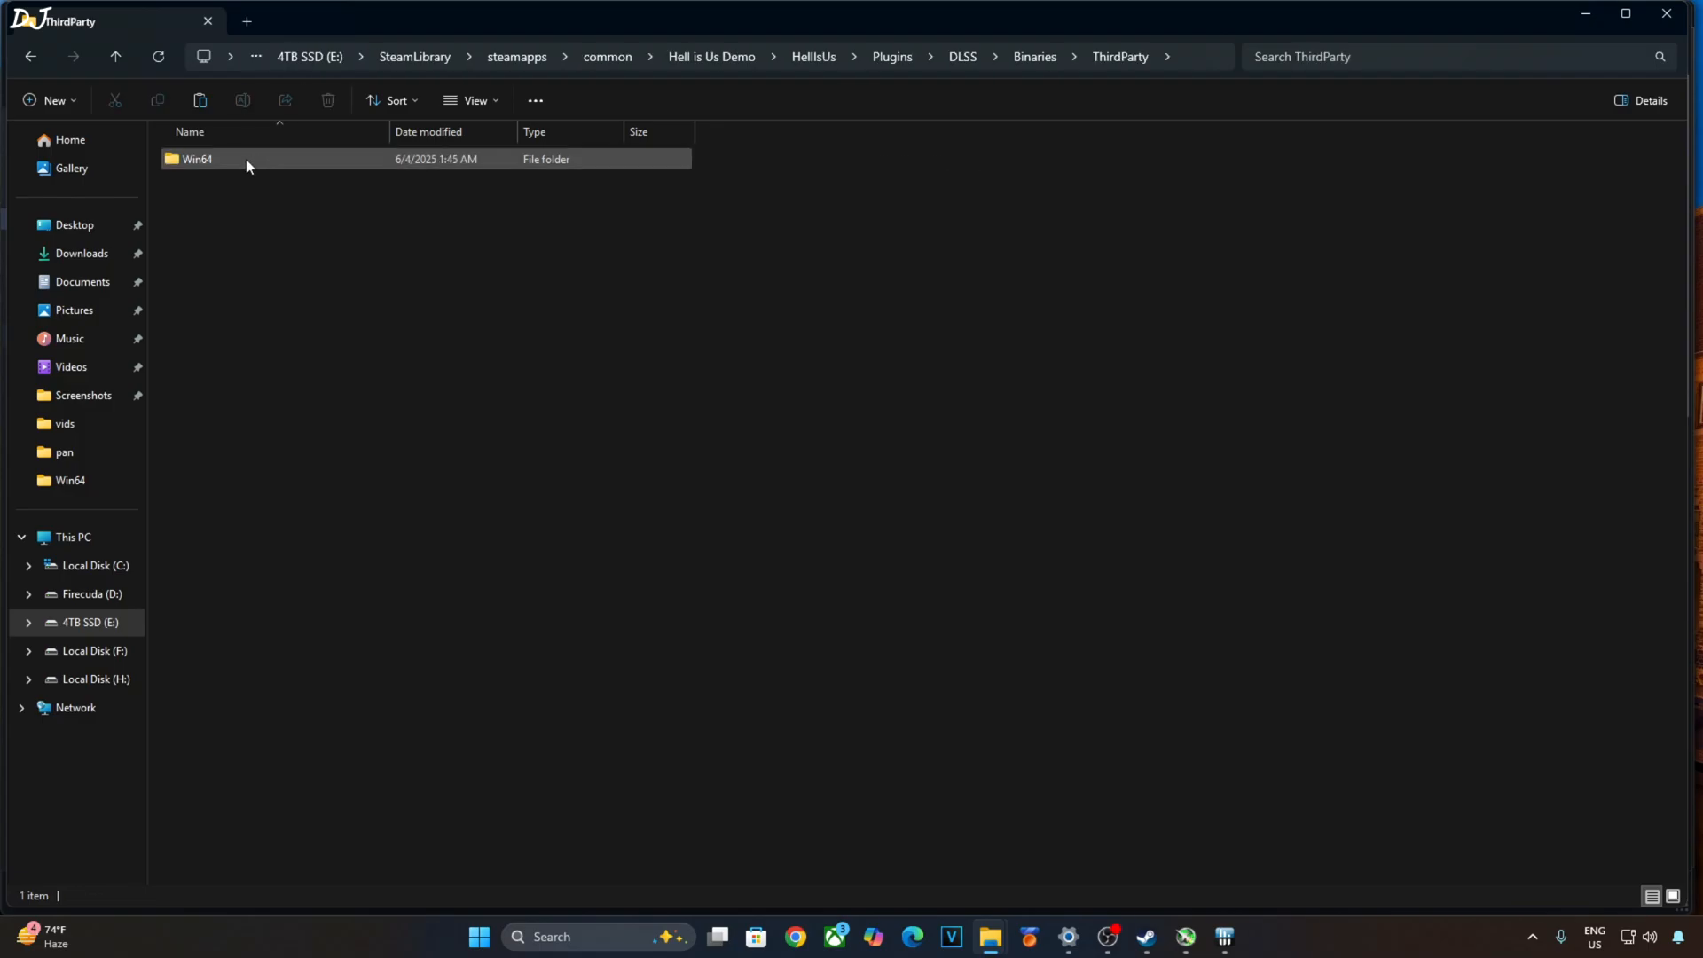
double_click(197, 158)
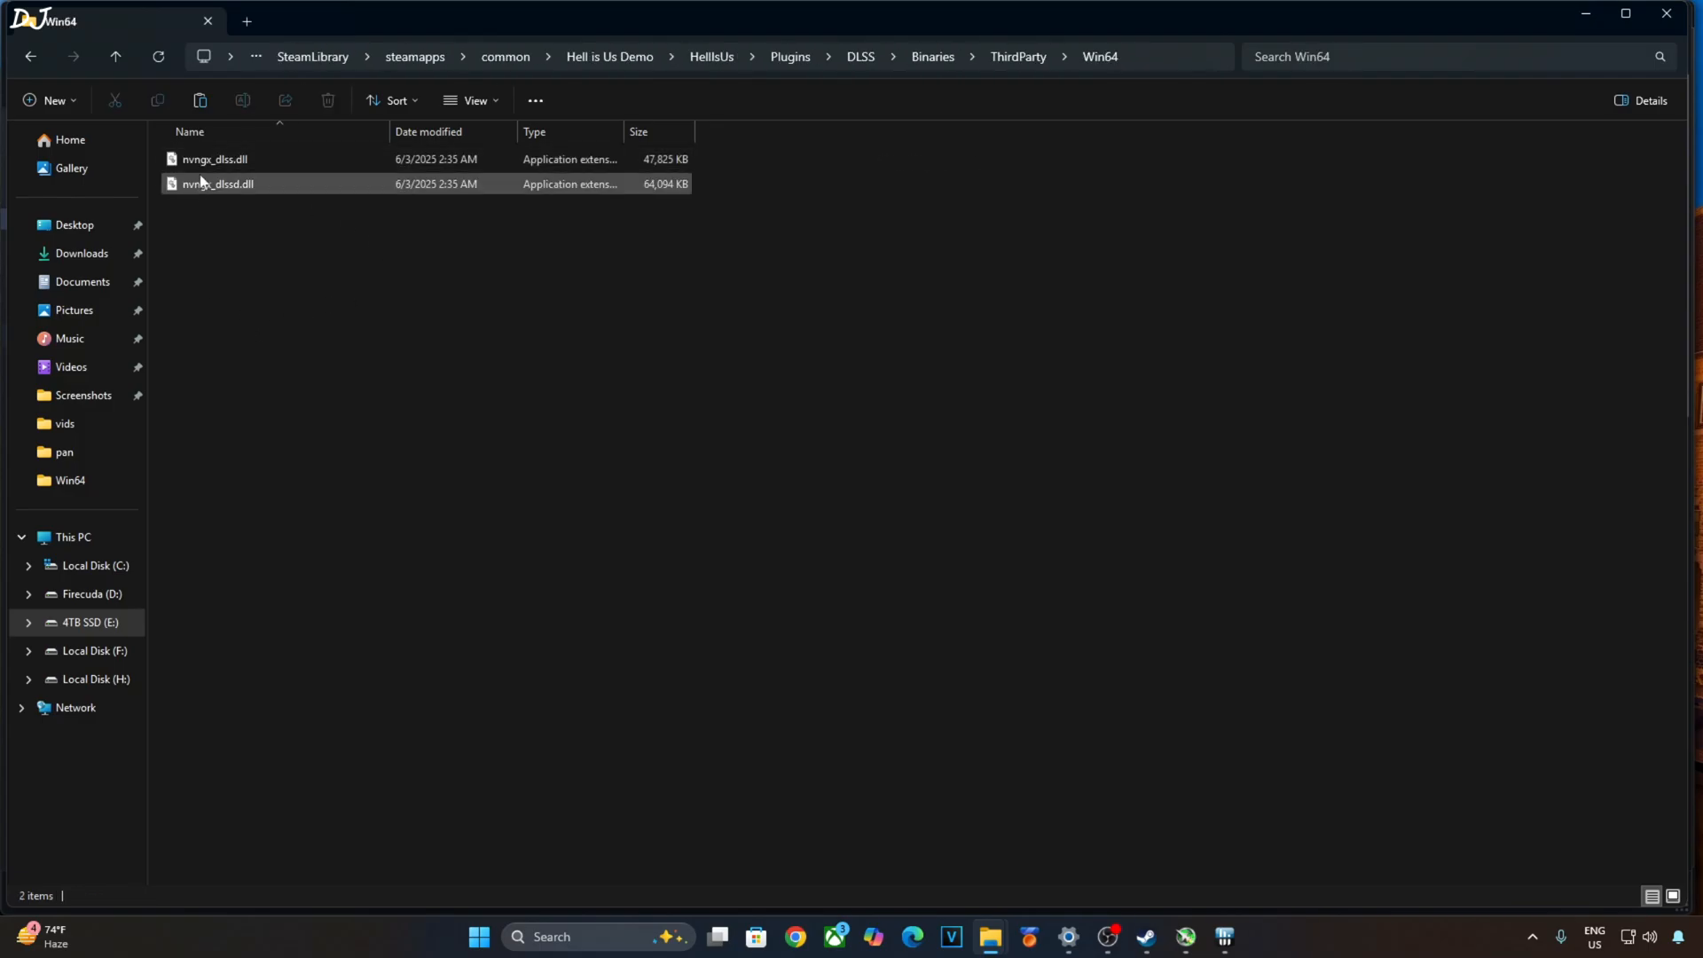
mouse_move(215, 160)
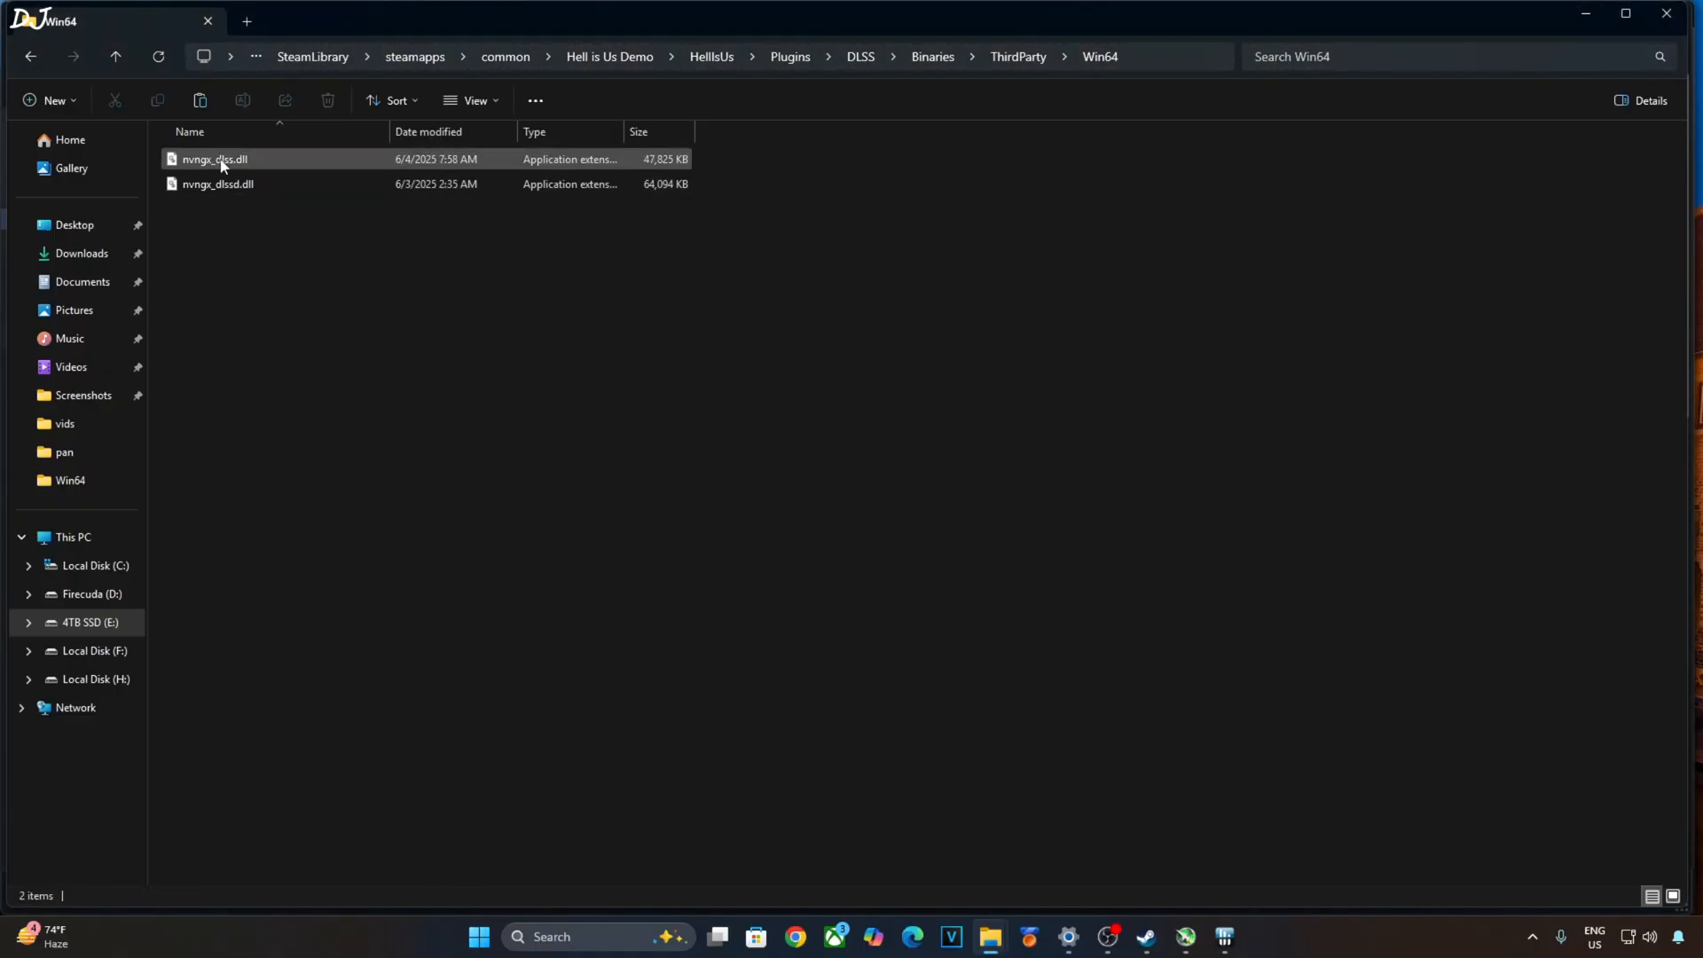
mouse_move(220, 159)
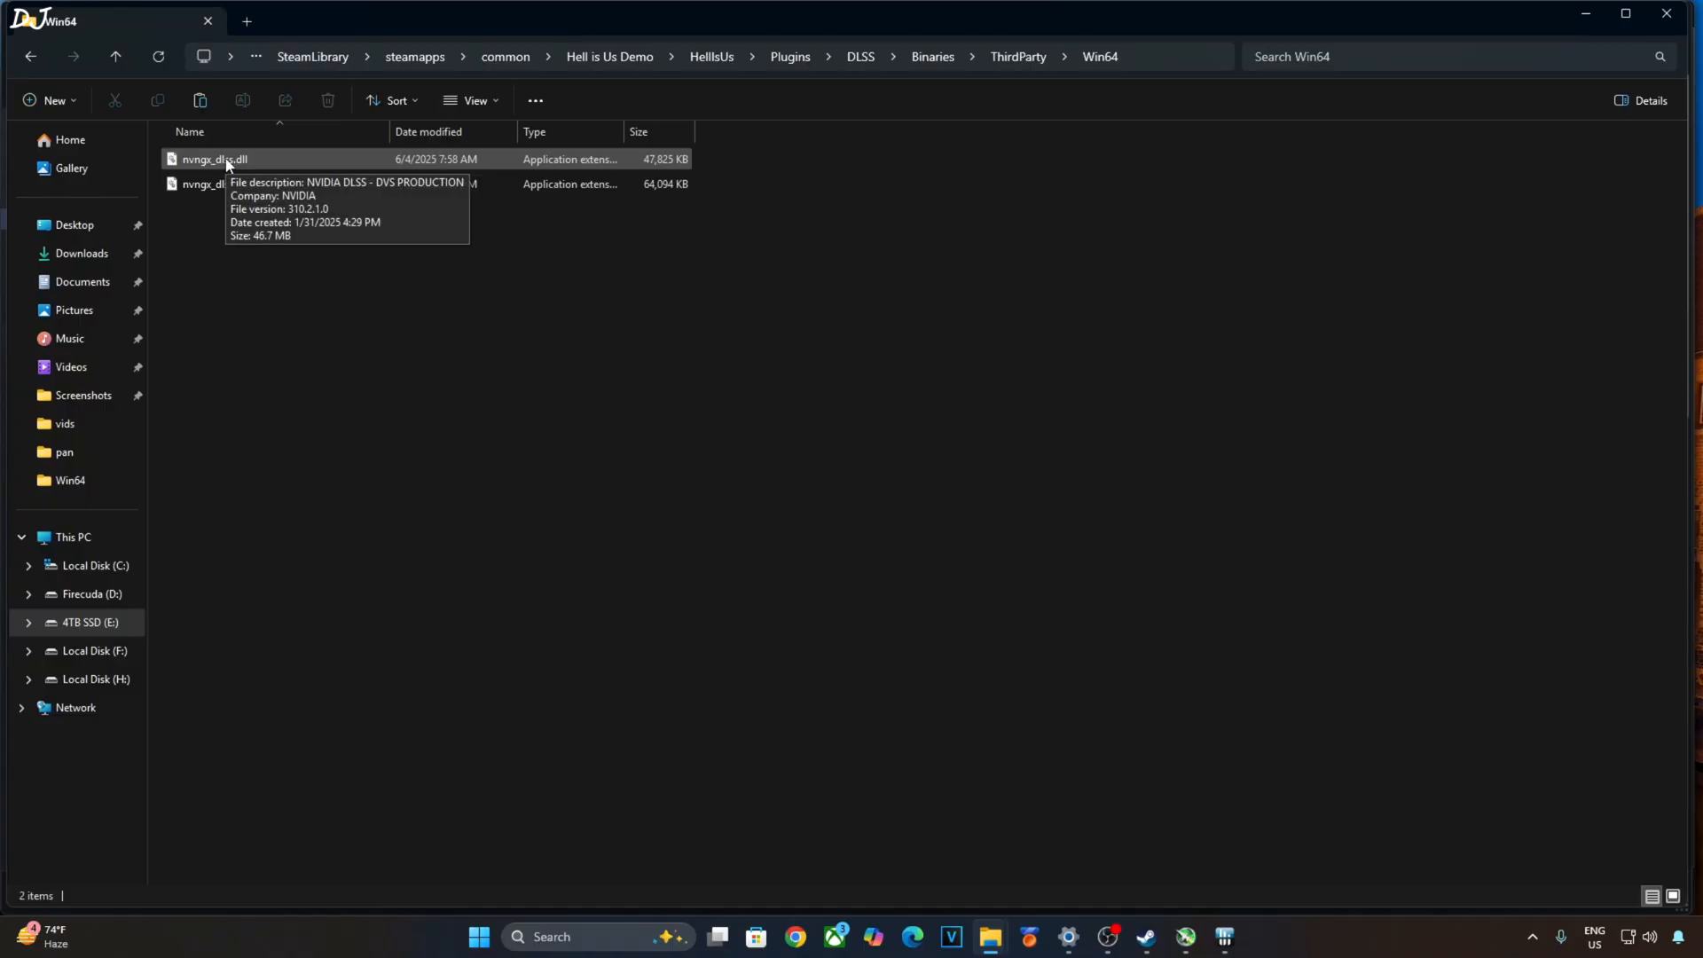
mouse_move(360, 388)
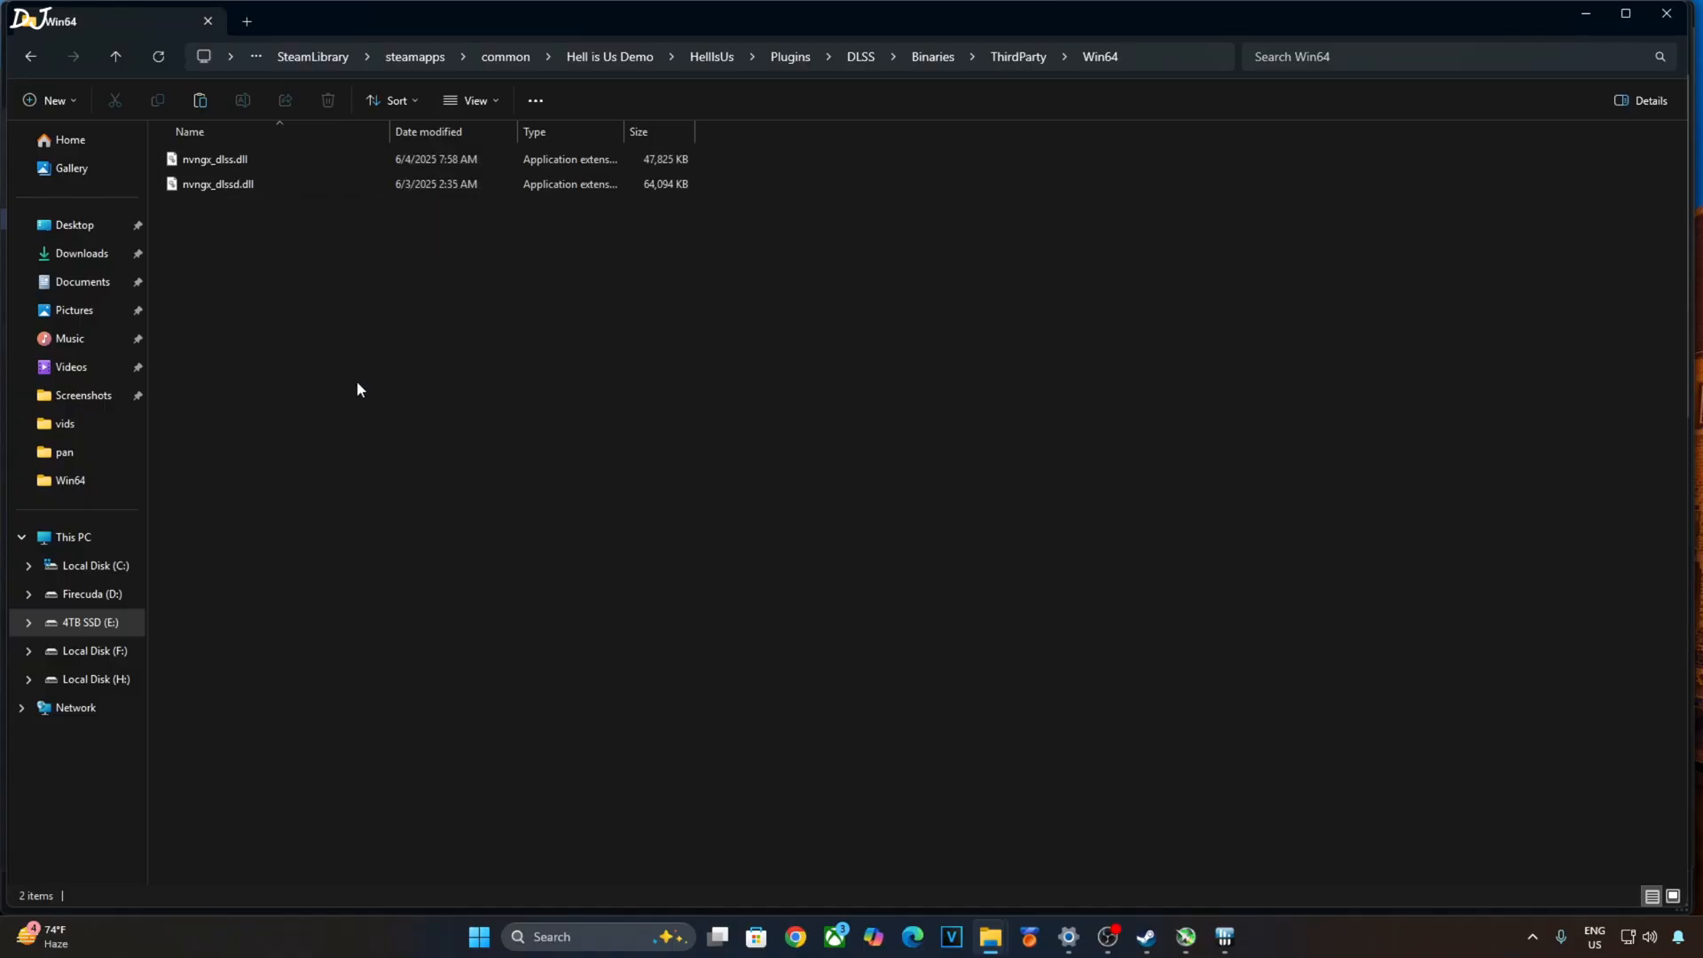
mouse_move(1290, 313)
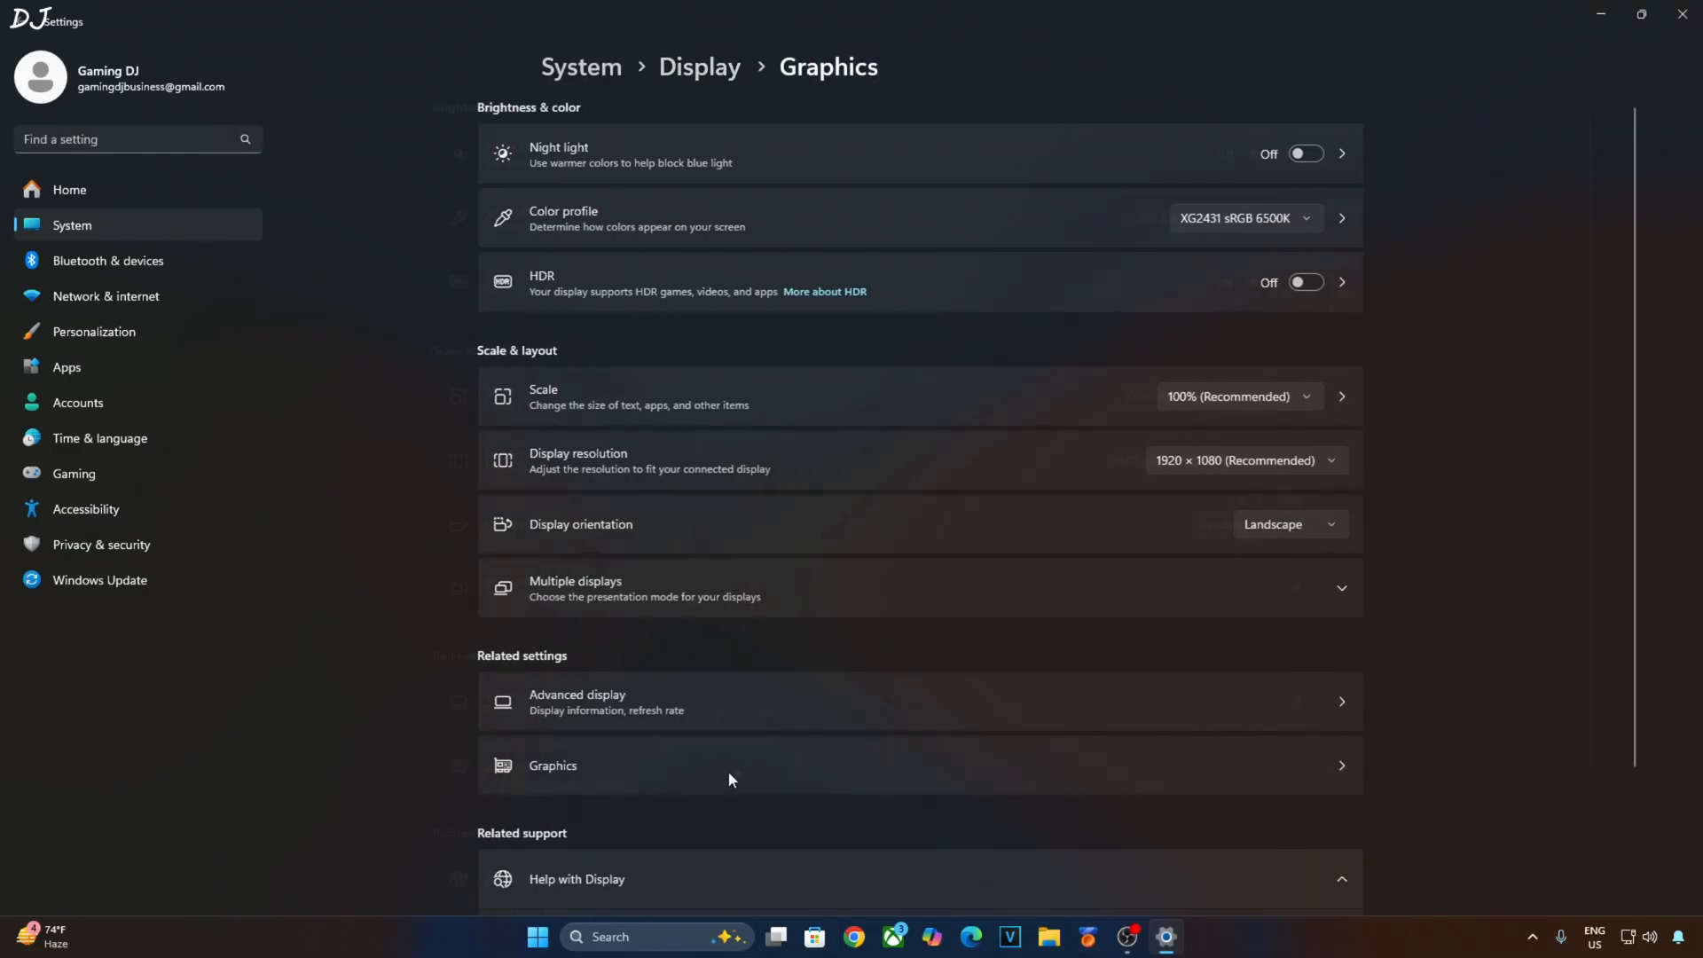
- Check the Graphics page's advanced settings for GPU scheduling and VRR, then head to NVIDIA Control Panel
left_click(552, 765)
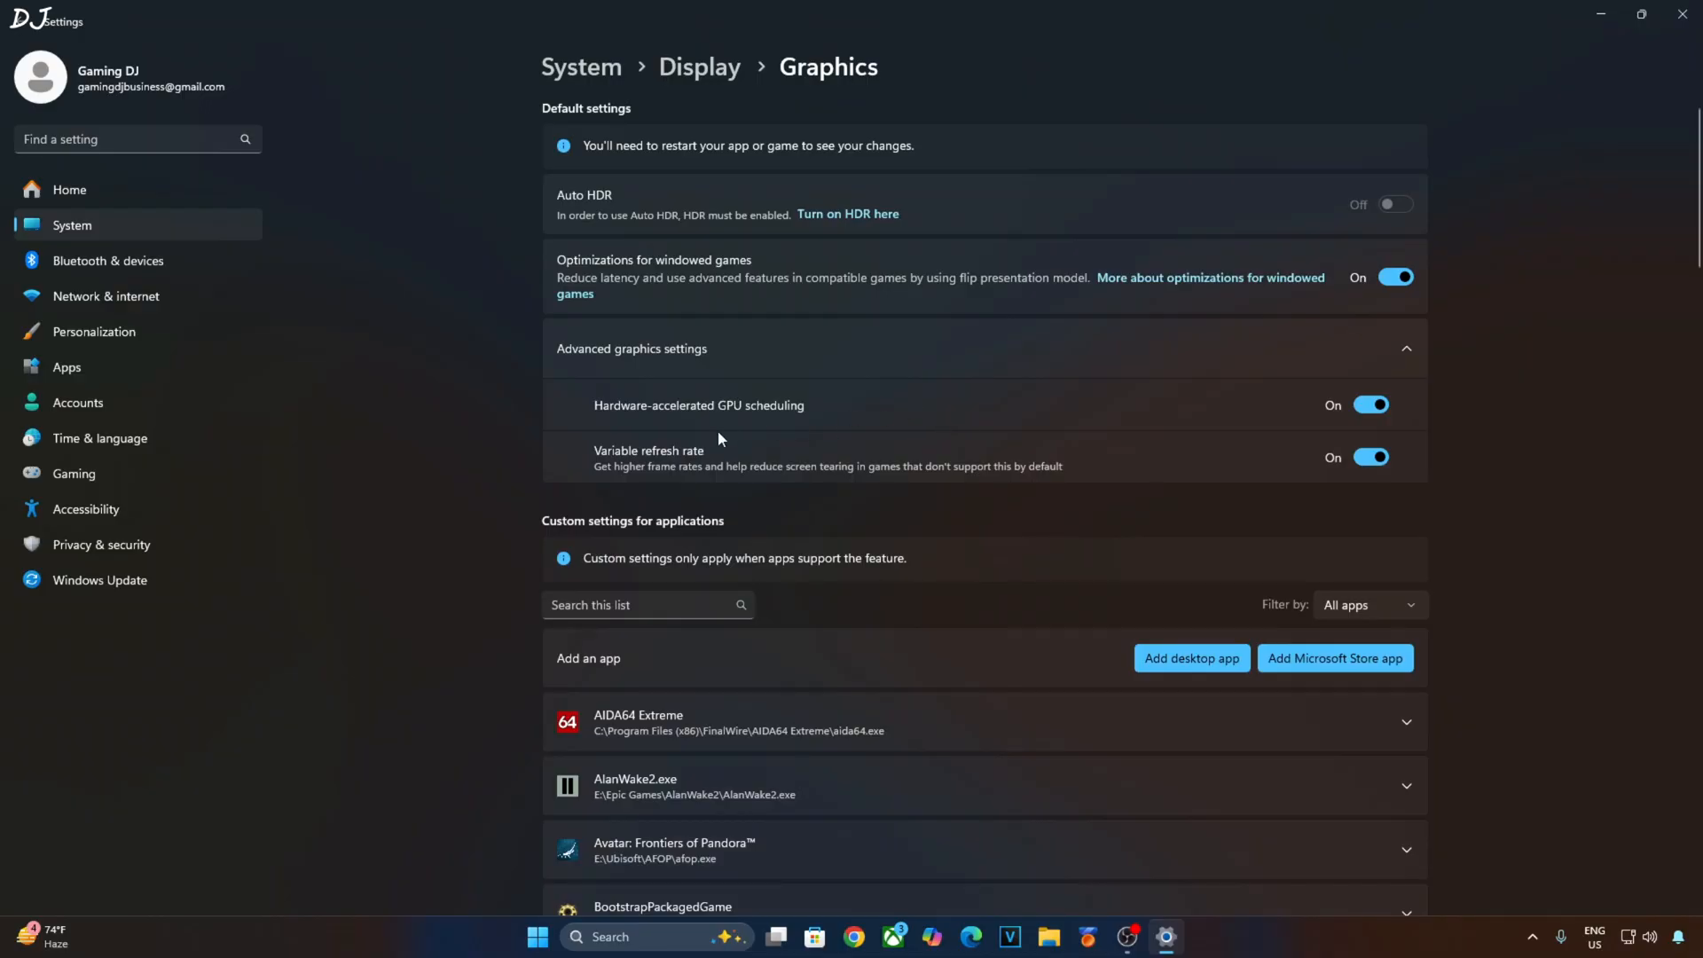
mouse_move(768, 472)
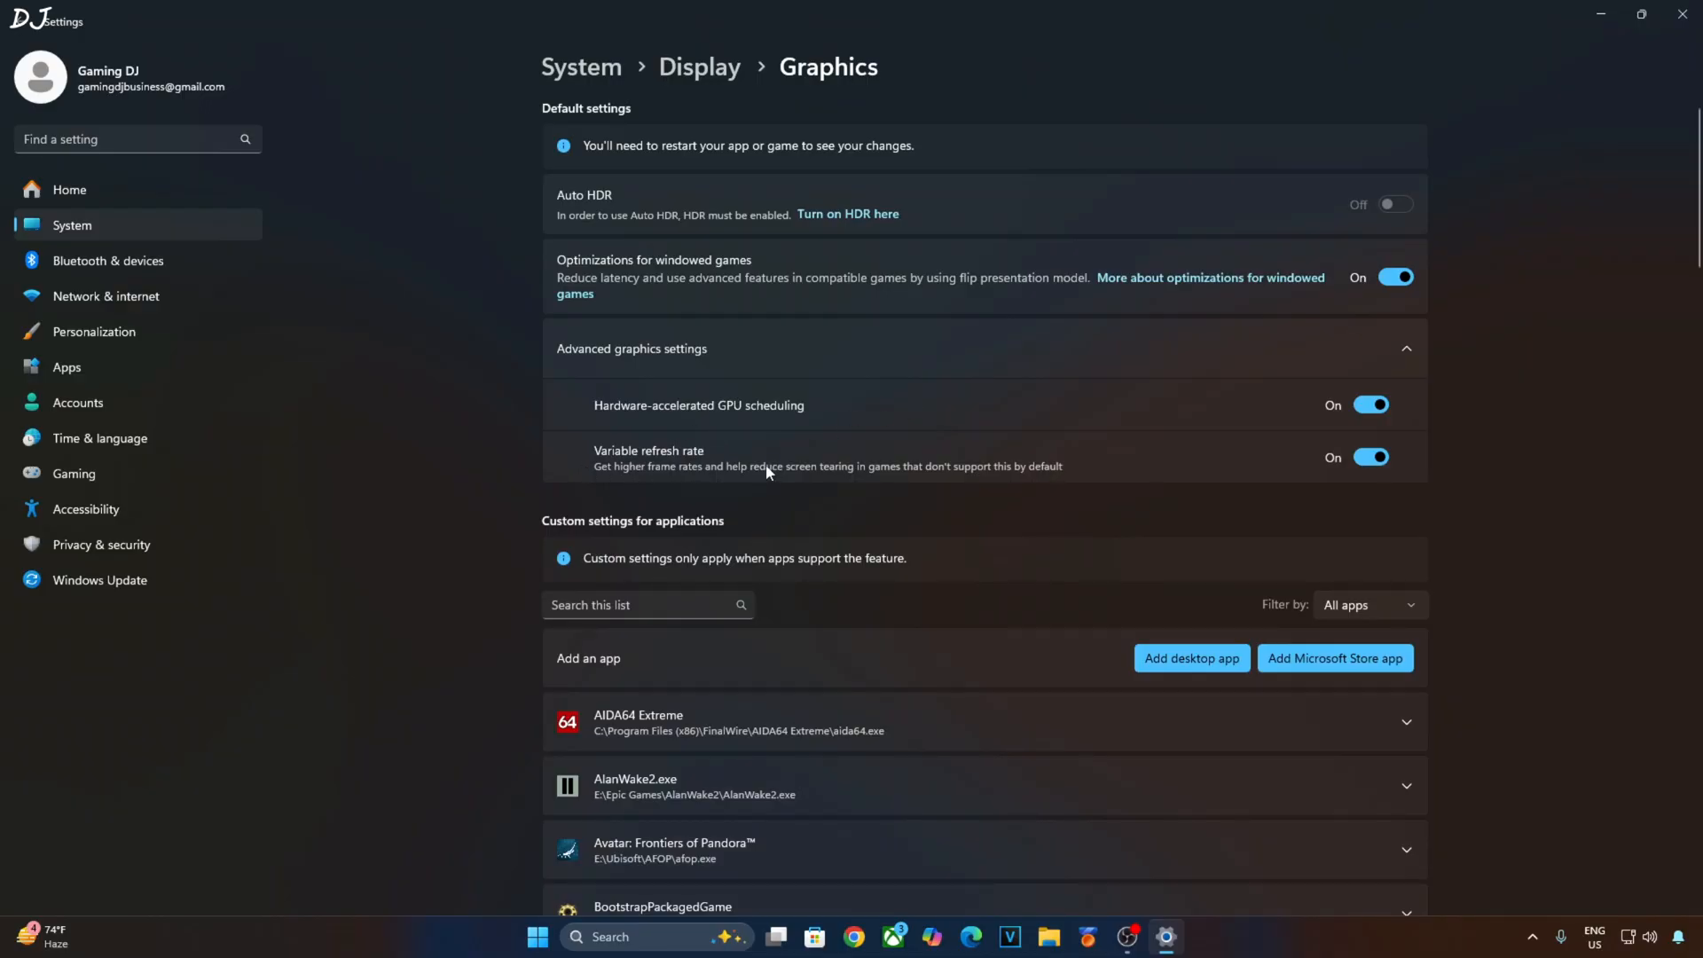
mouse_move(1127, 355)
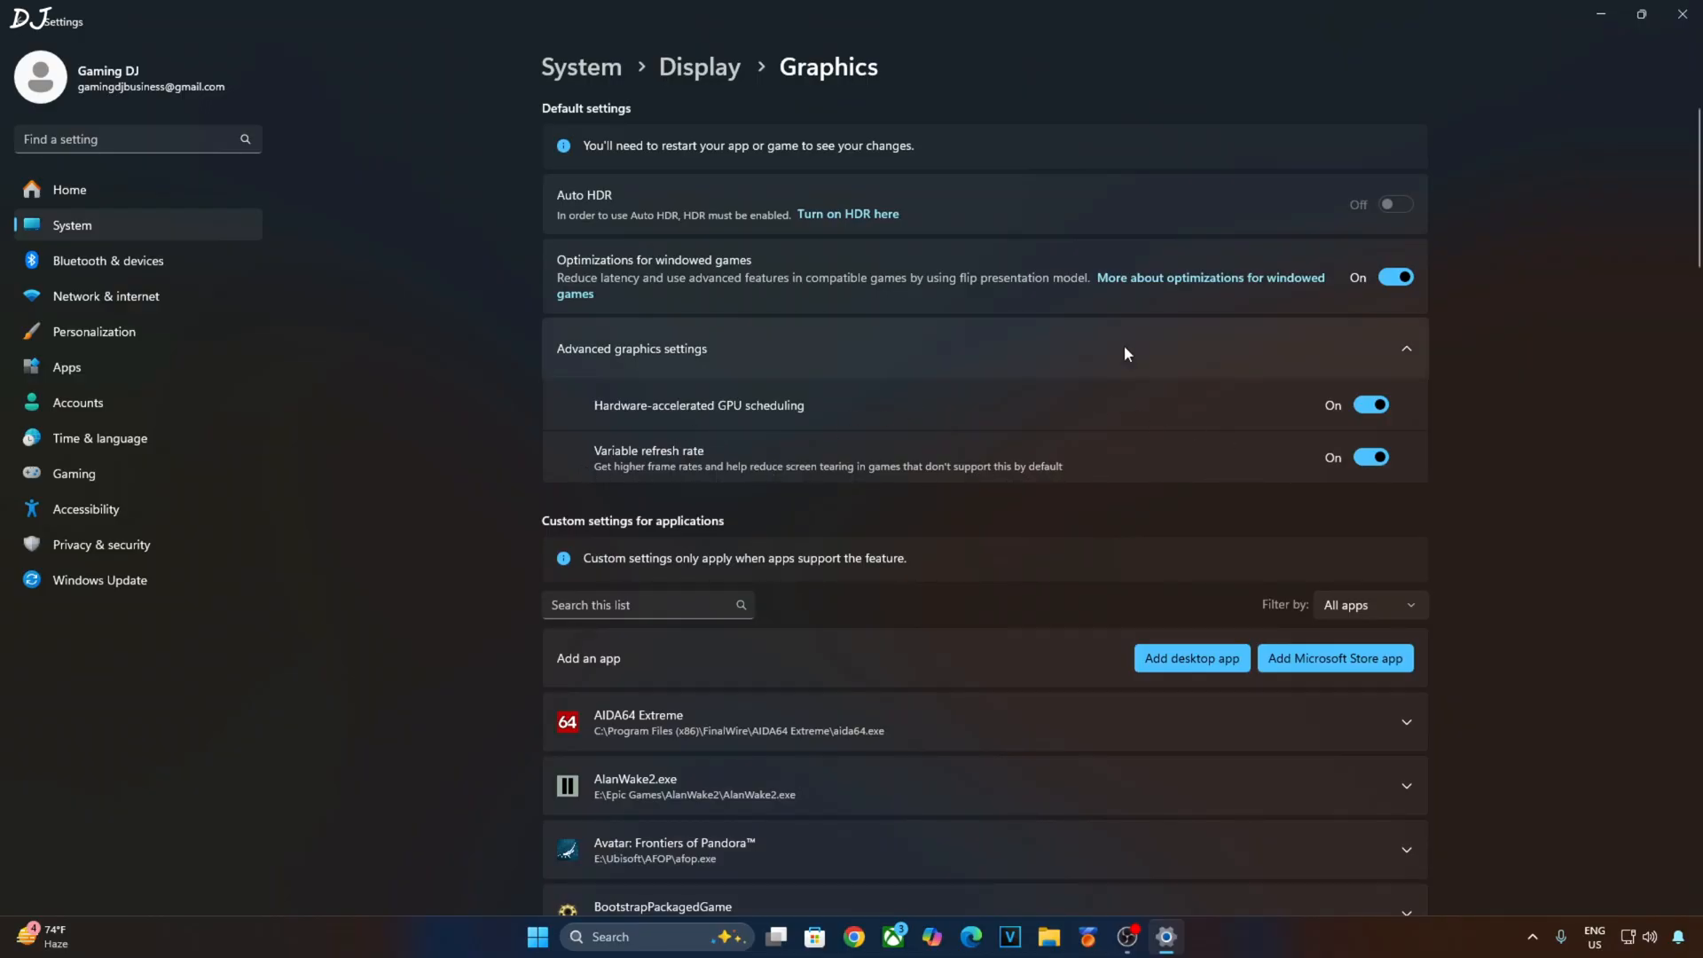
type("nb")
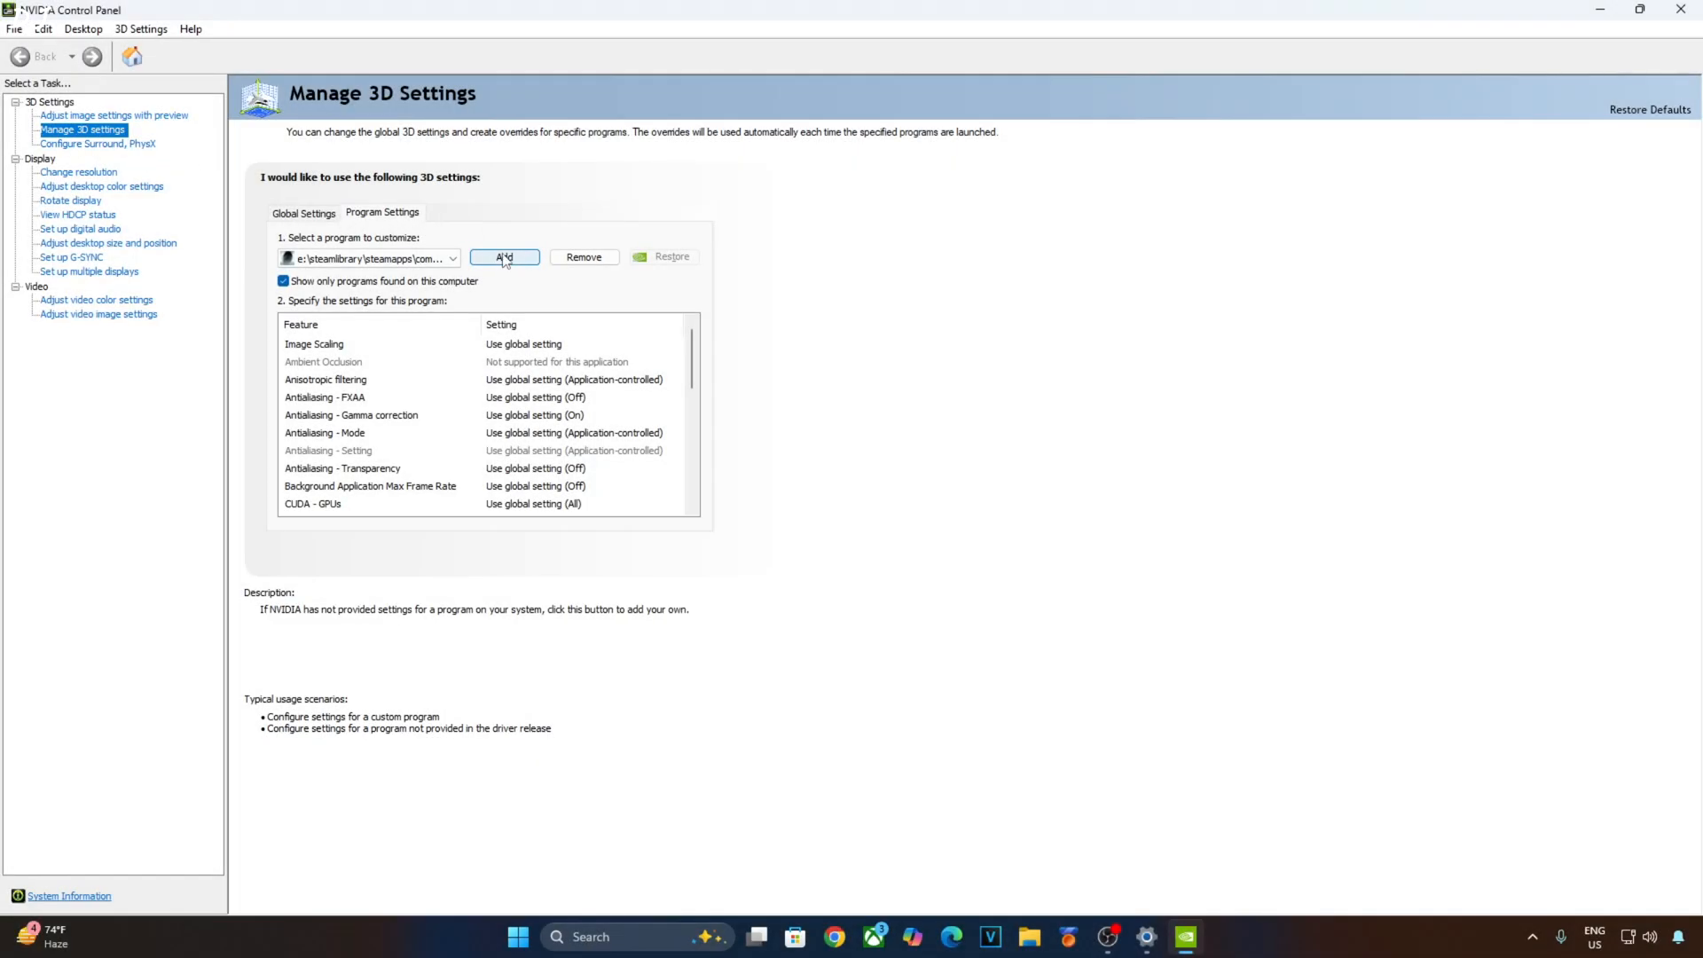
- Add the Hell is Us executable under Program Settings and set its Vertical sync to On
left_click(502, 256)
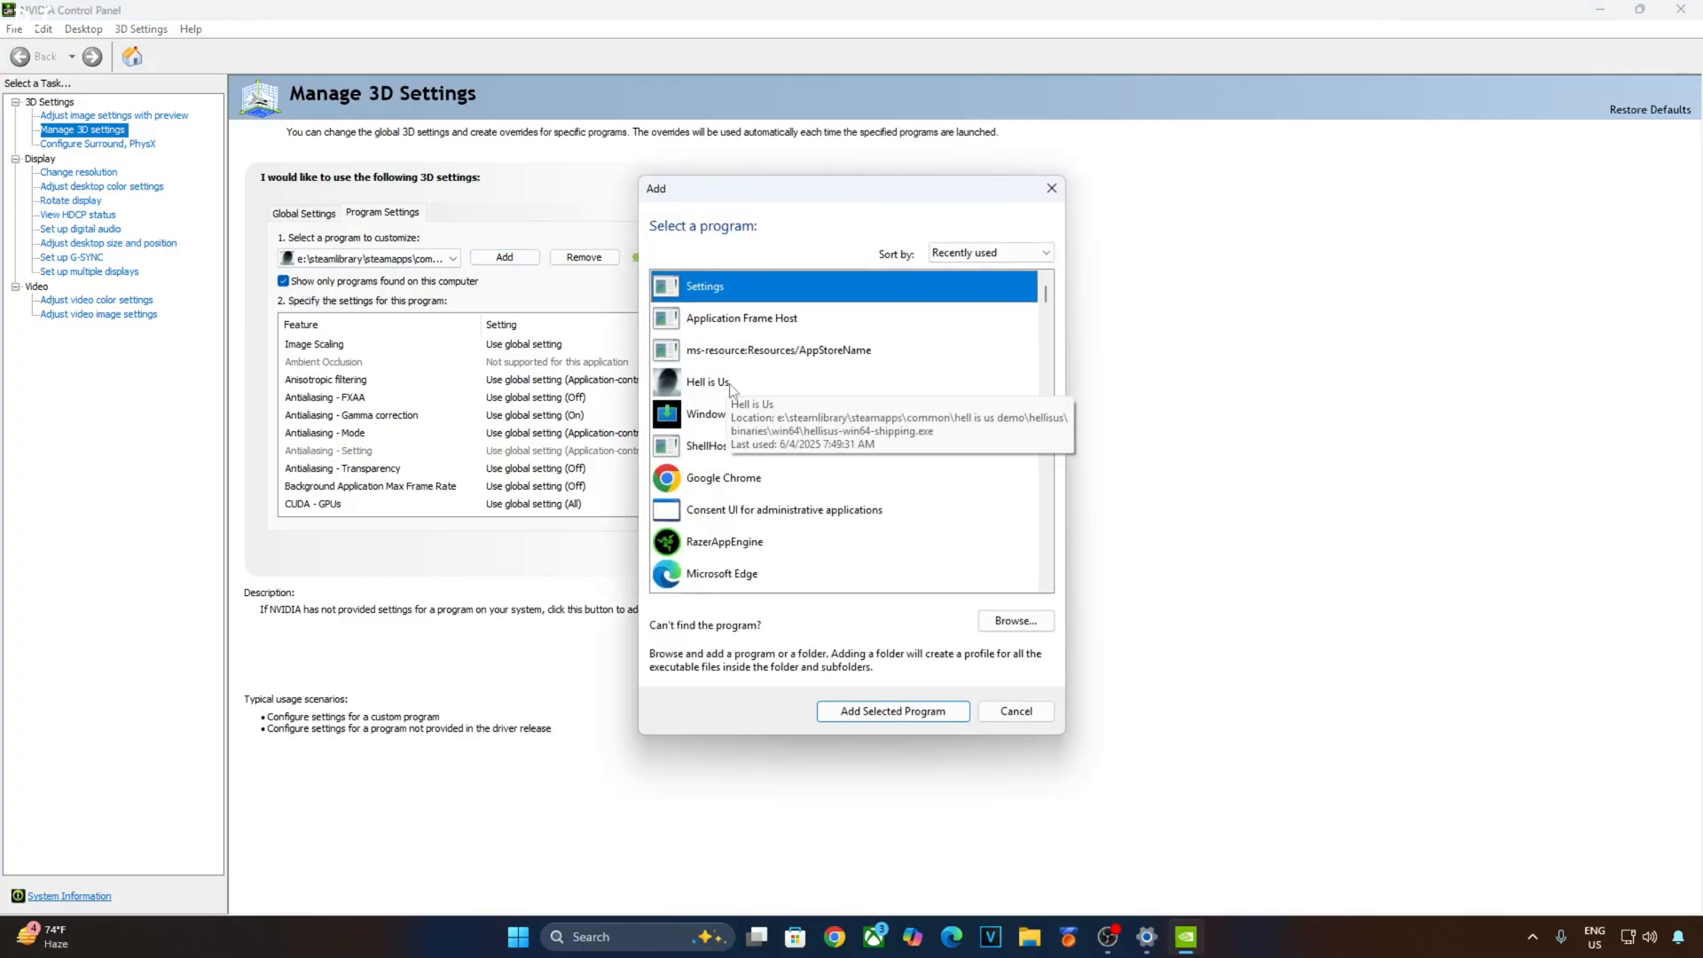
left_click(1014, 709)
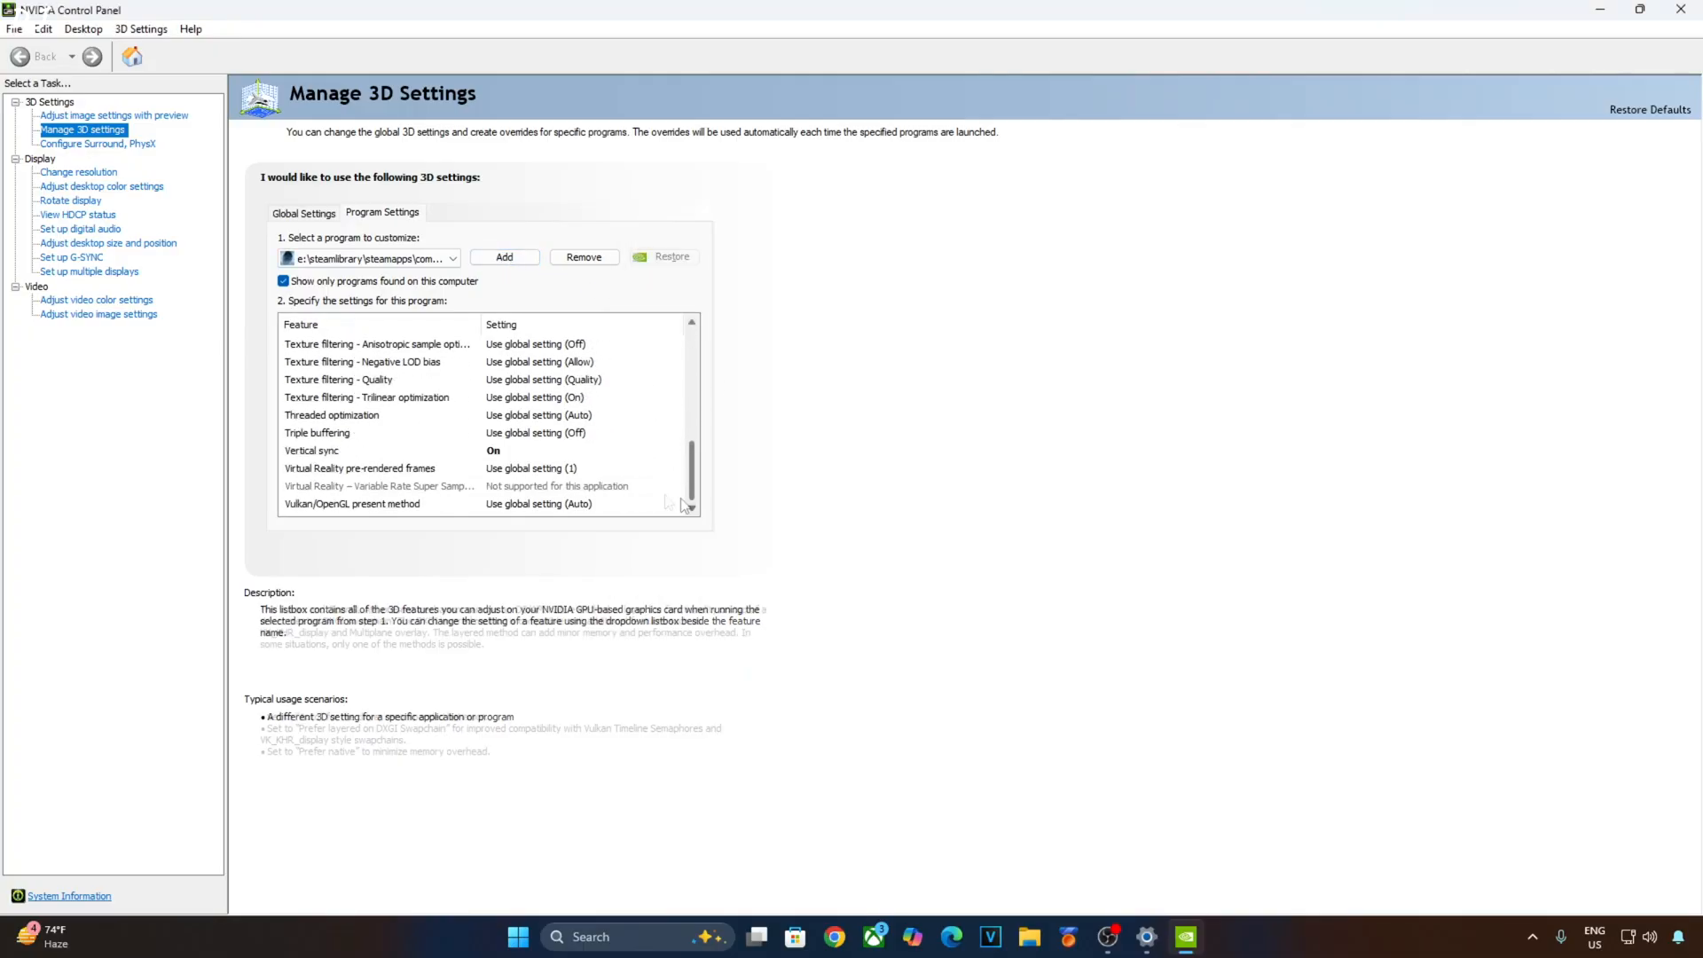
left_click(361, 468)
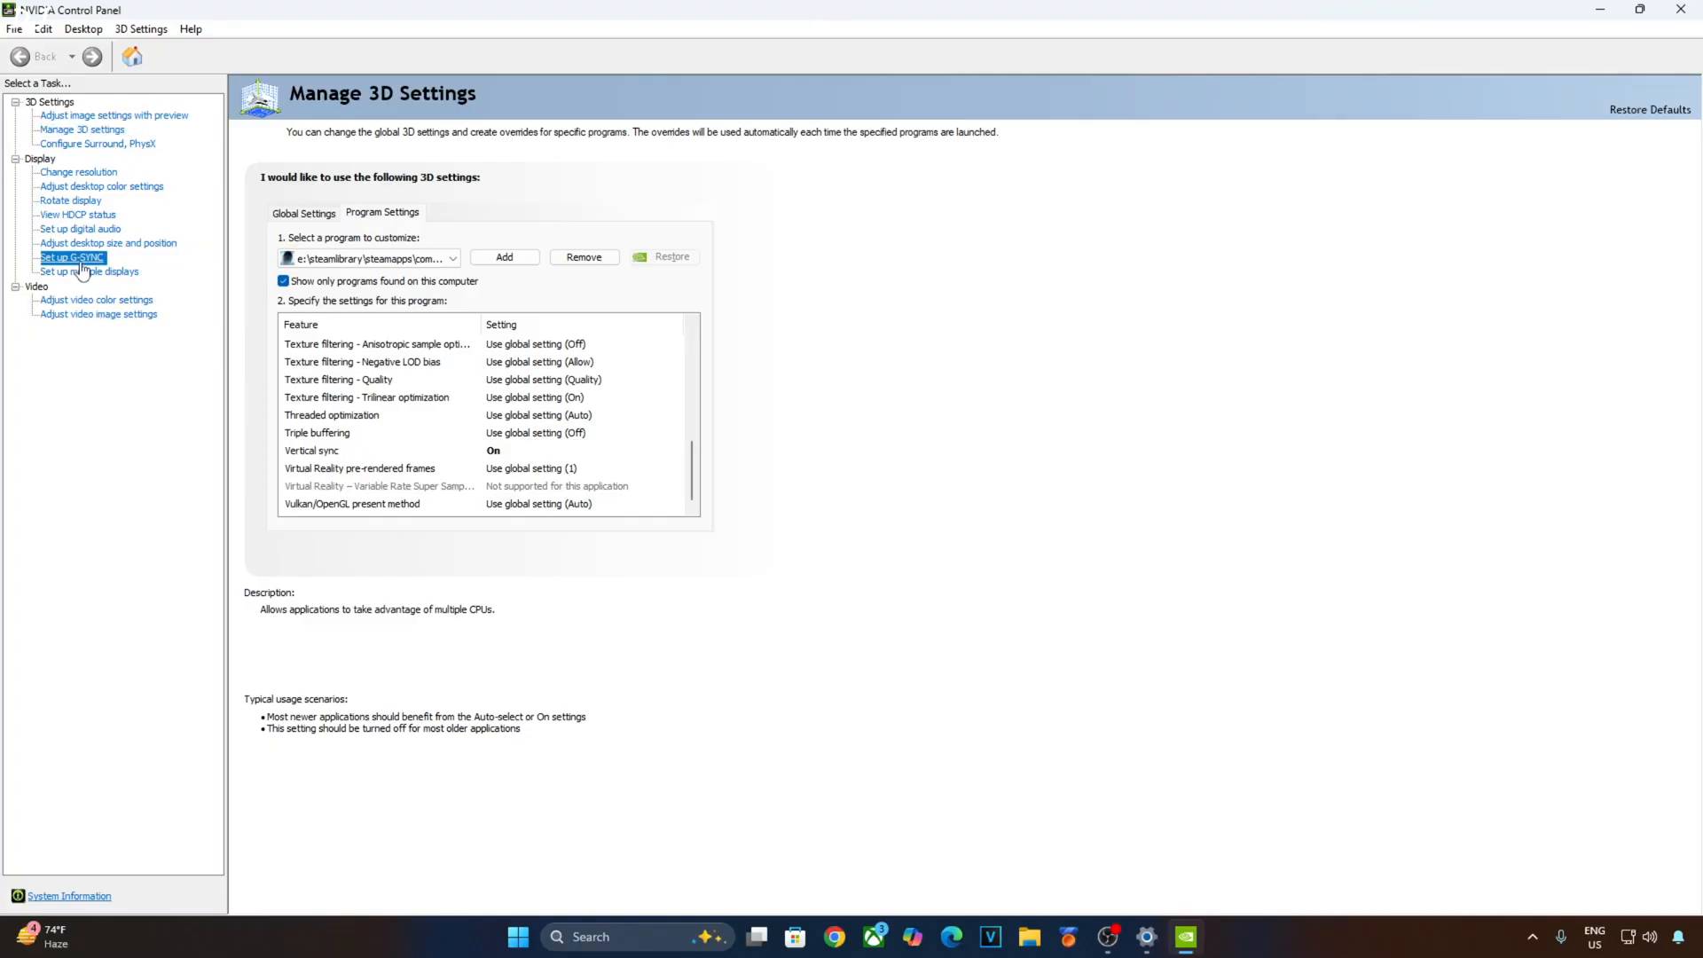
- Review the Set up G-SYNC page showing G-SYNC Compatible enabled for full screen mode
left_click(71, 257)
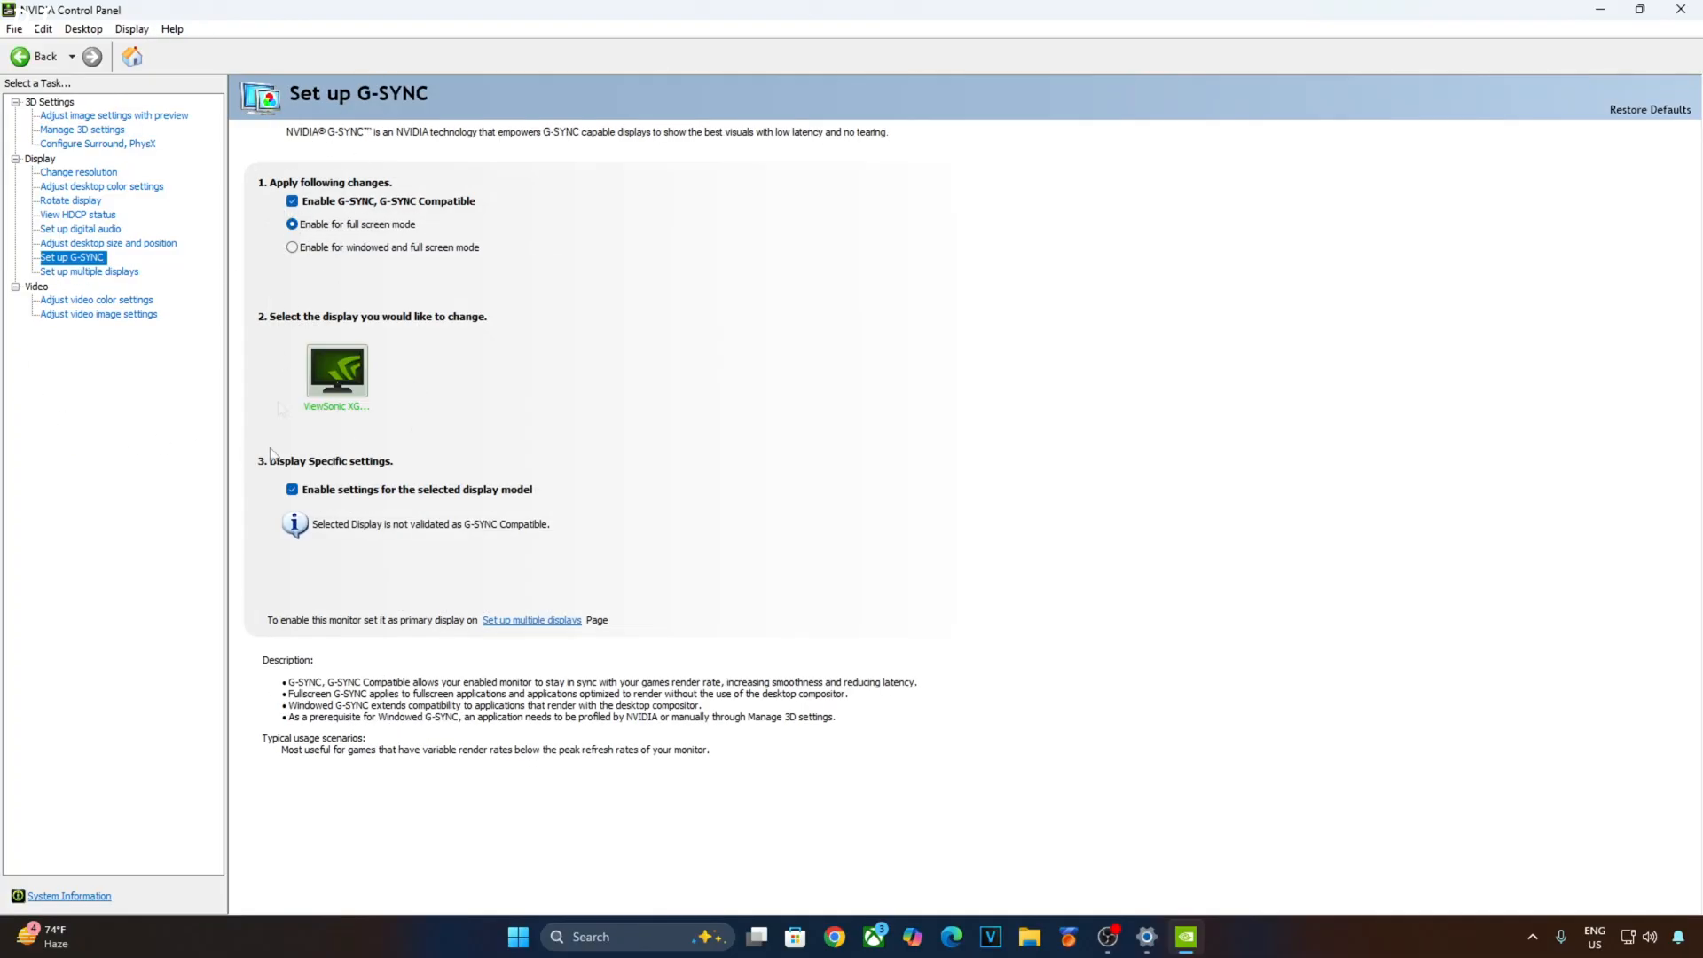
mouse_move(231, 346)
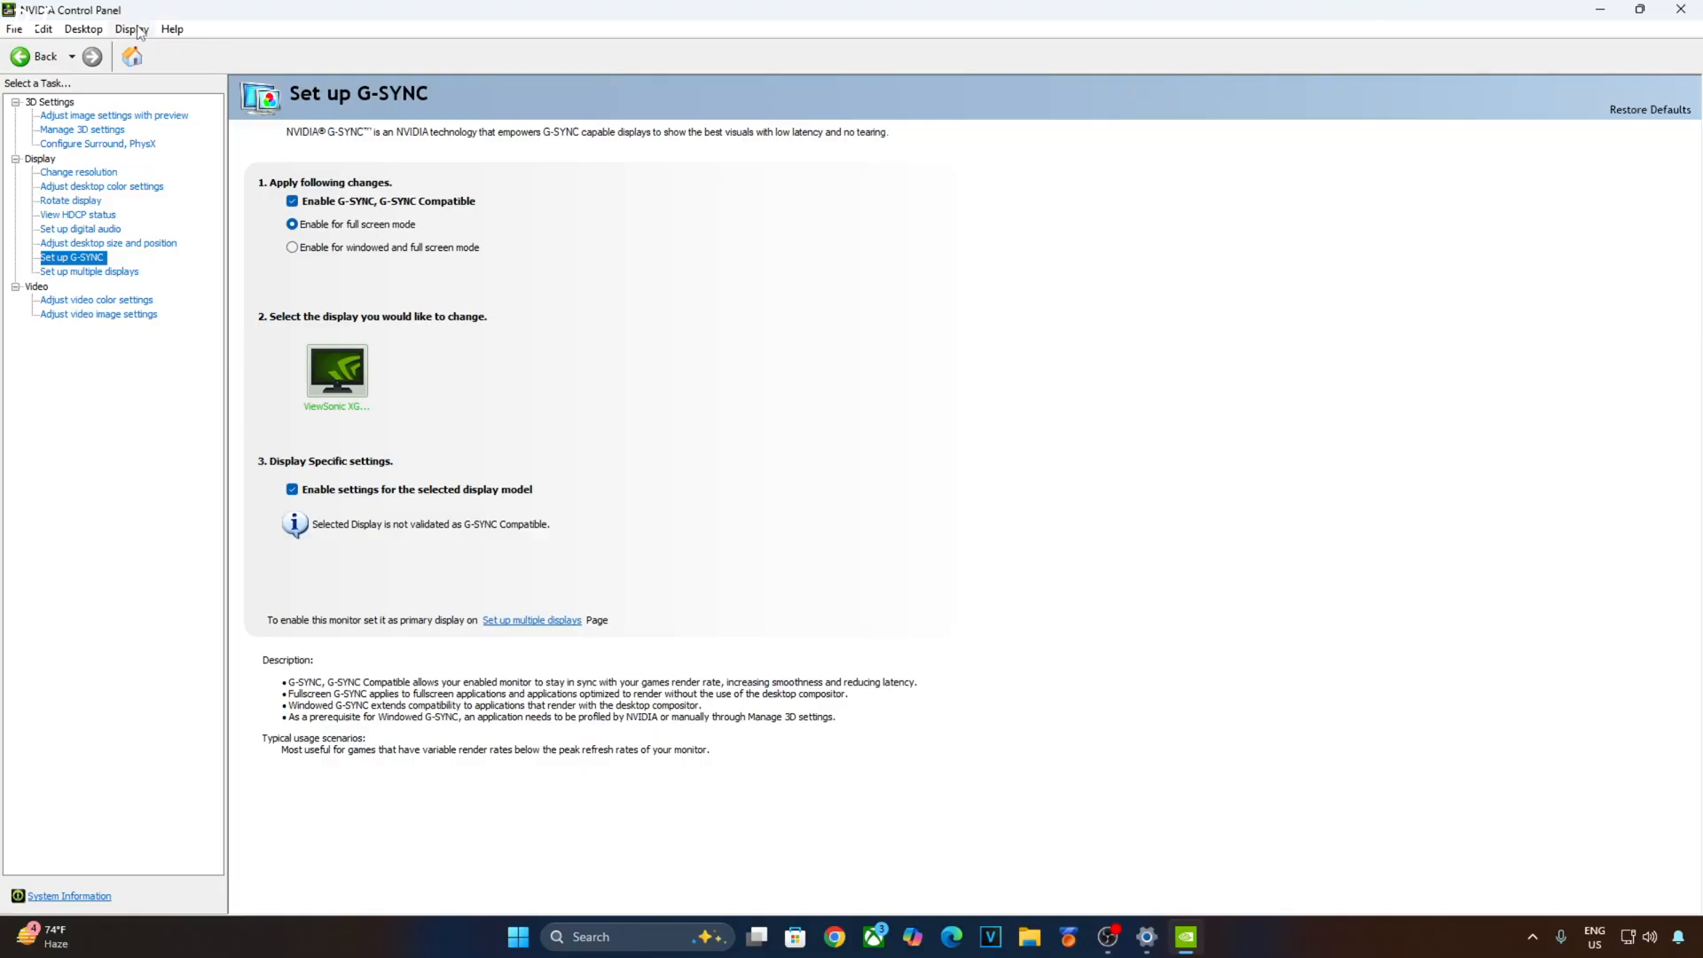
left_click(129, 28)
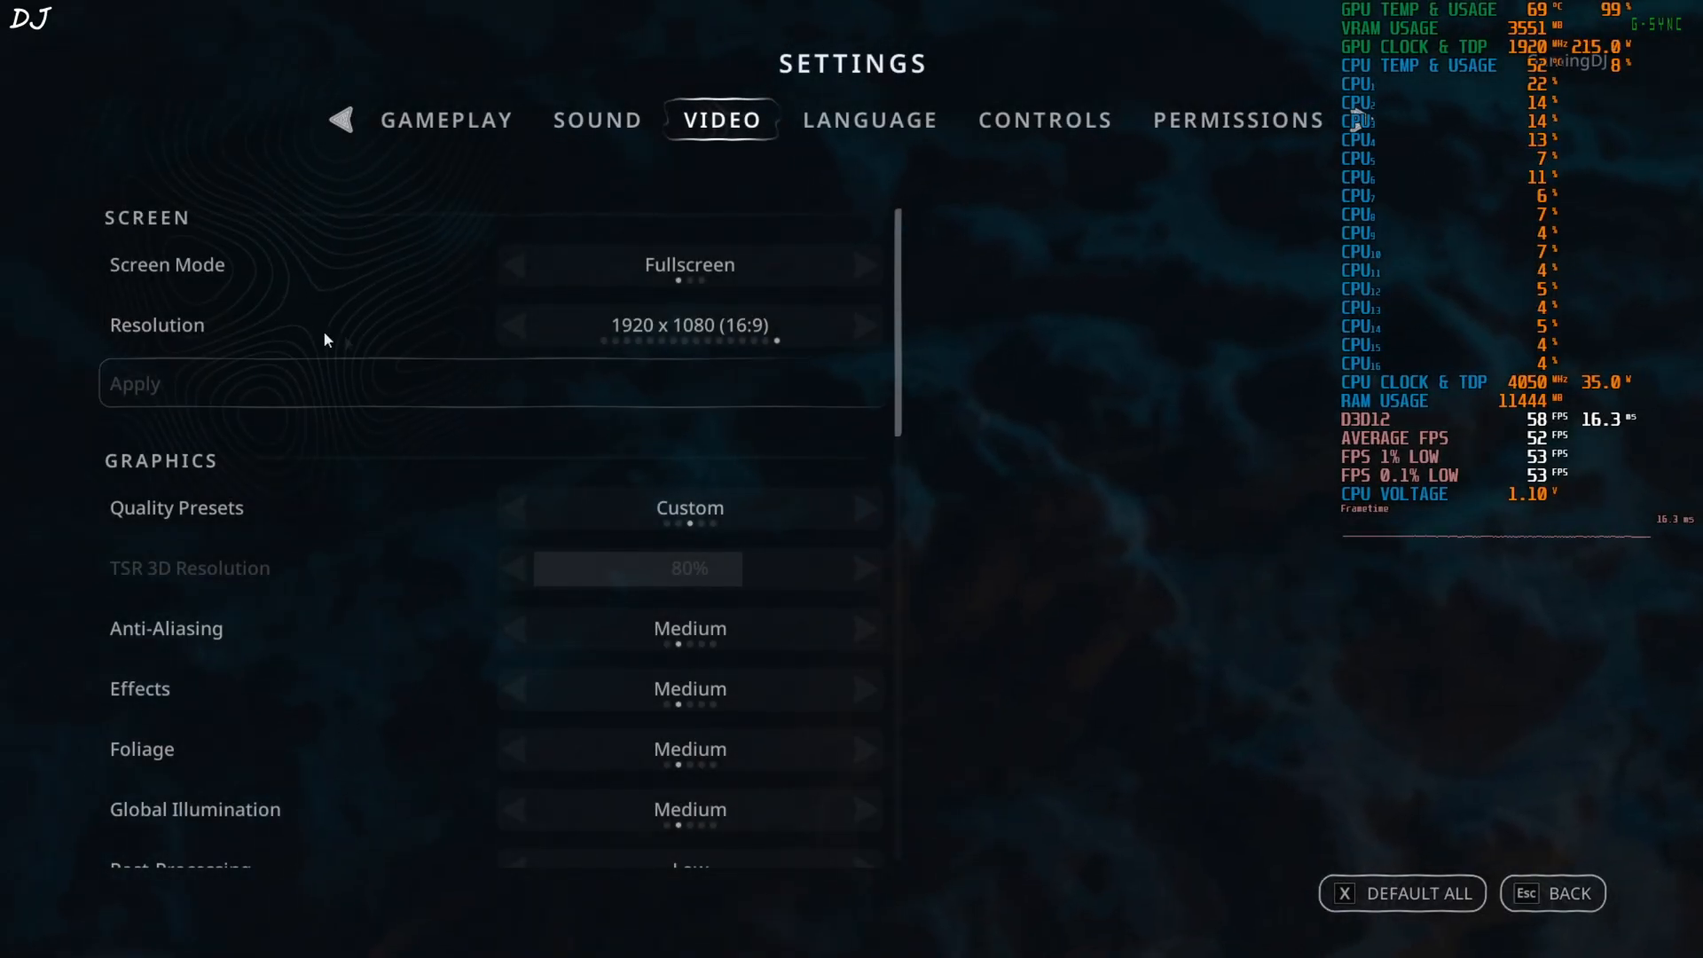
- Turn DLSS Frame Generation on under Upscalers and exit the game so it takes effect
scroll("down", 3)
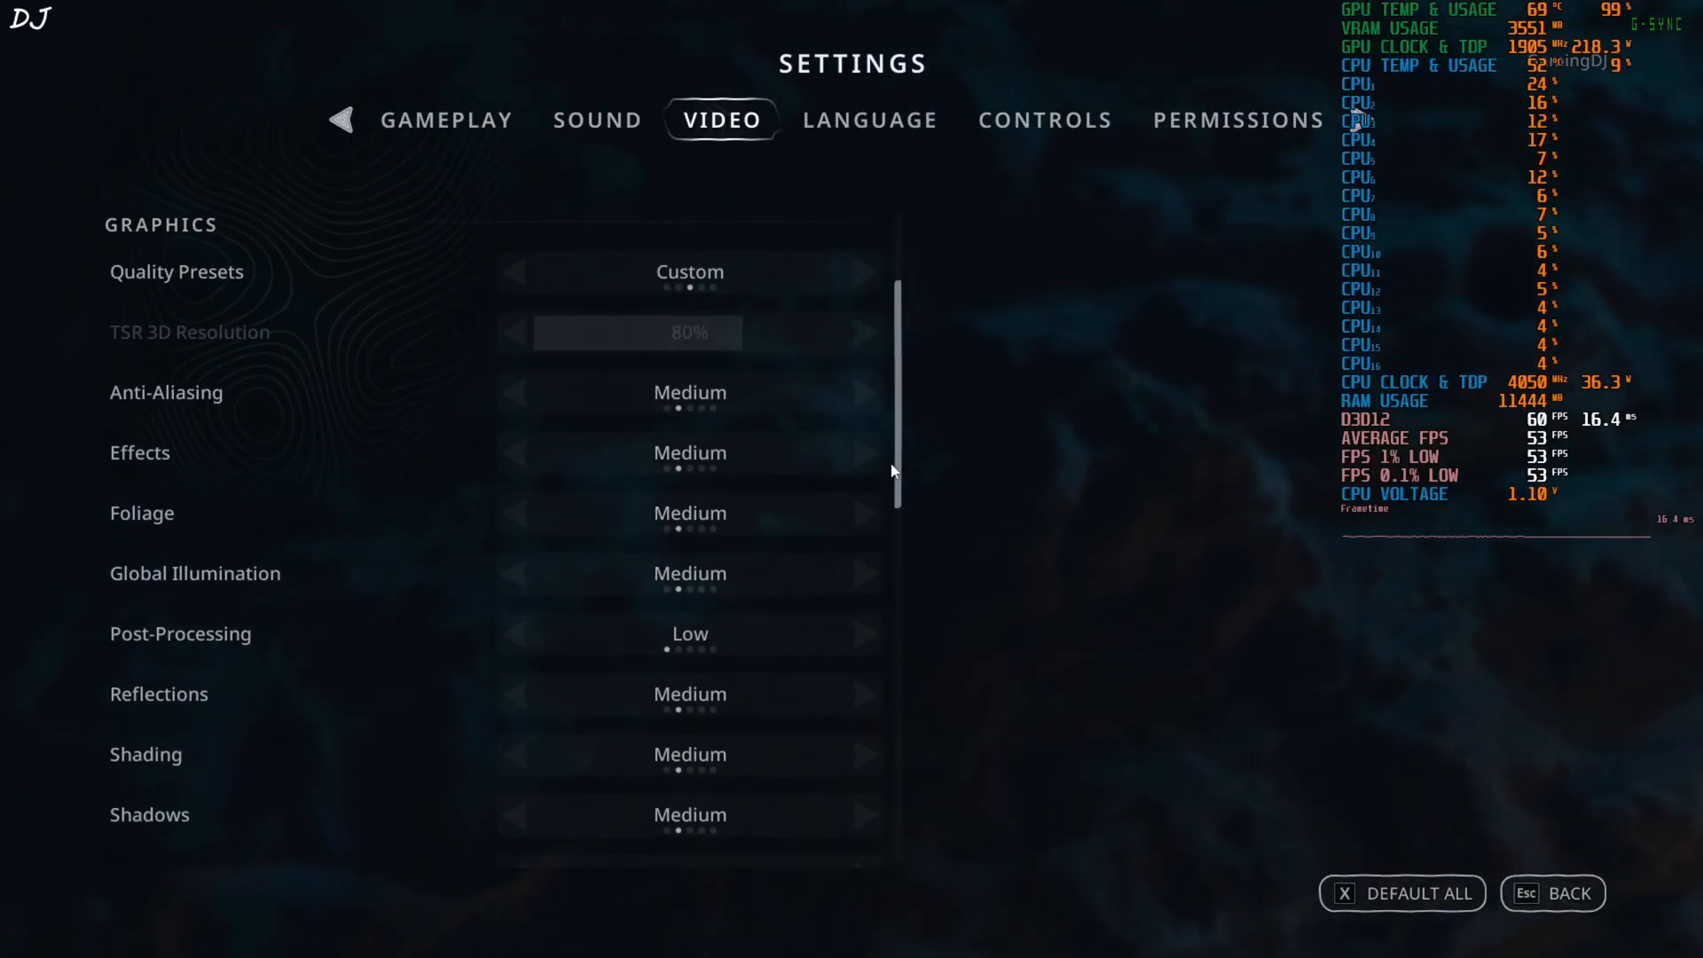
scroll("down", 3)
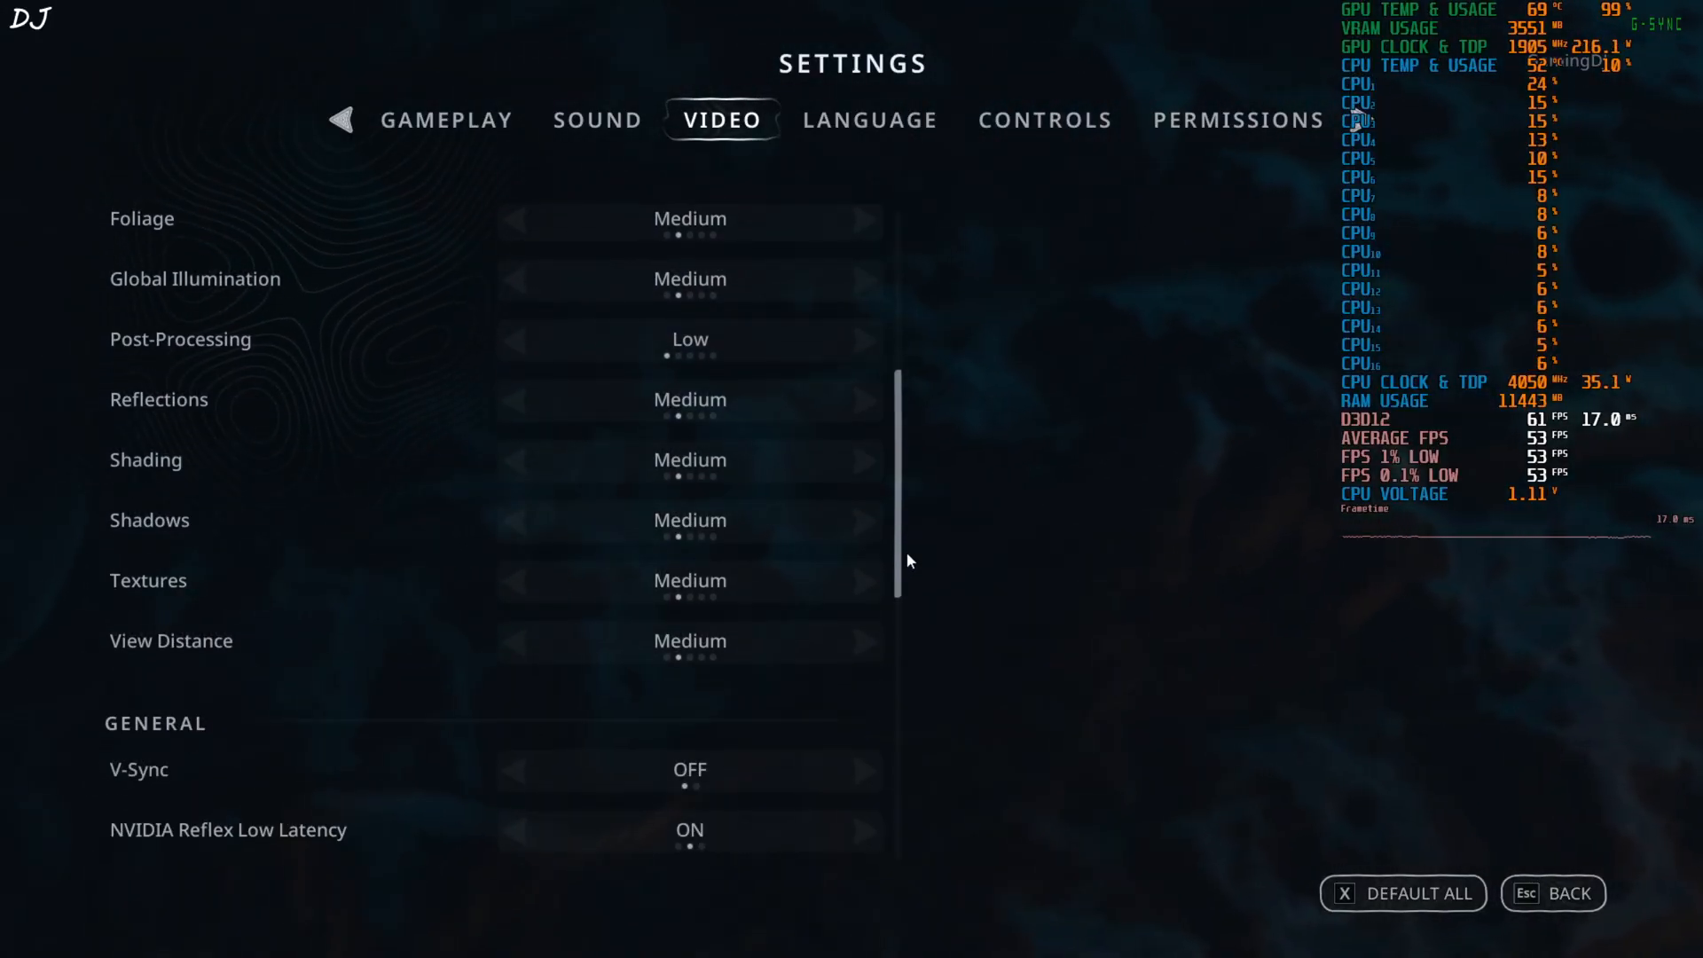
scroll("down", 3)
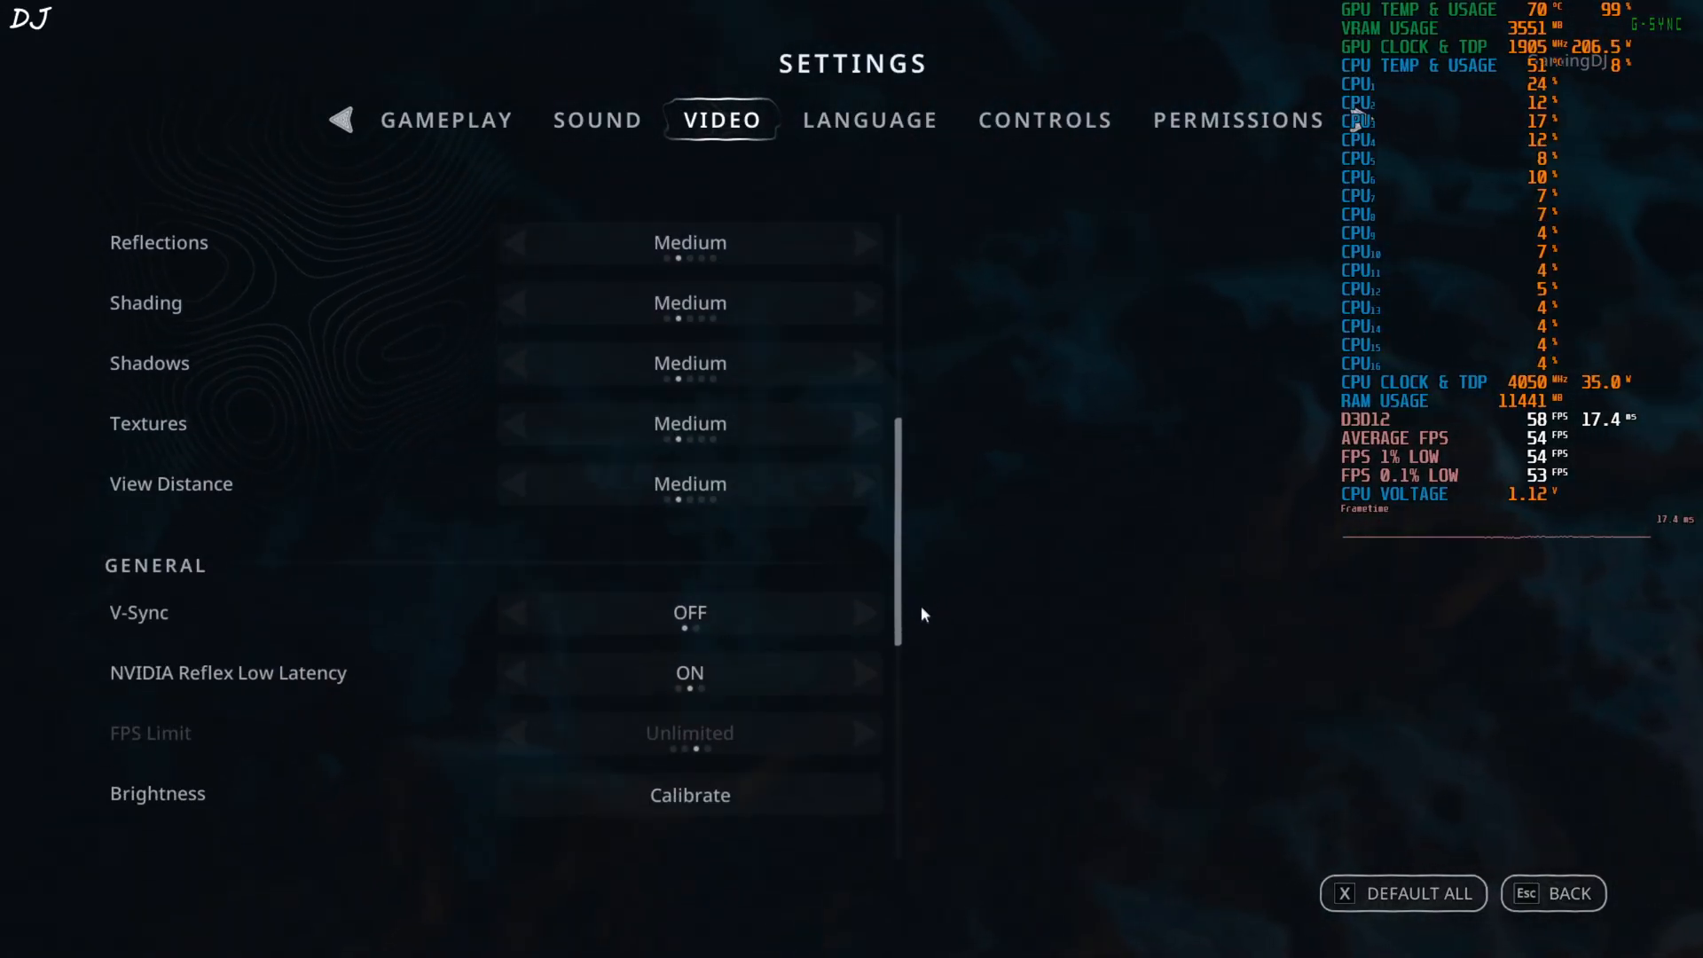
scroll("down", 3)
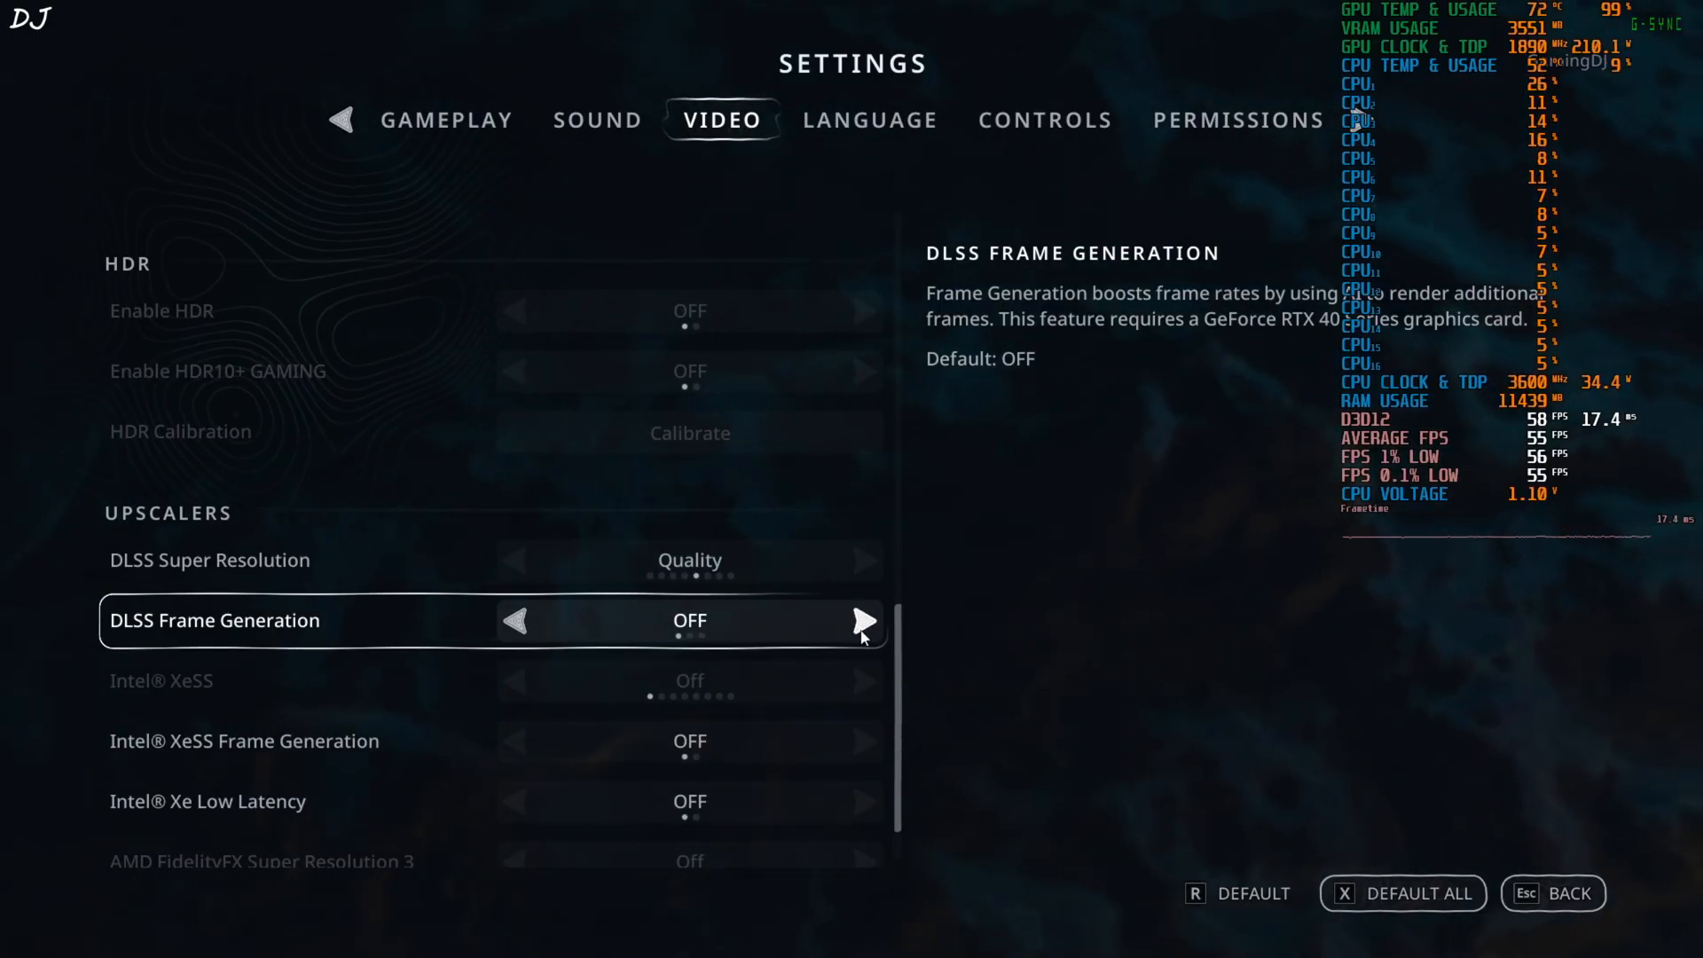
left_click(864, 621)
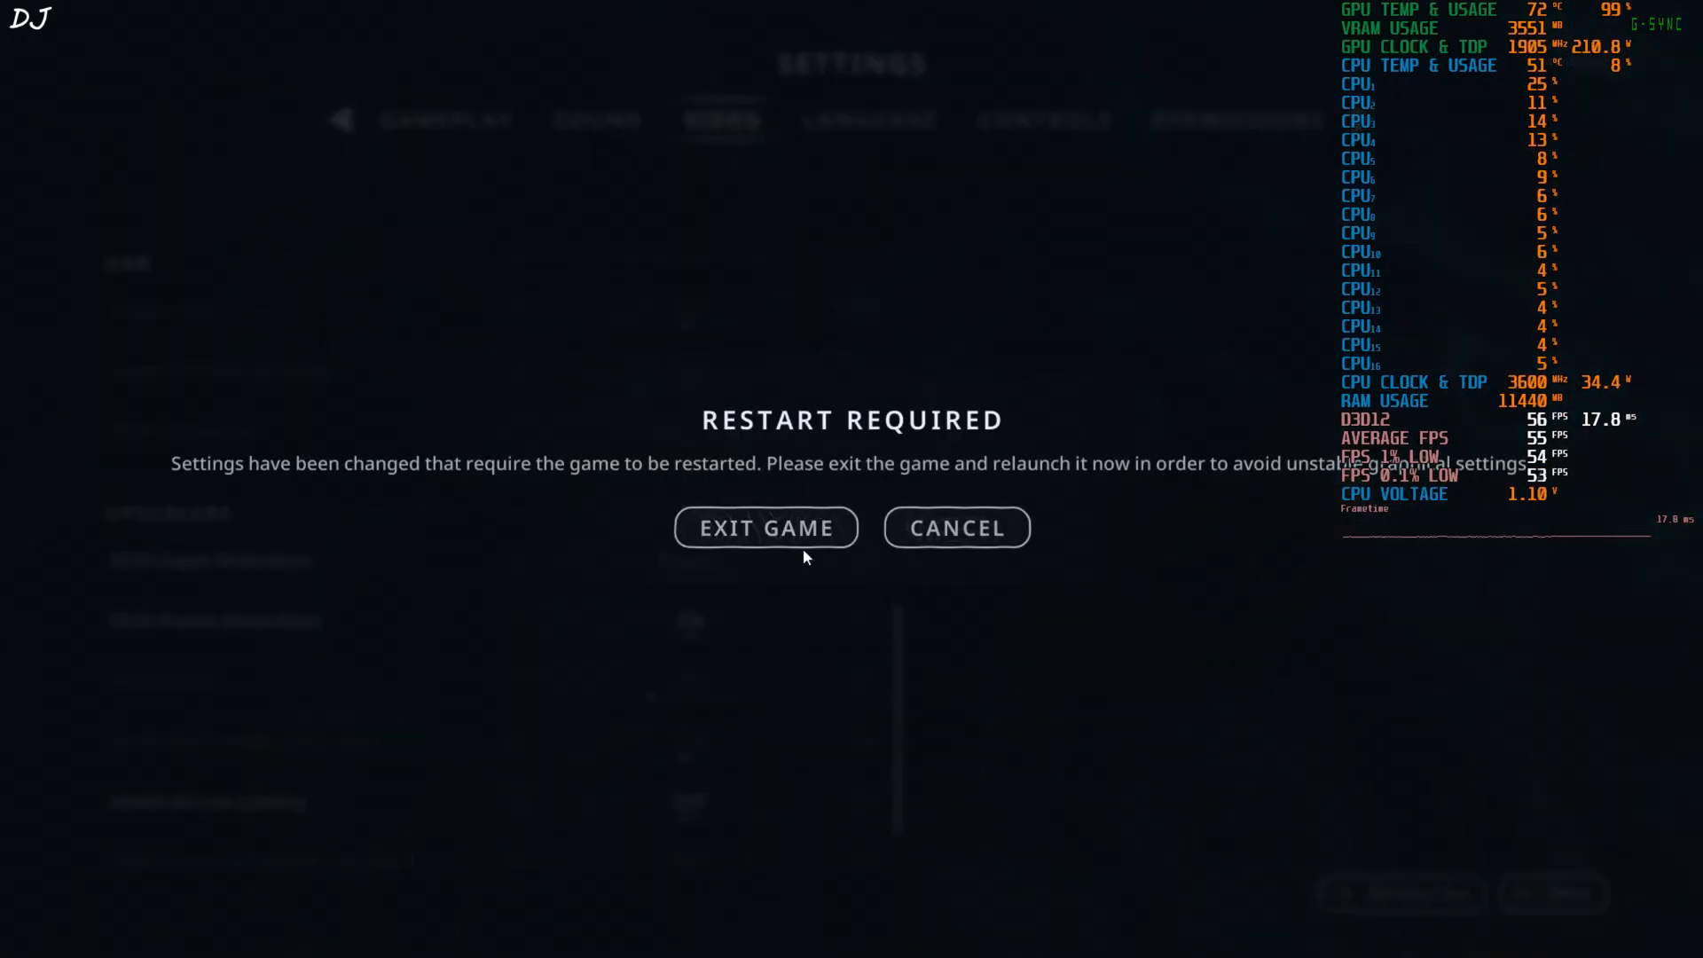
mouse_move(765, 528)
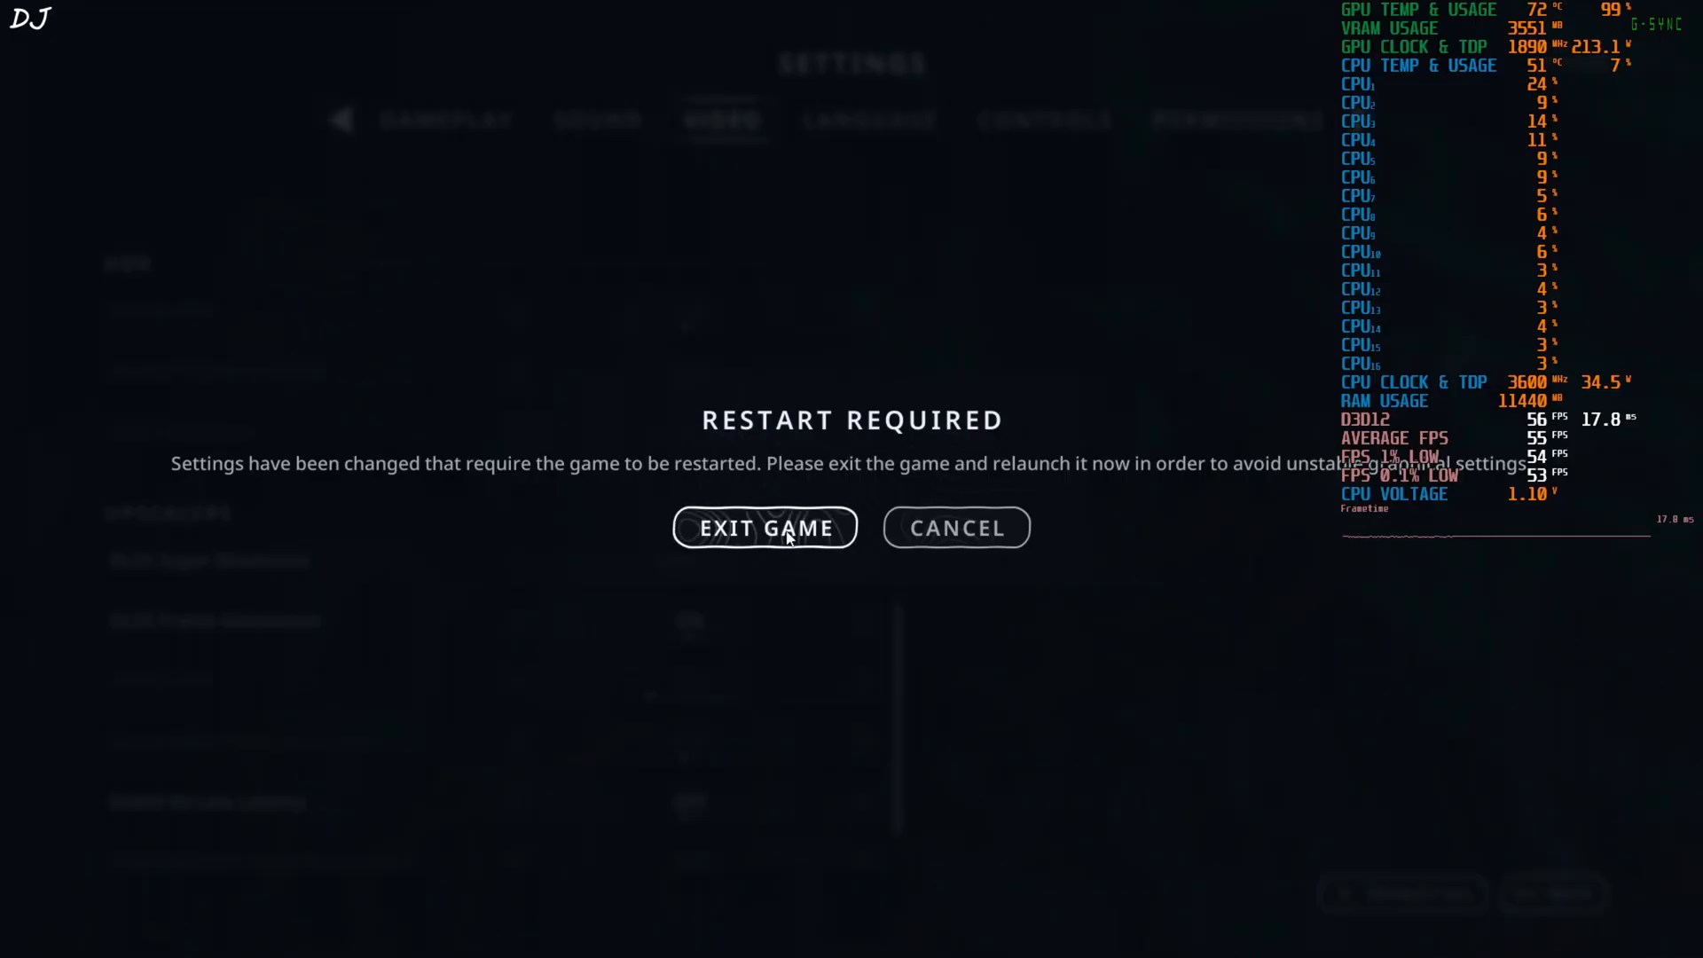
left_click(955, 526)
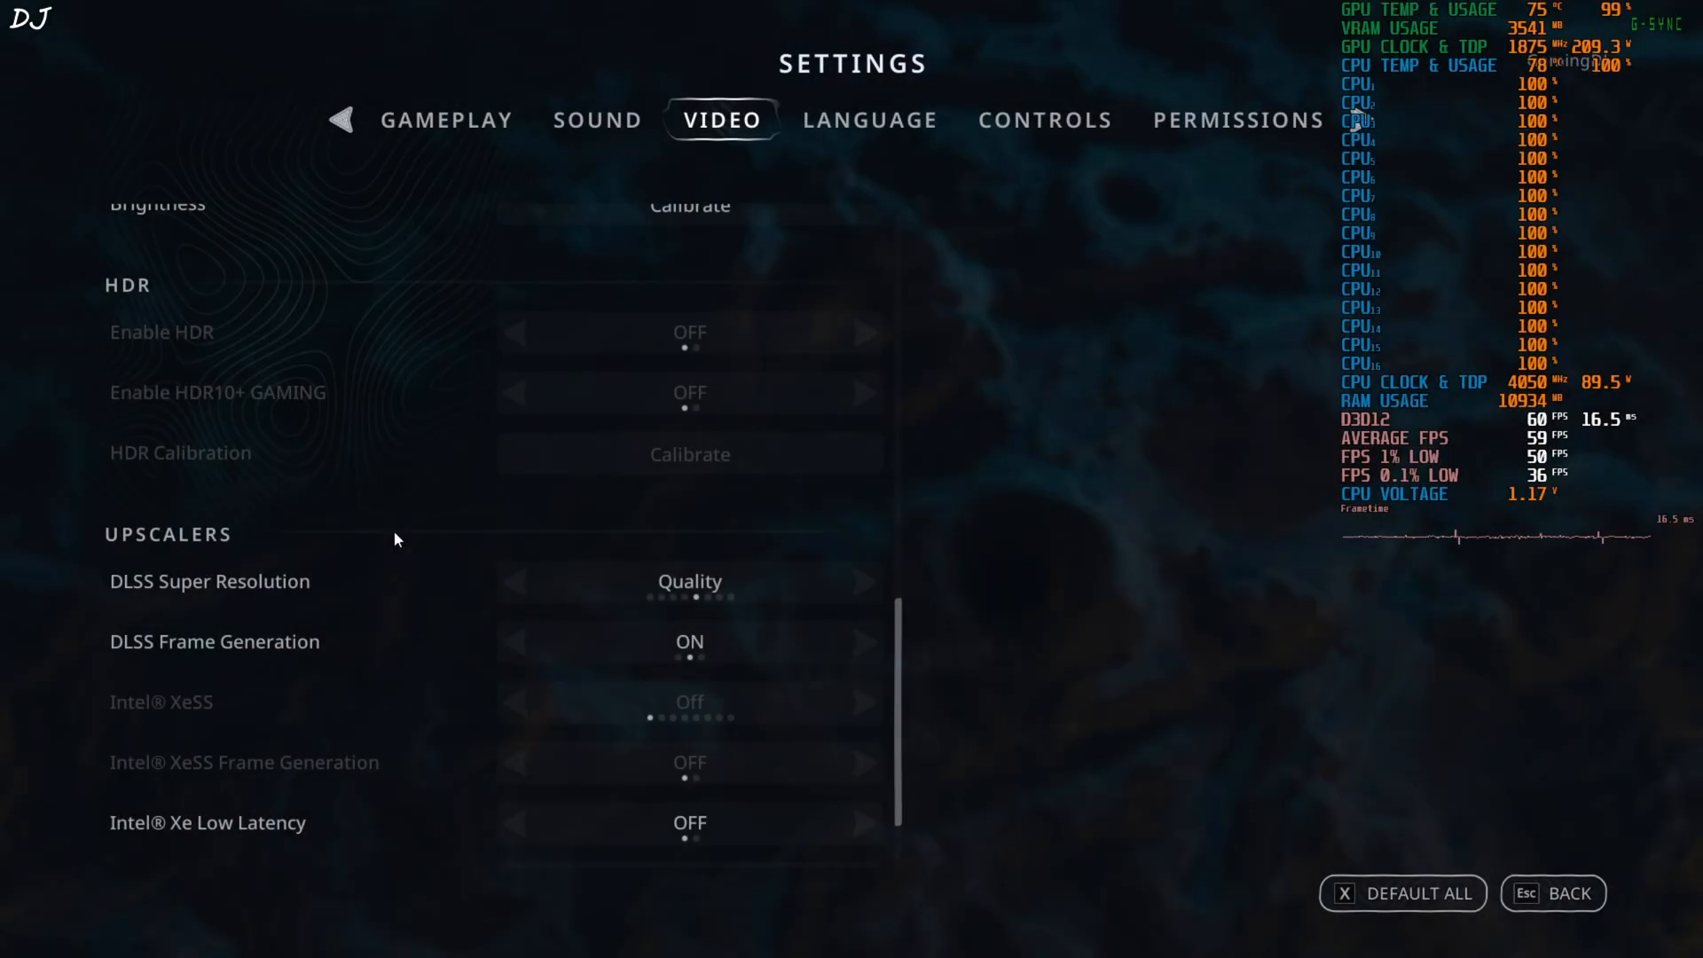
mouse_move(391, 548)
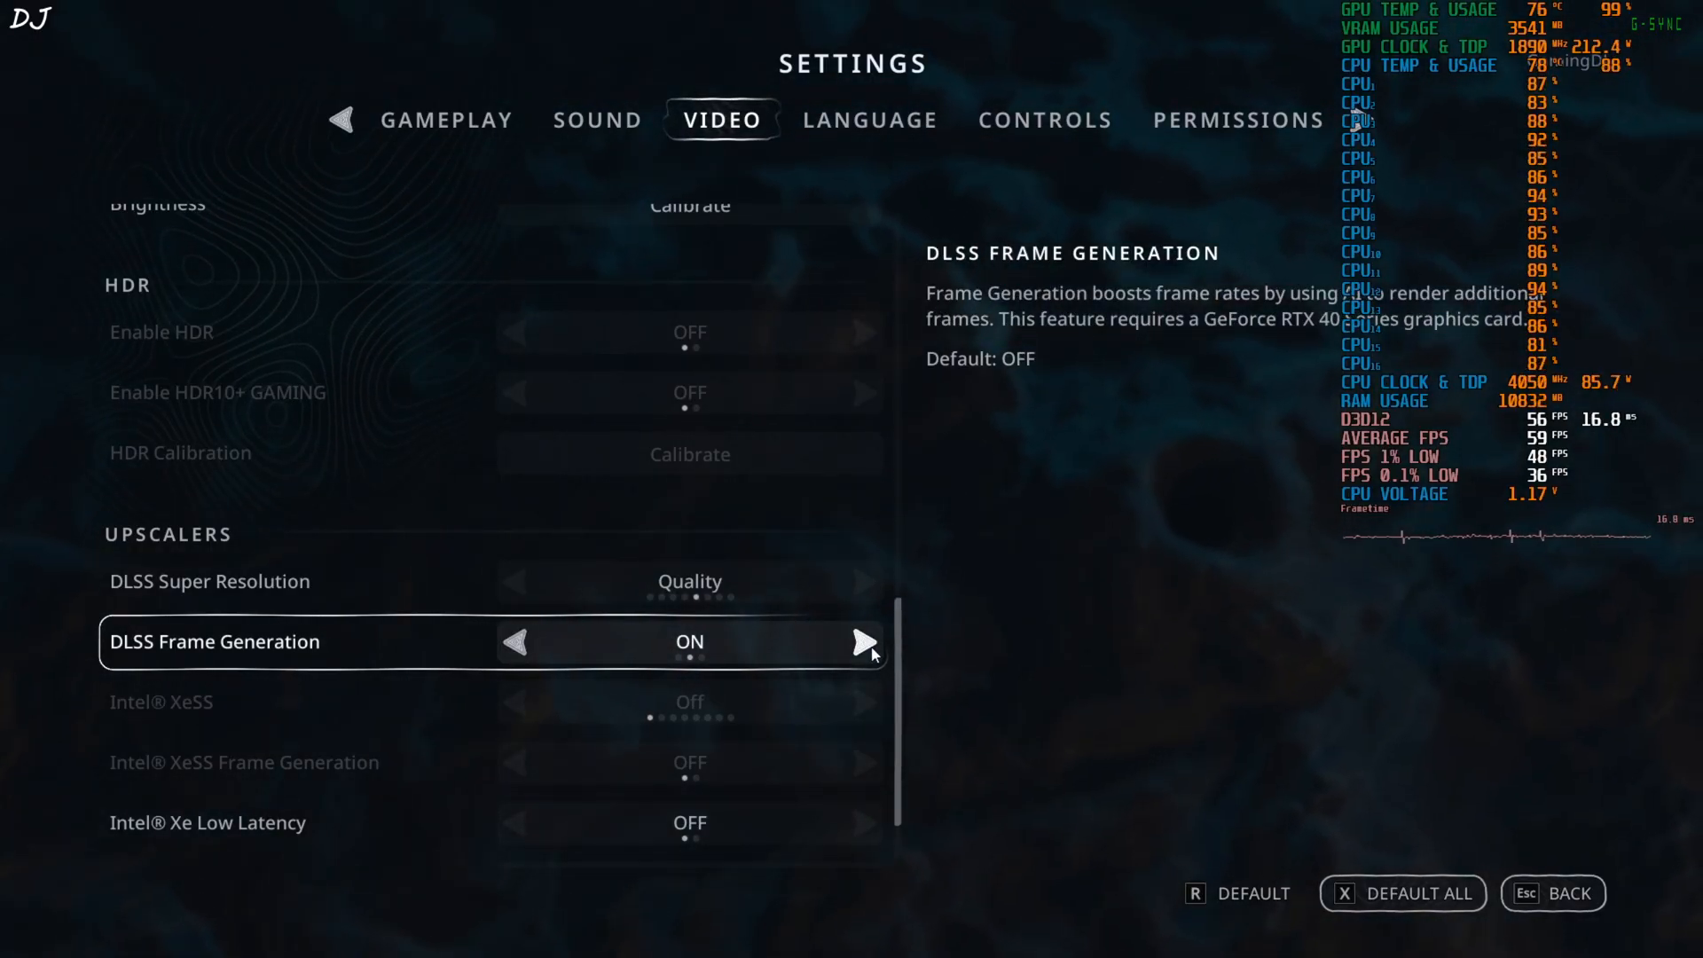
- Confirm DLSS Frame Generation ON and Super Resolution Quality, then go back to the main menu
left_click(514, 642)
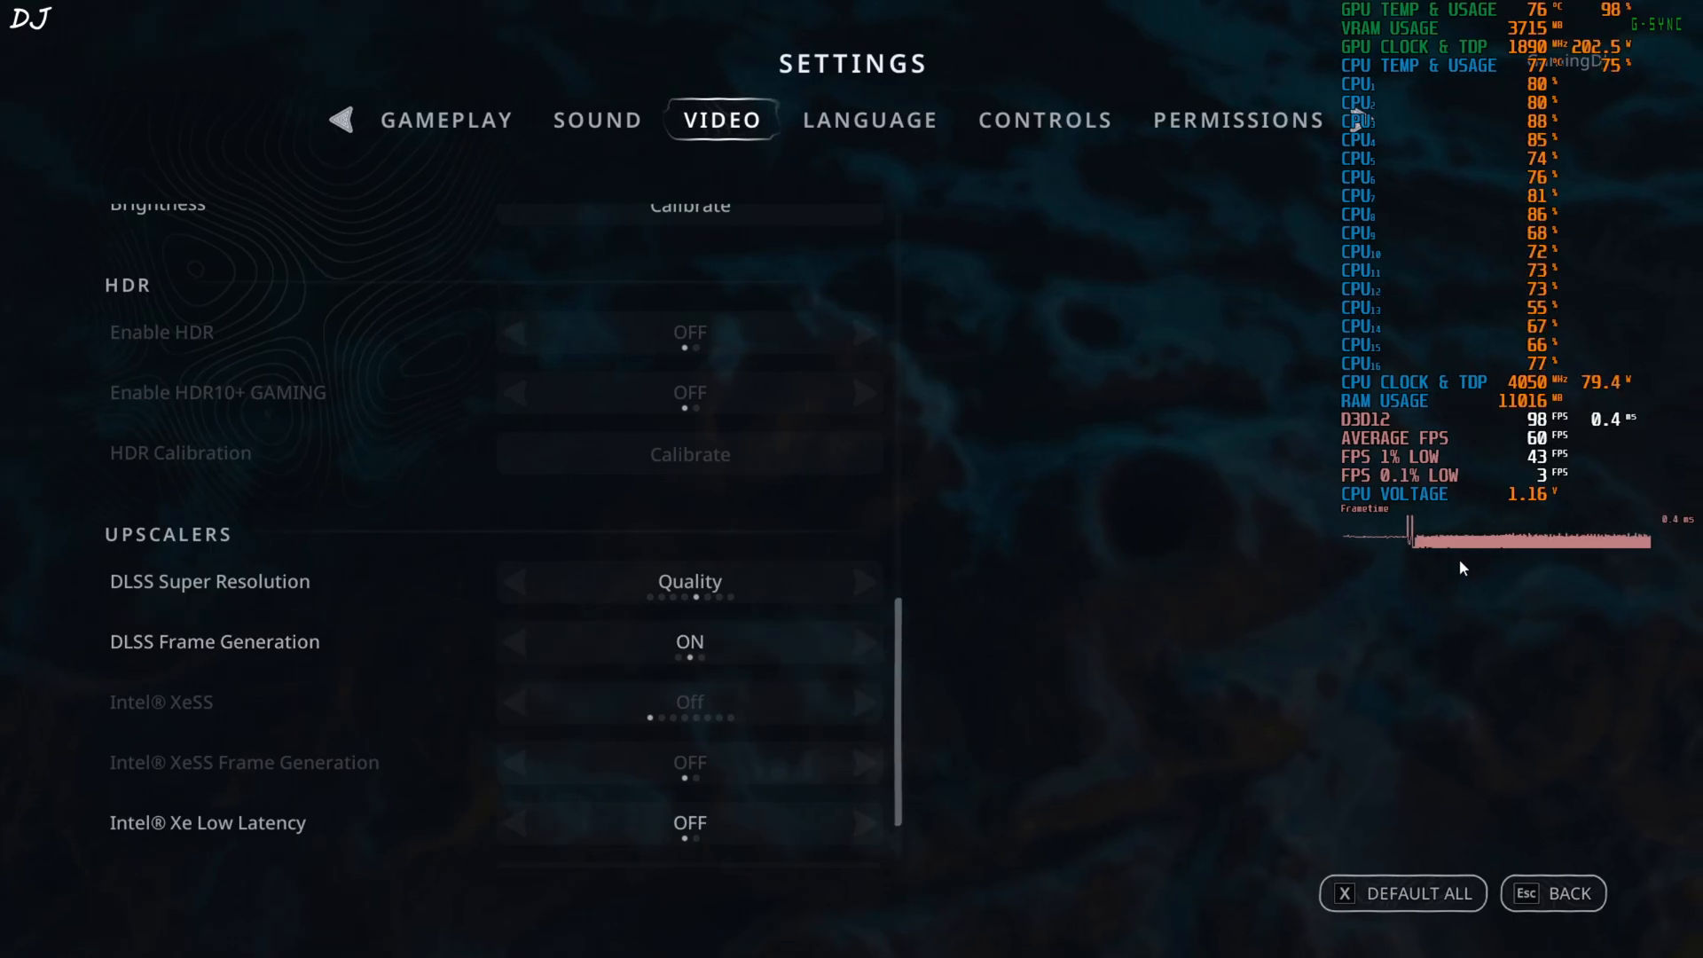
mouse_move(1609, 564)
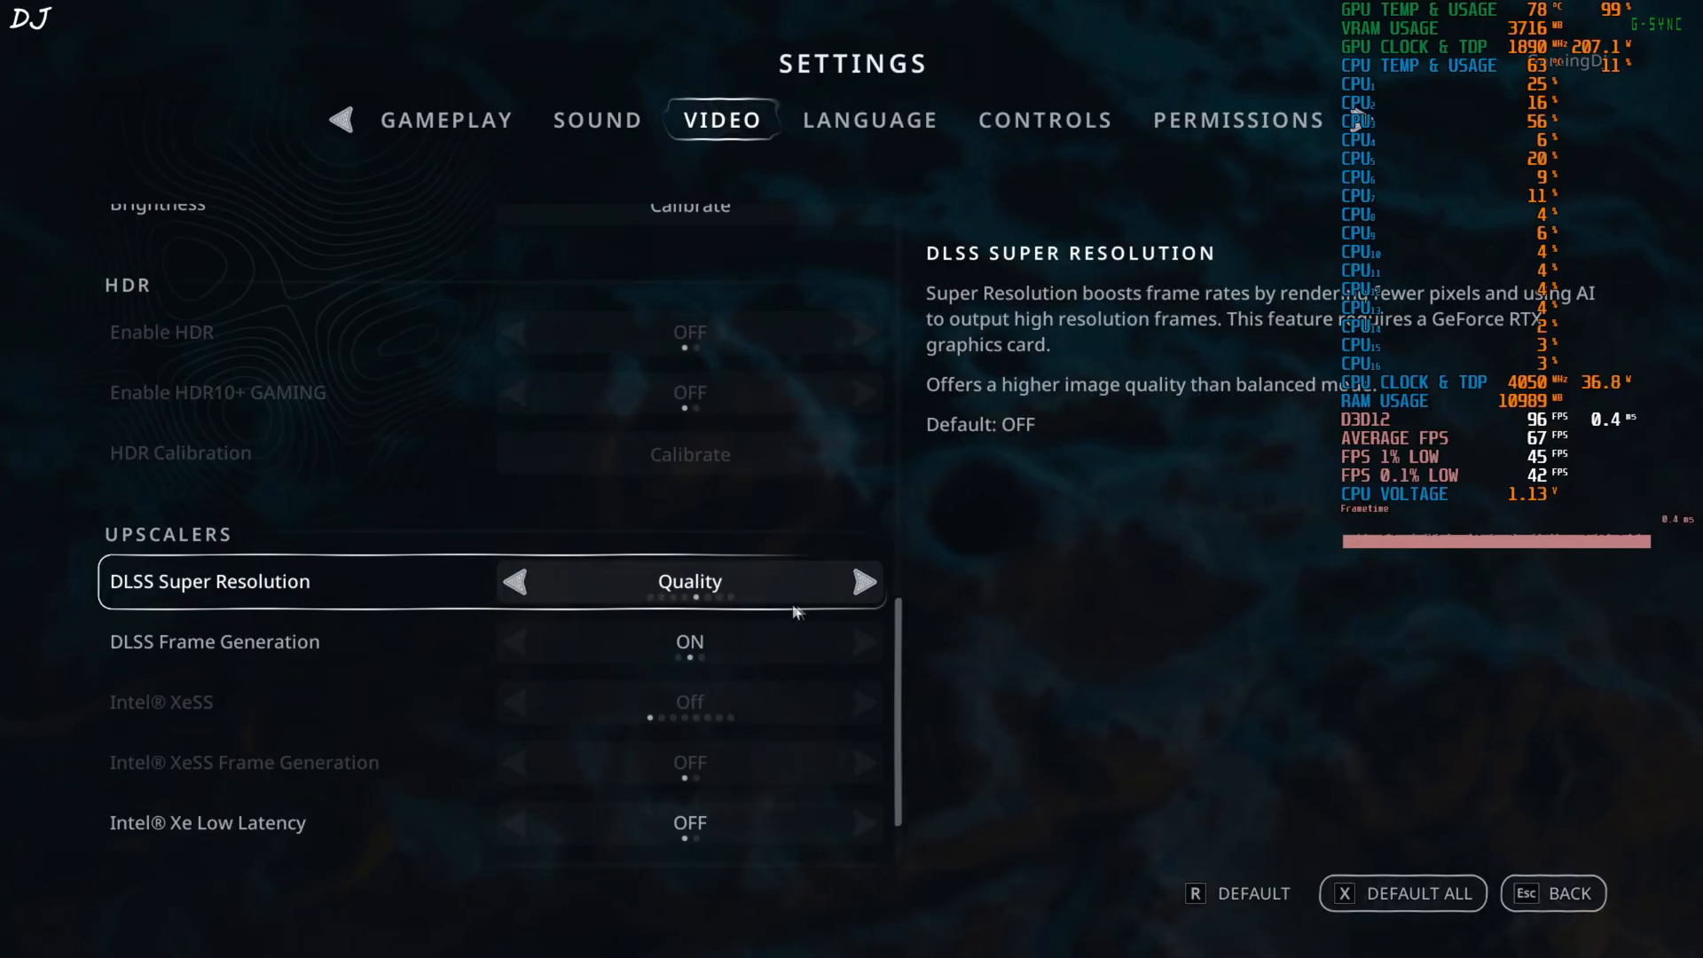
mouse_move(864, 593)
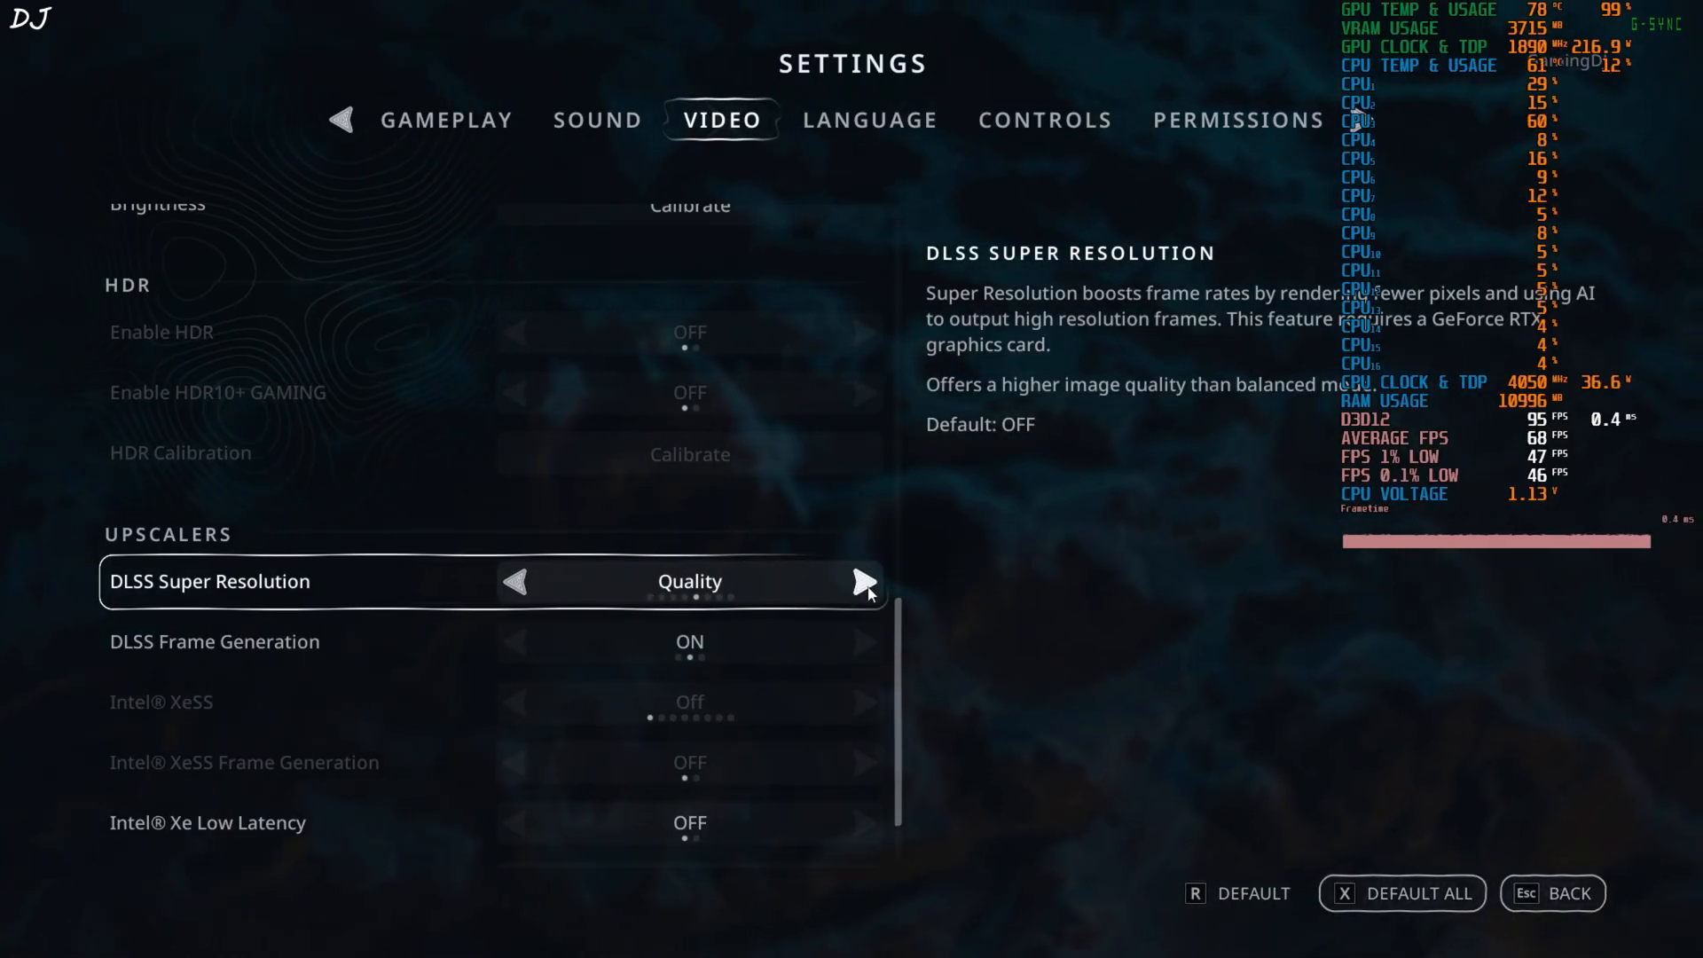
left_click(514, 582)
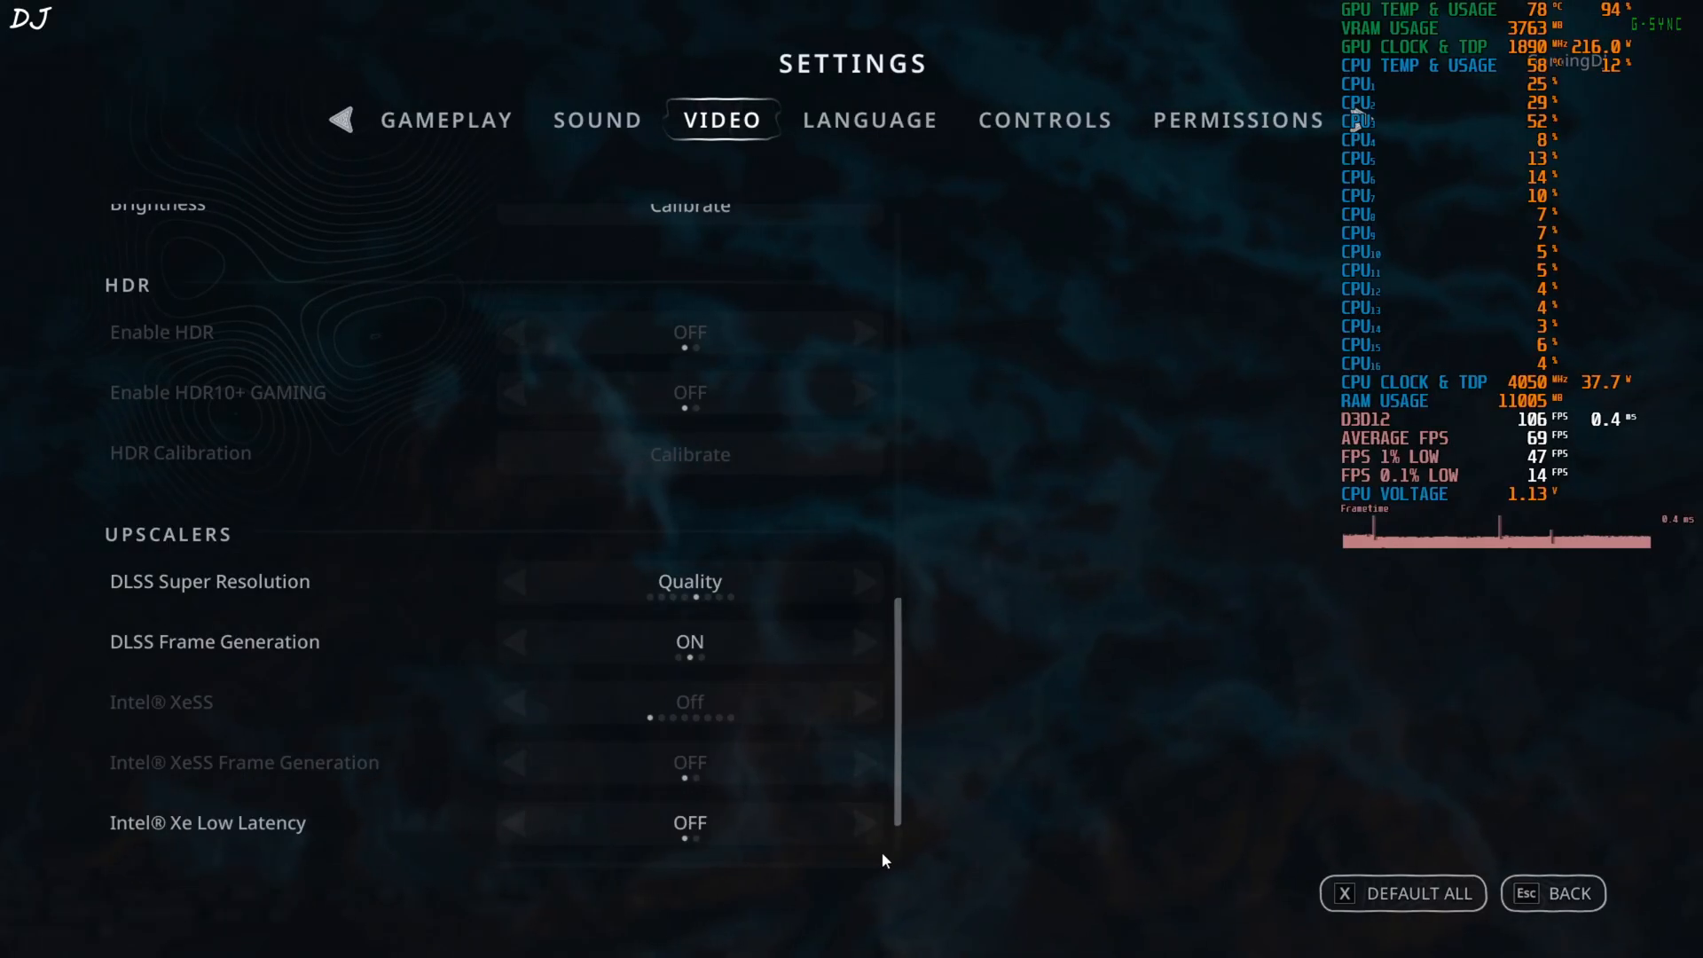
left_click(1552, 892)
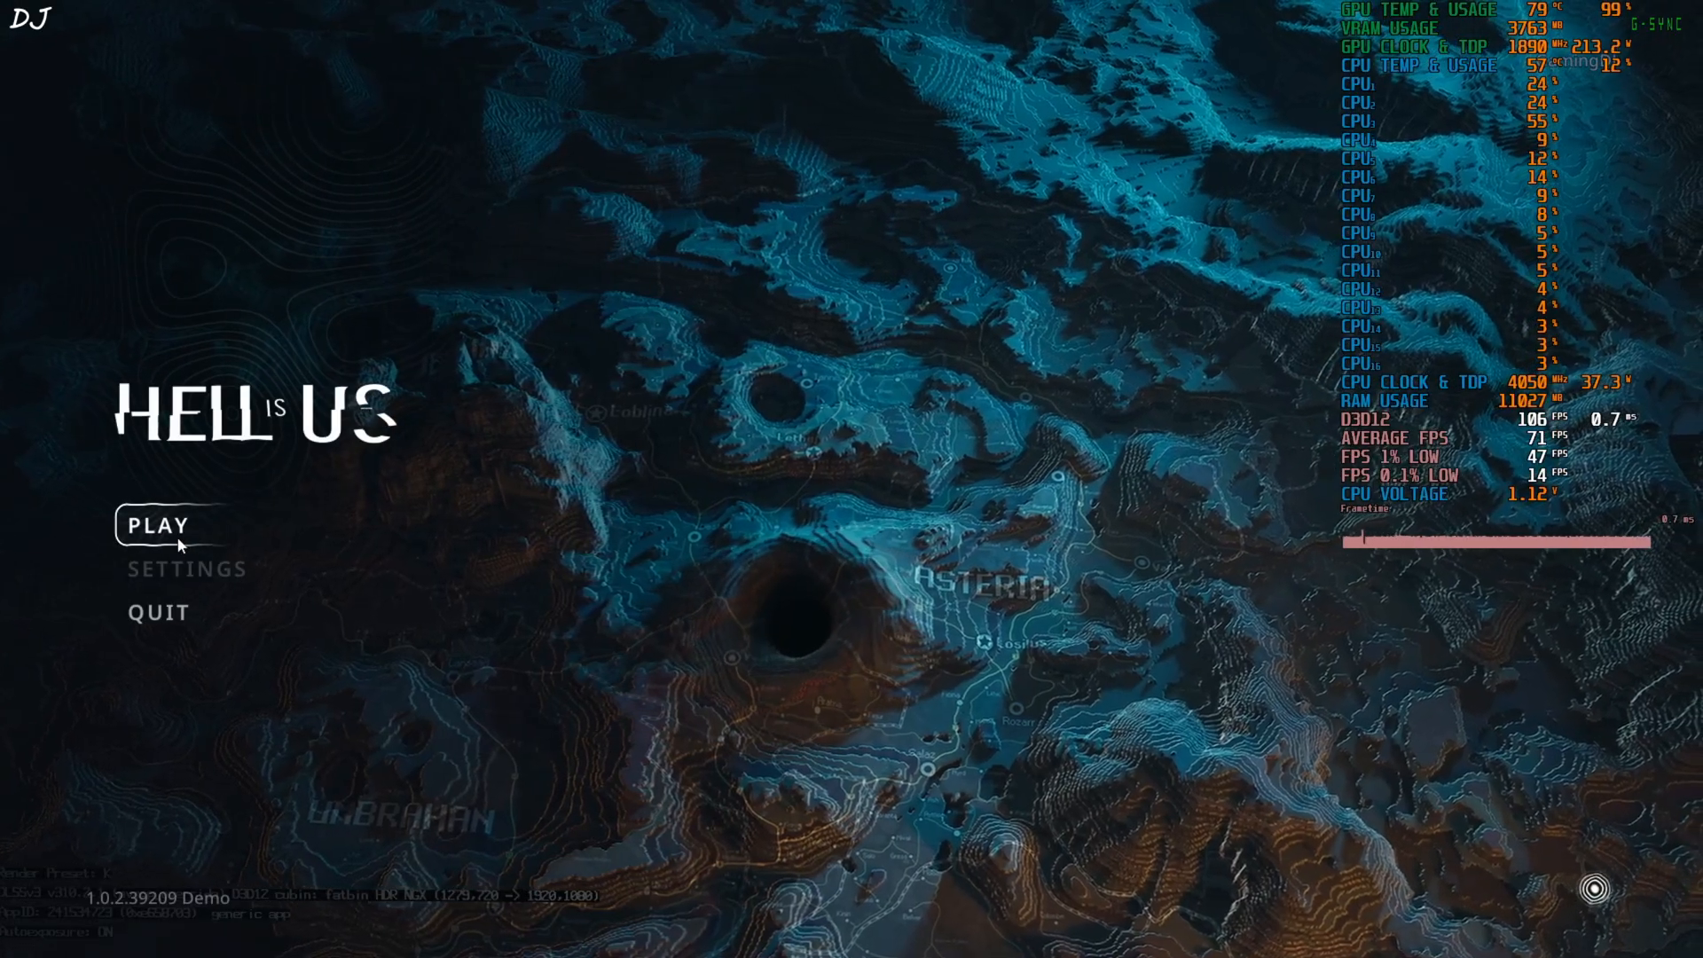
- Start gameplay from the main menu and bring up the OptiScaler overlay showing FSR-FG via Nukem's DLSSG
left_click(158, 526)
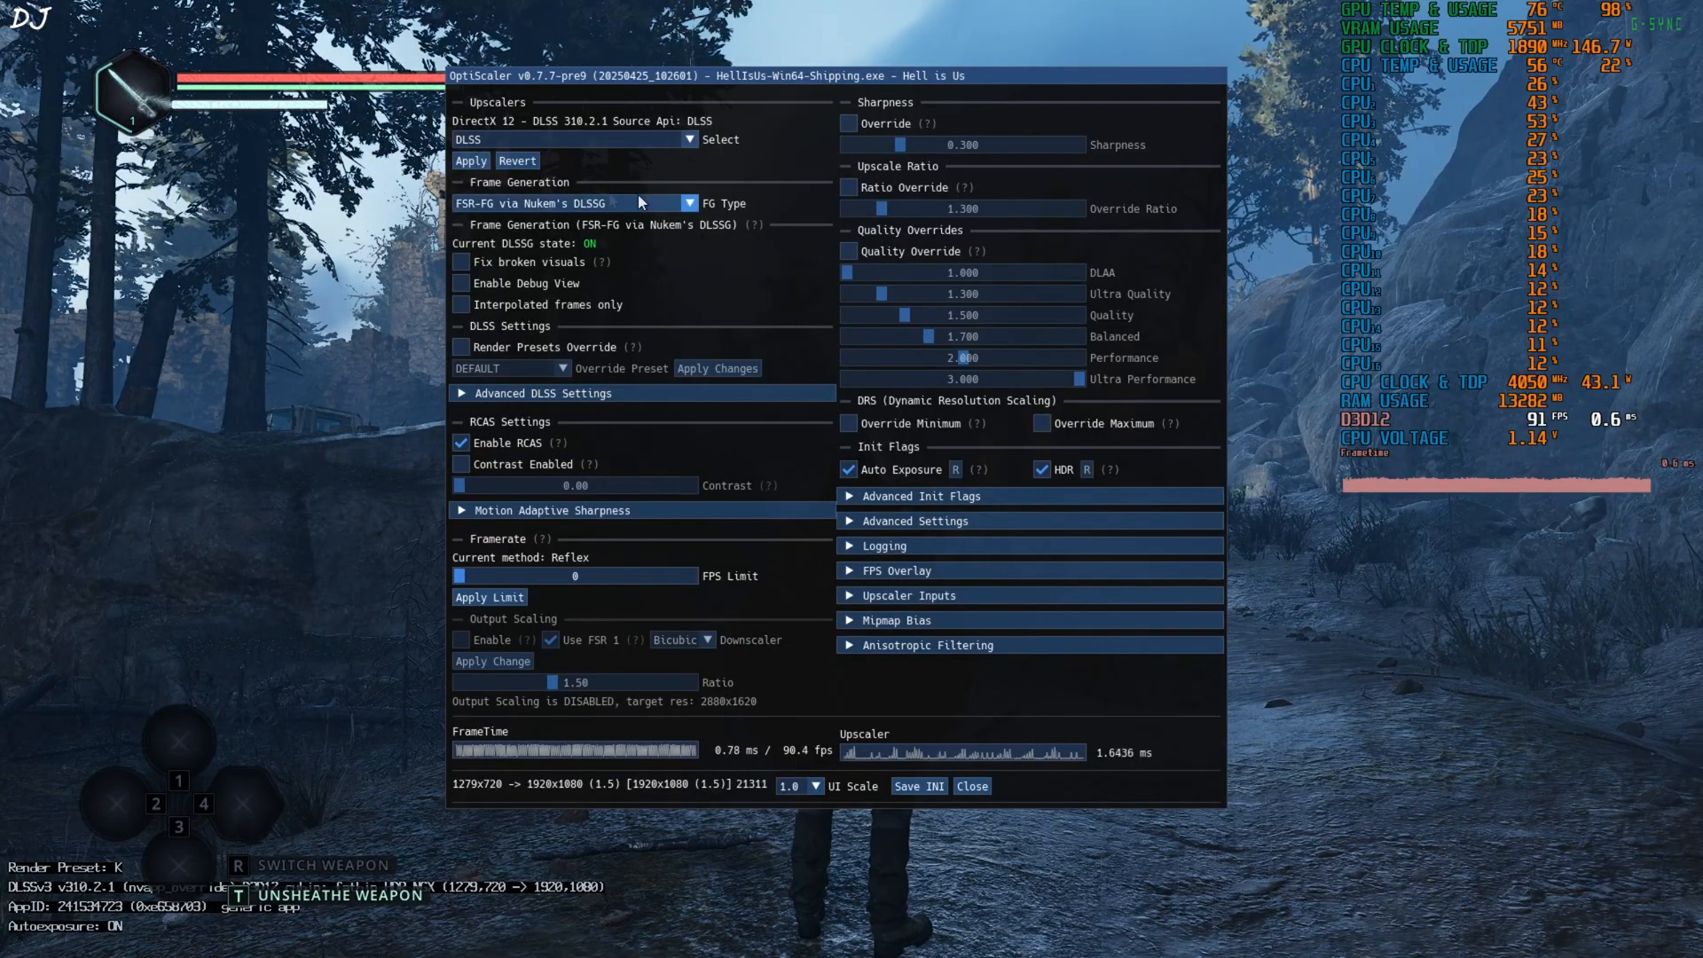
left_click(689, 139)
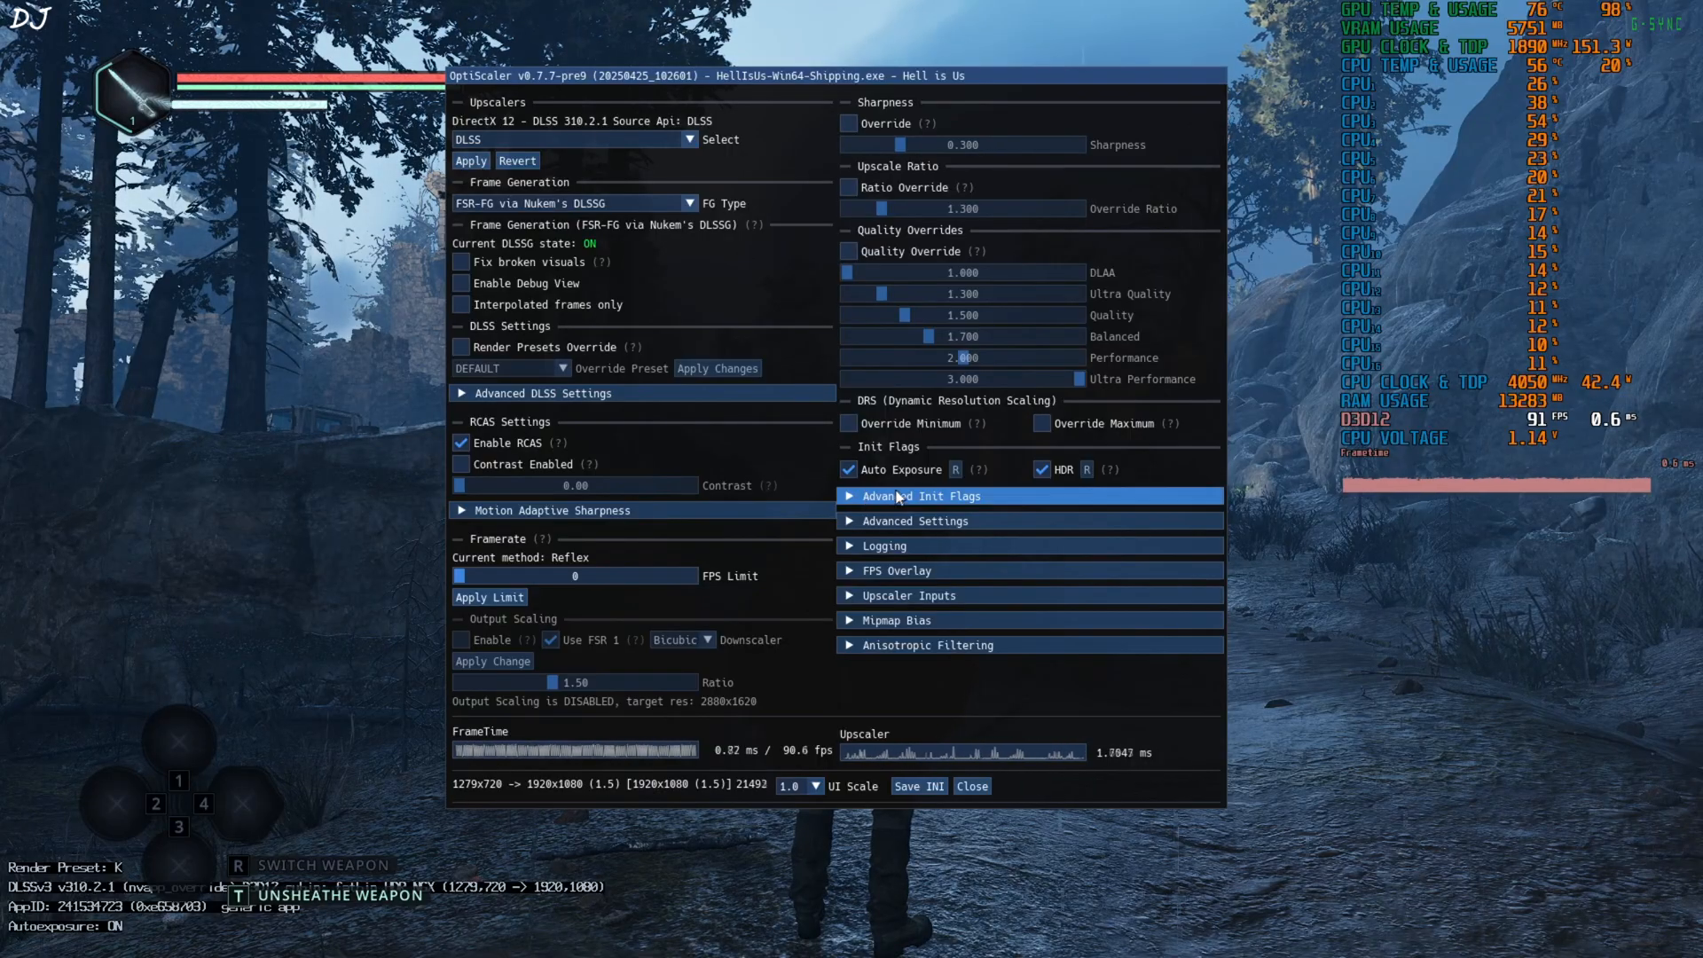
mouse_move(298, 506)
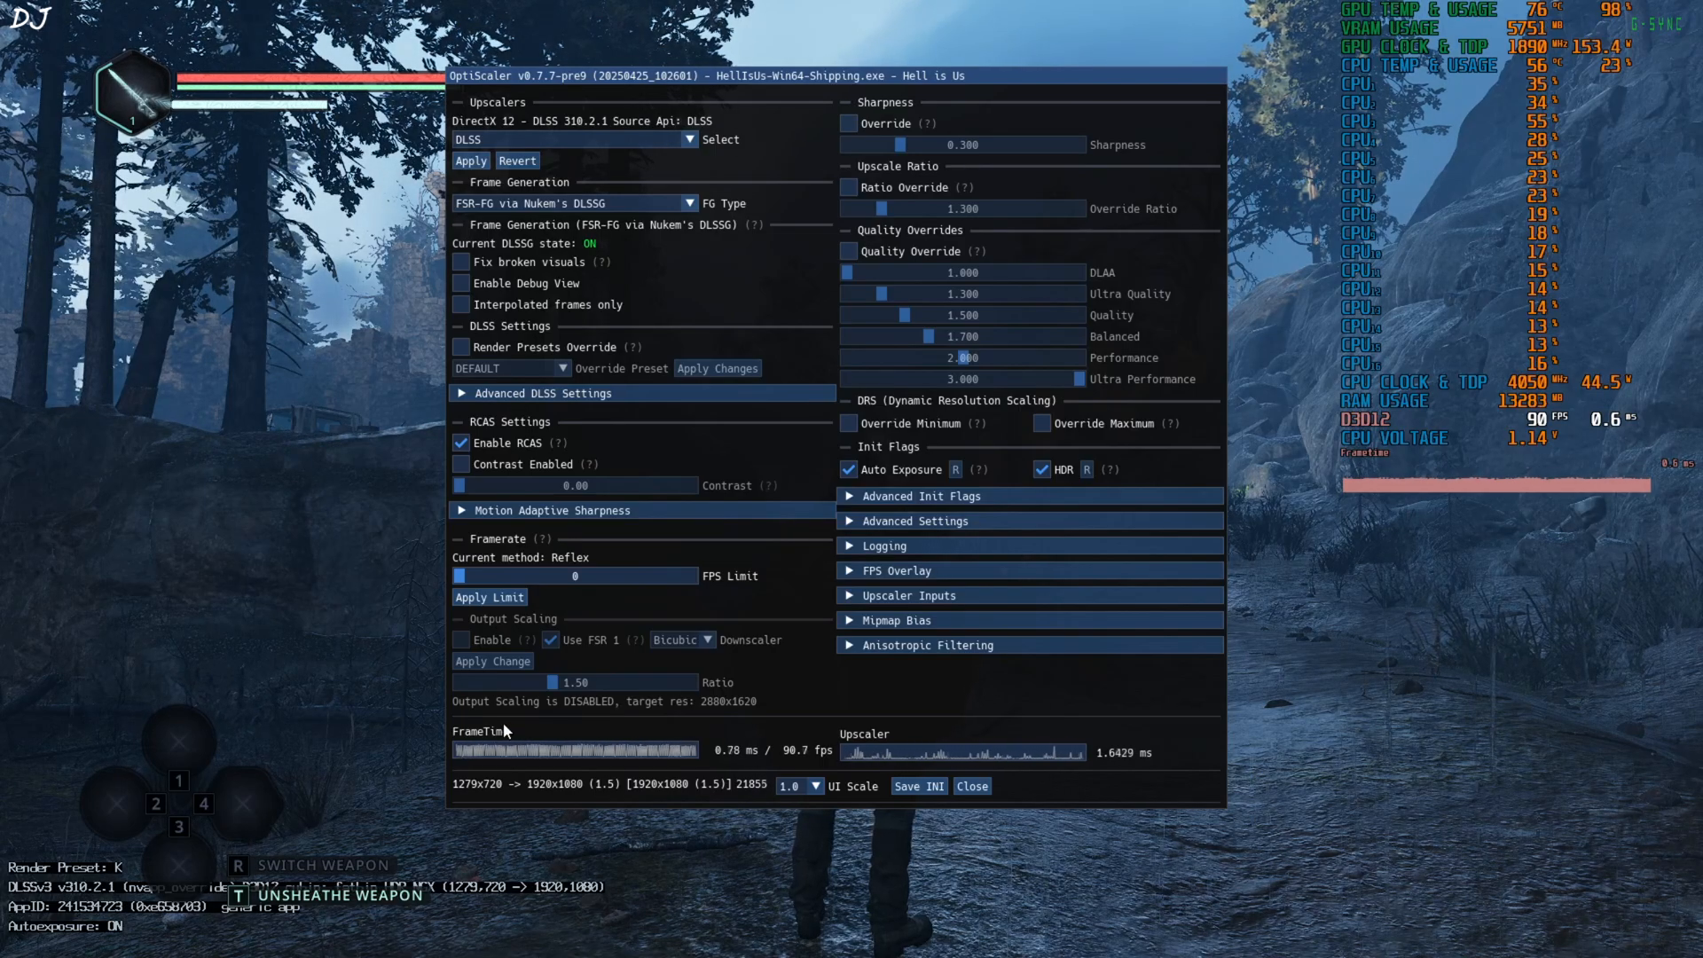
left_click(461, 284)
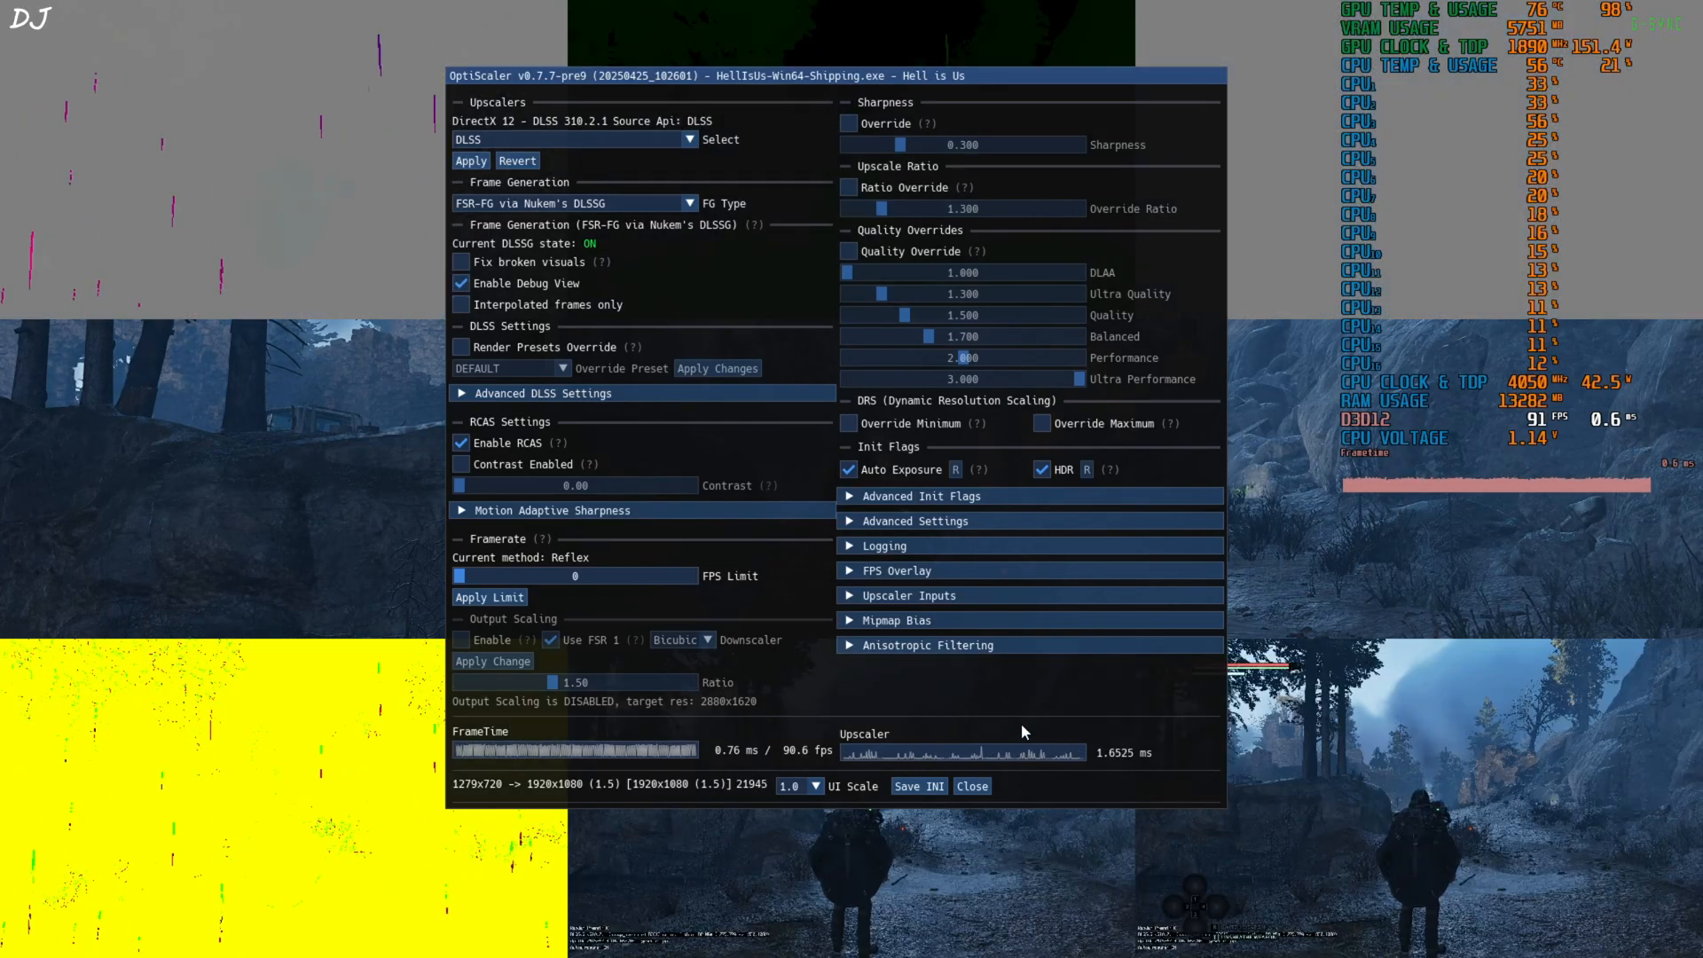
left_click(970, 786)
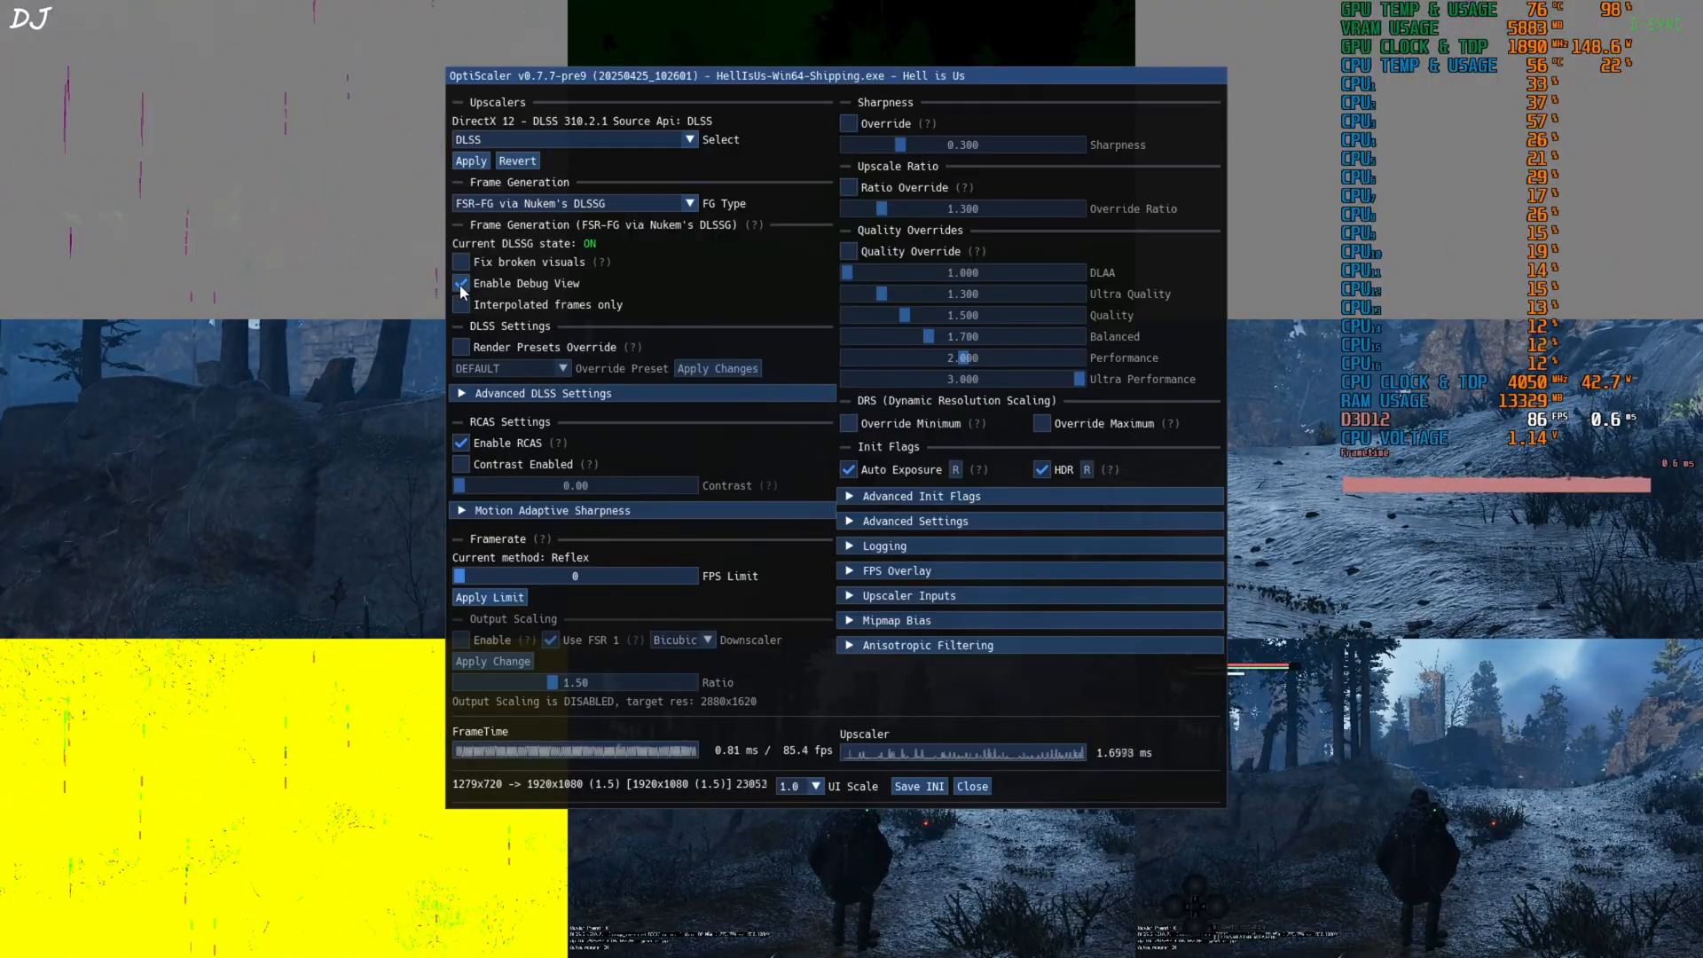
left_click(461, 284)
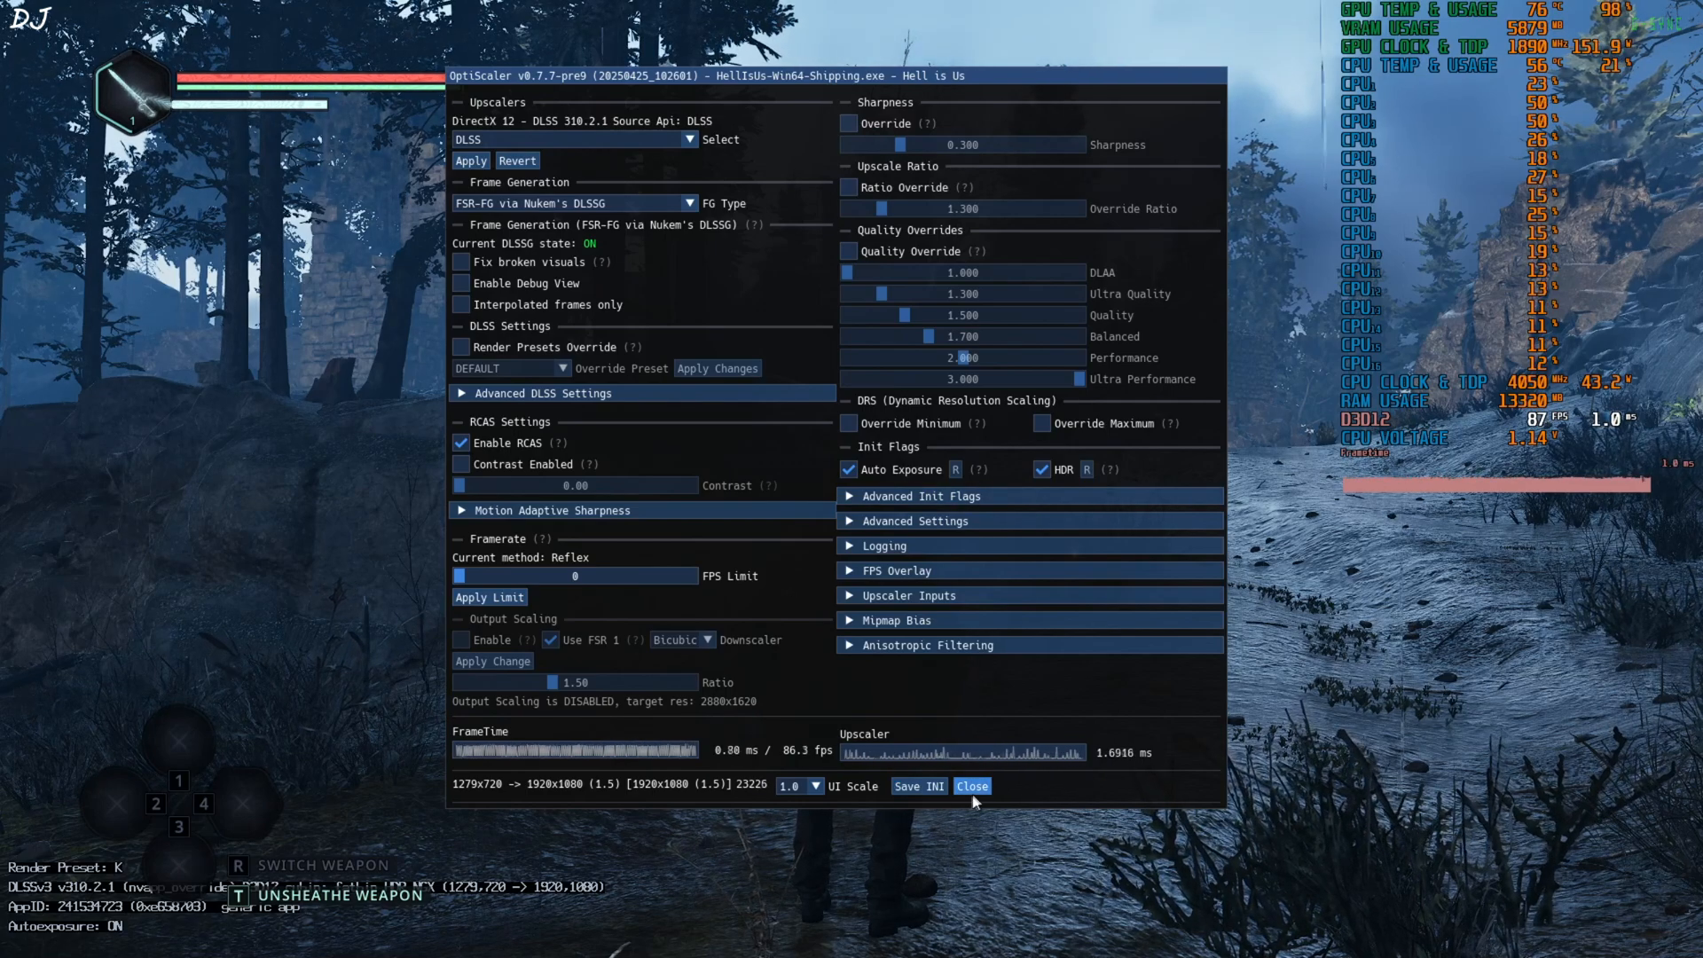
- Close the OptiScaler overlay, then draw the sword and undock the drone with T
left_click(971, 786)
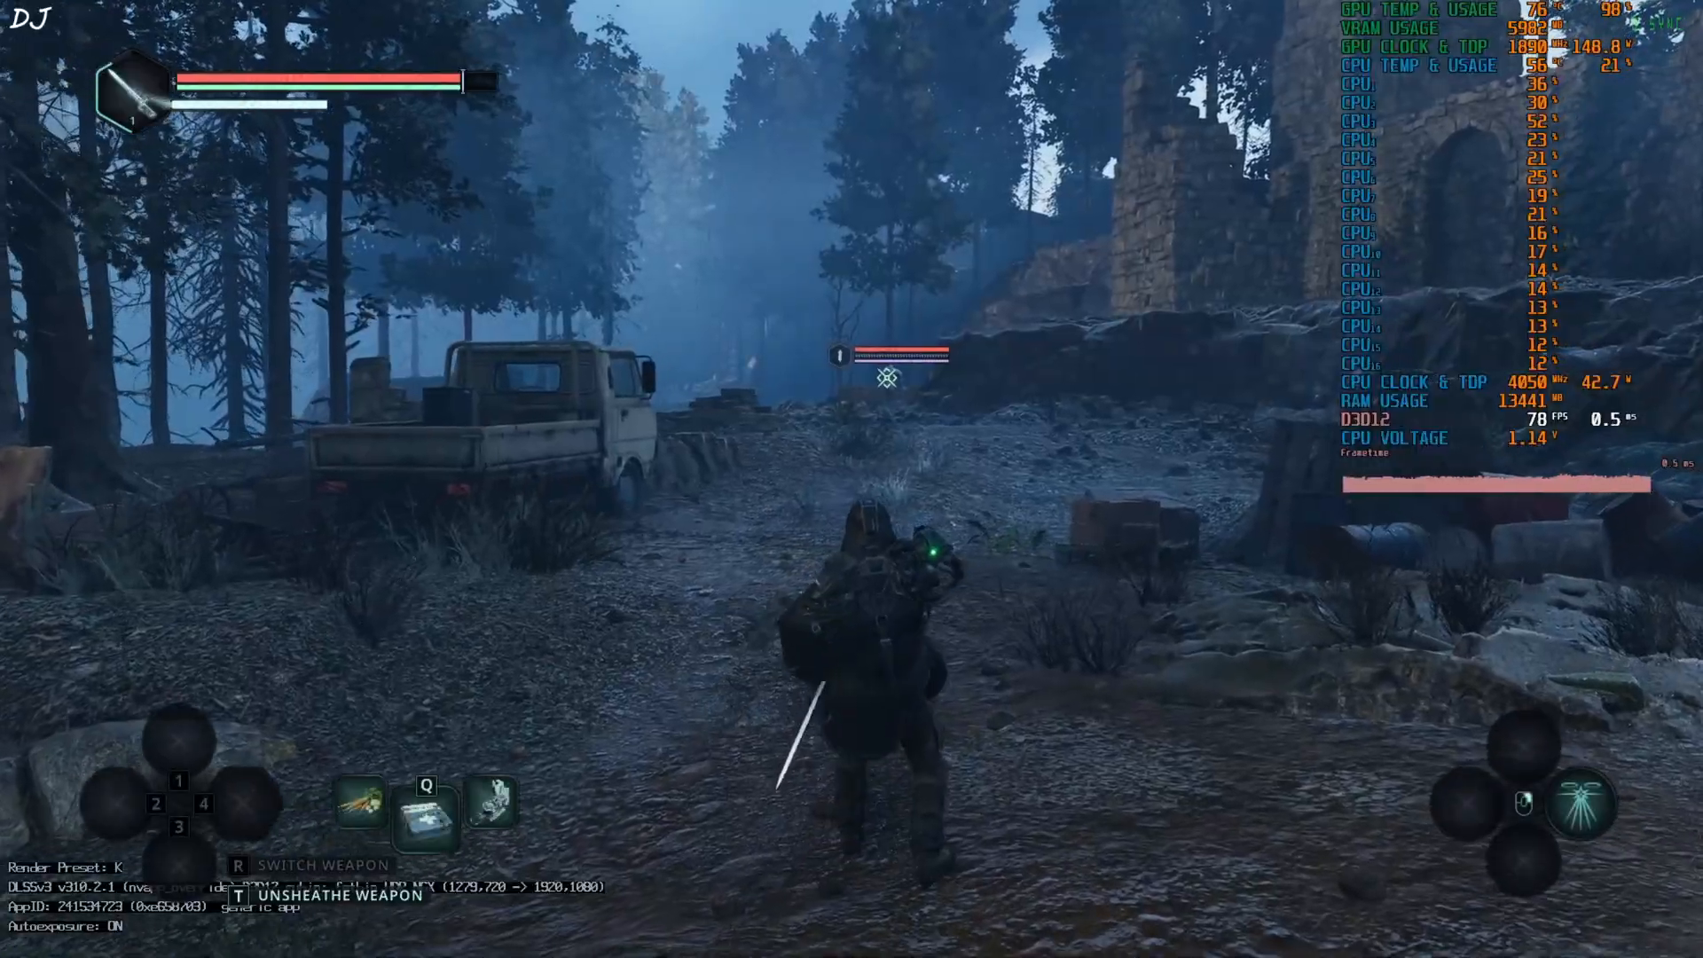
key("t")
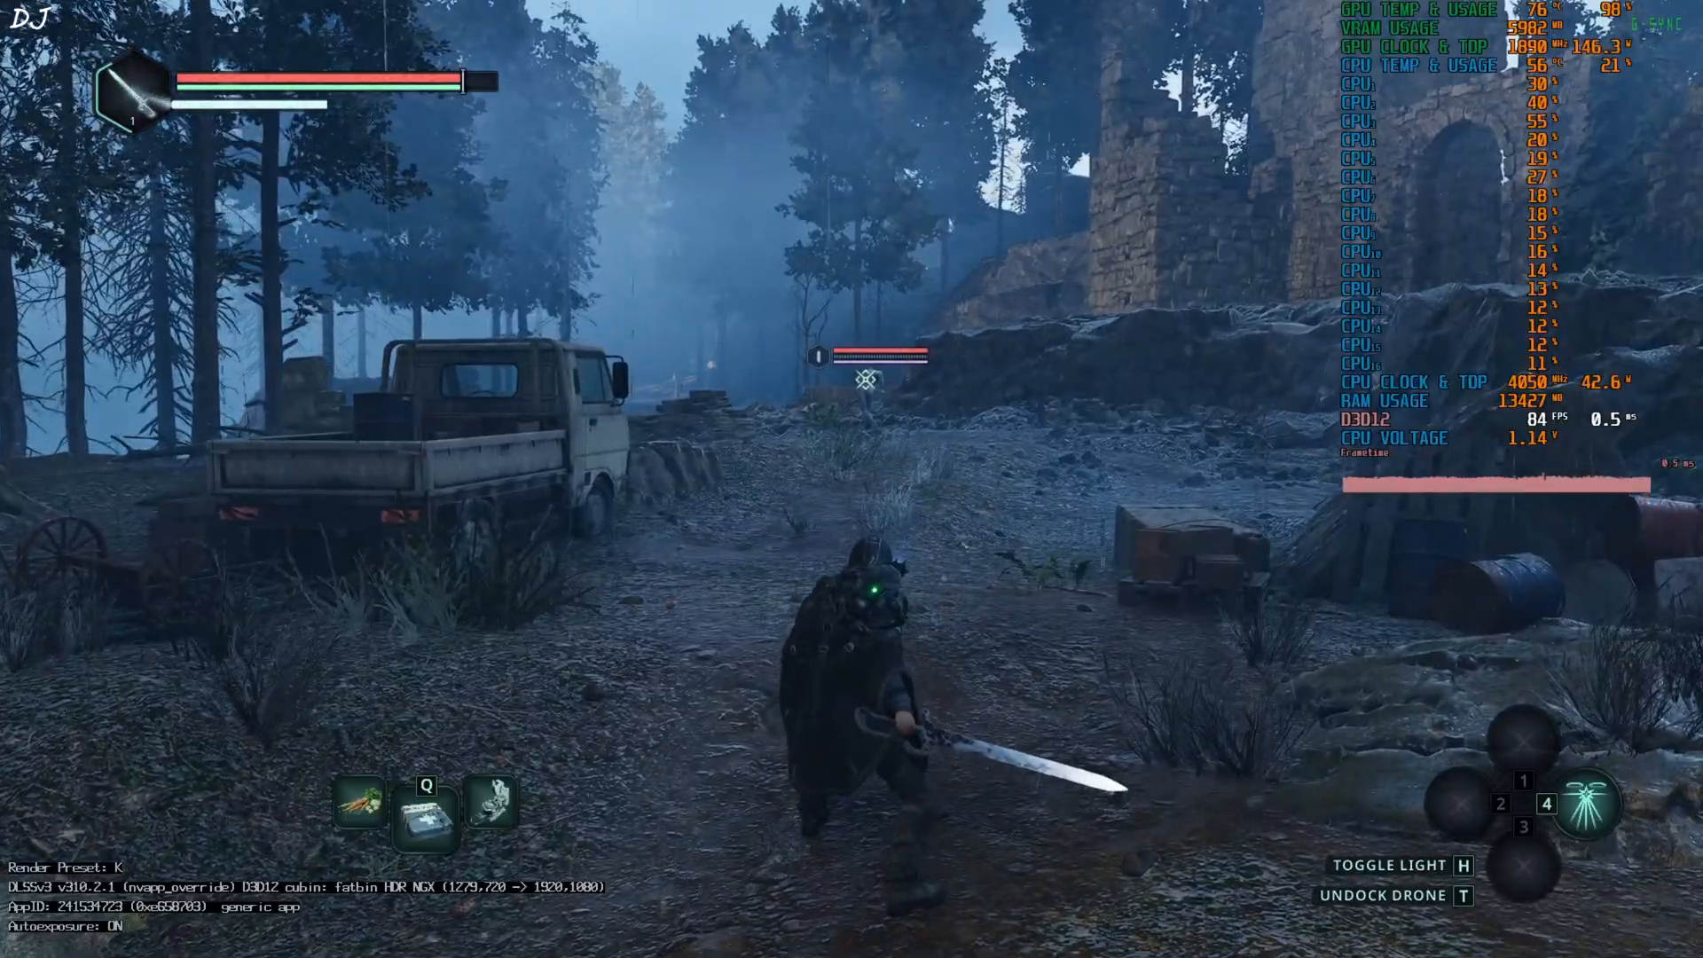
key("T")
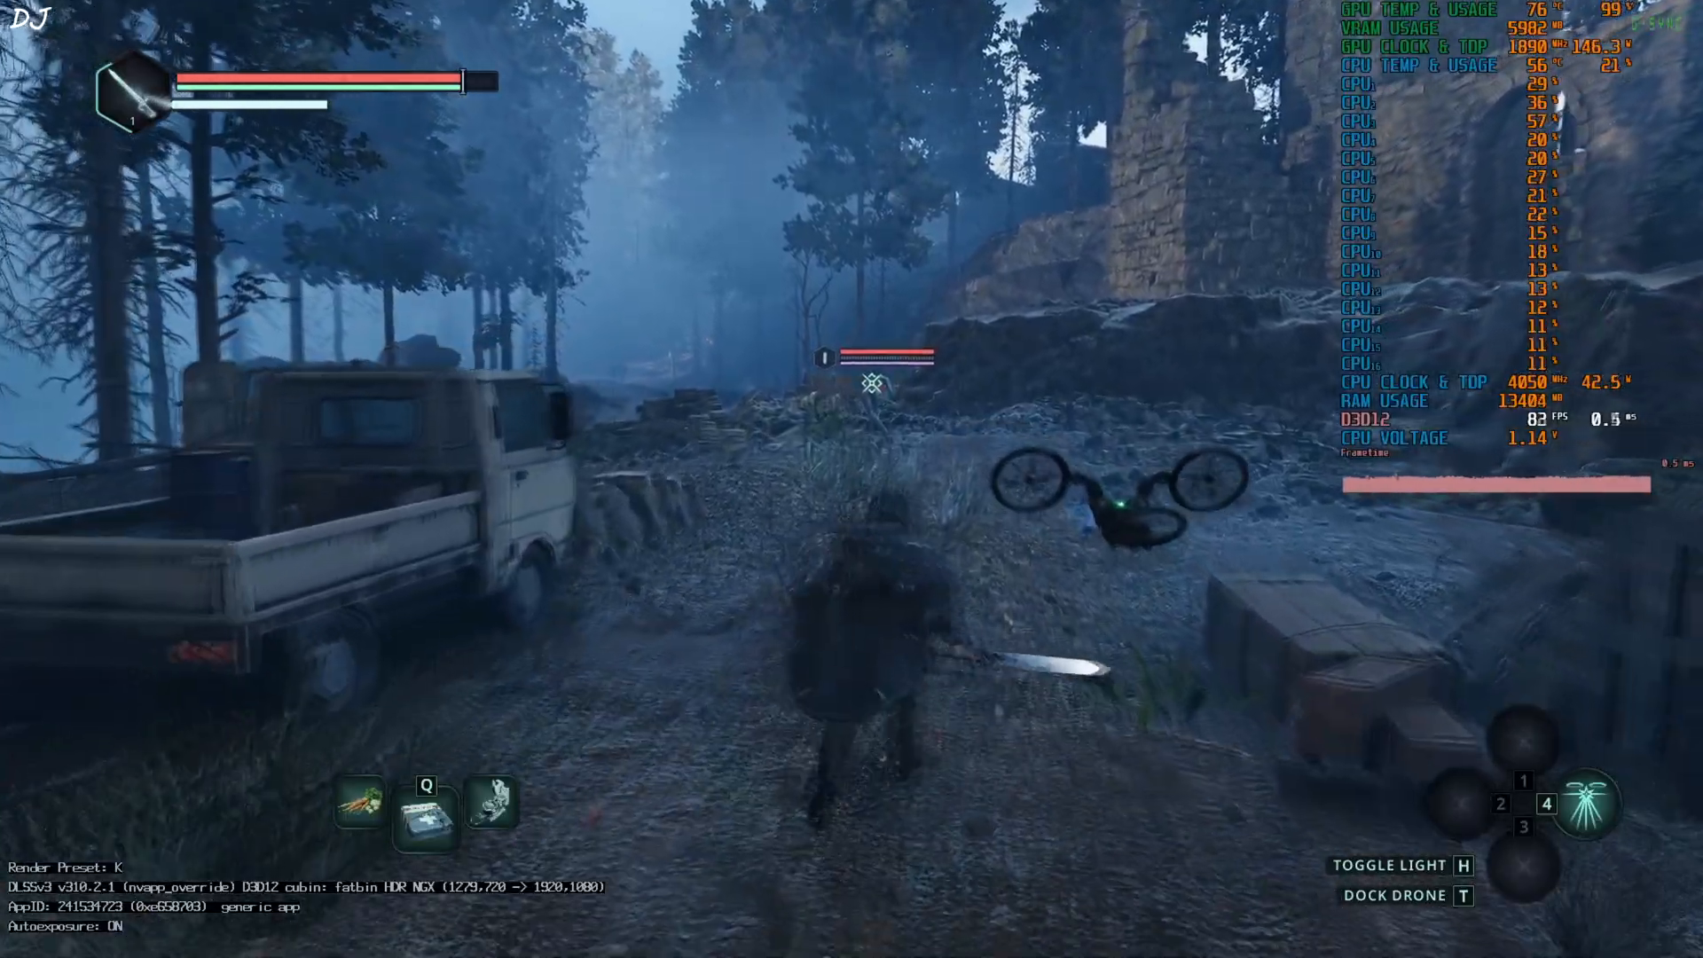